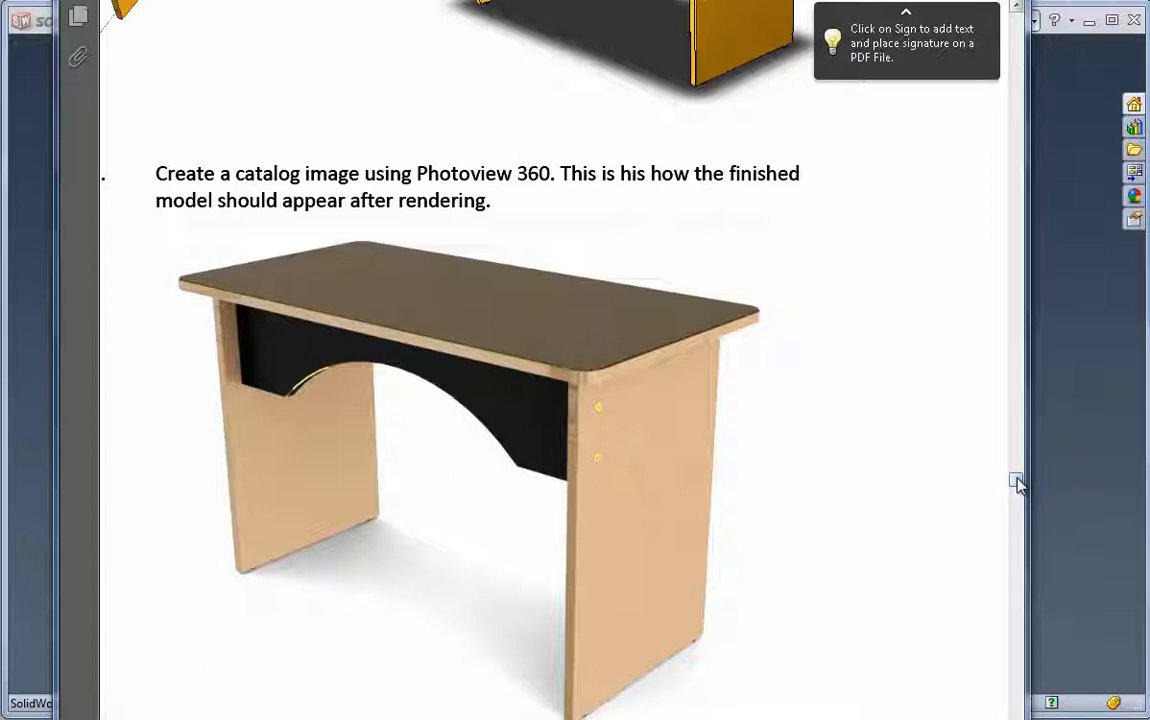
mouse_move(752, 468)
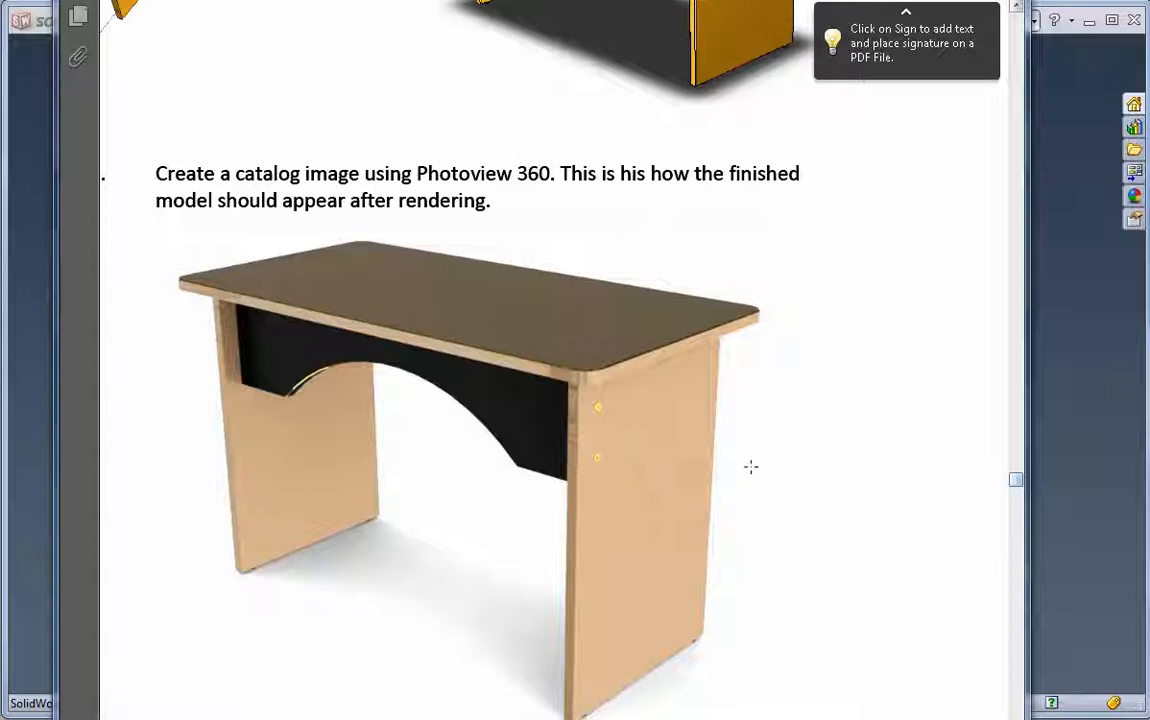
mouse_move(750, 464)
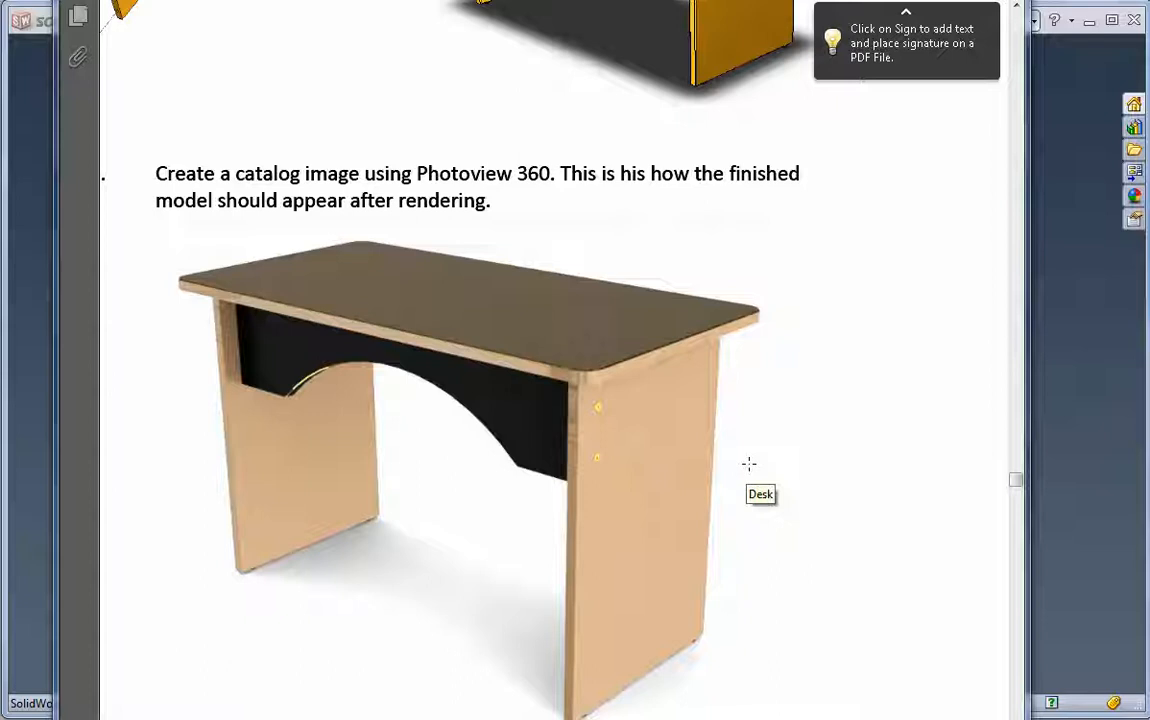
mouse_move(708, 408)
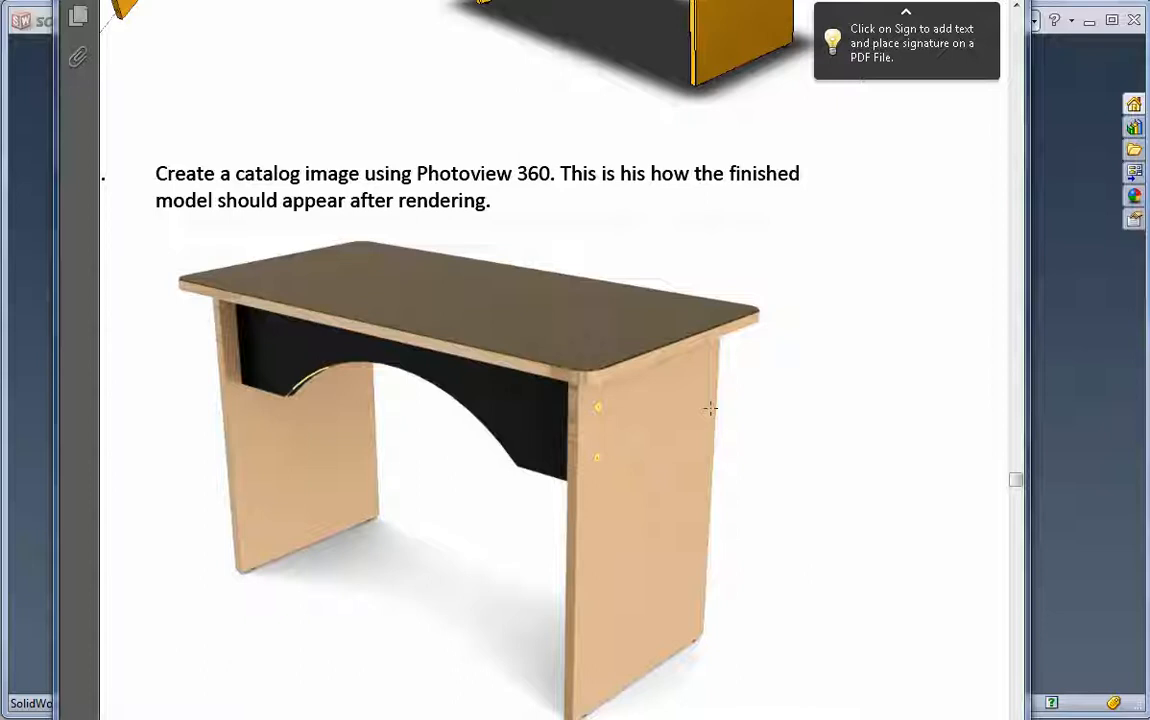
mouse_move(640, 414)
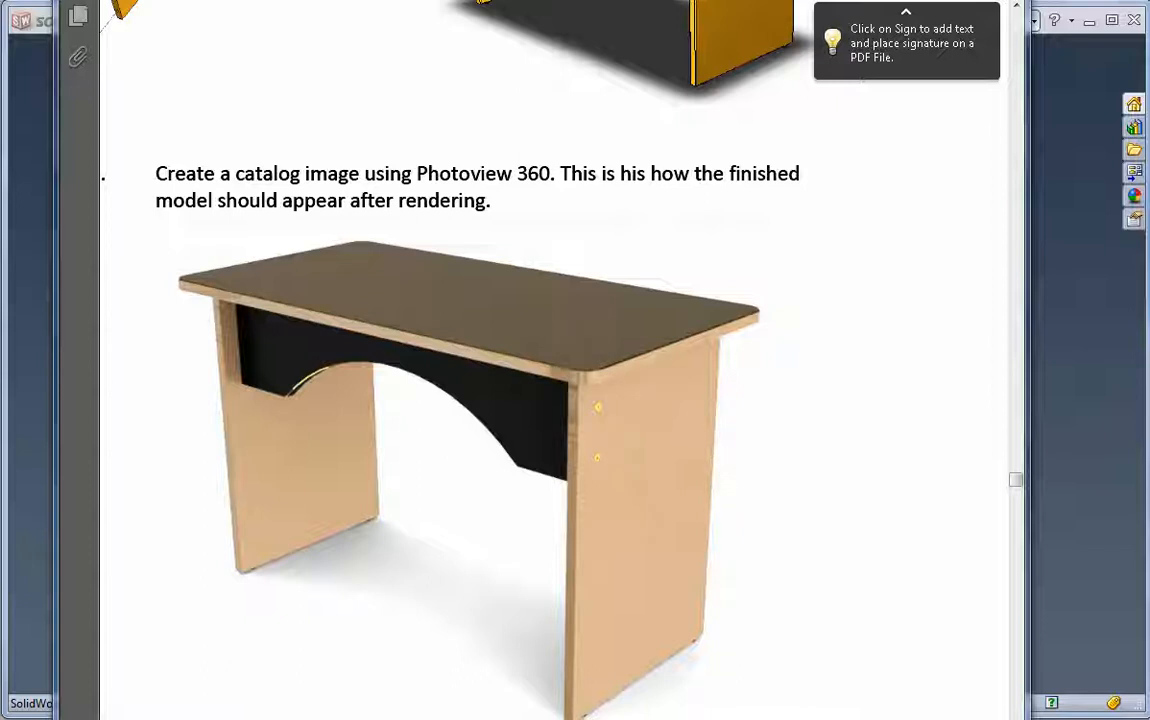
mouse_move(742, 474)
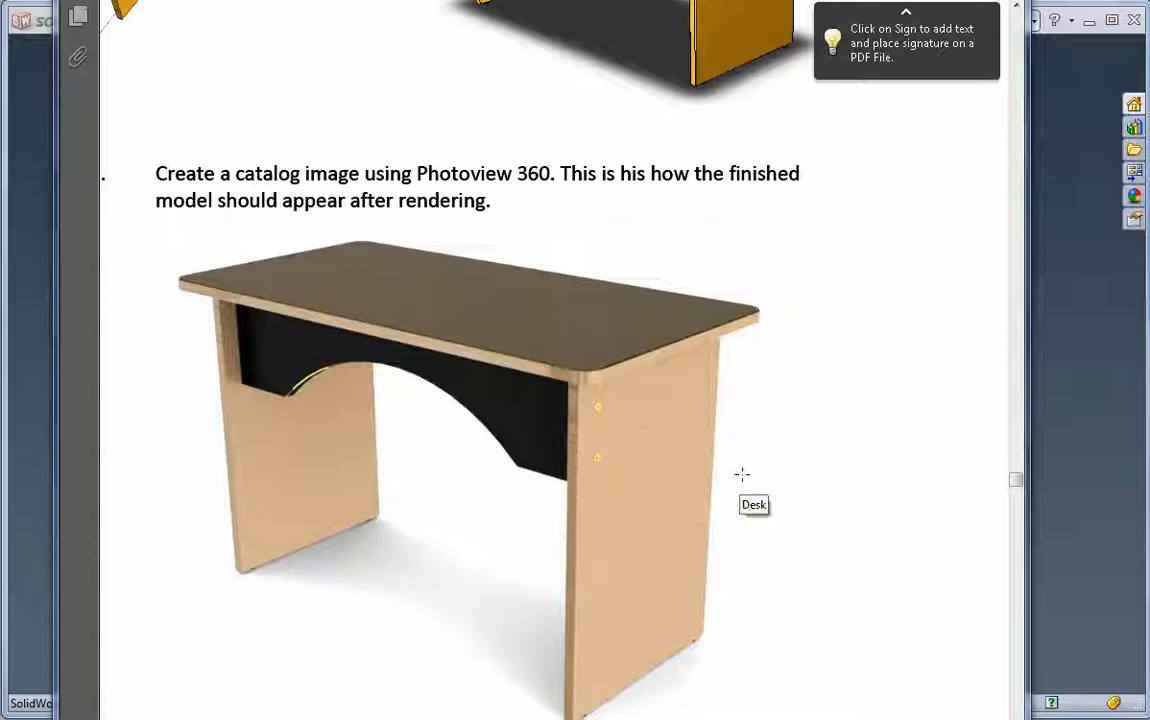
mouse_move(852, 504)
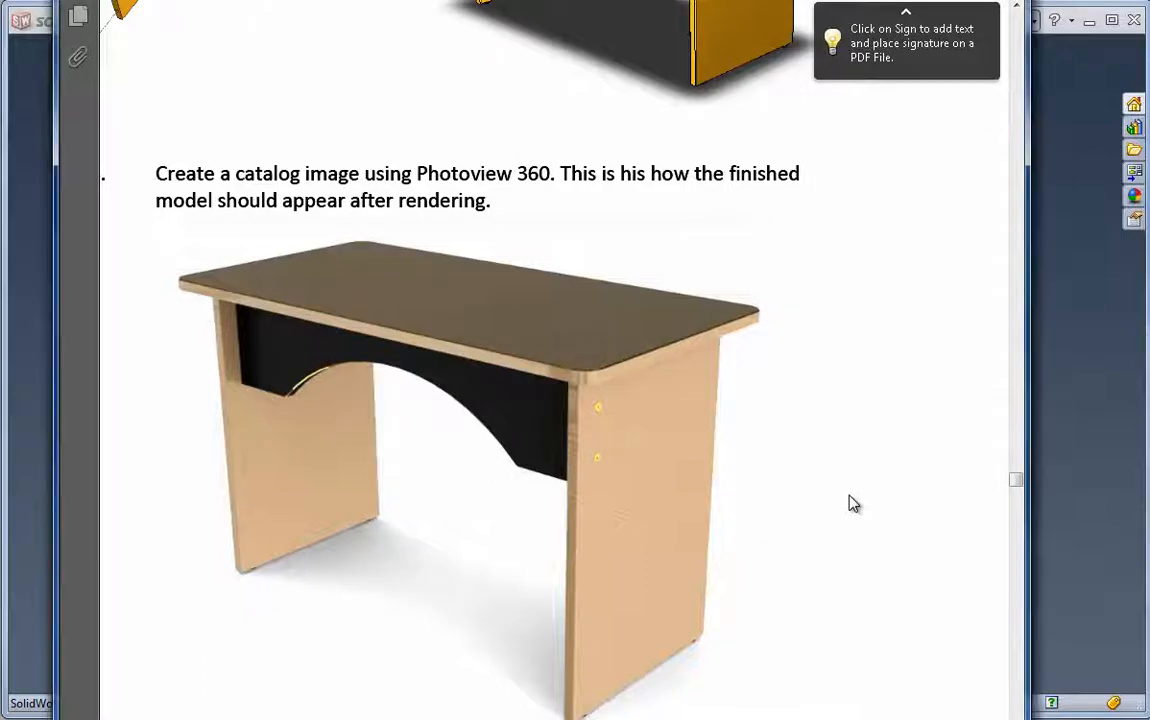
Step: Scroll the instructions PDF to review the exercise before switching to SolidWorks
scroll(down, 3)
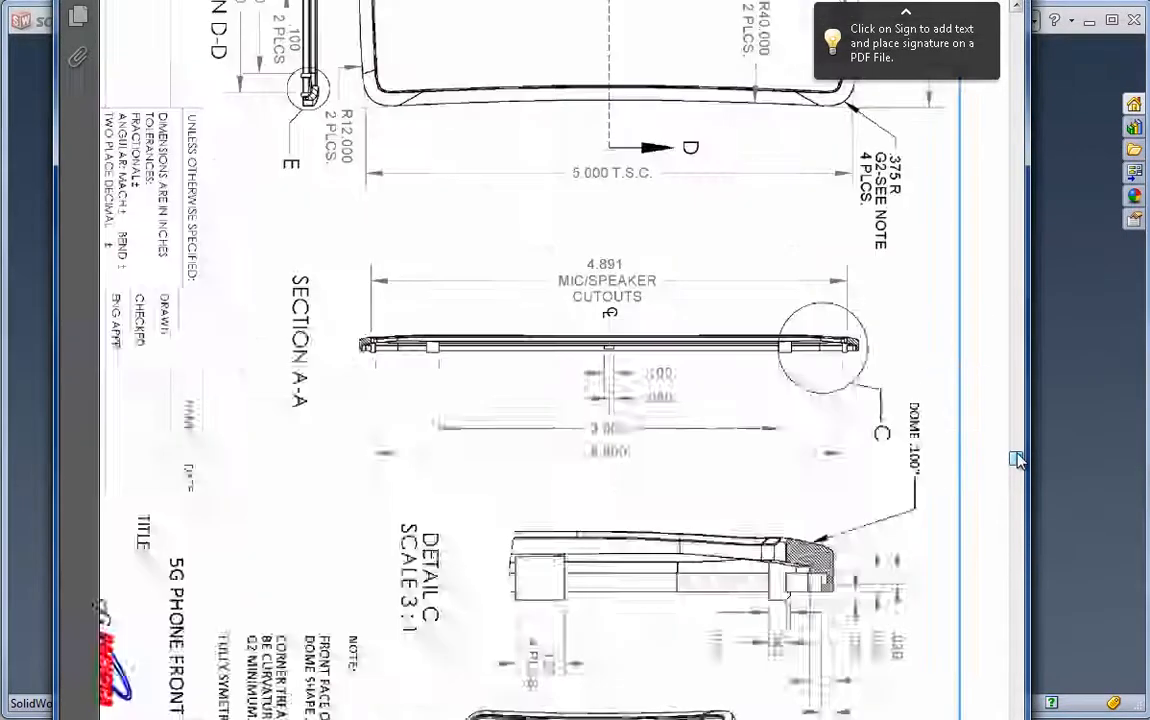
scroll(up, 3)
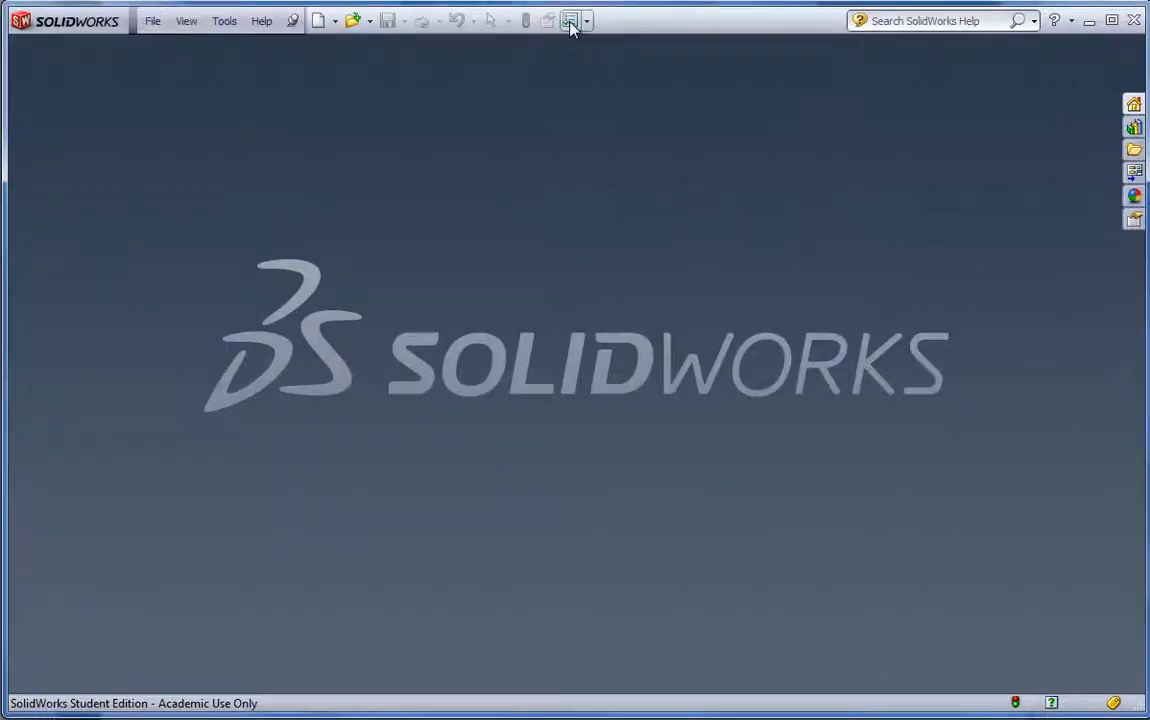
Step: Show the Design Library folder list under System Options > File Locations
click(570, 20)
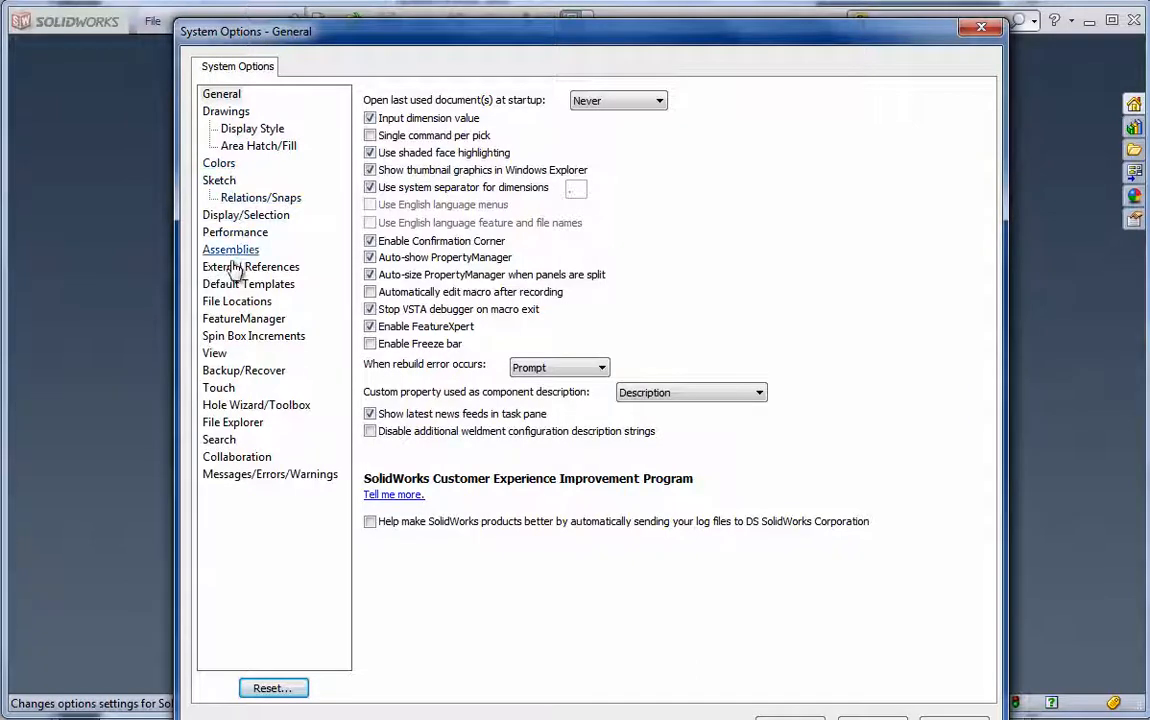
mouse_move(250, 358)
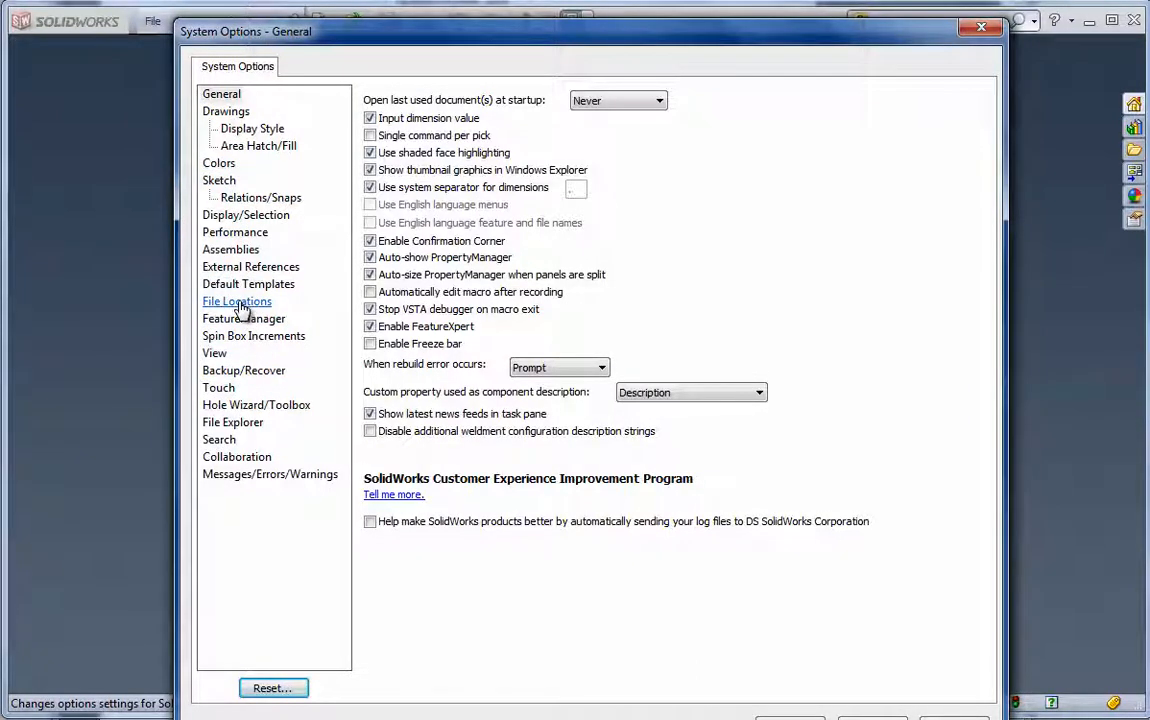
click(236, 300)
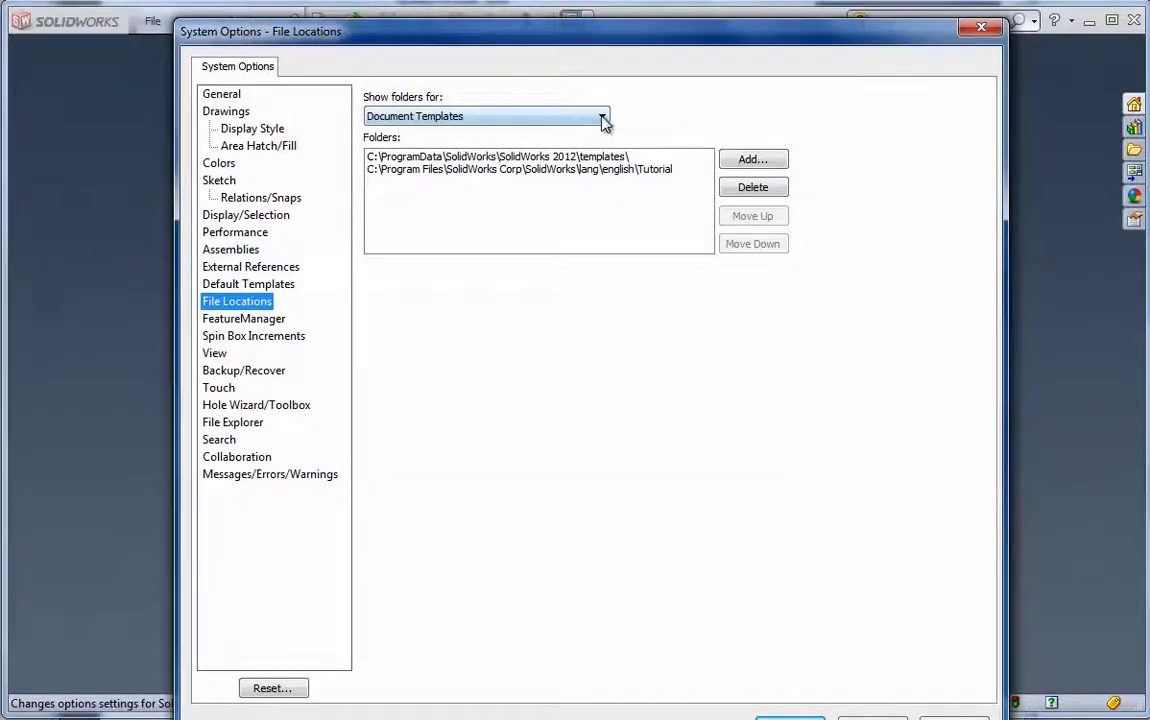
click(600, 116)
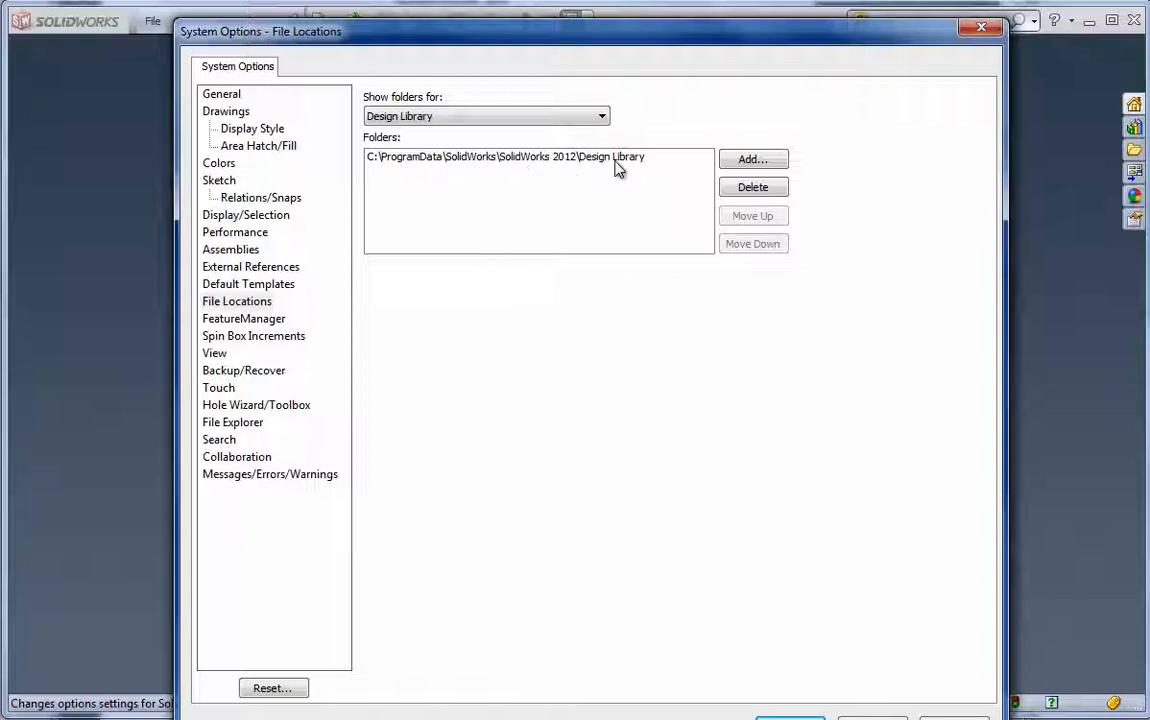
mouse_move(656, 184)
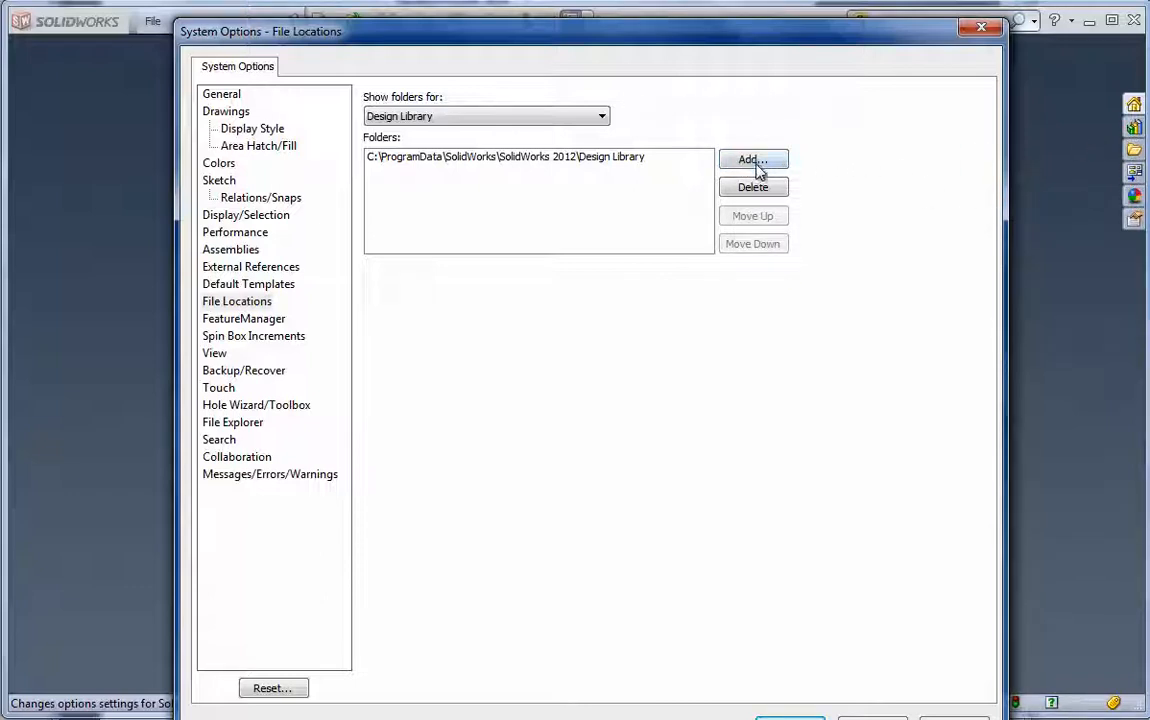
Step: Add the E:\FX BACKUP ... Exercise 20\Desk Parts folder to the Design Library locations
click(752, 160)
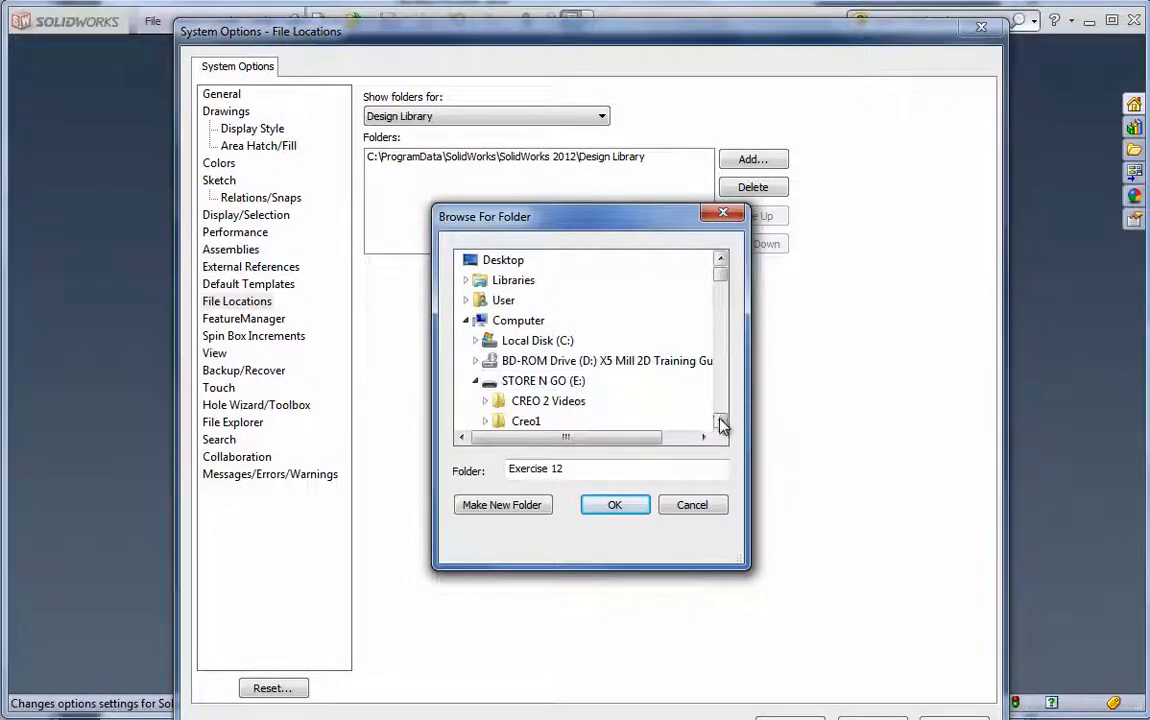
scroll(down, 3)
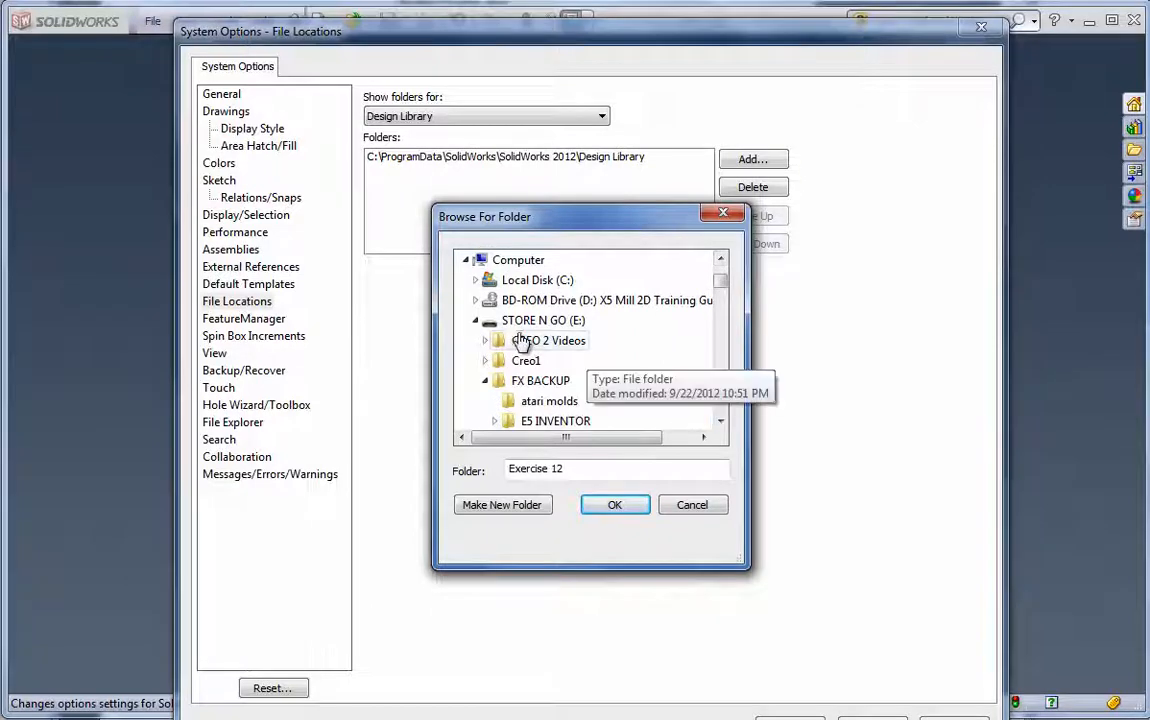
mouse_move(536, 320)
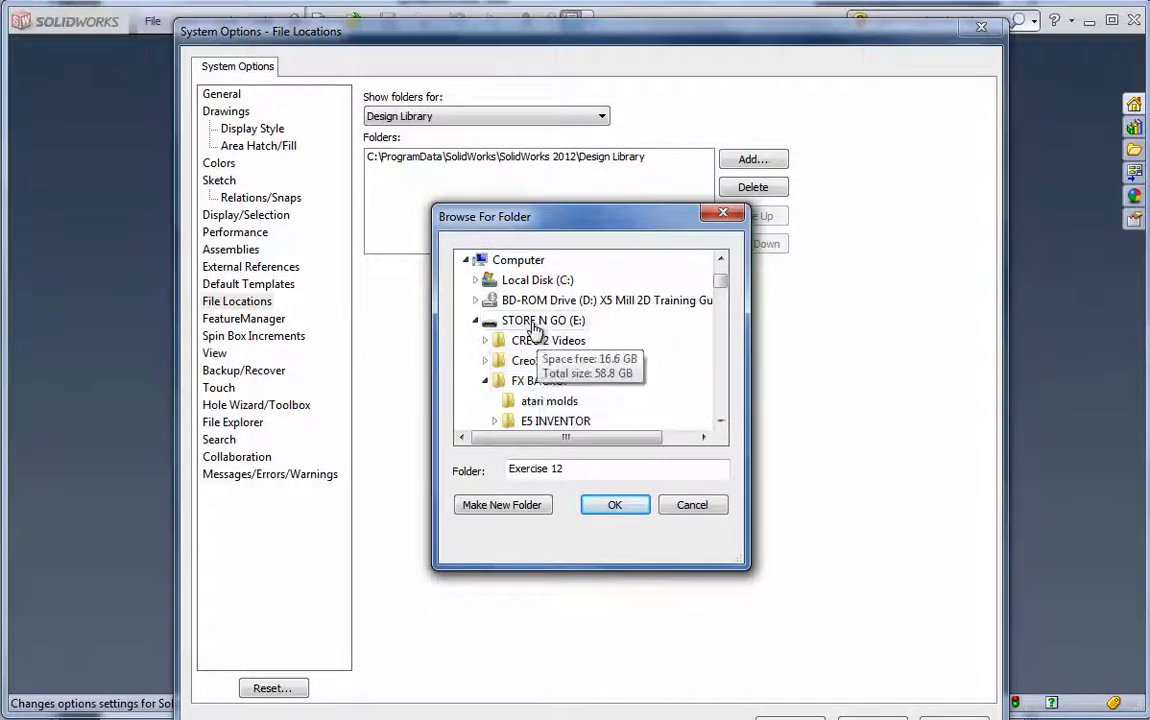
click(544, 320)
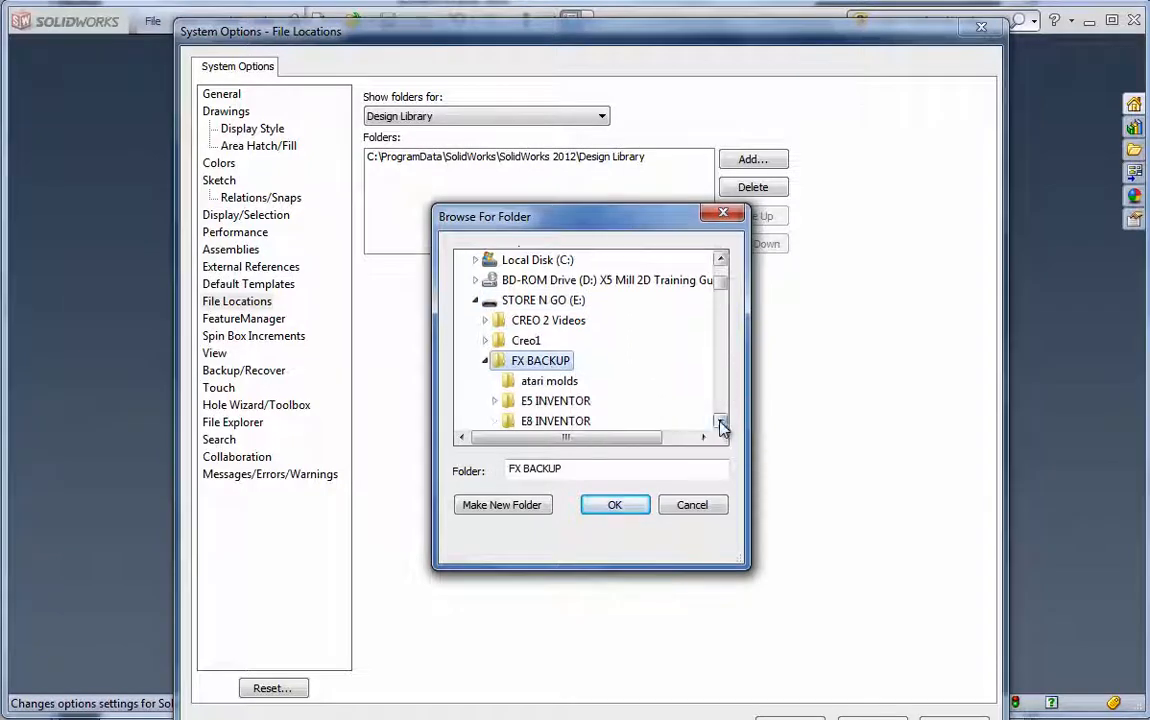
scroll(down, 3)
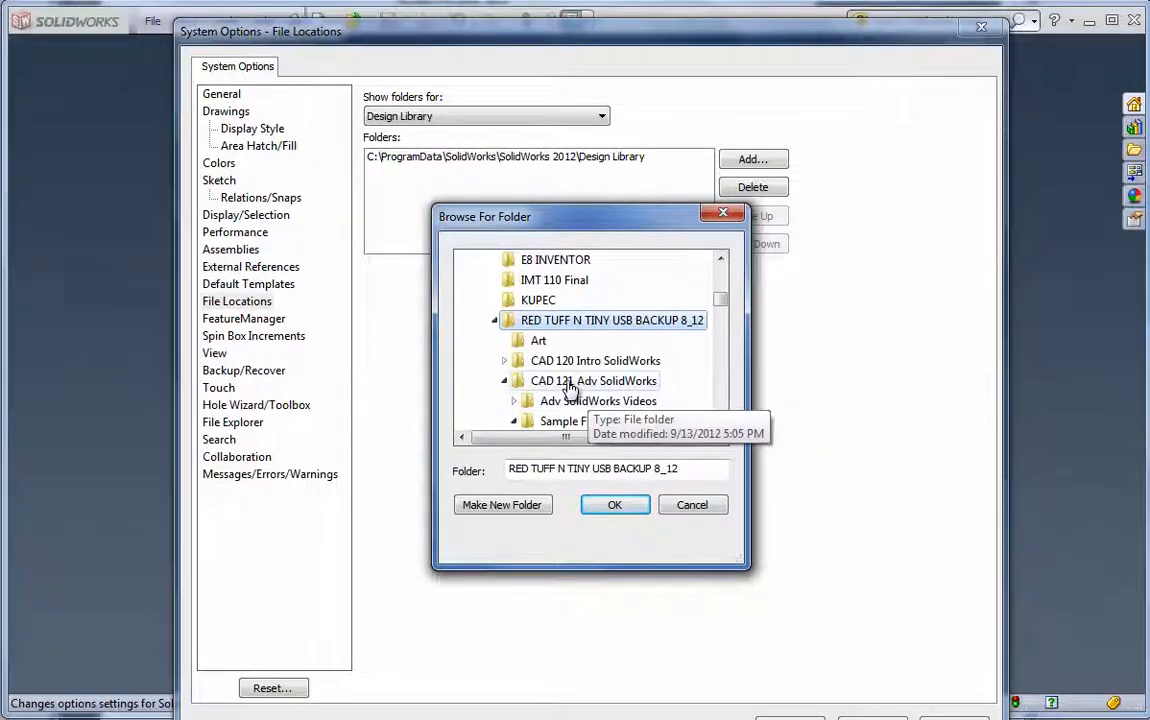
click(592, 380)
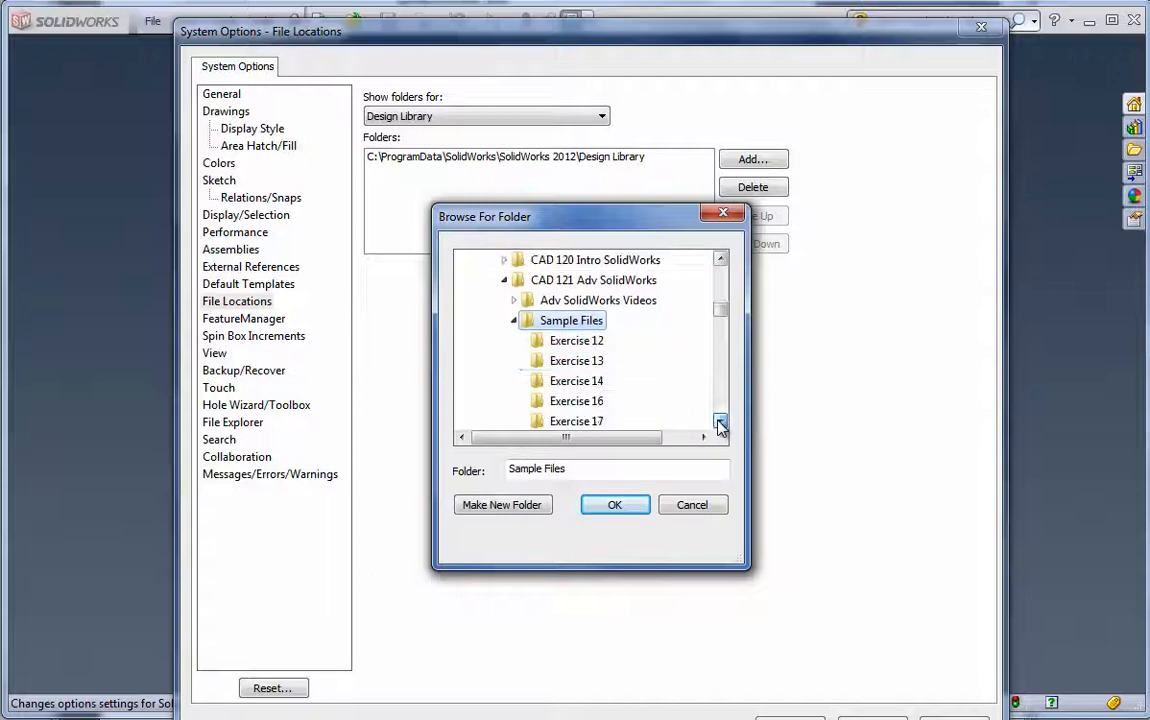
click(576, 400)
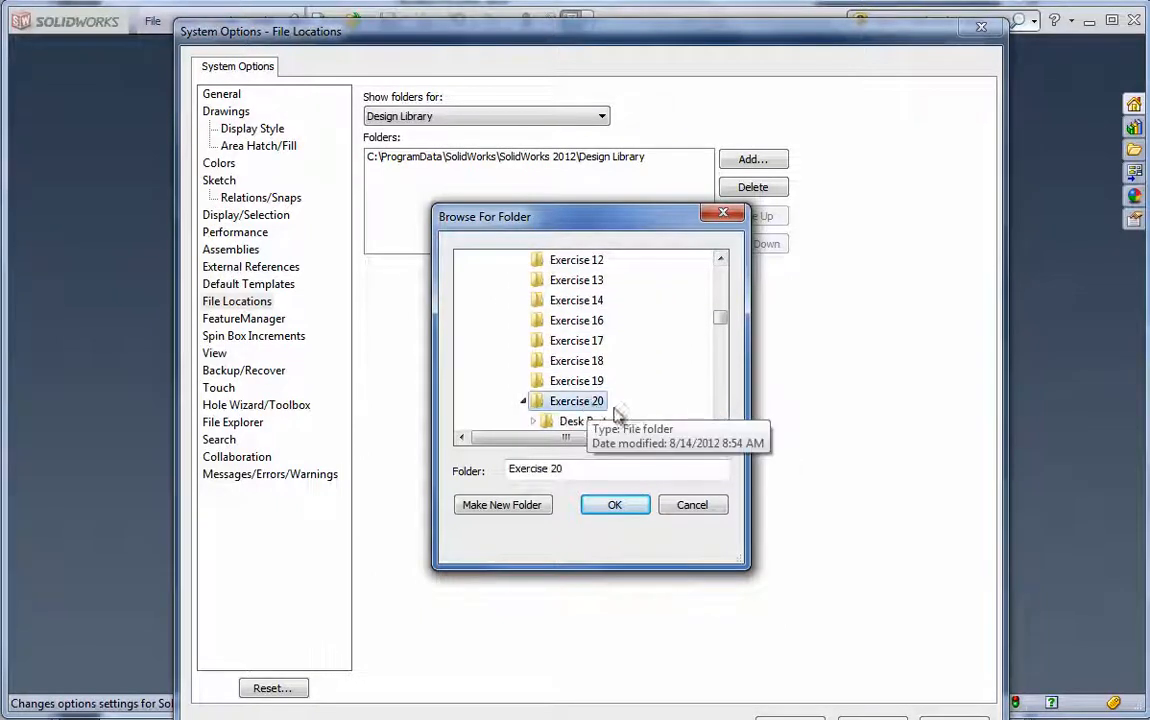
scroll(down, 3)
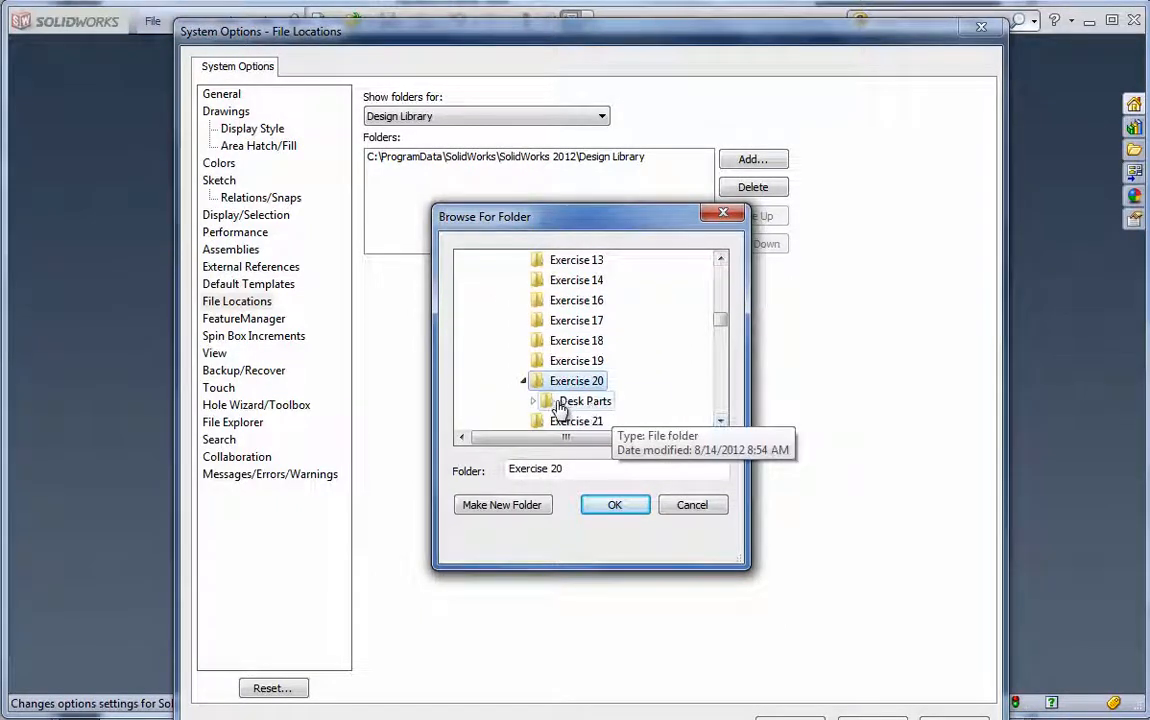
click(584, 400)
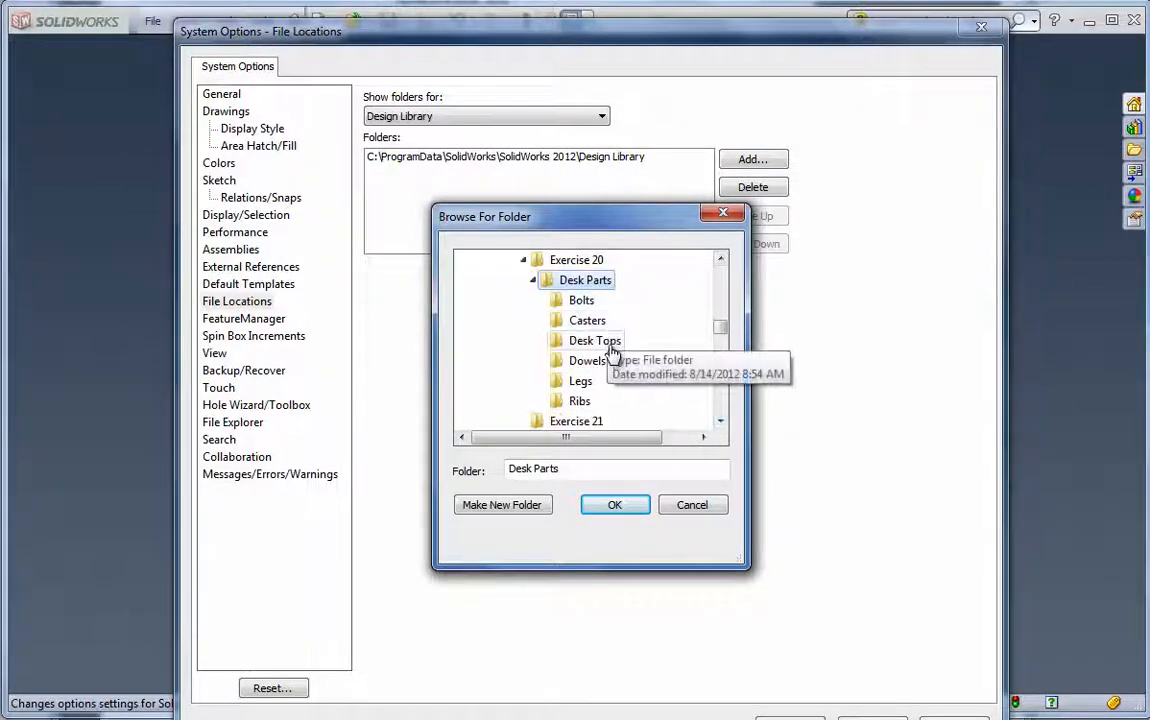
mouse_move(604, 418)
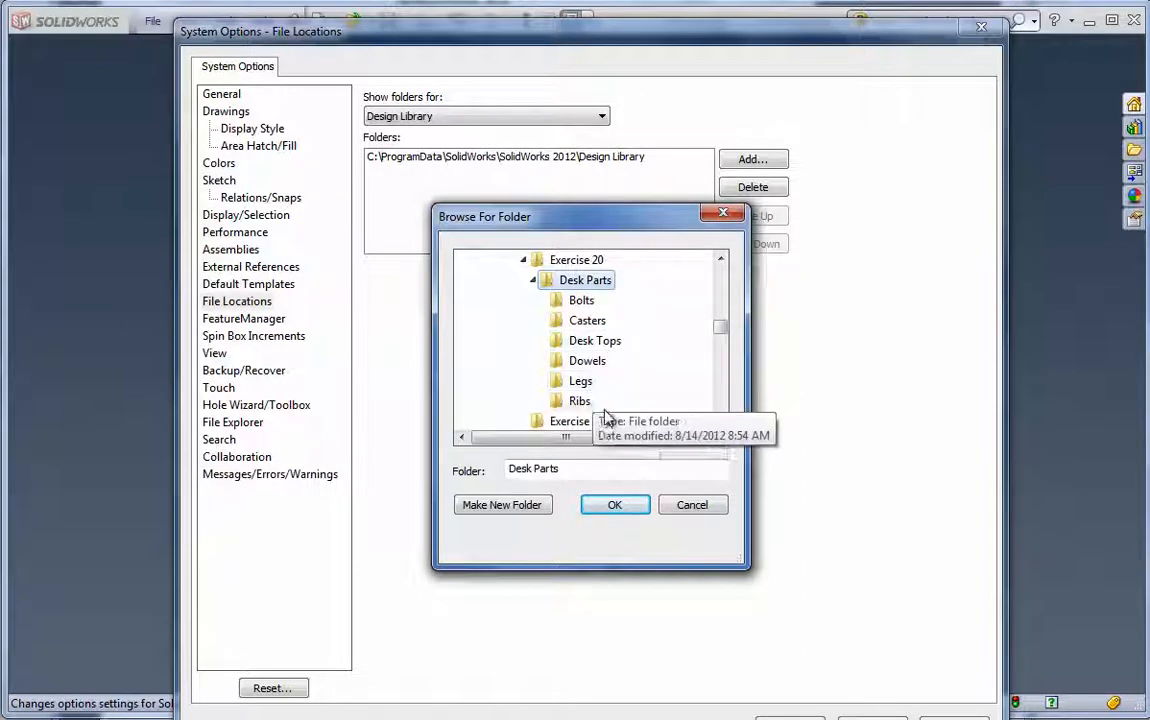
mouse_move(566, 288)
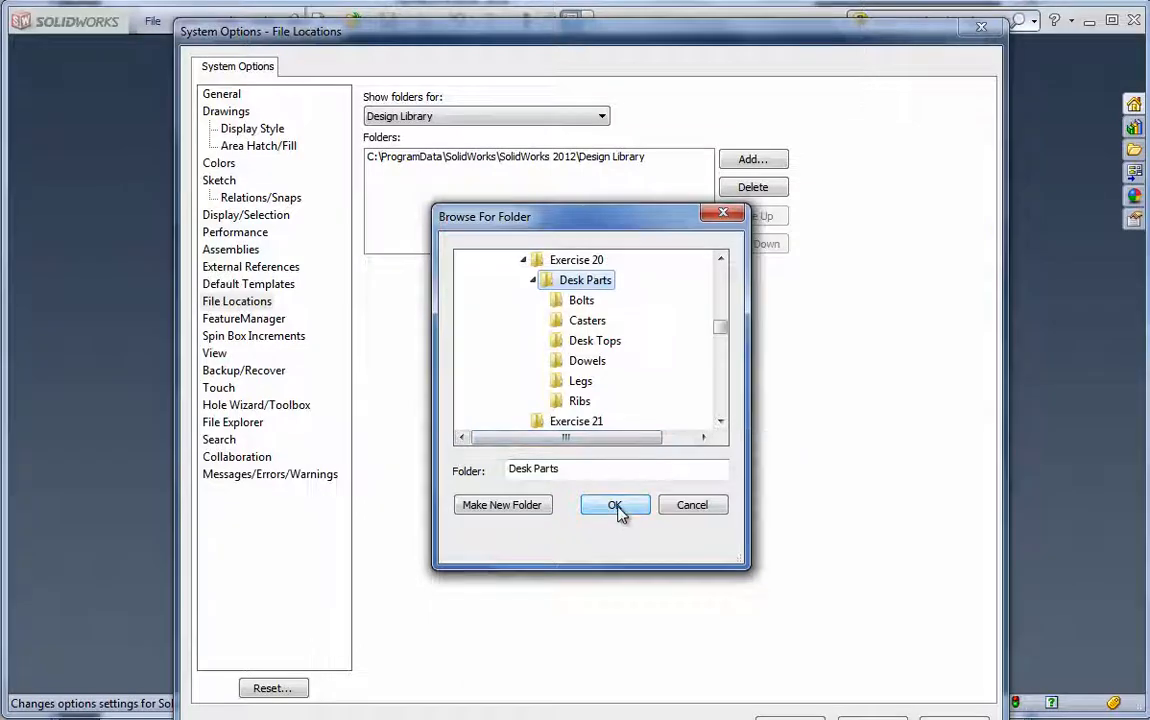
click(616, 504)
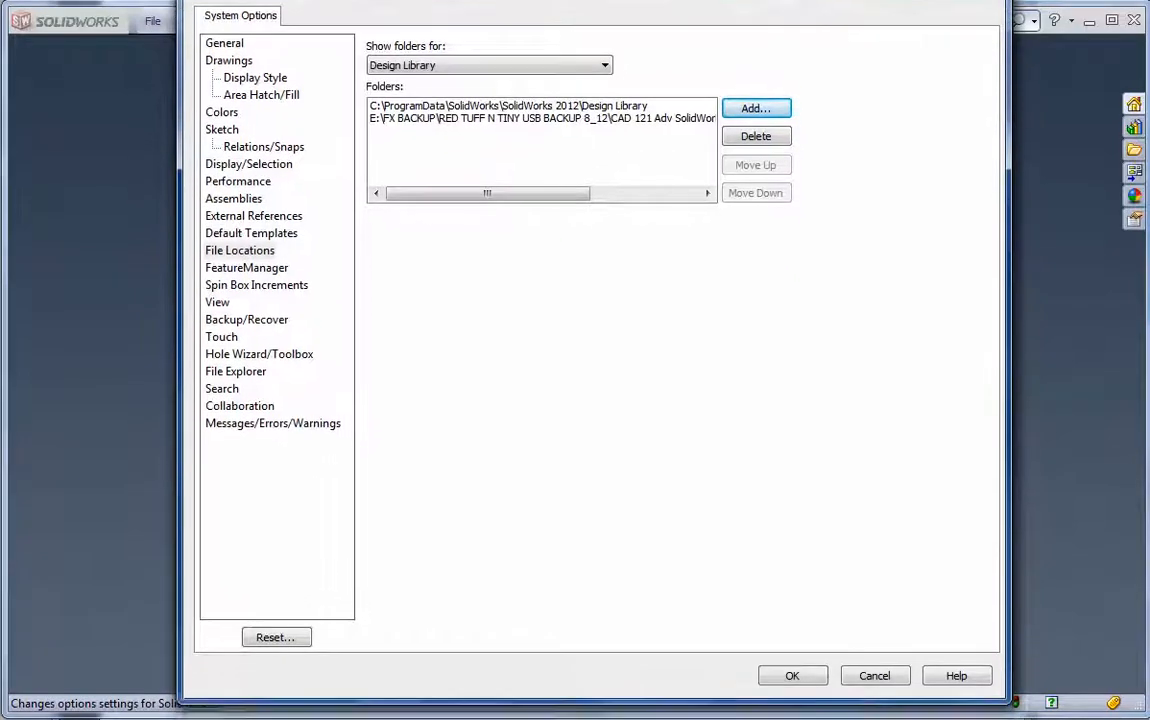
Step: Accept the new Desk Parts search path and close the system options
click(792, 676)
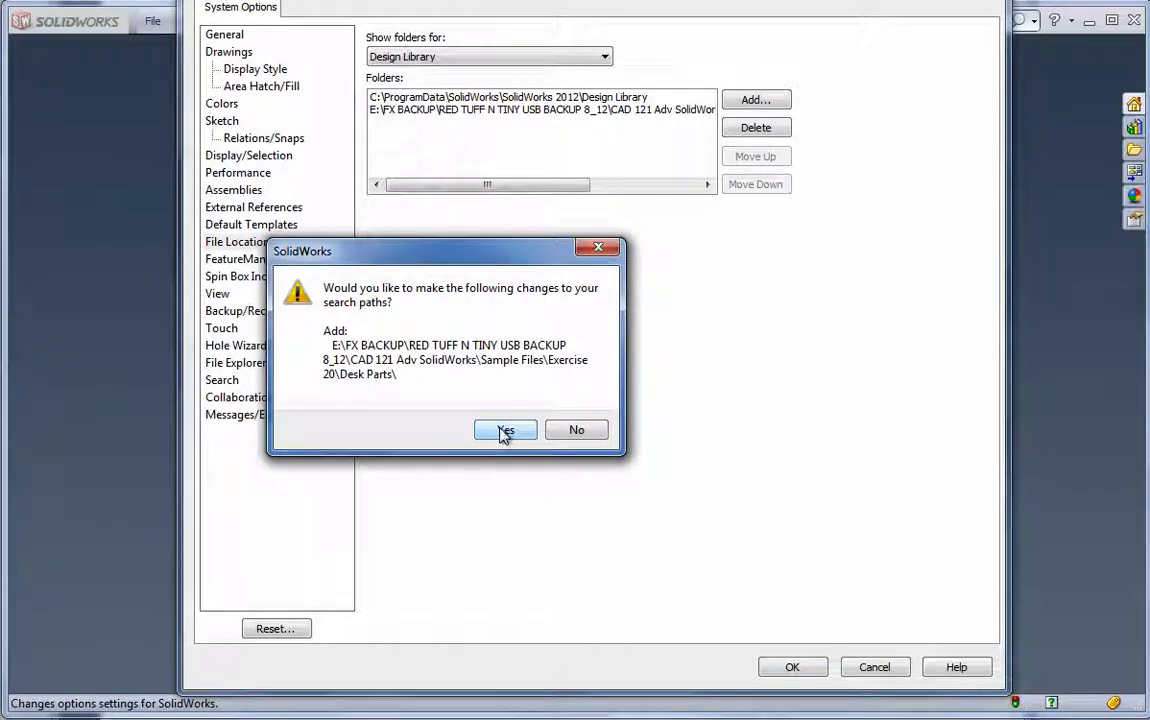
click(504, 428)
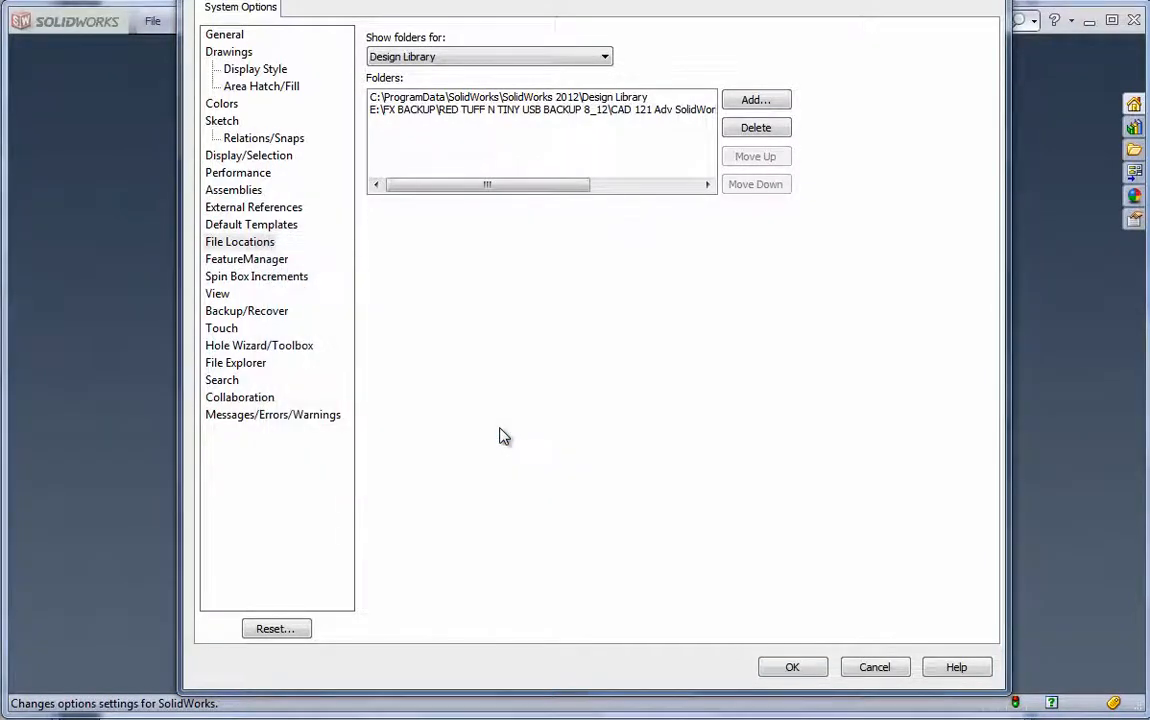
mouse_move(650, 396)
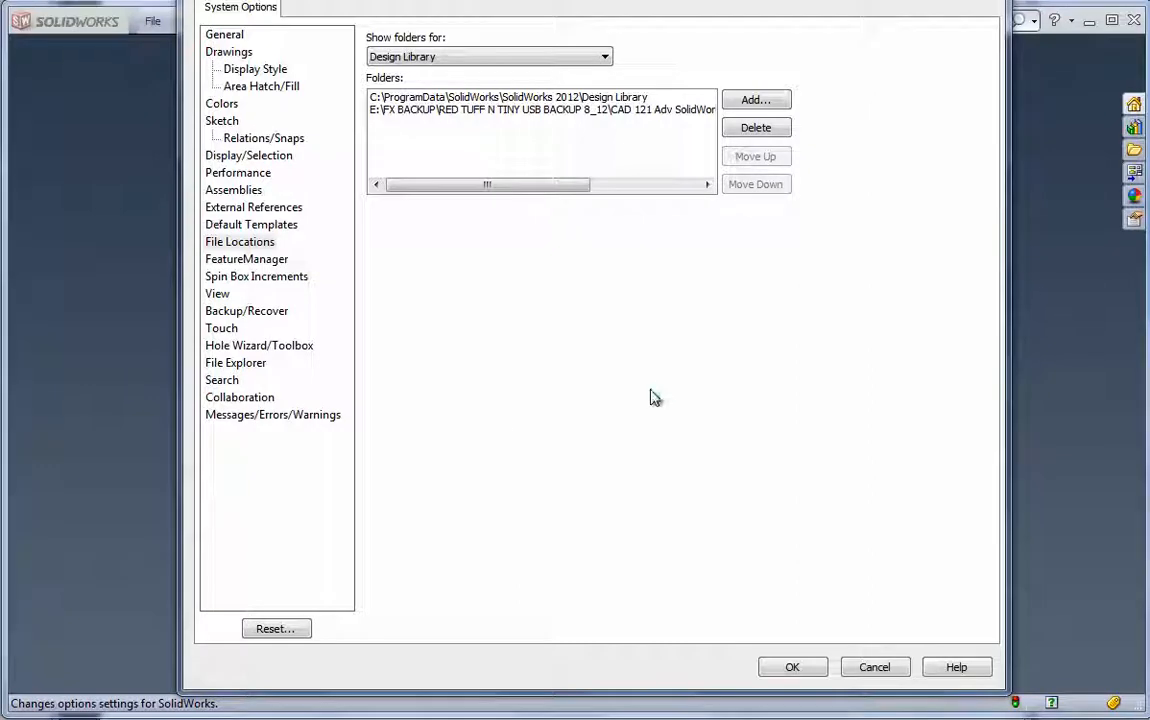
click(792, 668)
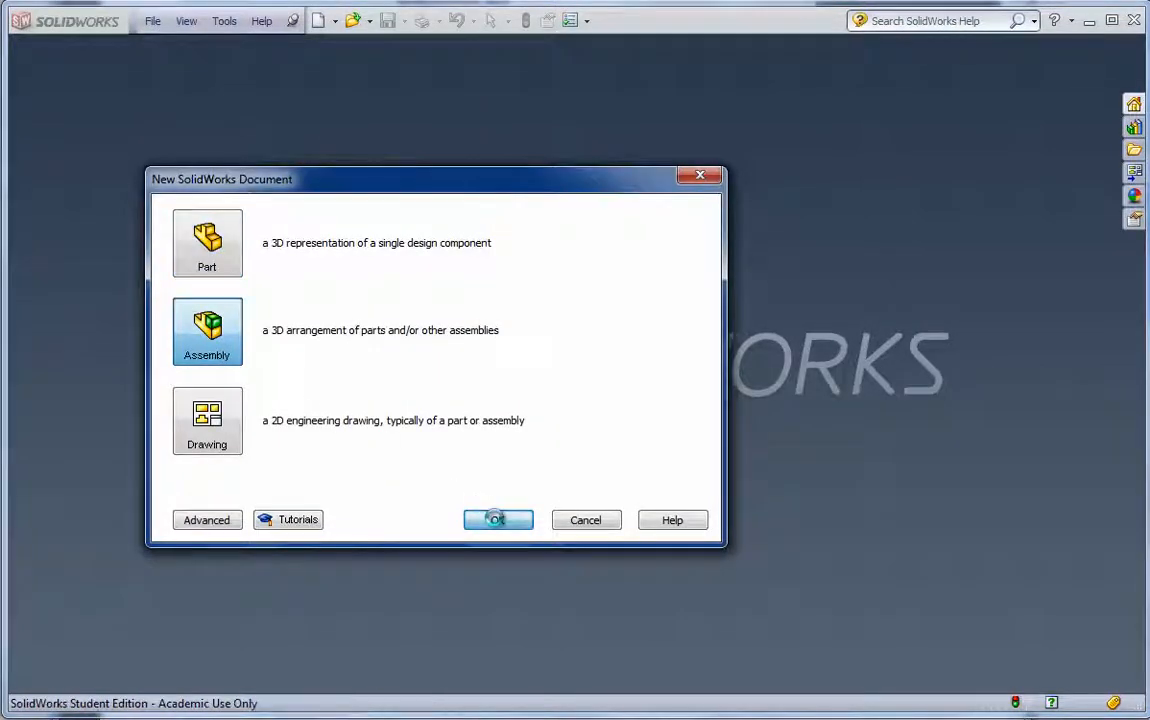
Step: Create a new assembly and save it in Documents as DESK
click(496, 520)
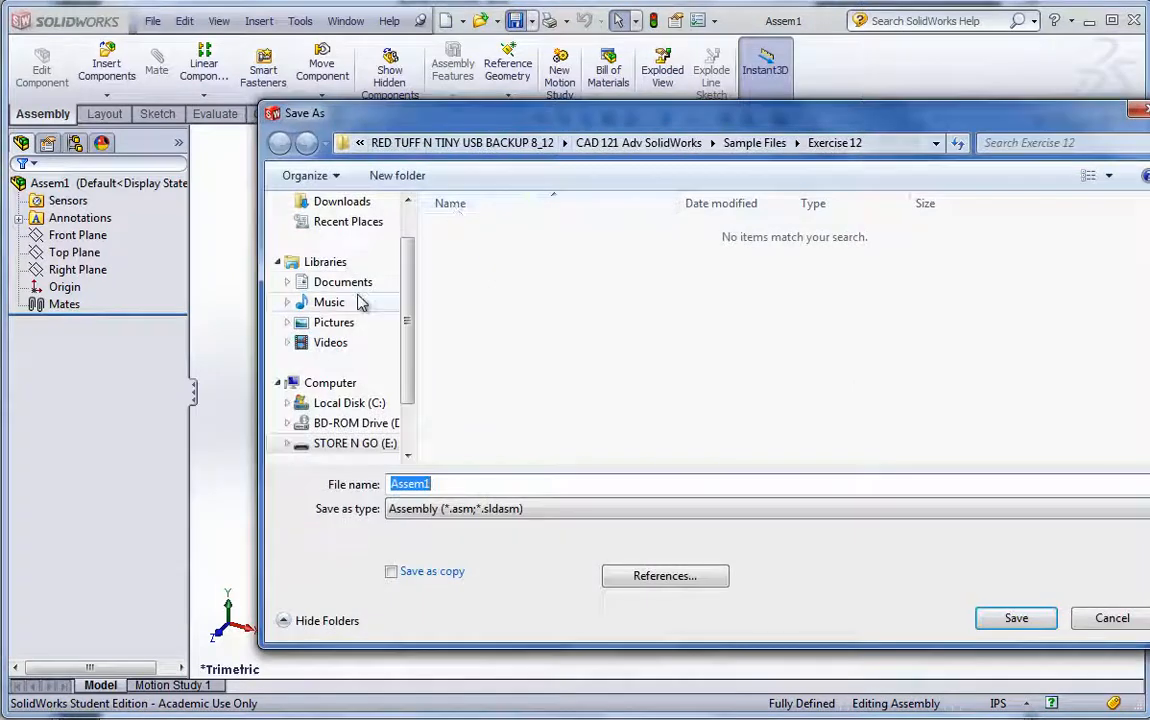
click(344, 280)
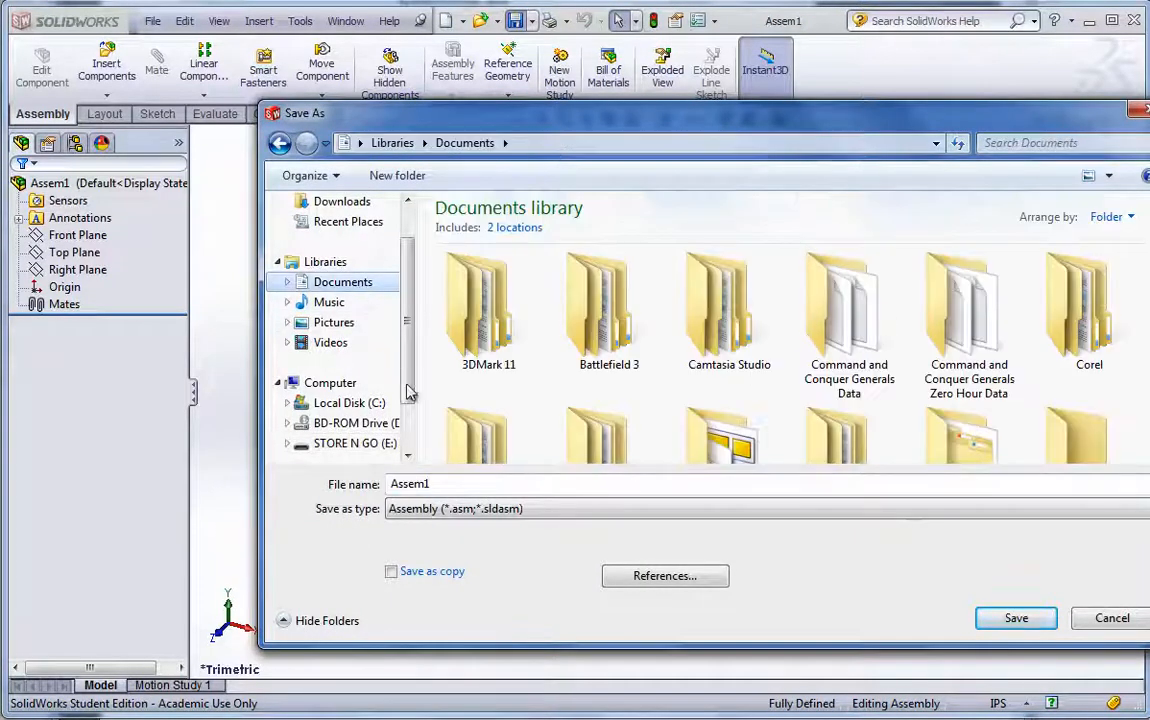
triple_click(408, 484)
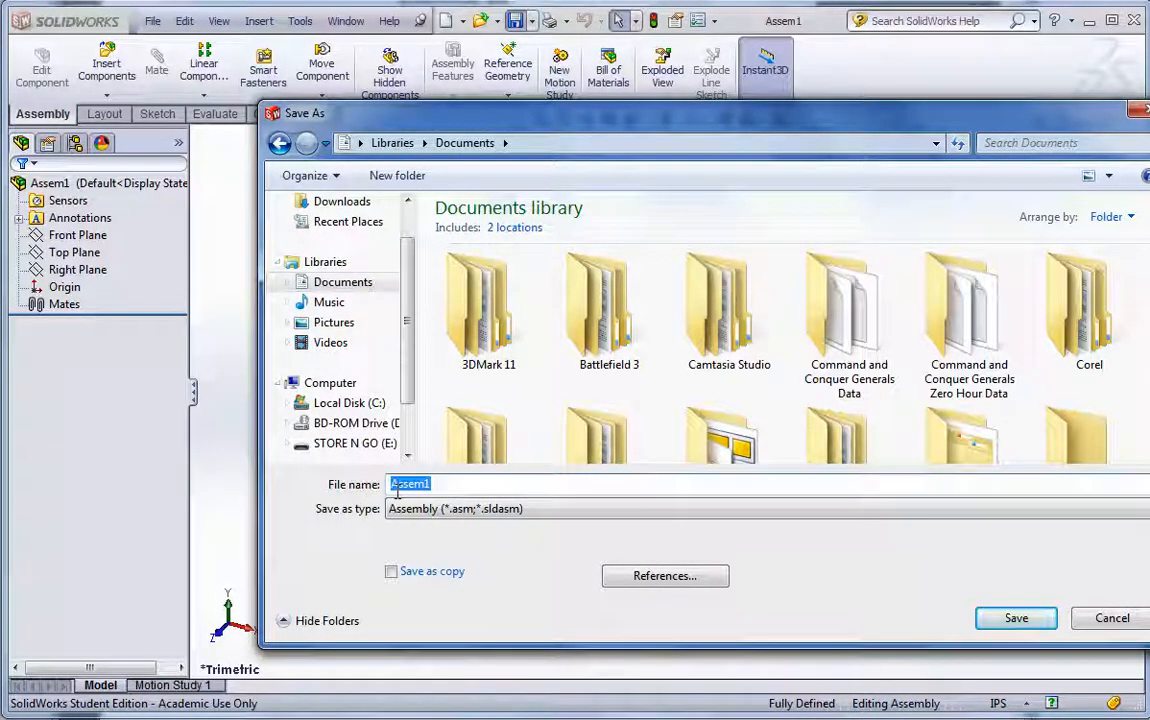
text(DESK)
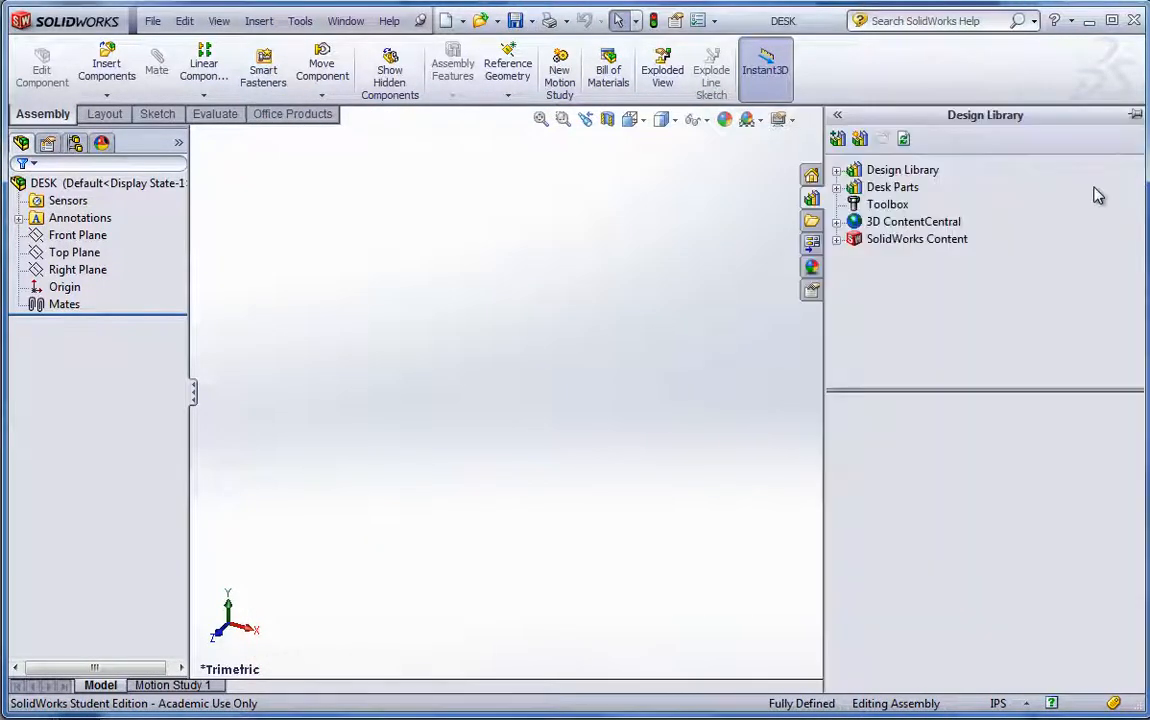
mouse_move(868, 196)
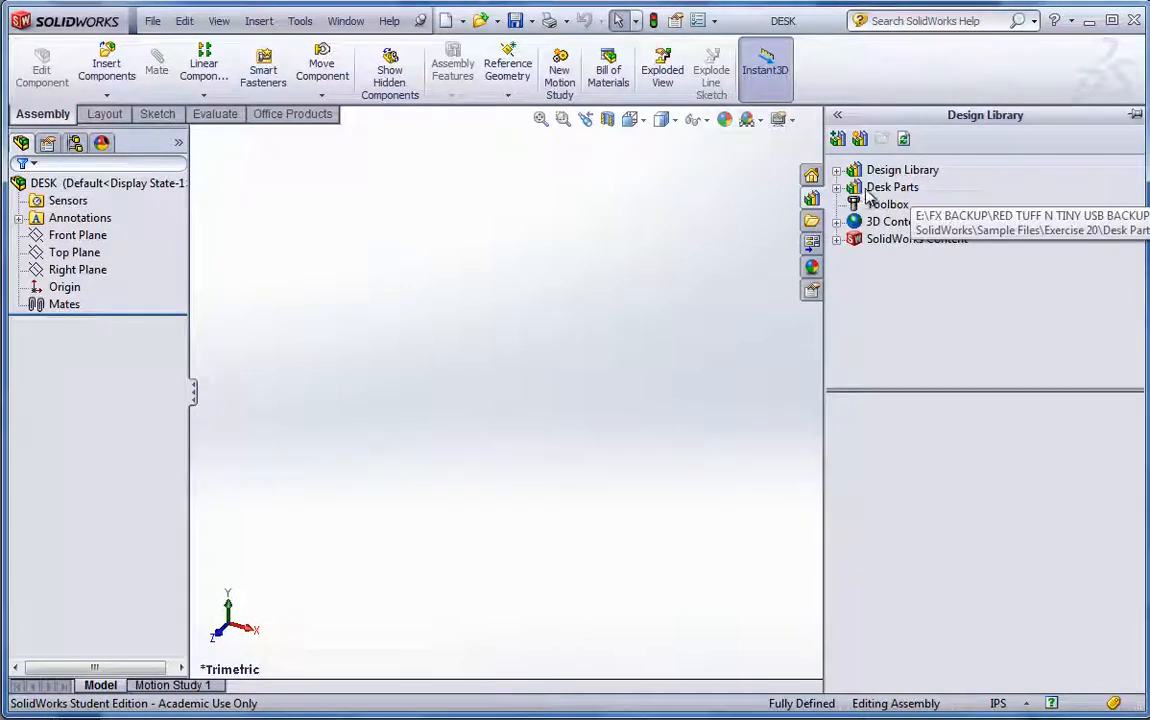
Step: Insert the Desk Top part from Desk Parts > Desk Tops into the DESK assembly
click(892, 188)
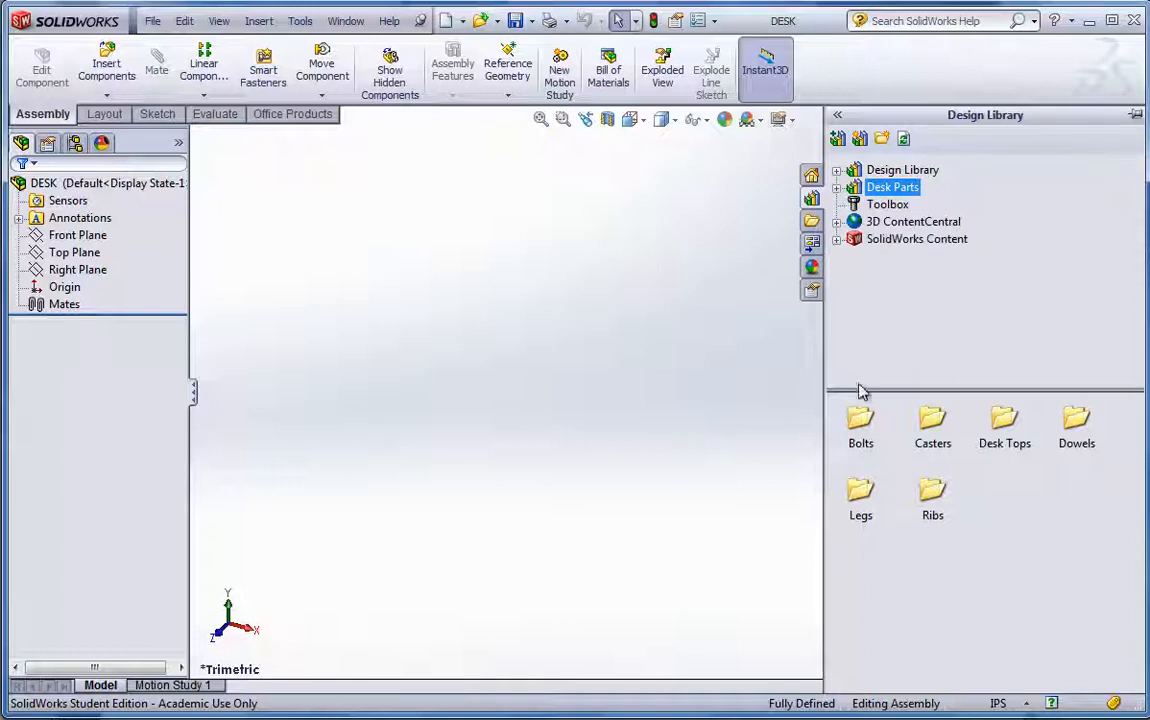
mouse_move(908, 512)
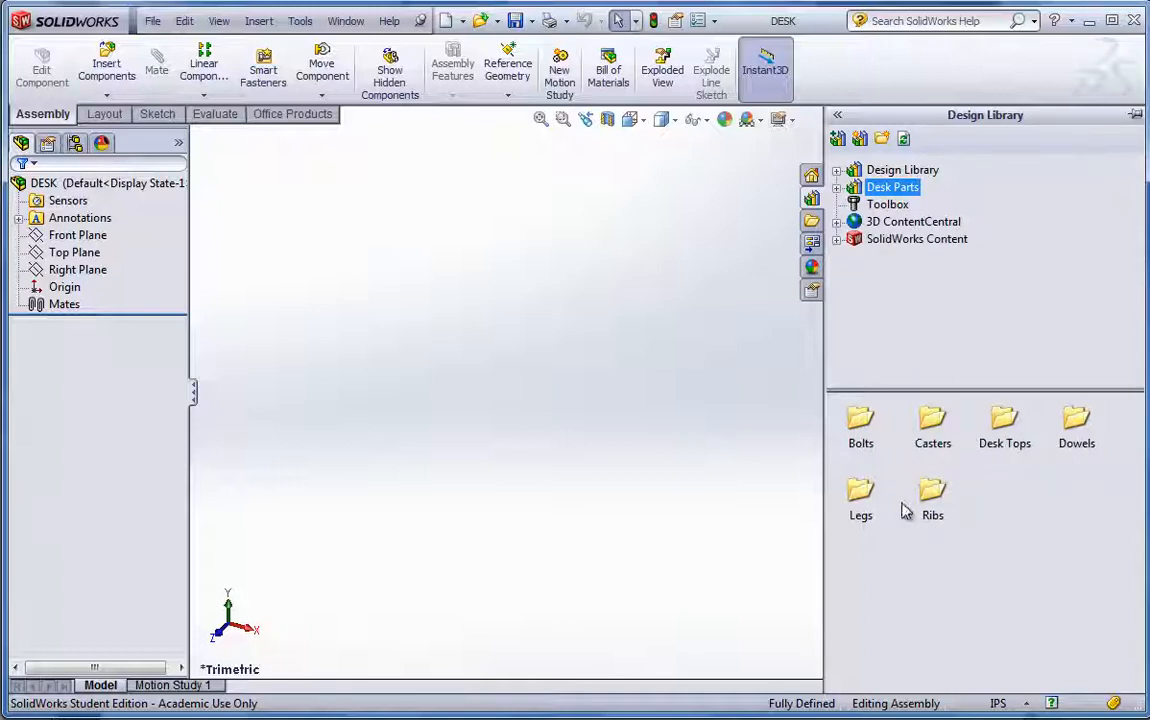
mouse_move(856, 268)
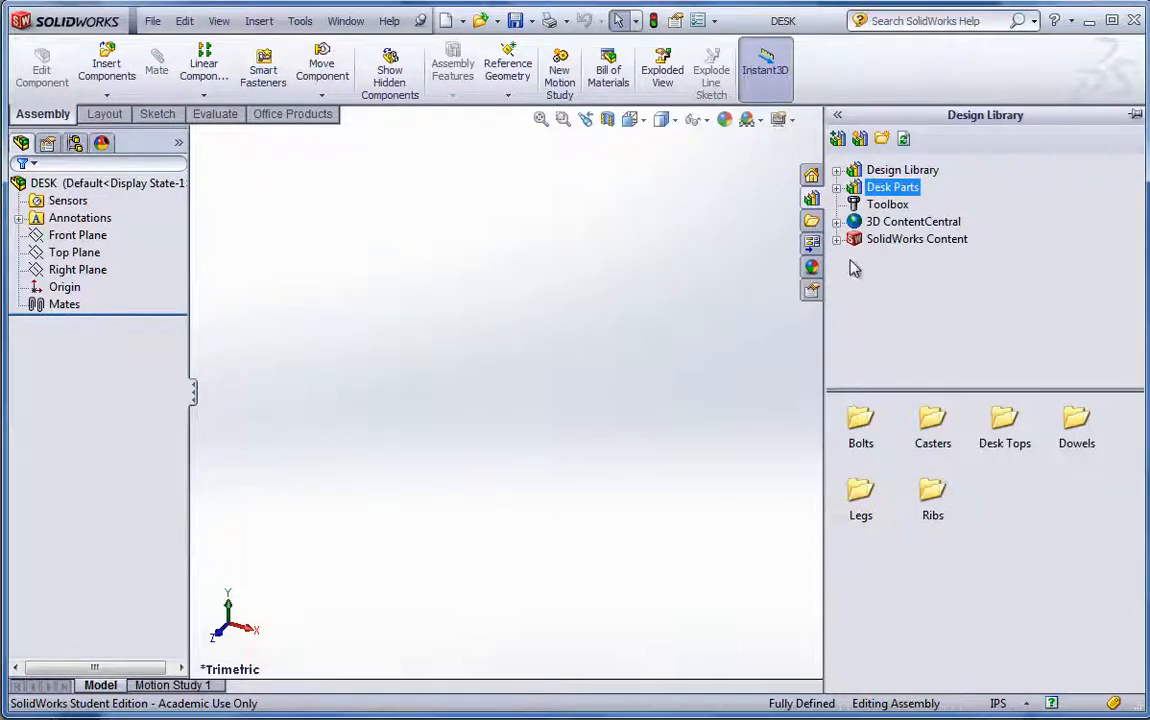
click(836, 188)
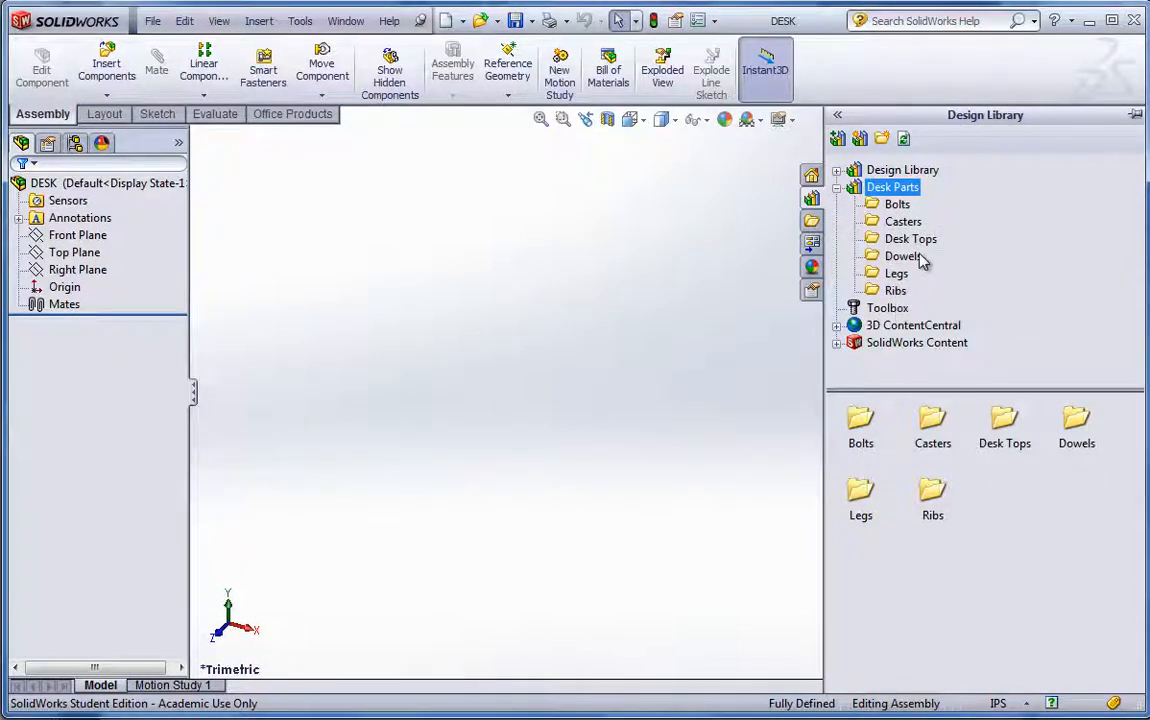
click(912, 238)
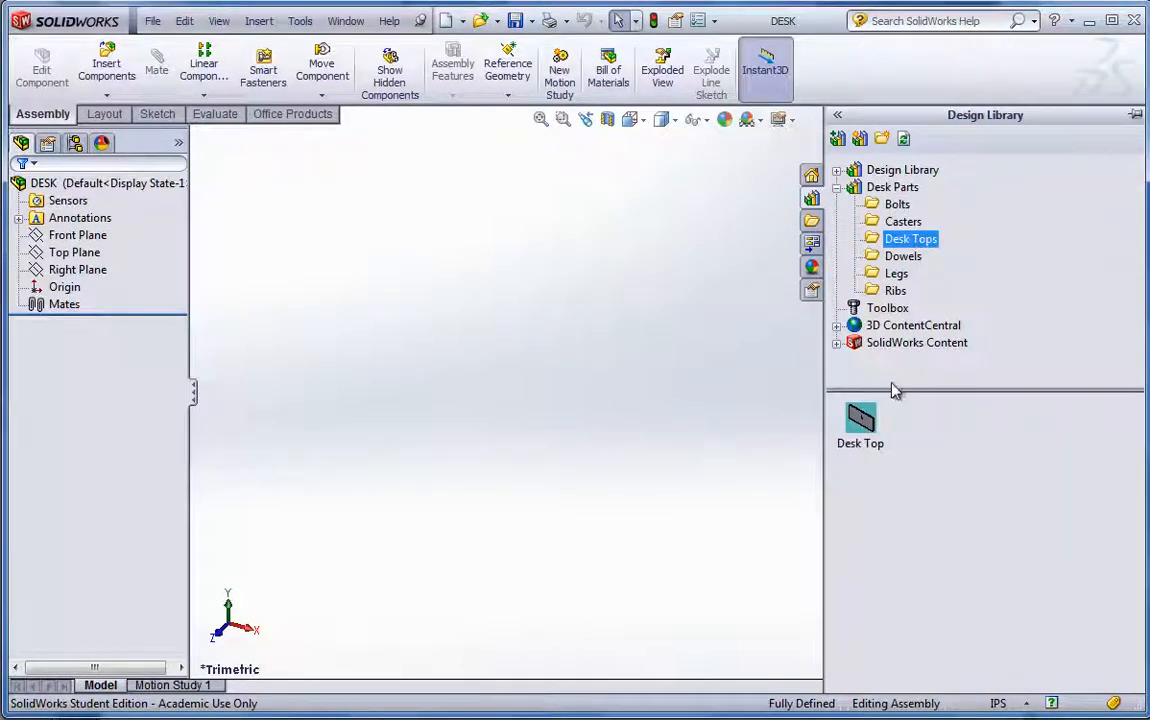
mouse_move(862, 420)
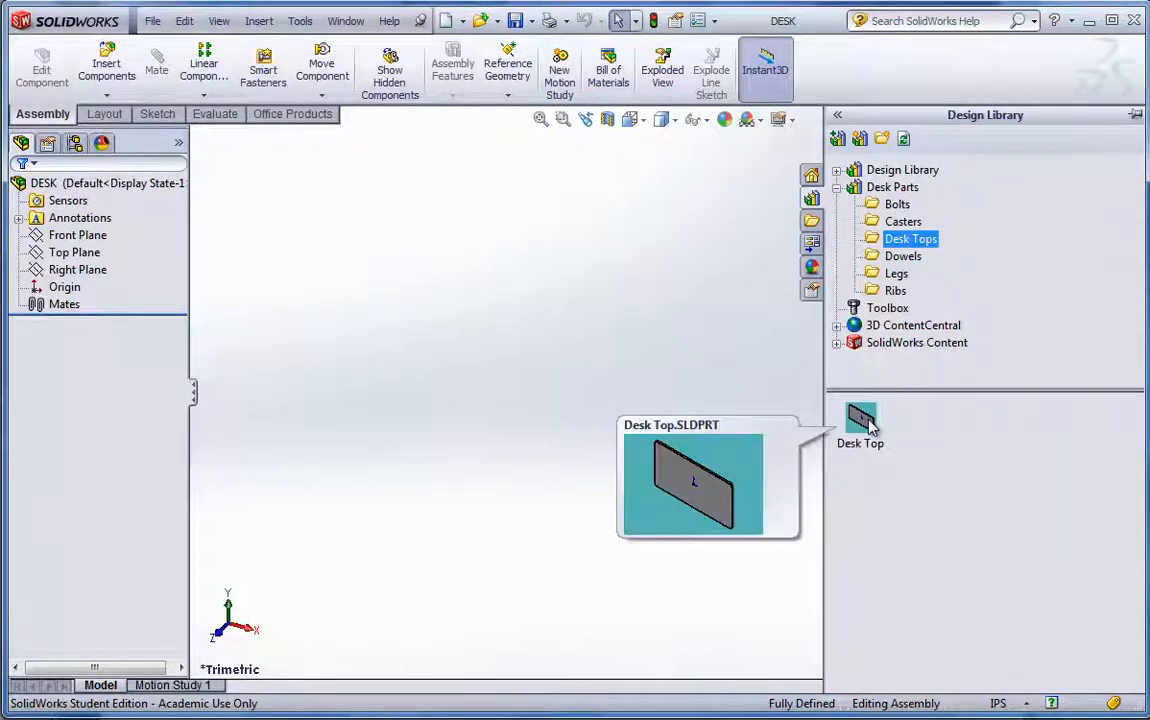
click(860, 424)
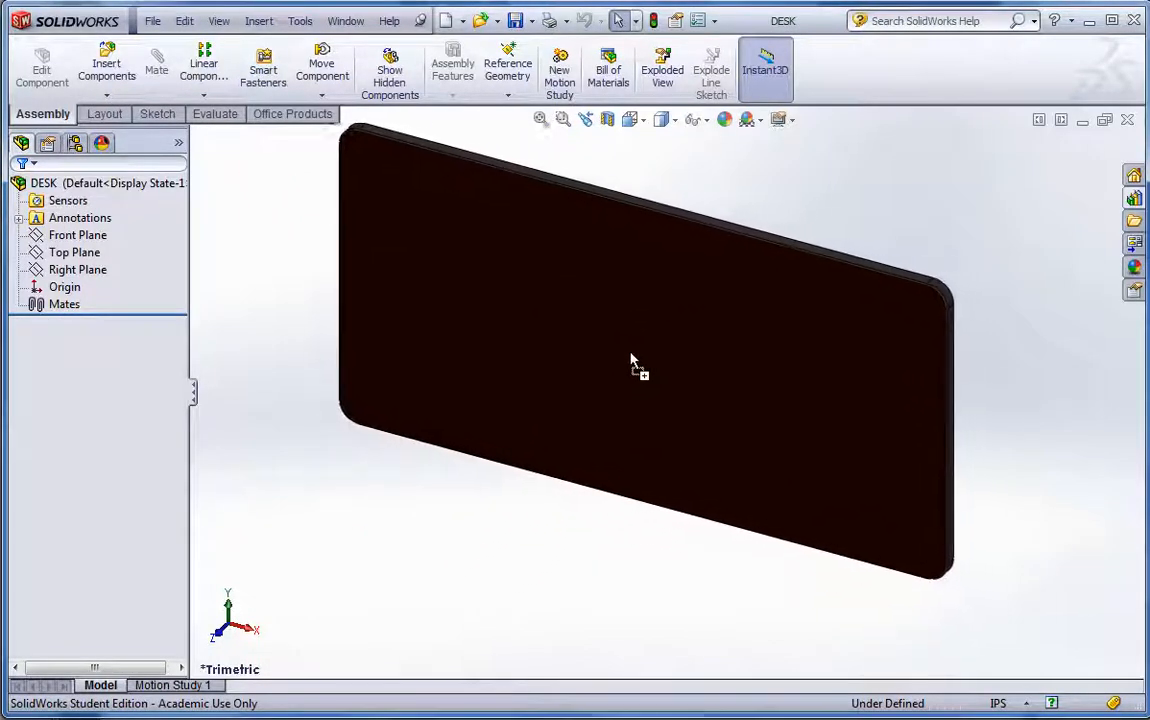
click(74, 252)
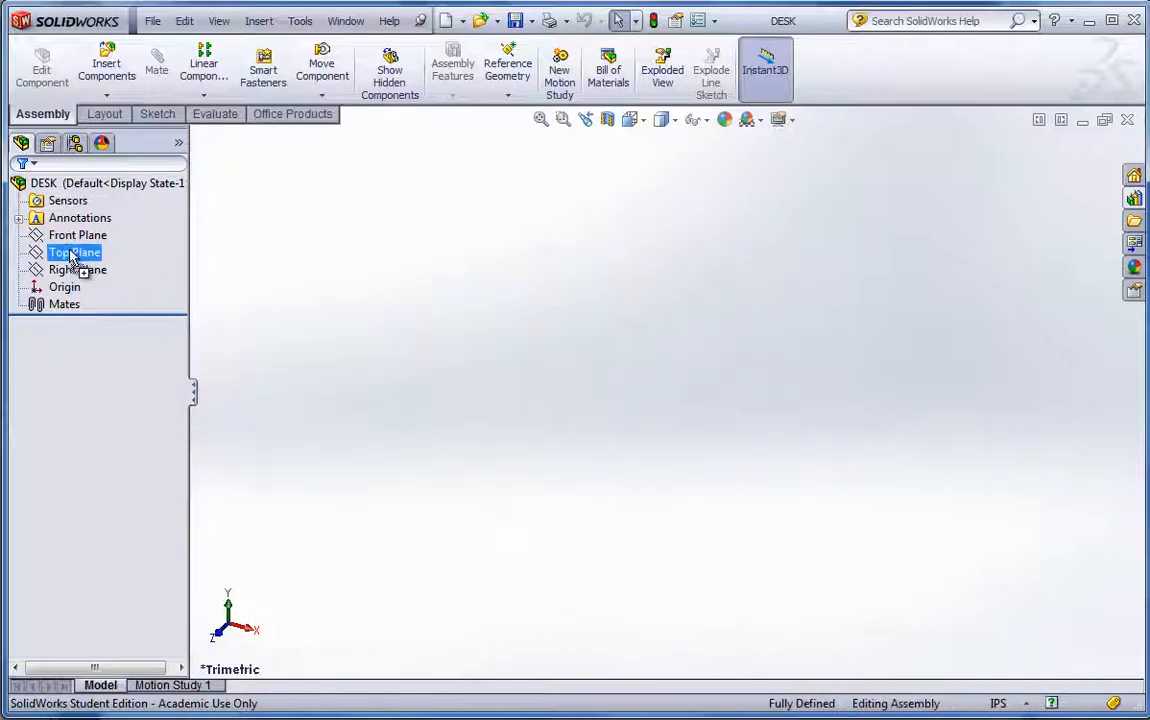
click(76, 268)
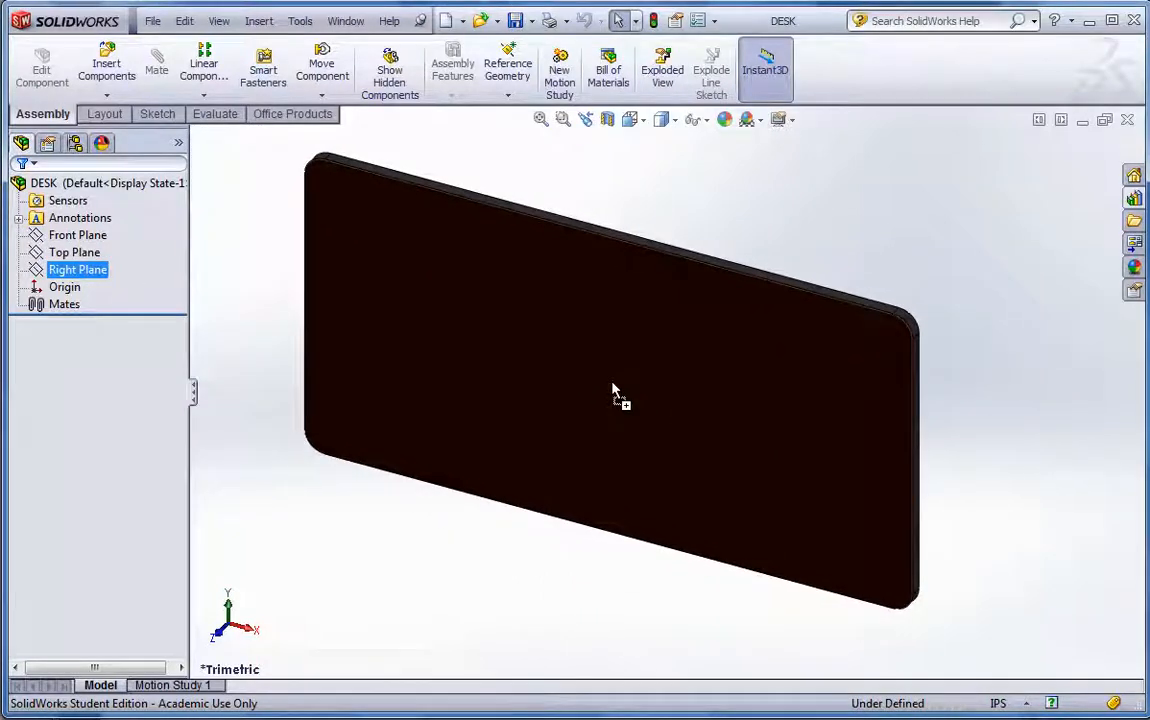
click(106, 68)
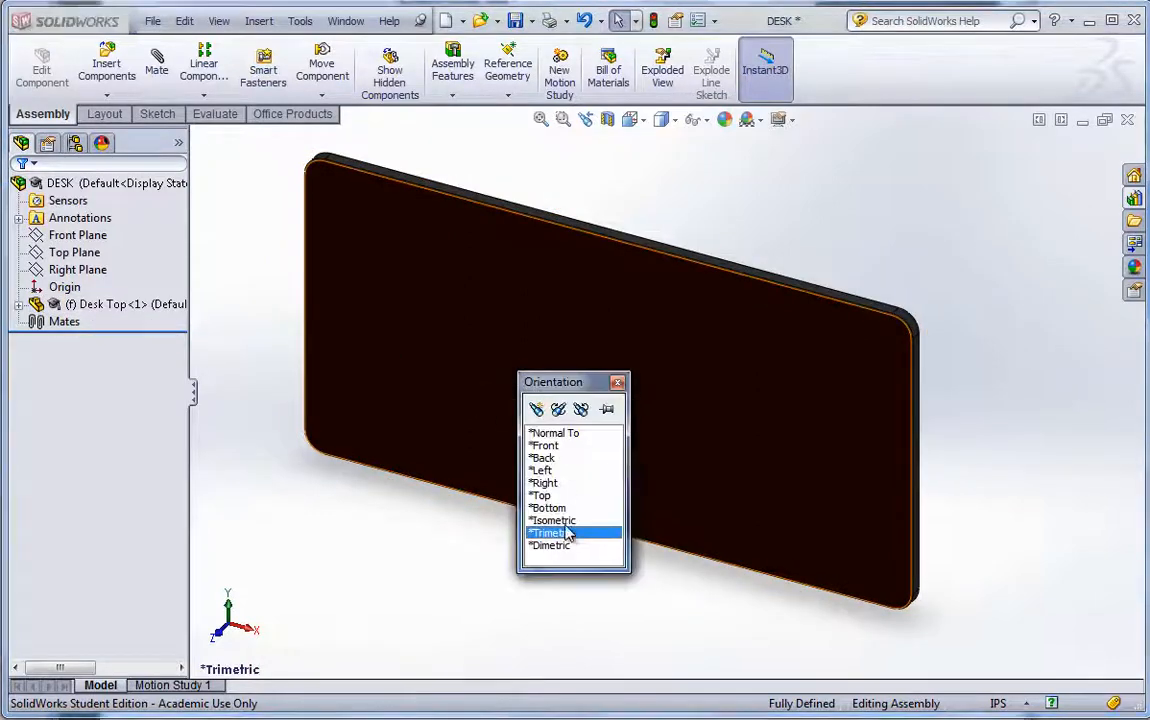
Step: Set an isometric view and expand the Desk Top's features in the tree
click(552, 520)
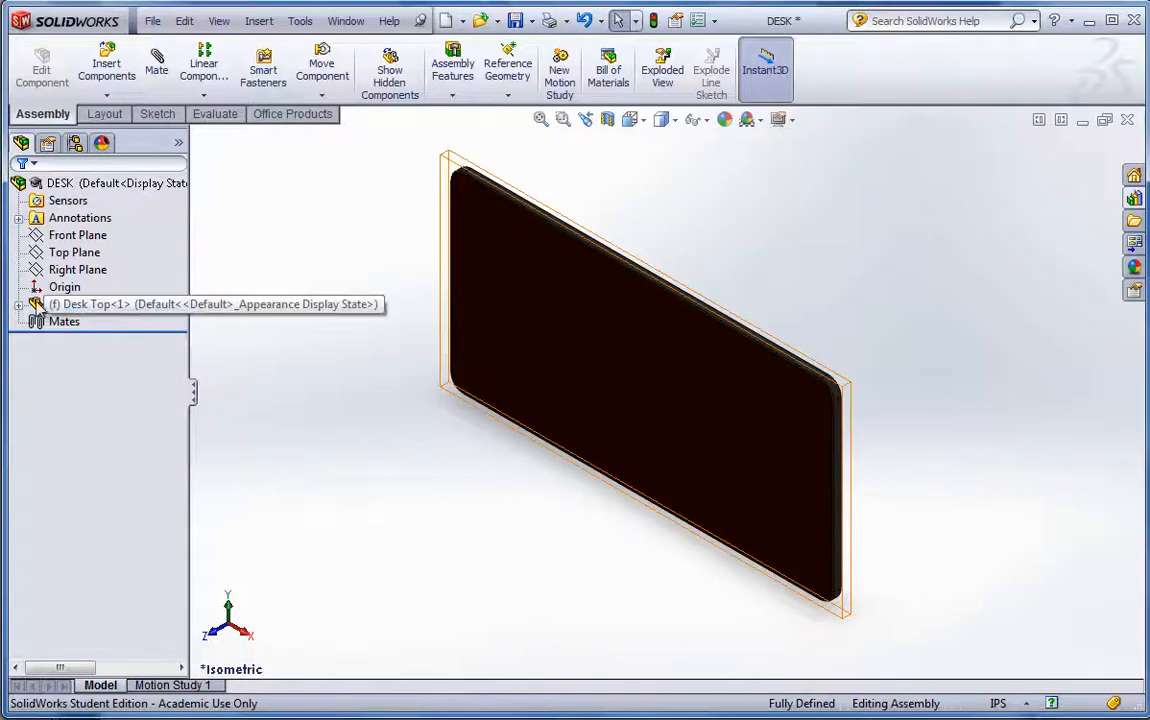
click(76, 234)
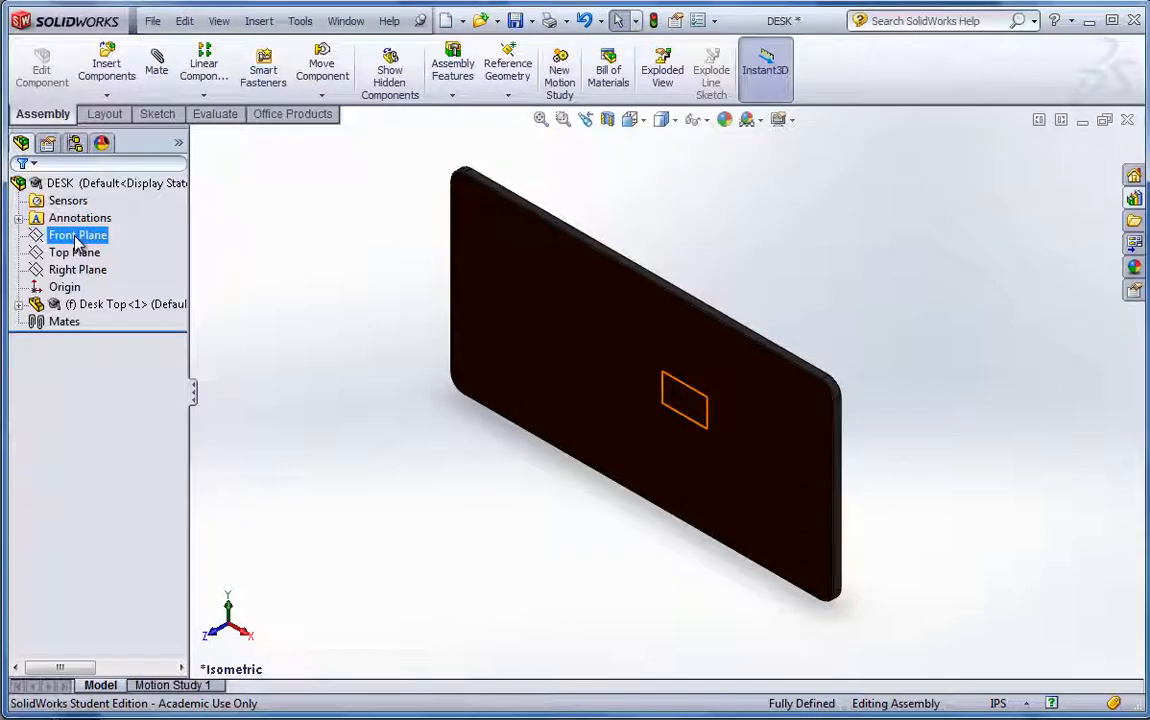
click(74, 252)
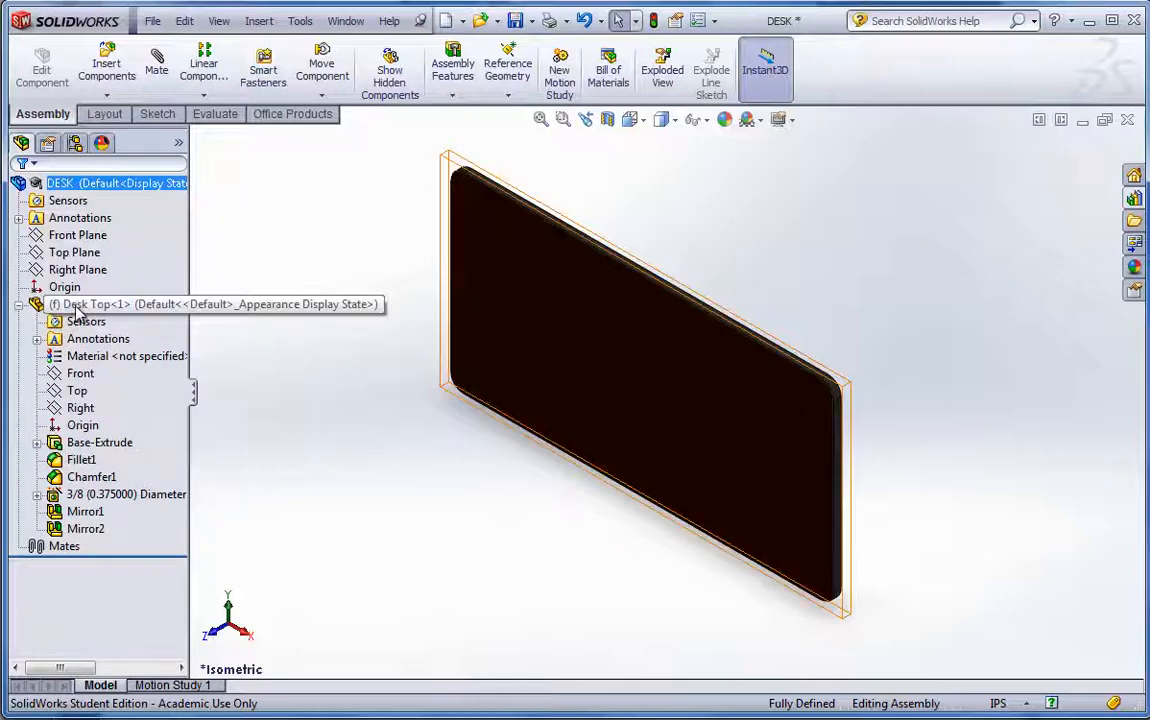
Step: Float the Desk Top component and select its Front plane with the assembly Top Plane for mating
right_click(100, 304)
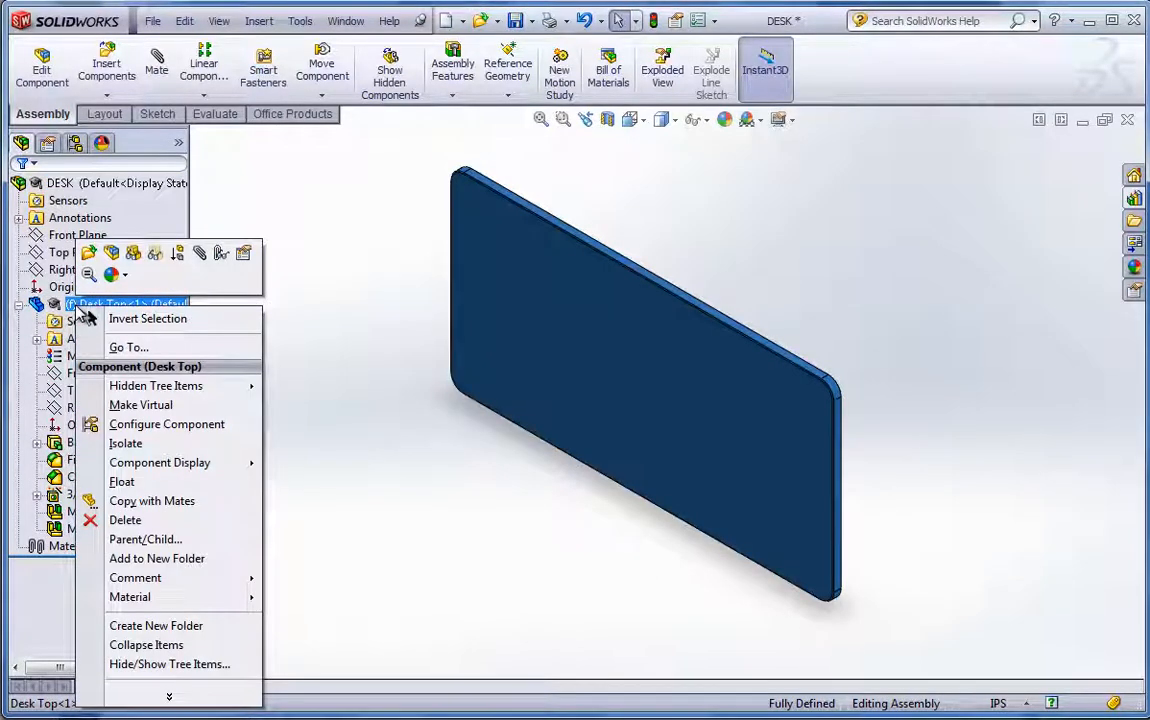
mouse_move(156, 428)
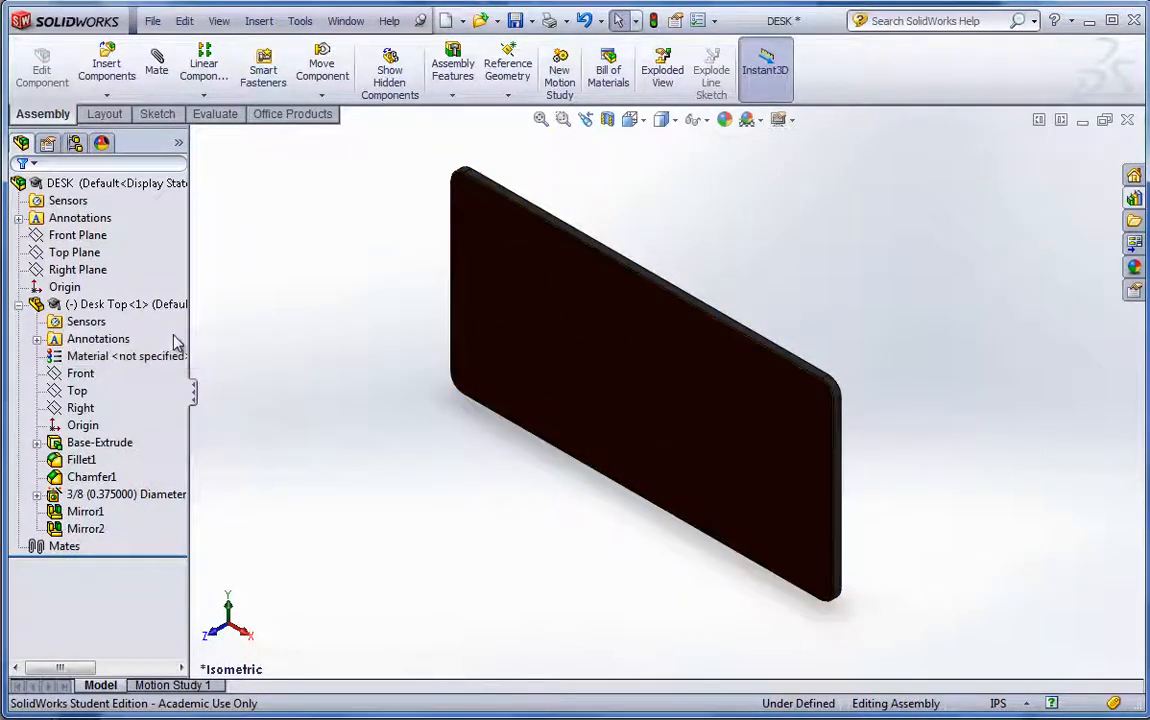
click(86, 320)
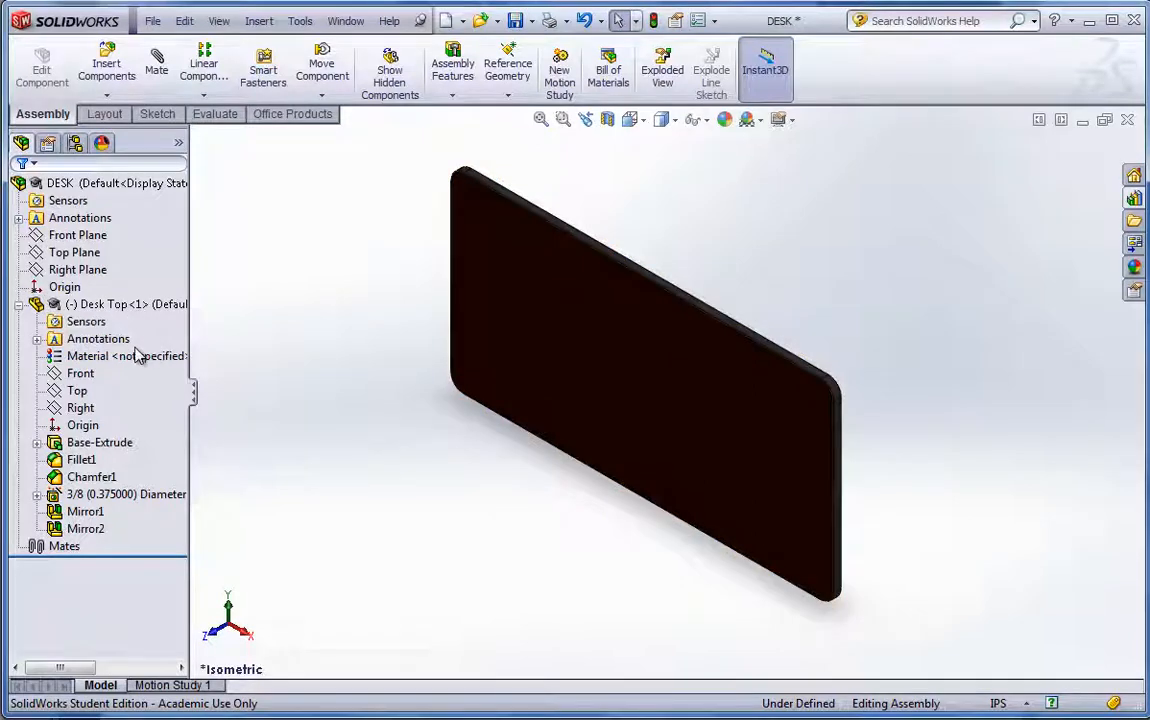
click(76, 390)
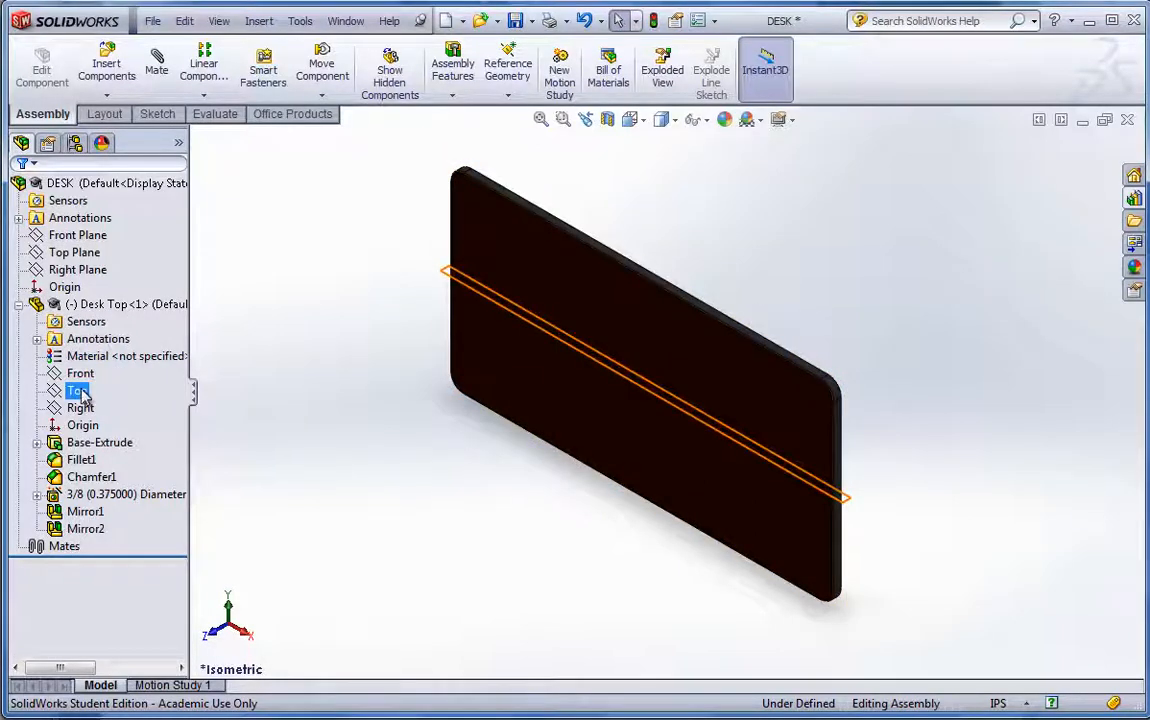
click(80, 374)
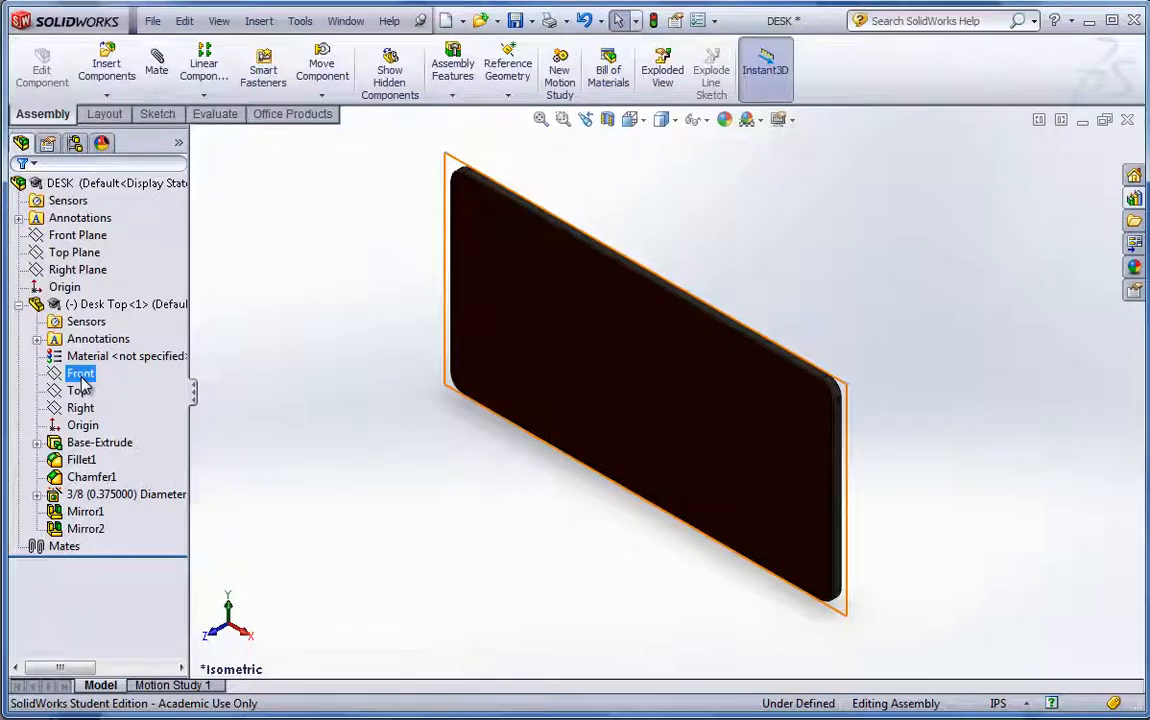
click(80, 374)
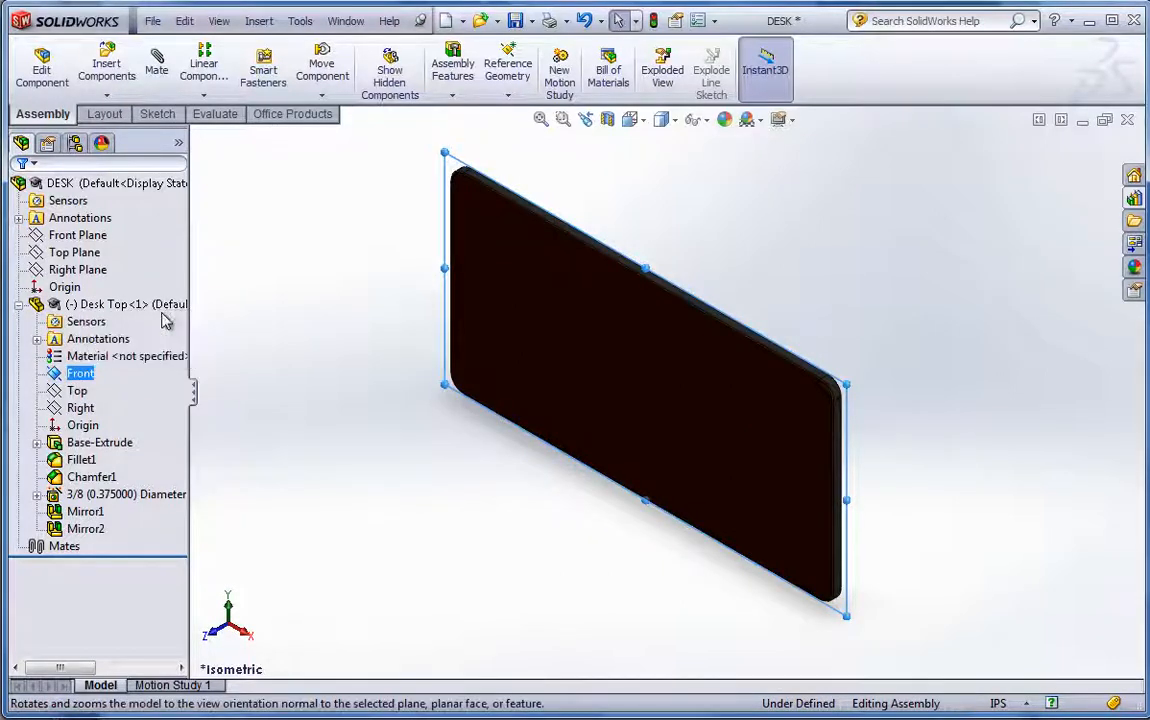
click(74, 252)
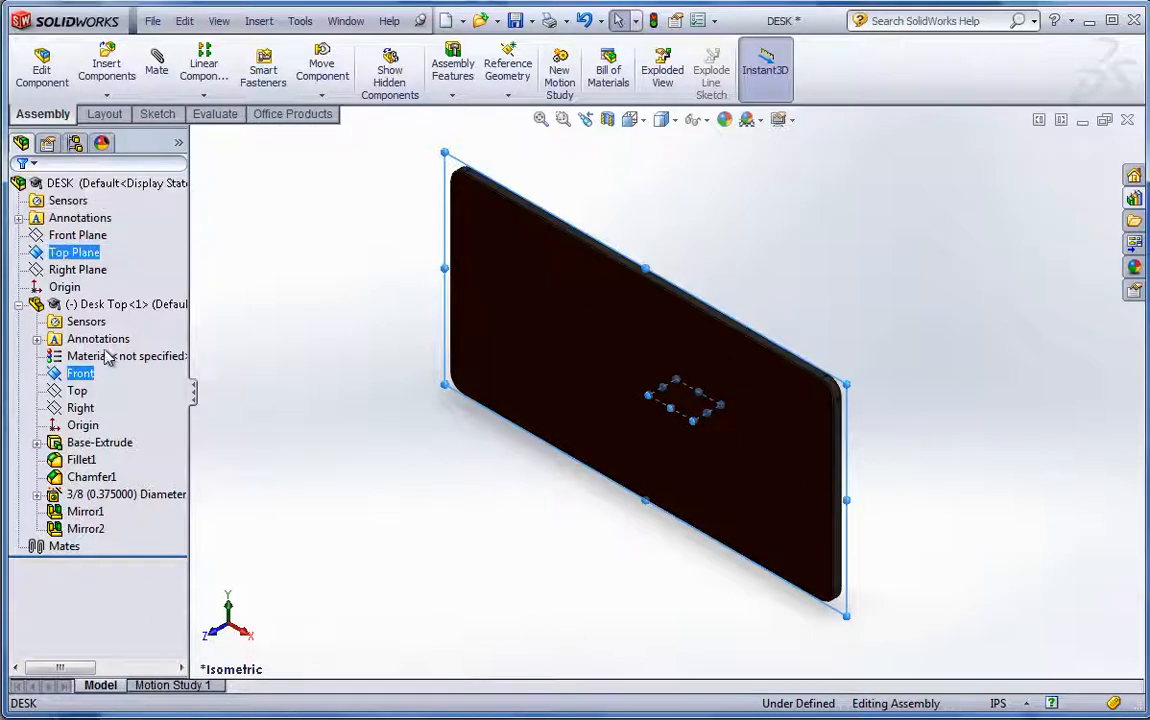
mouse_move(128, 276)
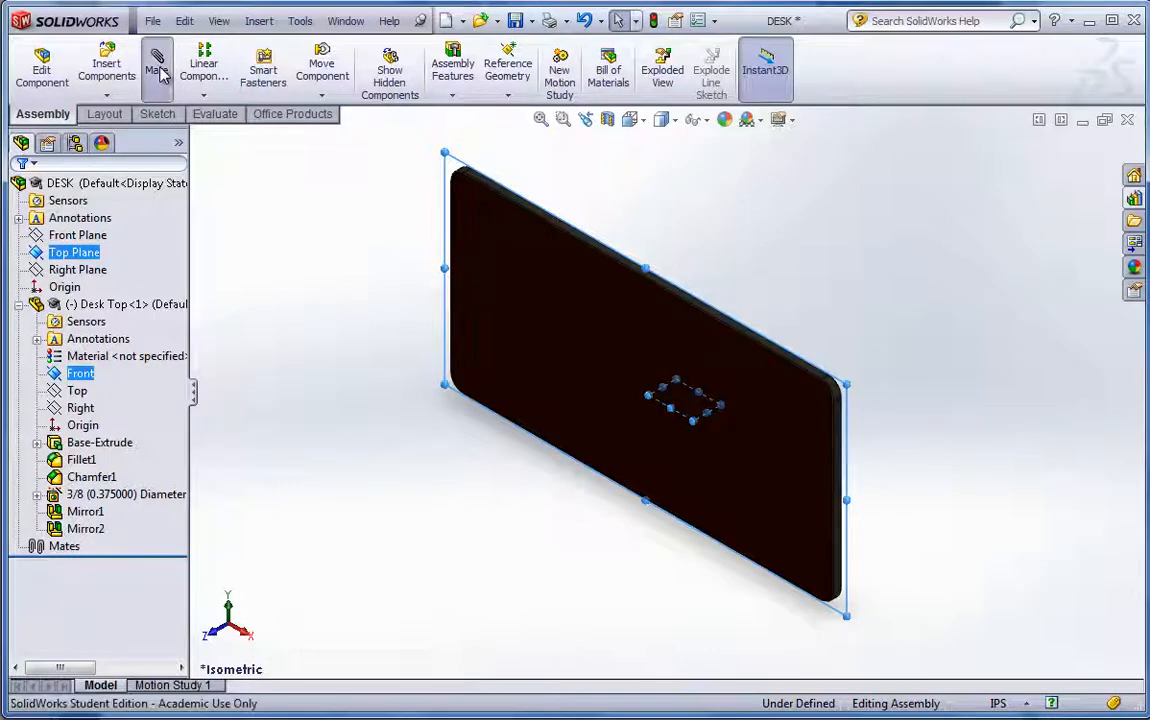
Step: Mate the Desk Top's Front plane coincident to the assembly Top Plane with flipped alignment
click(156, 68)
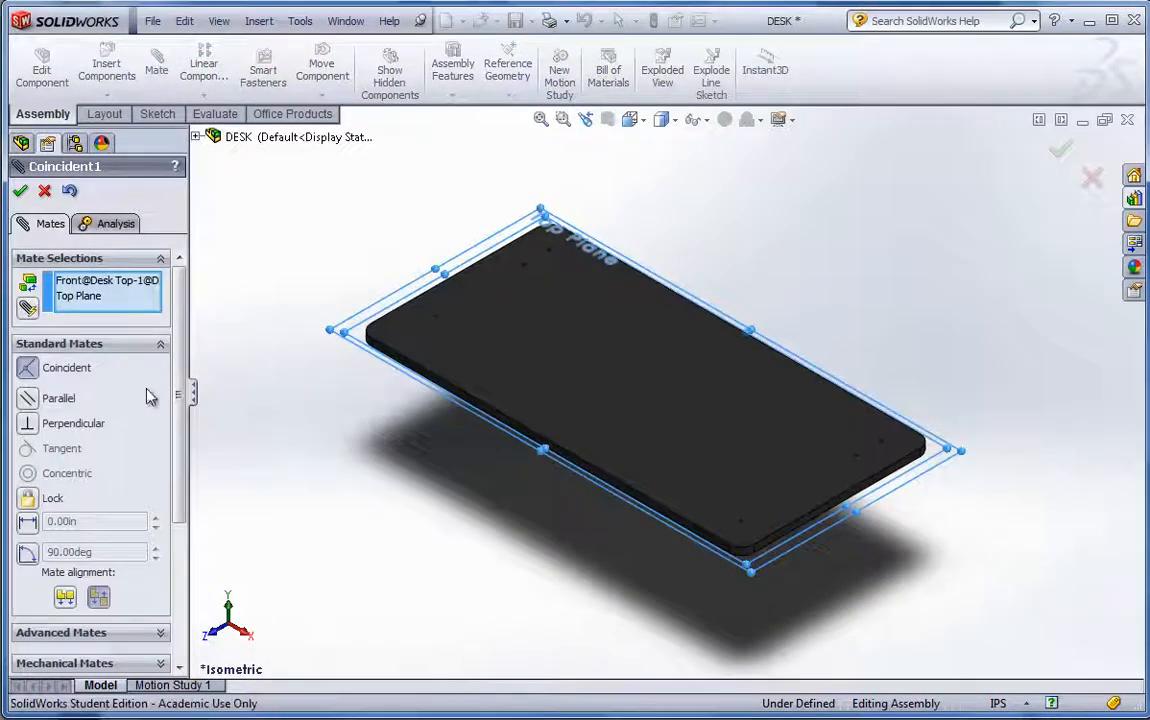
mouse_move(64, 596)
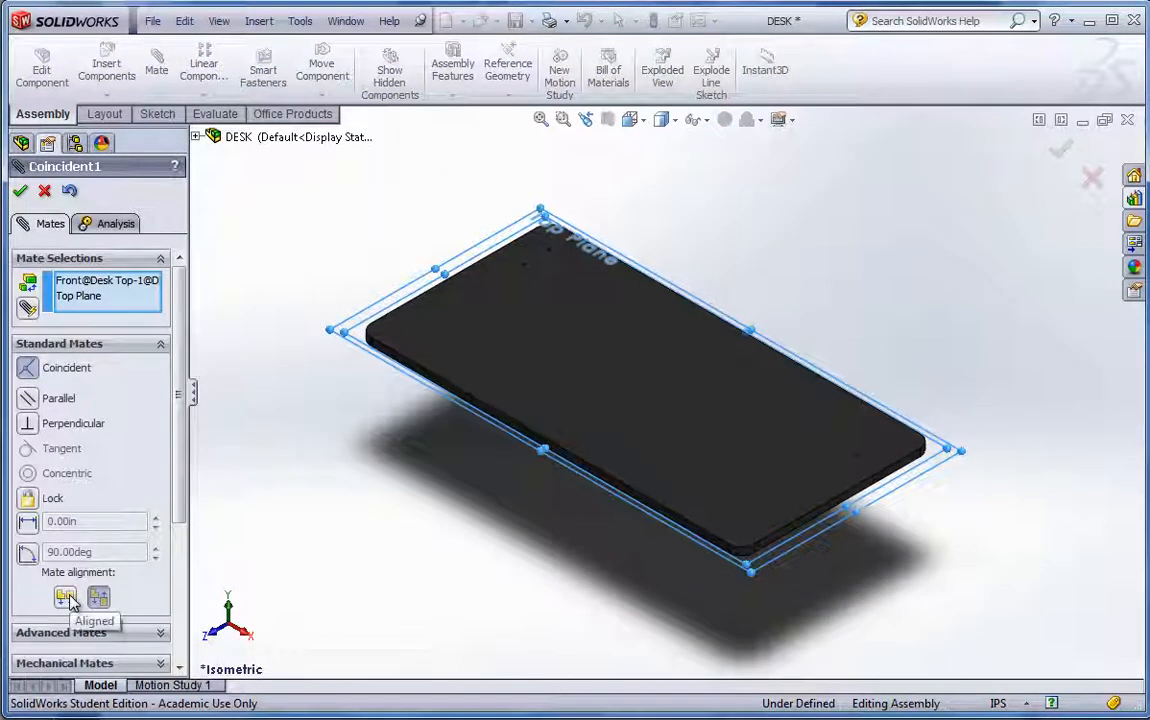
click(64, 596)
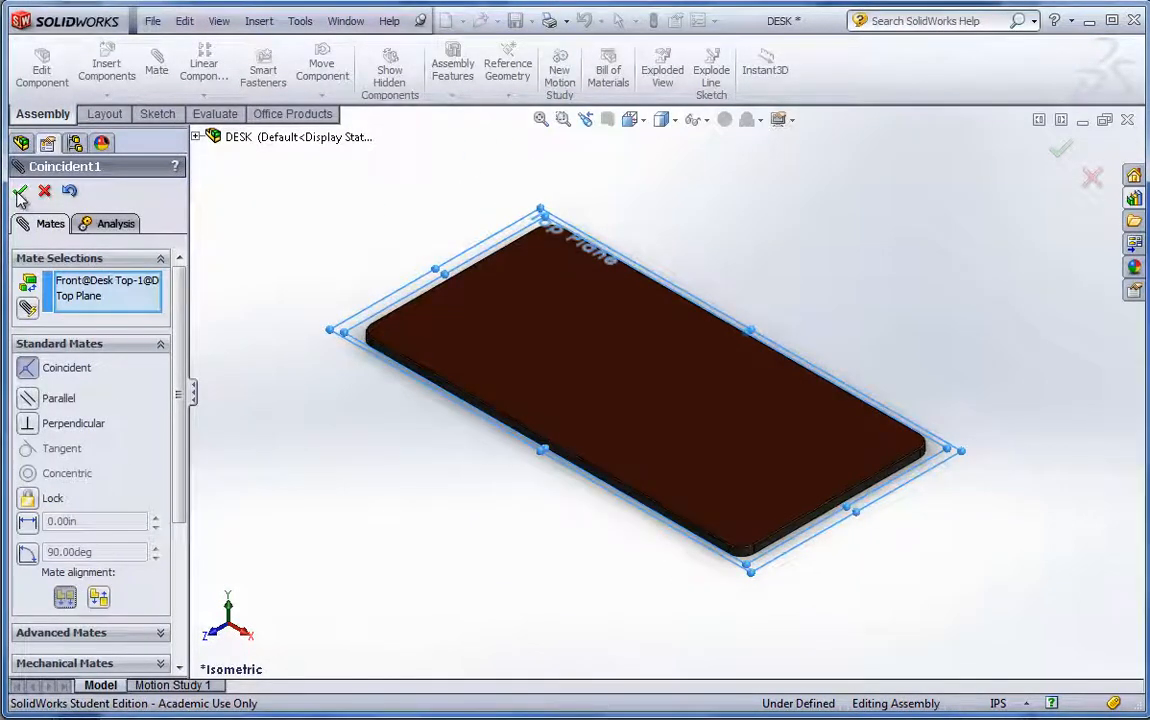
click(20, 192)
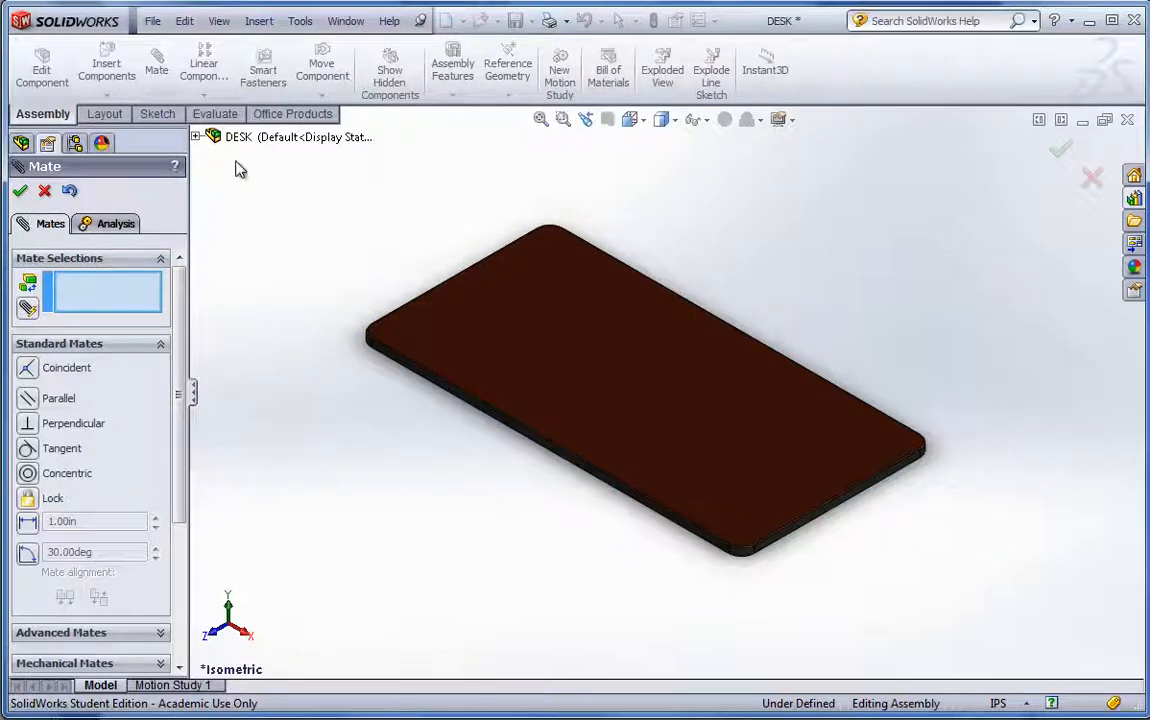
click(196, 136)
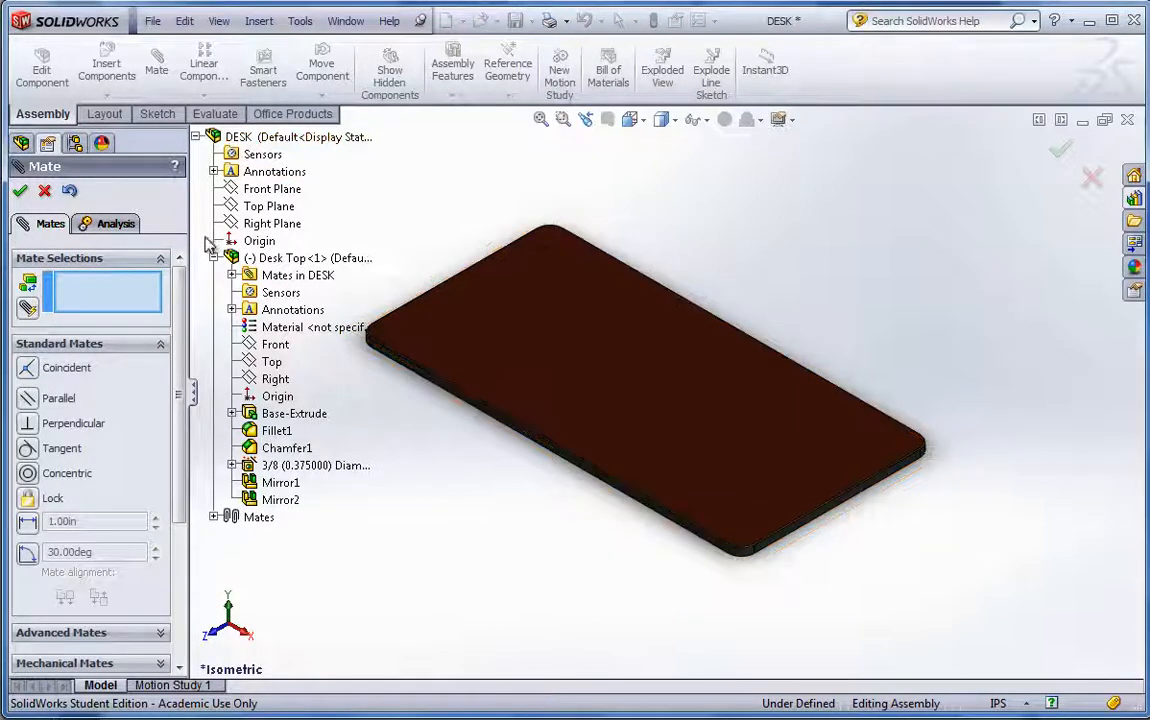
Step: Add coincident mates for the Right planes and the Front planes, fully defining the desk top
click(272, 224)
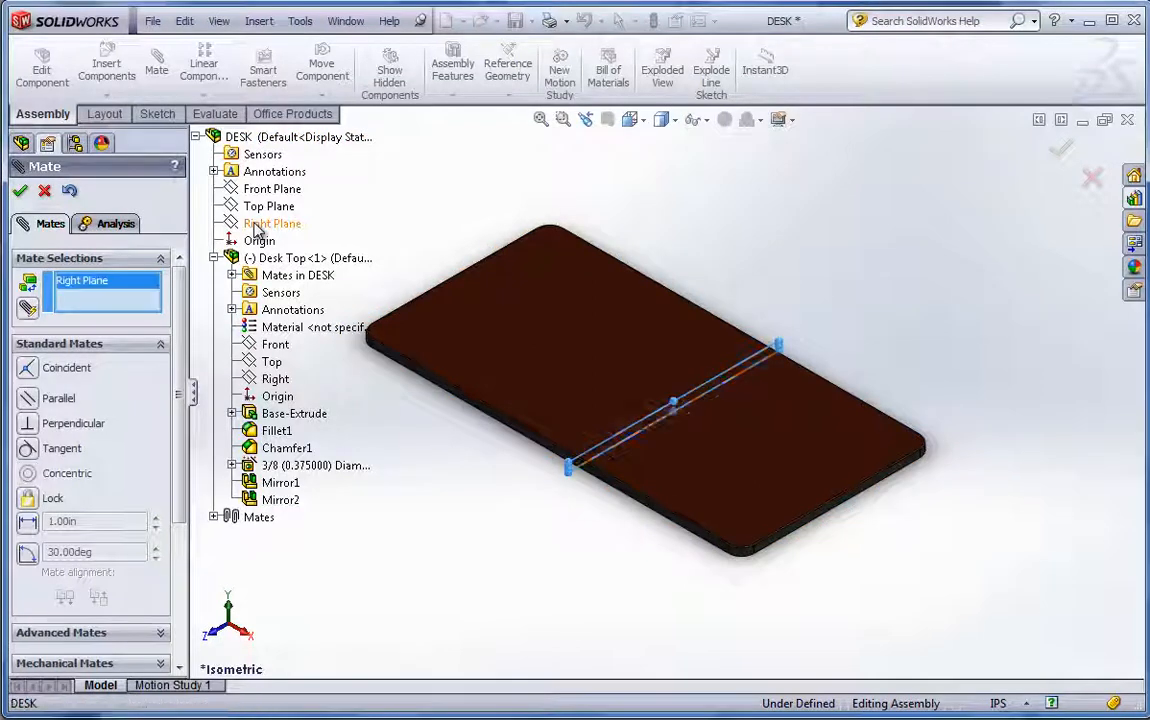
click(276, 380)
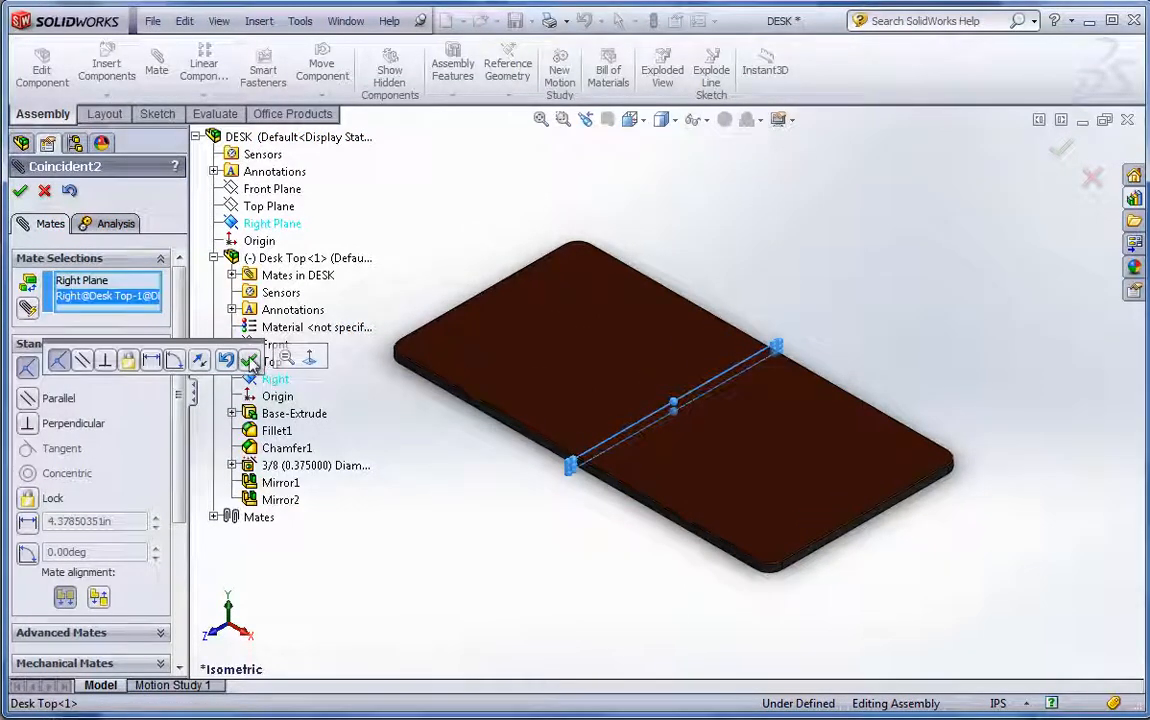
click(20, 190)
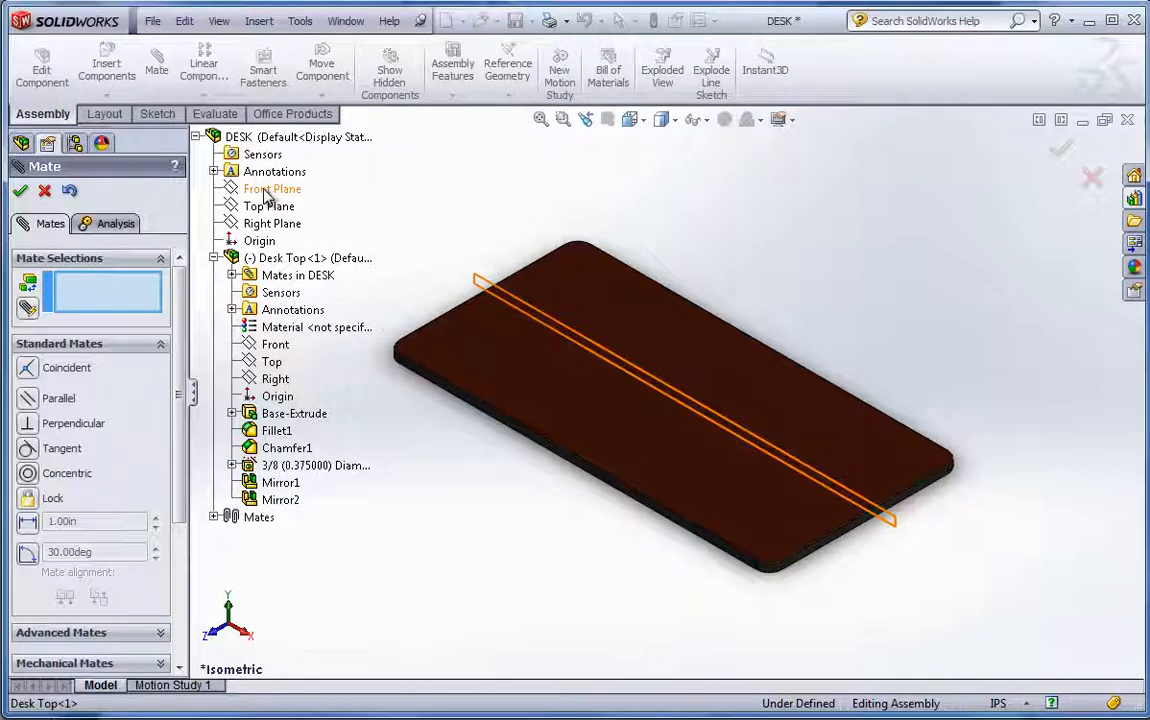
click(272, 188)
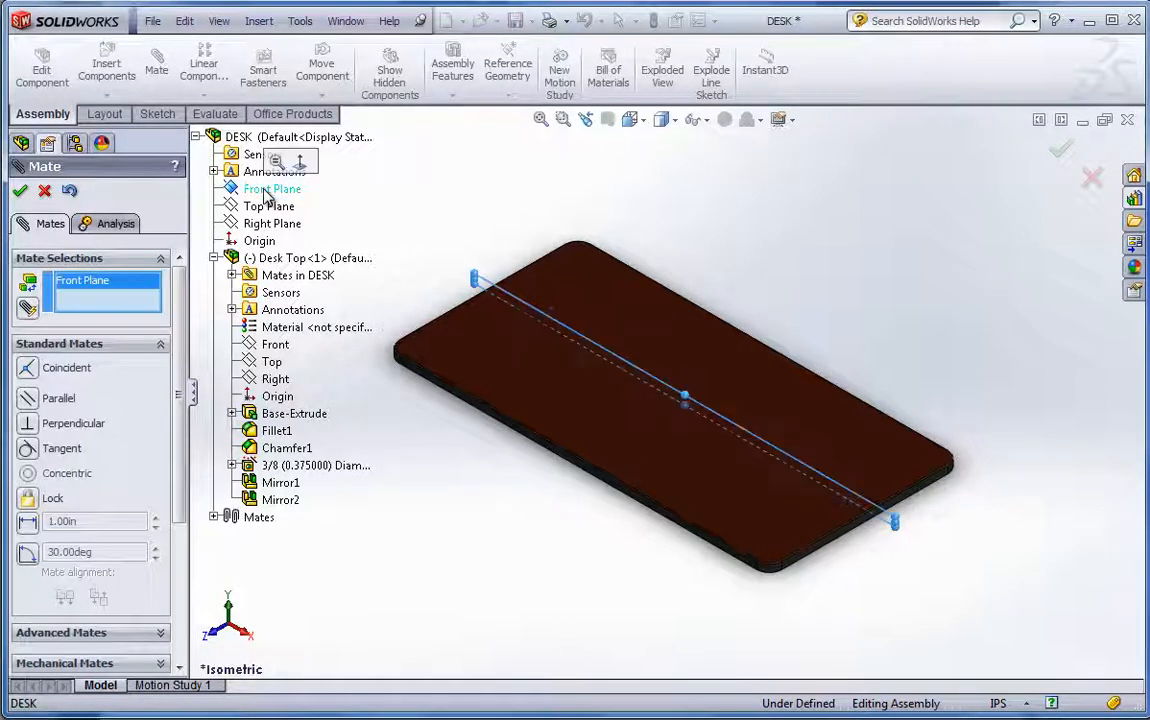
click(272, 360)
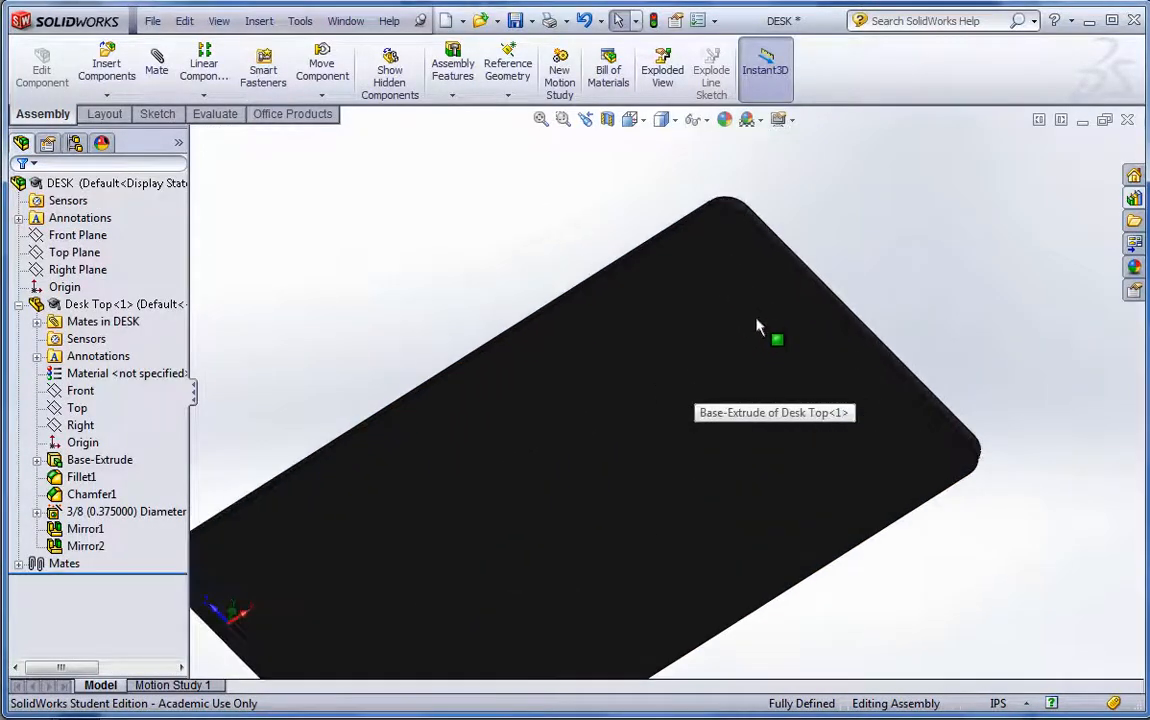
Step: Remove the Rubber appearance from the Desk Top so it shows plain grey
click(776, 340)
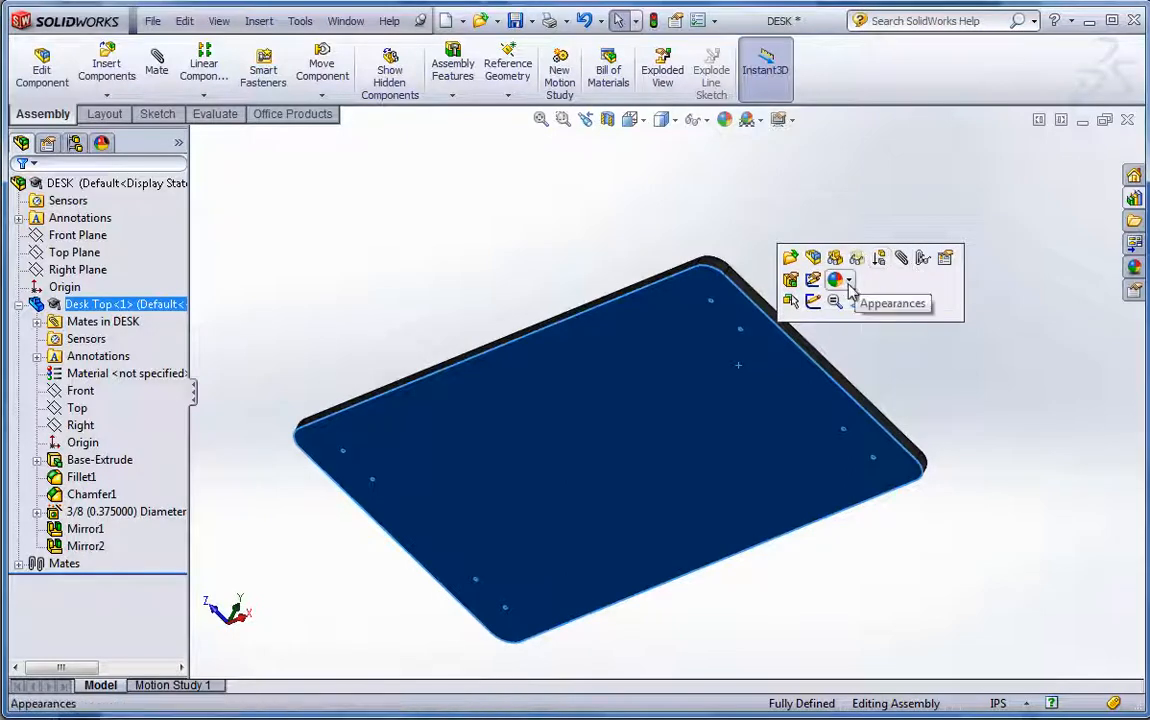
click(836, 280)
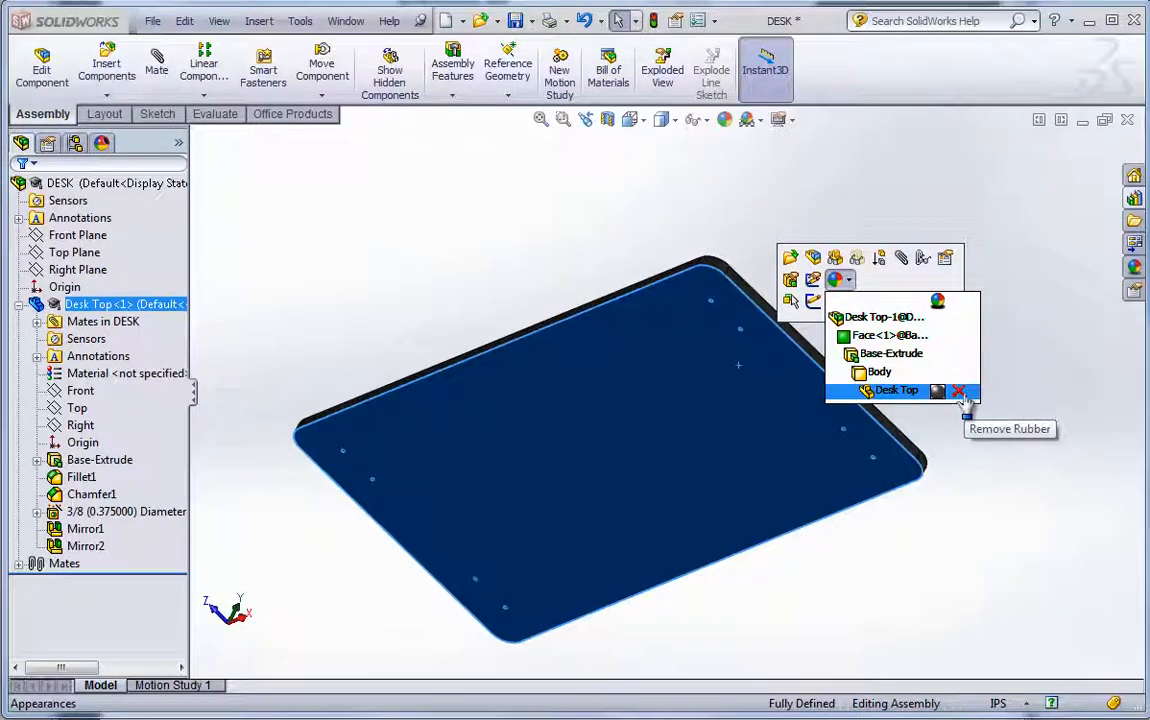
click(956, 390)
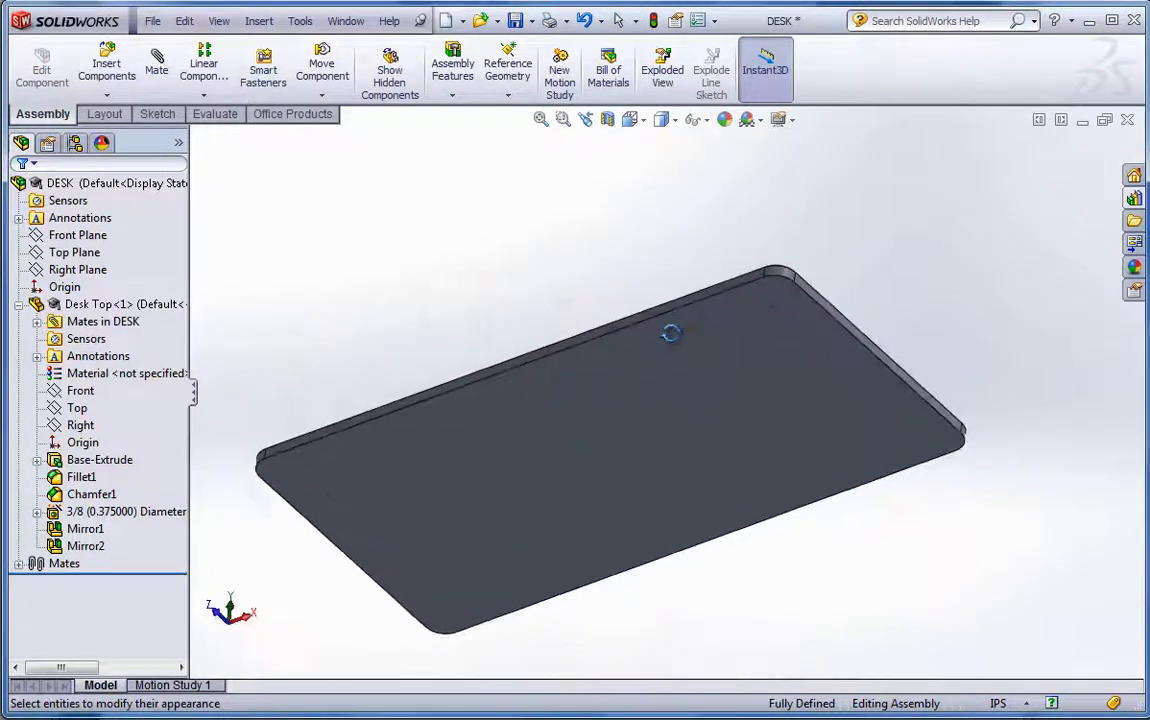
drag(670, 332, 696, 528)
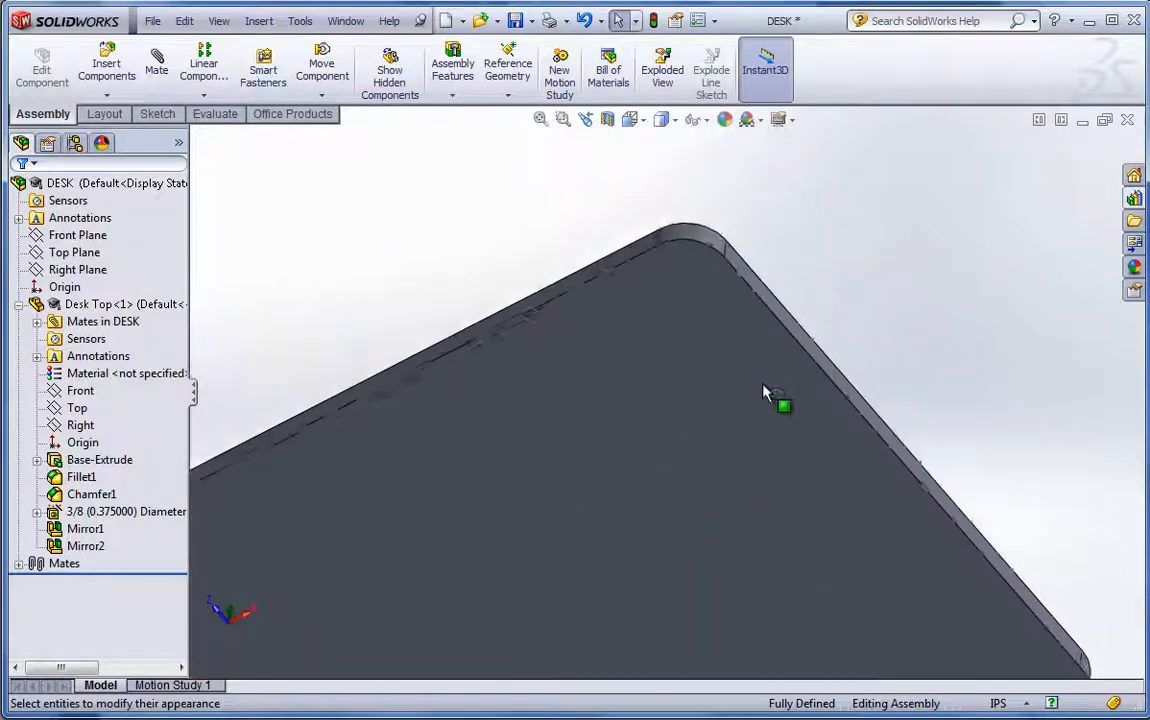
drag(770, 390, 612, 284)
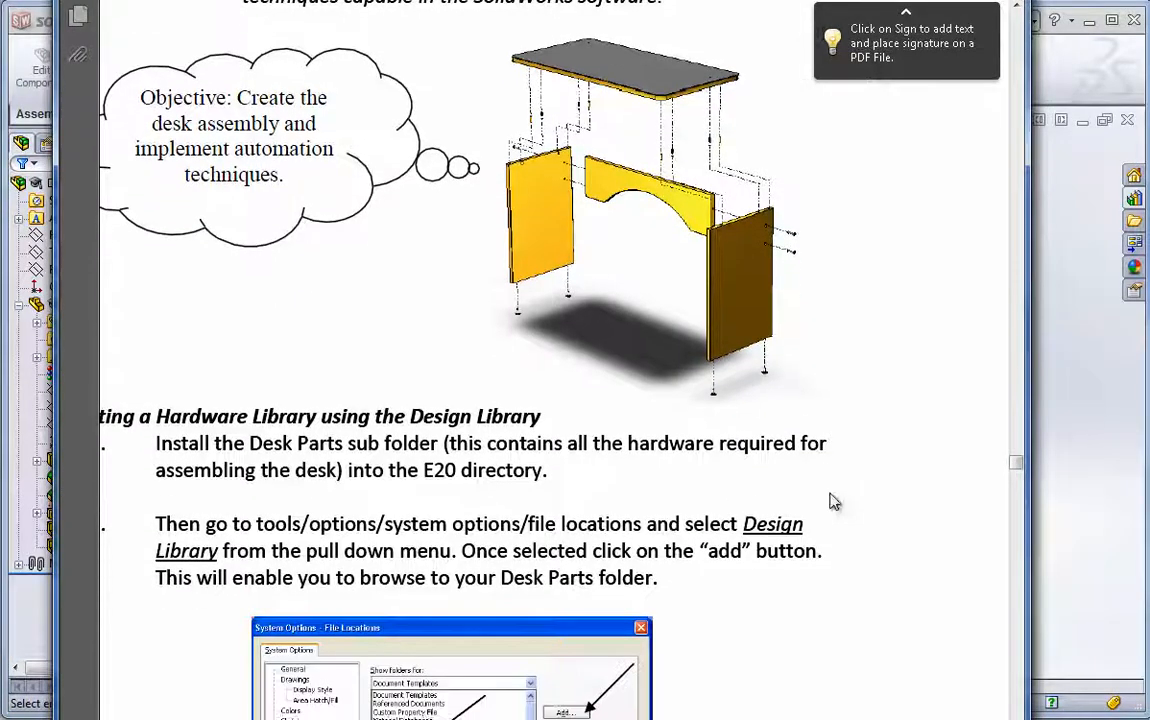
Step: Scroll the tutorial PDF to the Photoview 360 catalog image page
scroll(down, 3)
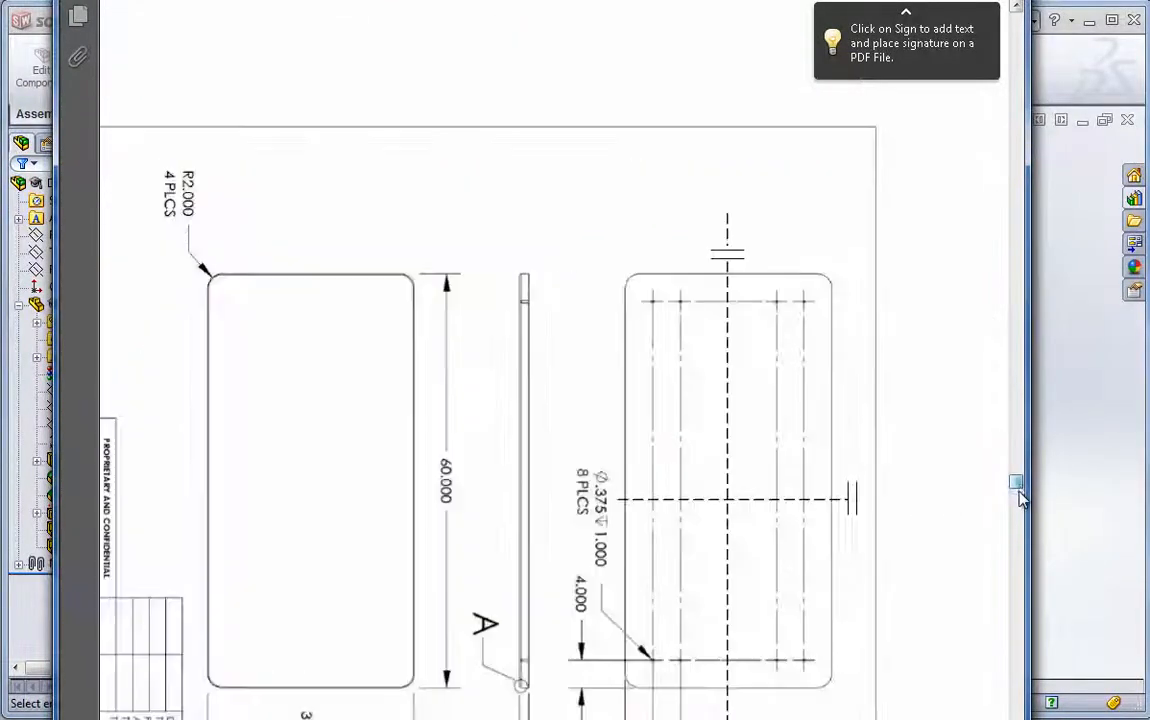
scroll(down, 3)
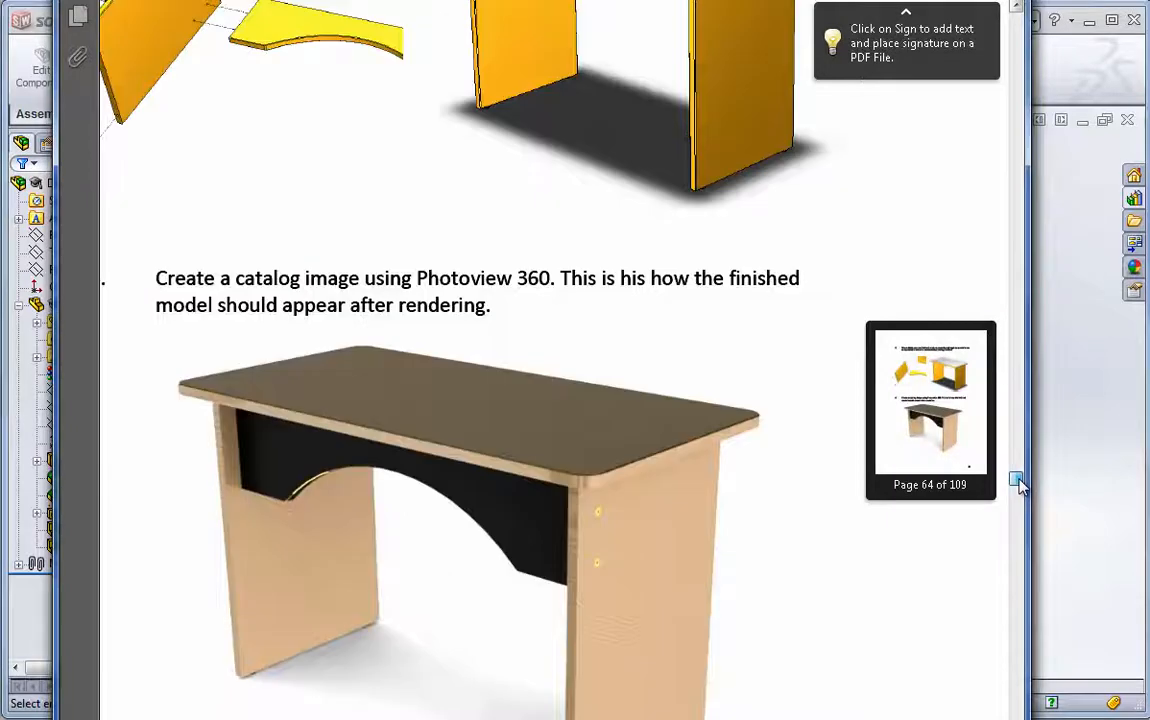
scroll(up, 3)
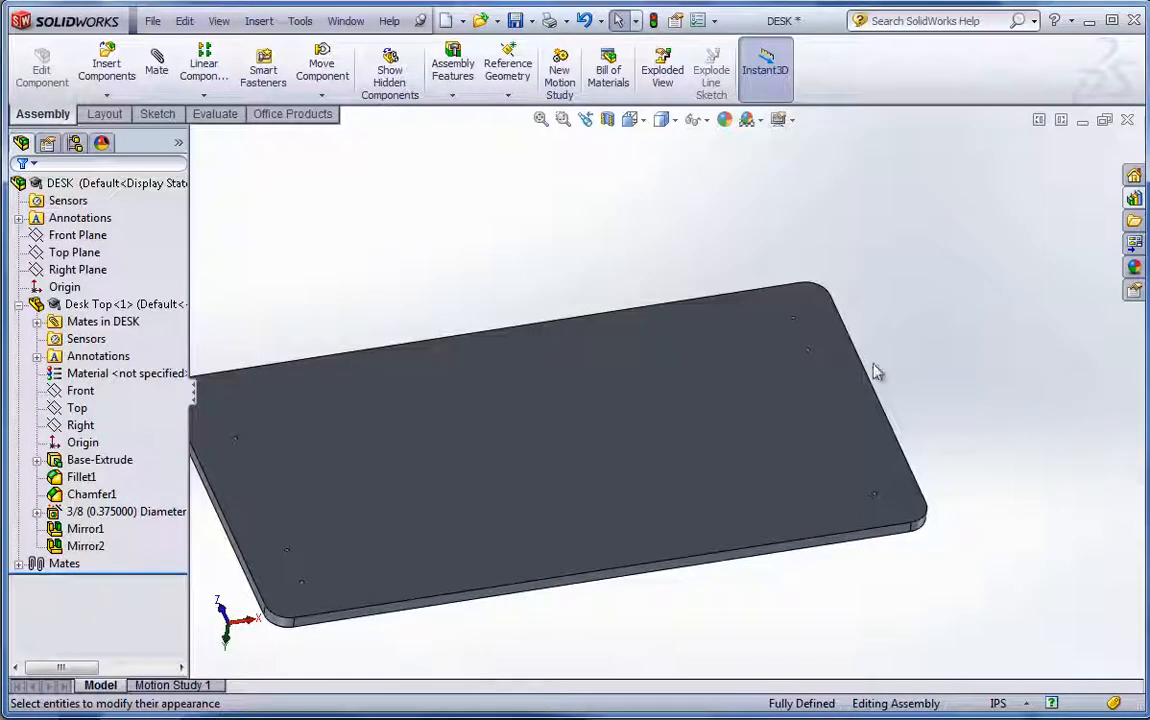
mouse_move(1036, 260)
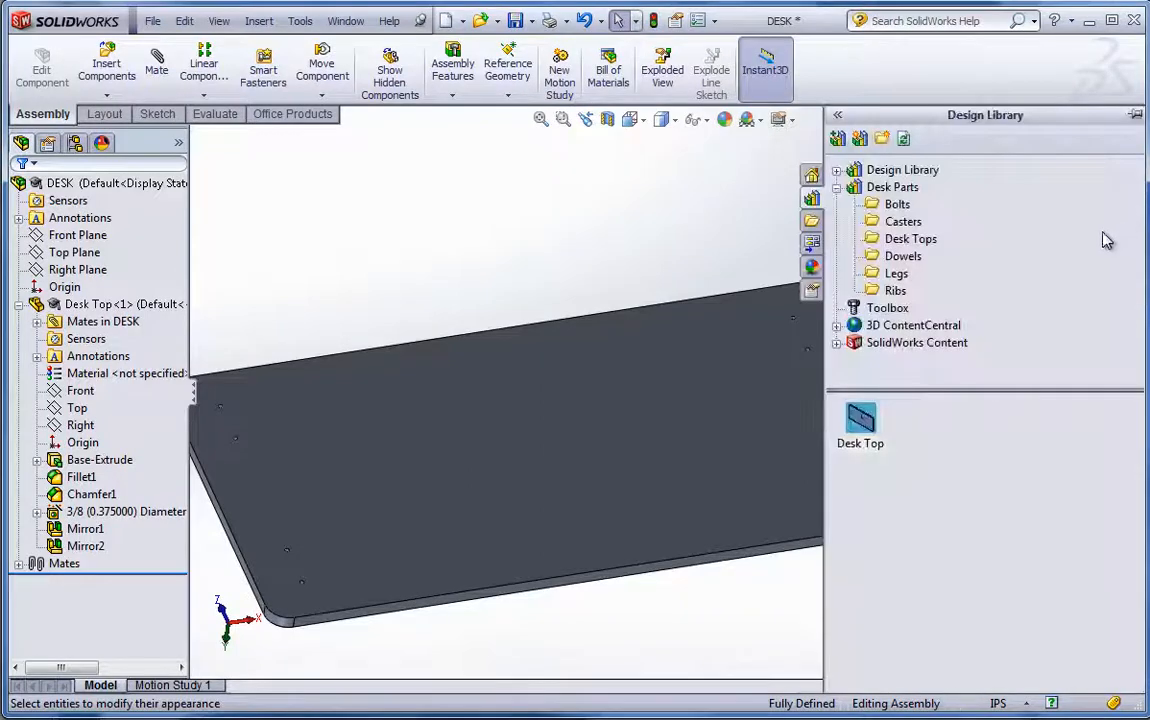
mouse_move(896, 272)
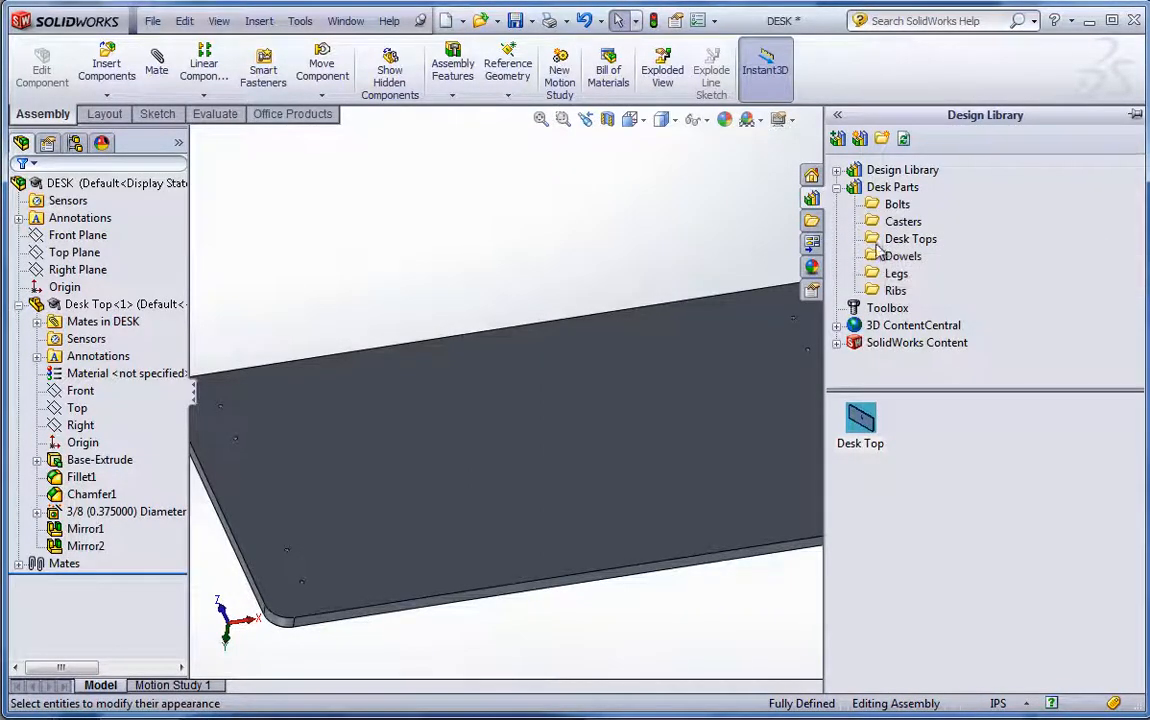
Step: Browse Desk Parts > Bolts, drag Fastening Bolt toward the desk top corner, then cancel the placement
click(896, 204)
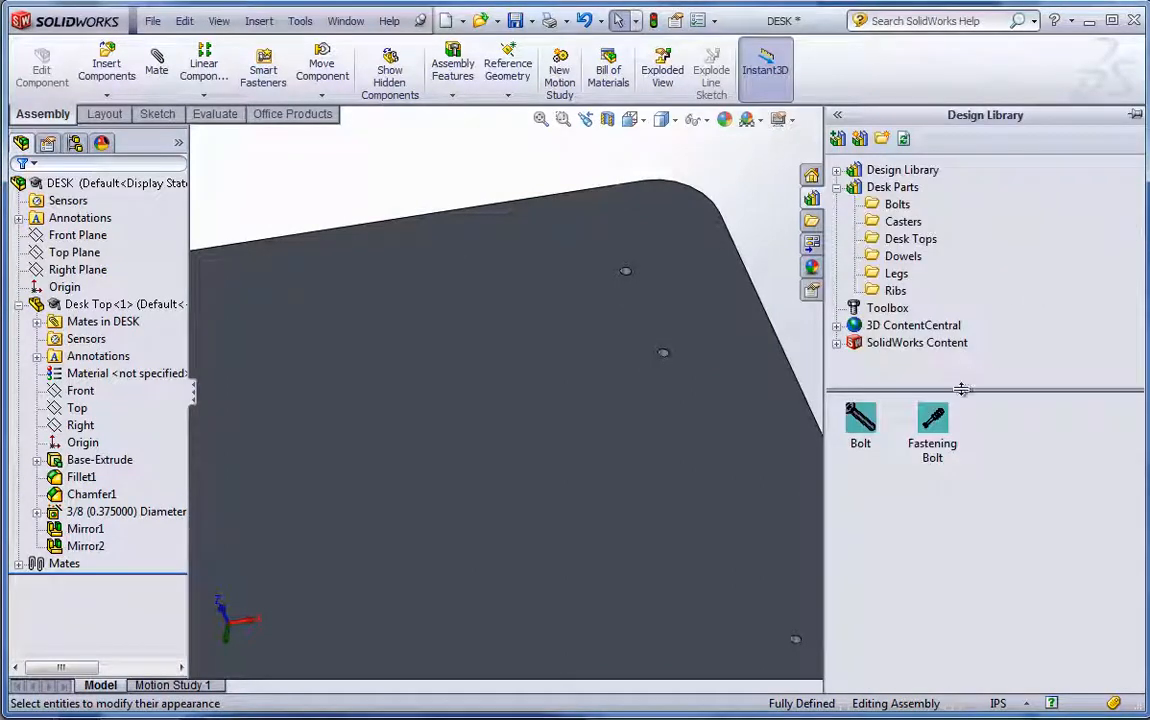
click(932, 420)
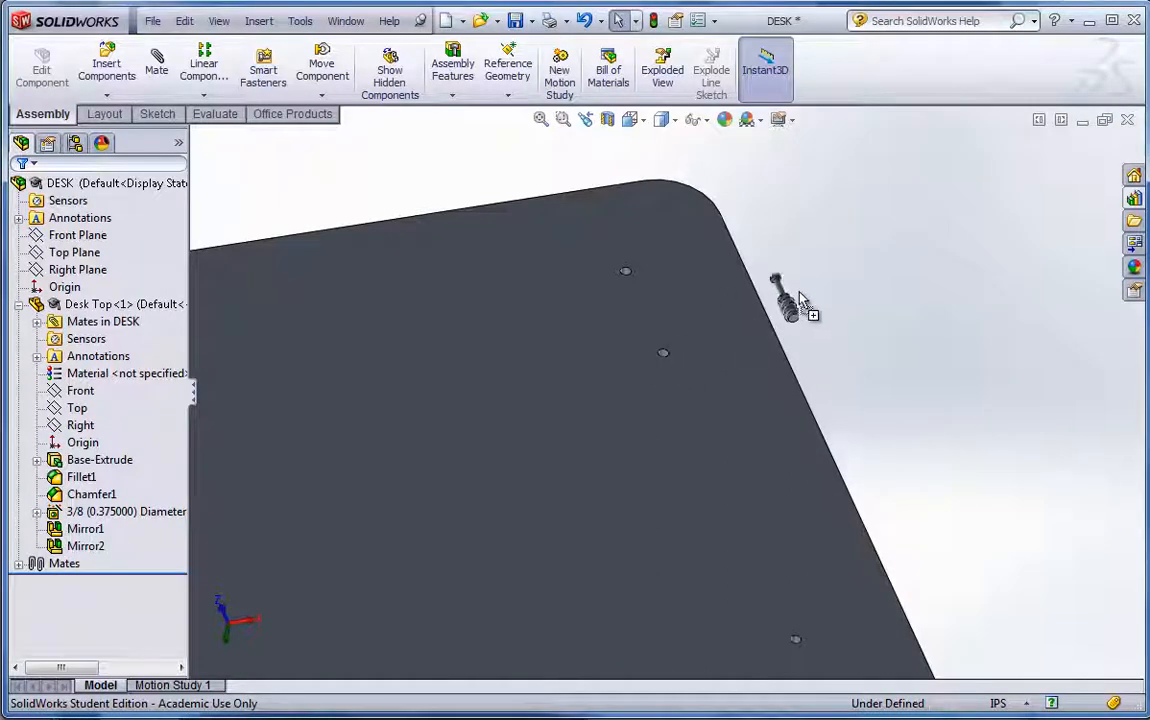
click(106, 64)
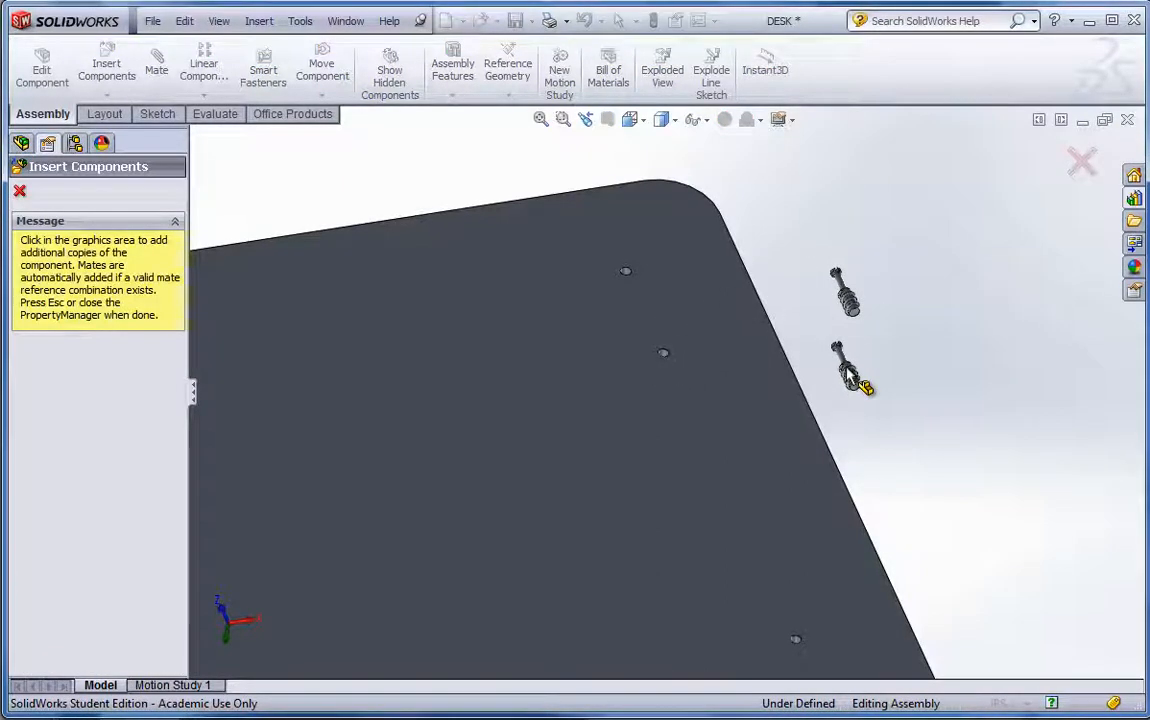
click(18, 192)
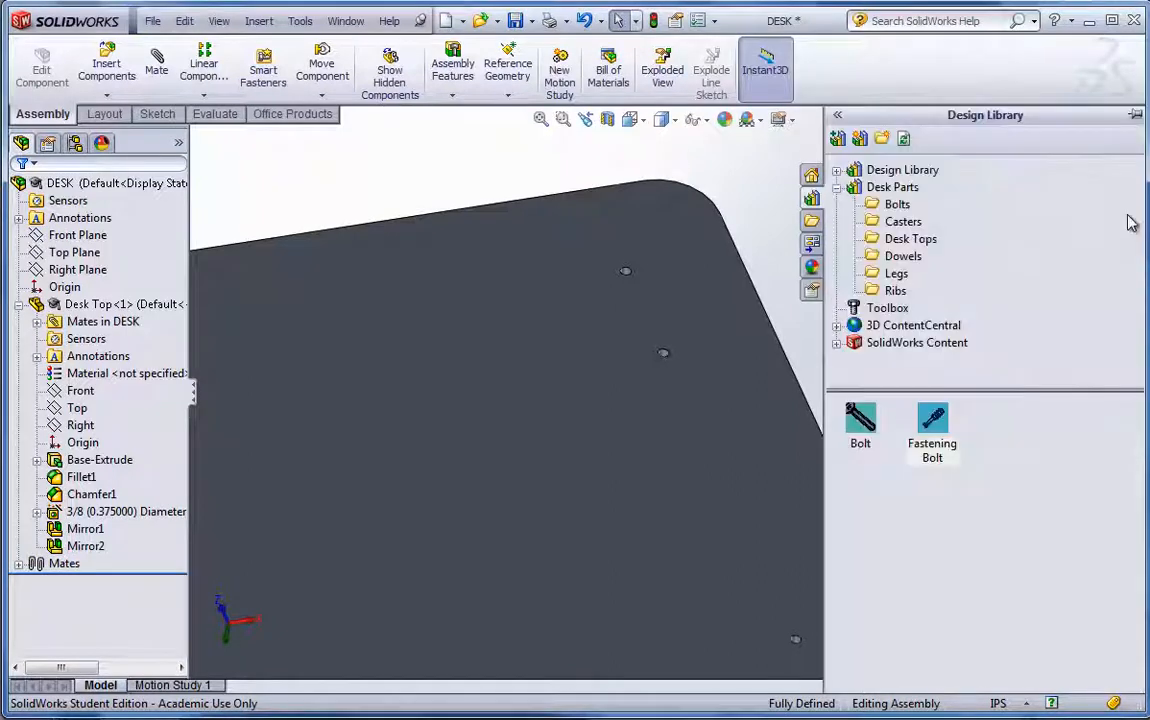
mouse_move(932, 420)
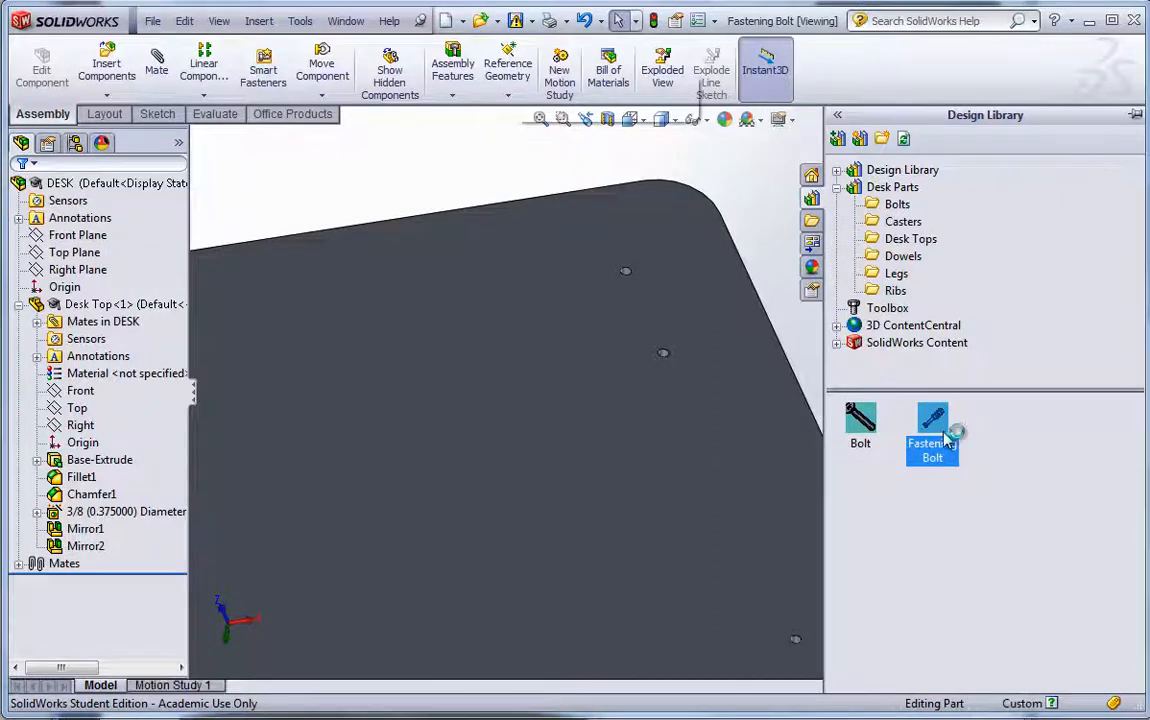
Step: Open the Fastening Bolt part in its own window and hide the Design Library panel
double_click(932, 424)
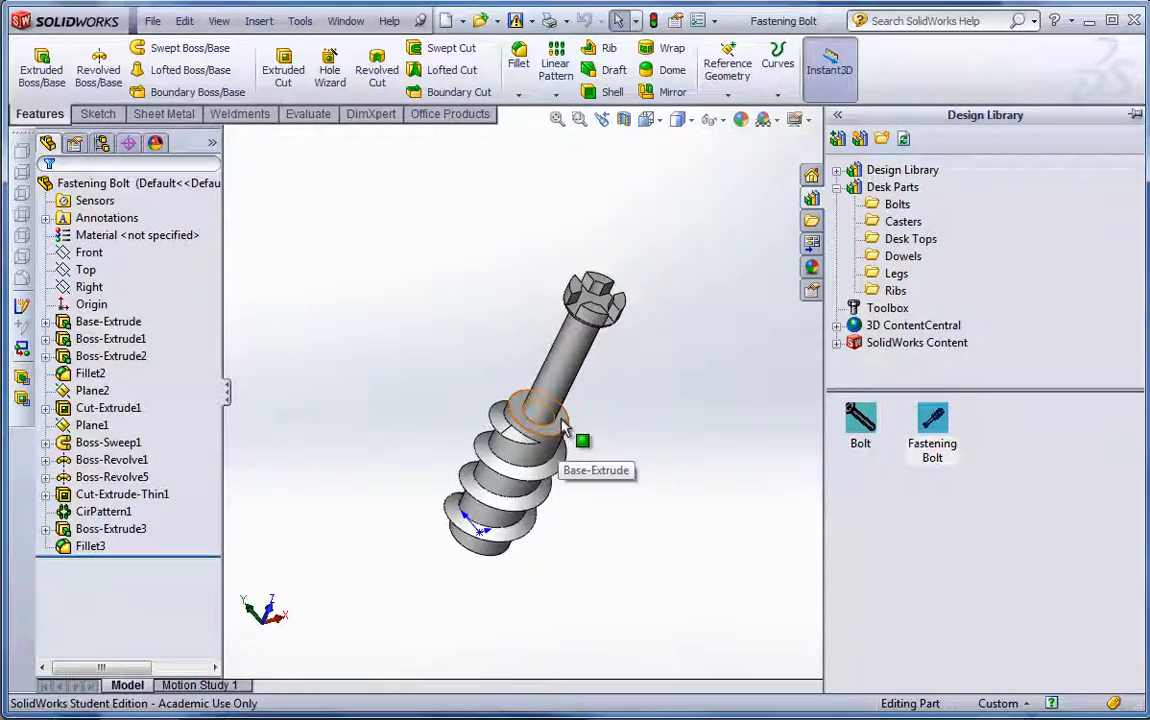
mouse_move(500, 272)
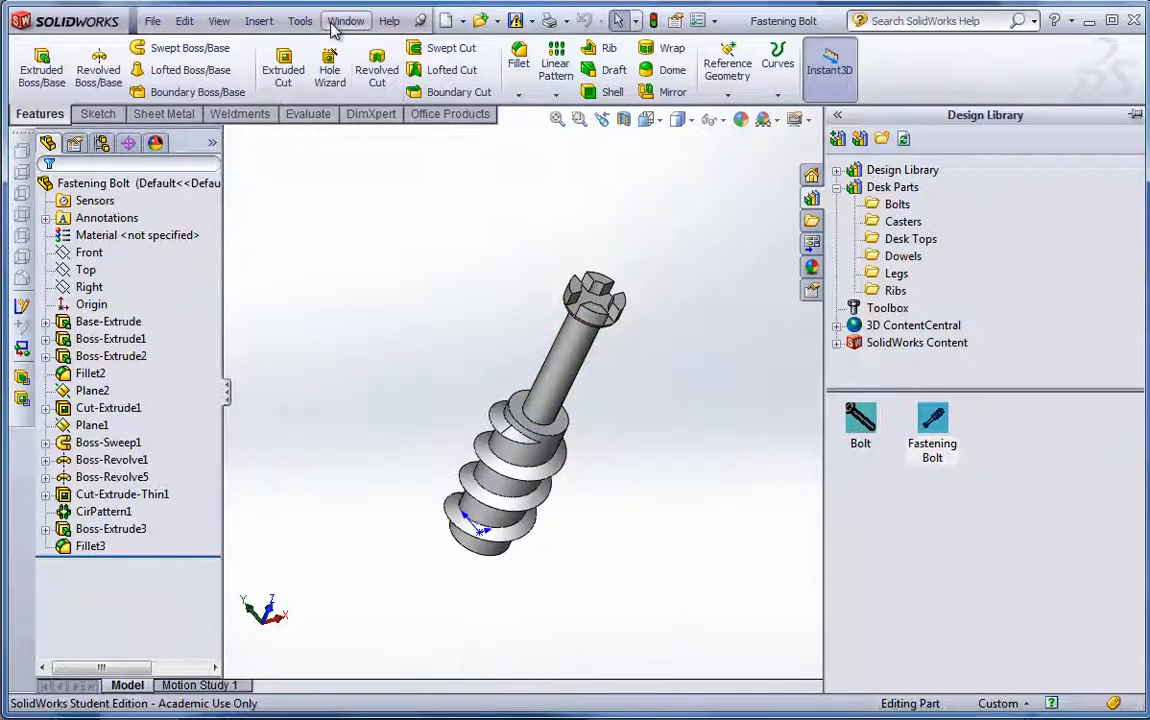
click(300, 20)
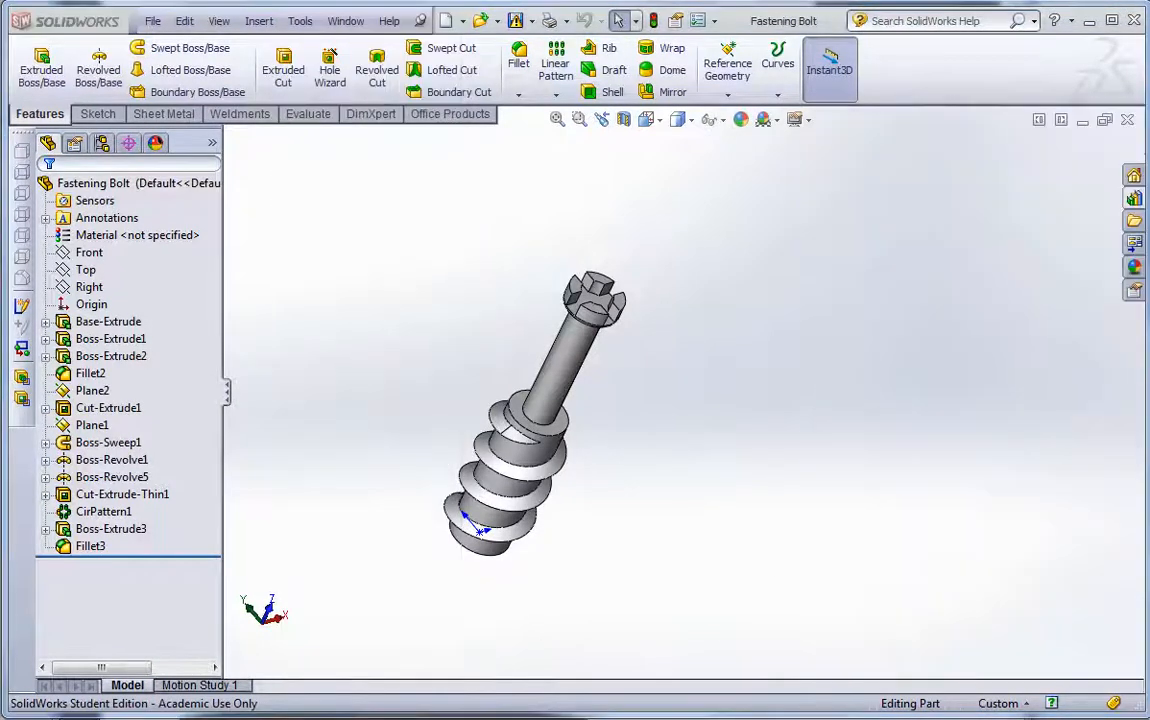
click(258, 20)
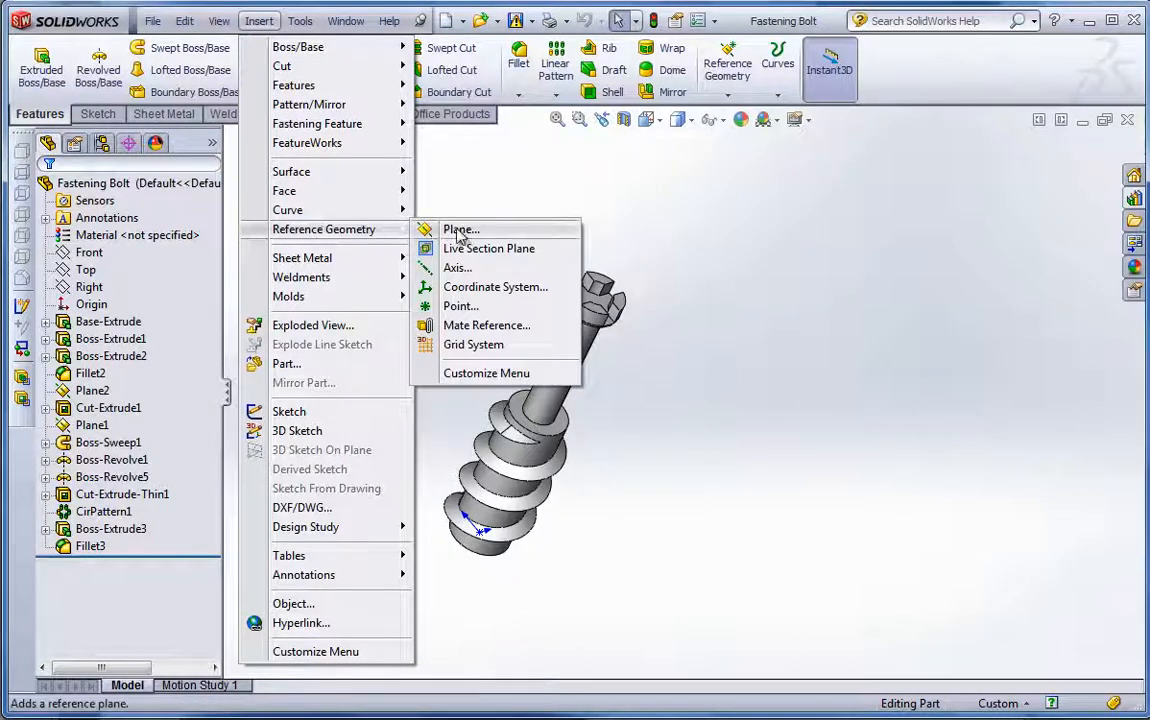
mouse_move(488, 324)
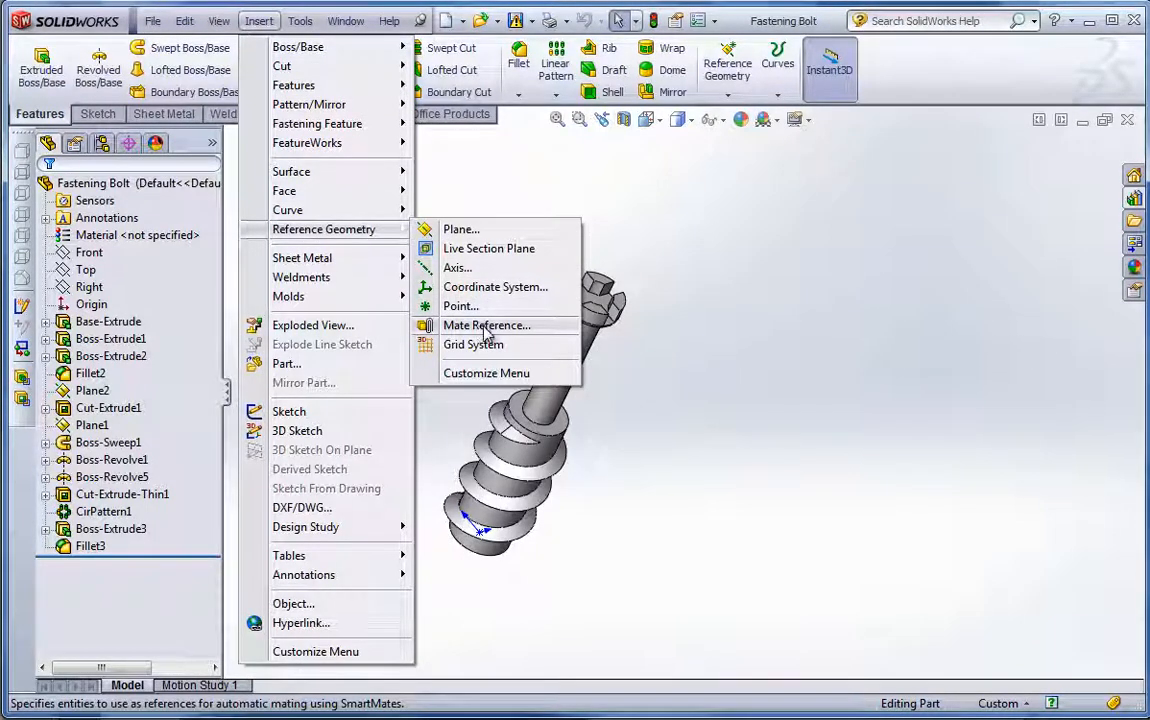
Step: Create mate reference Default<1> on a face of the bolt and expand MateReferences to show it
click(486, 324)
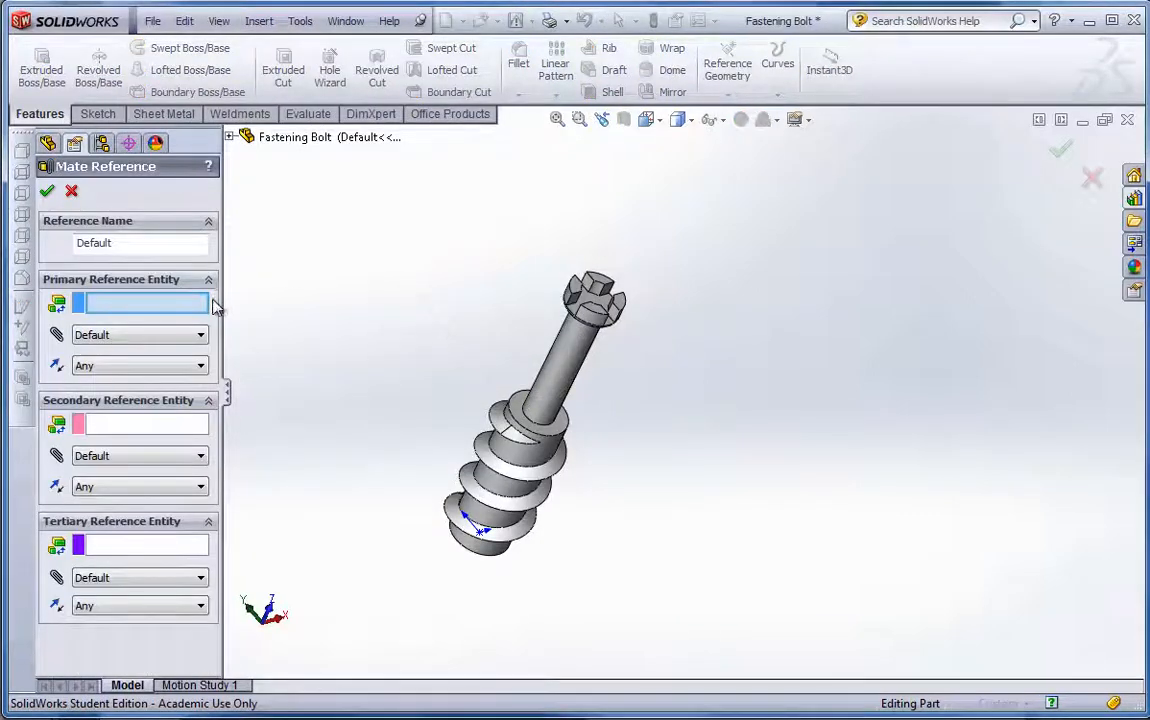
mouse_move(276, 418)
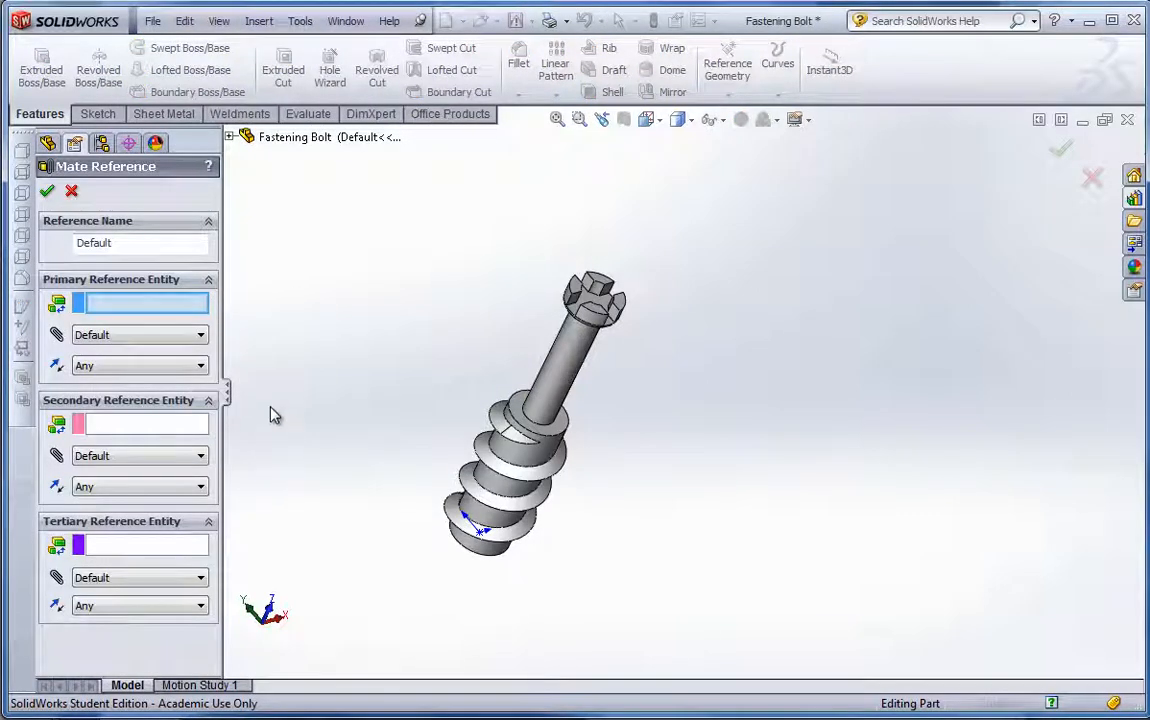
mouse_move(138, 304)
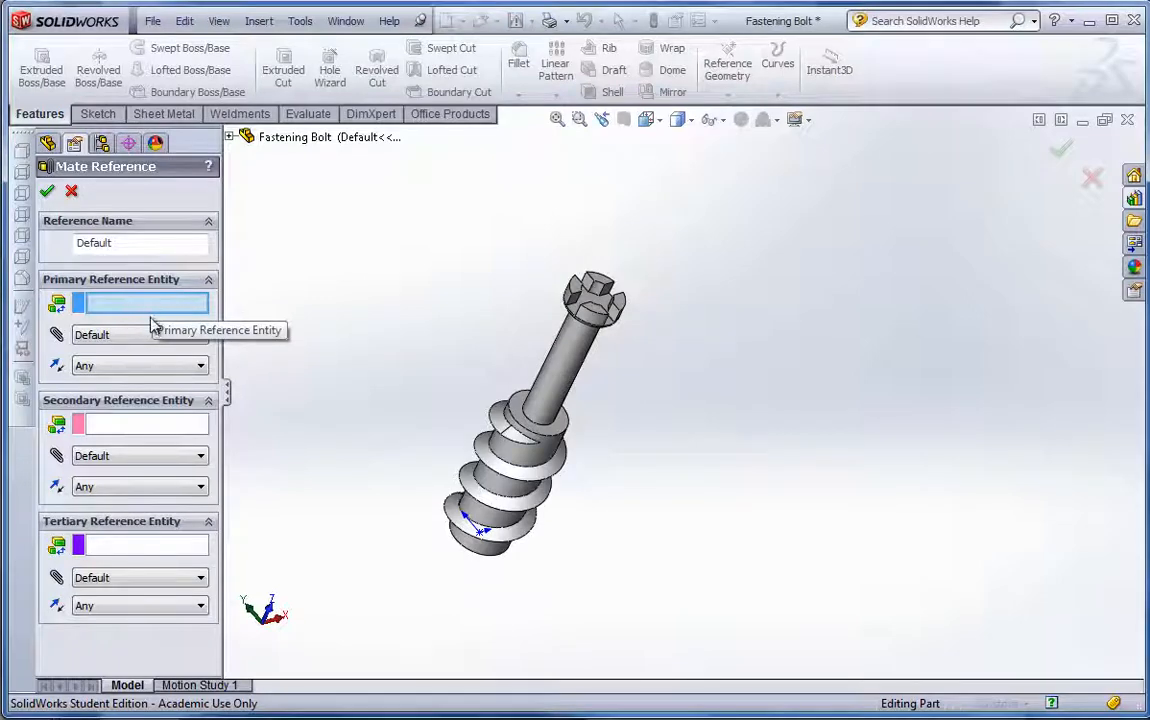
mouse_move(544, 456)
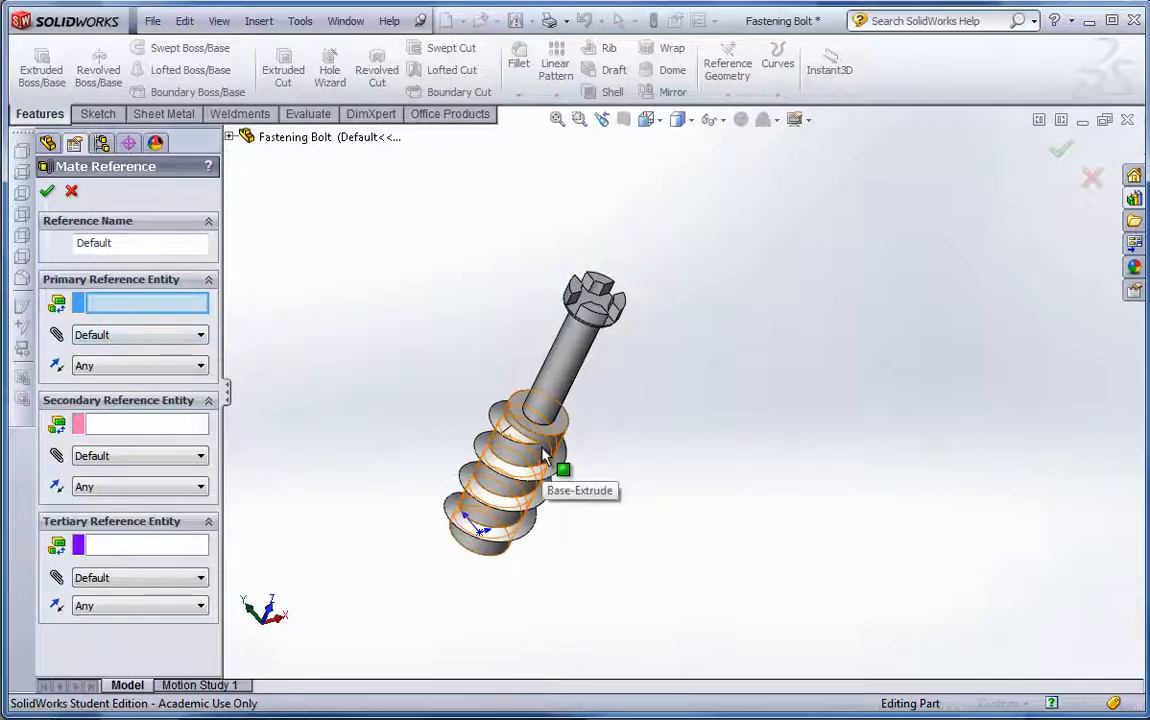
click(544, 456)
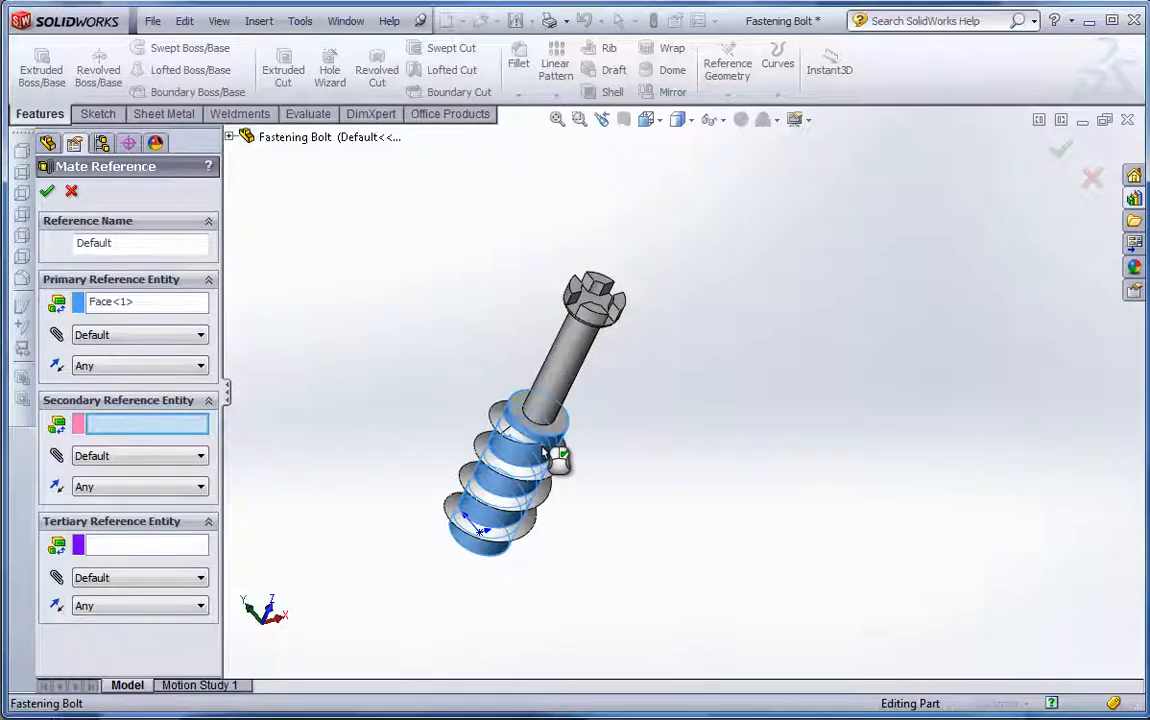
click(48, 192)
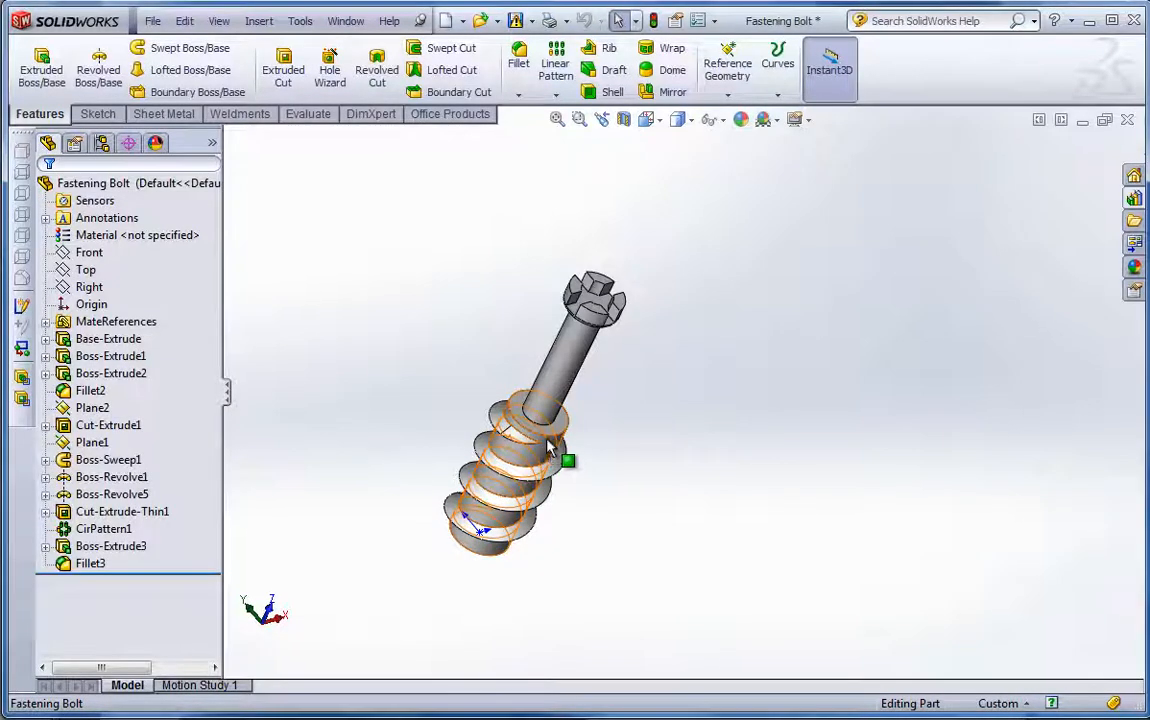
click(116, 320)
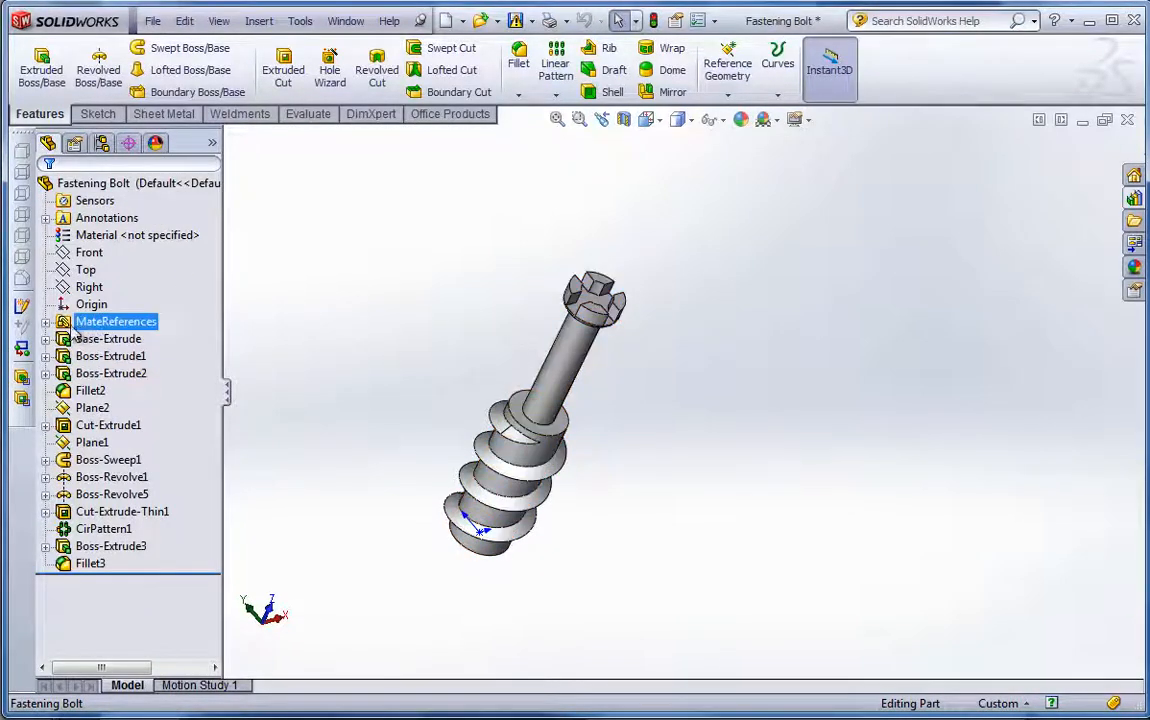
mouse_move(564, 424)
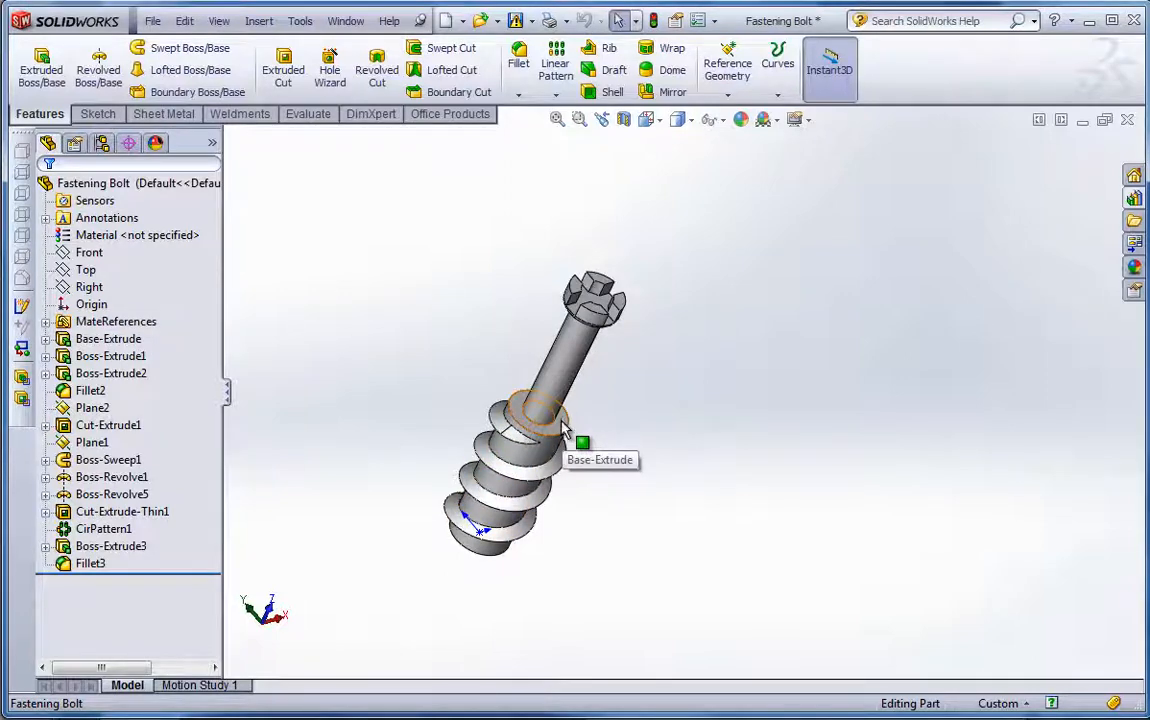
click(44, 320)
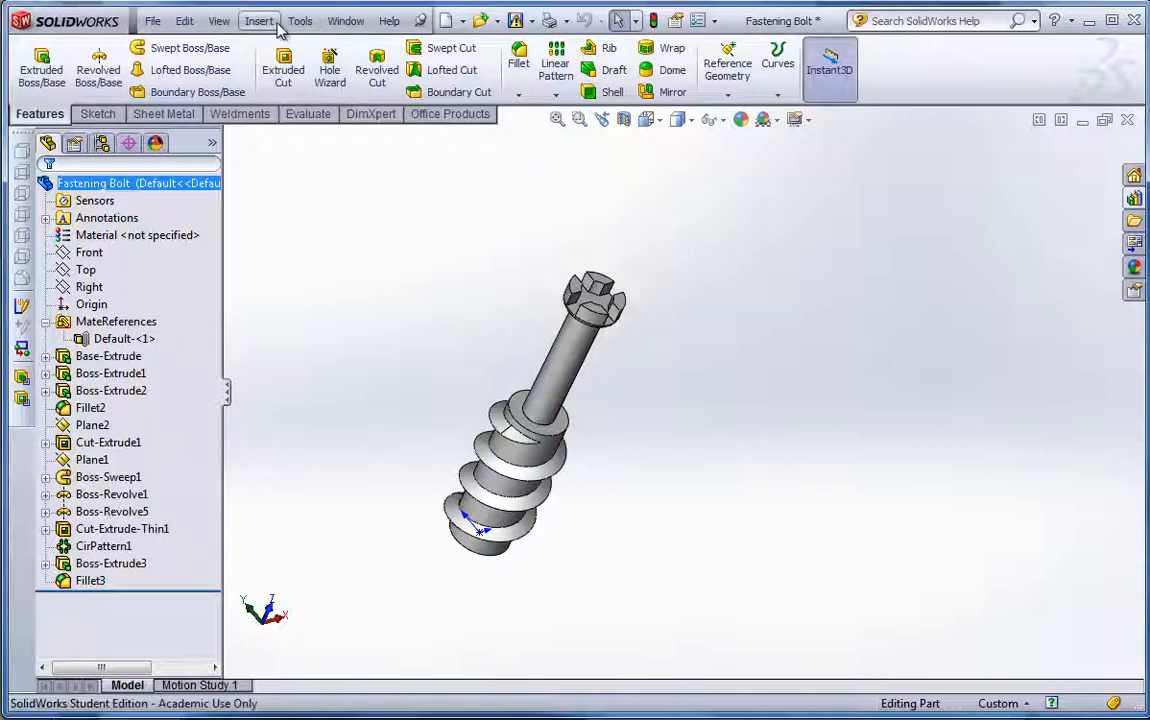
Step: Define a second mate reference: thread face as primary, ring under the head as Aligned secondary
click(260, 20)
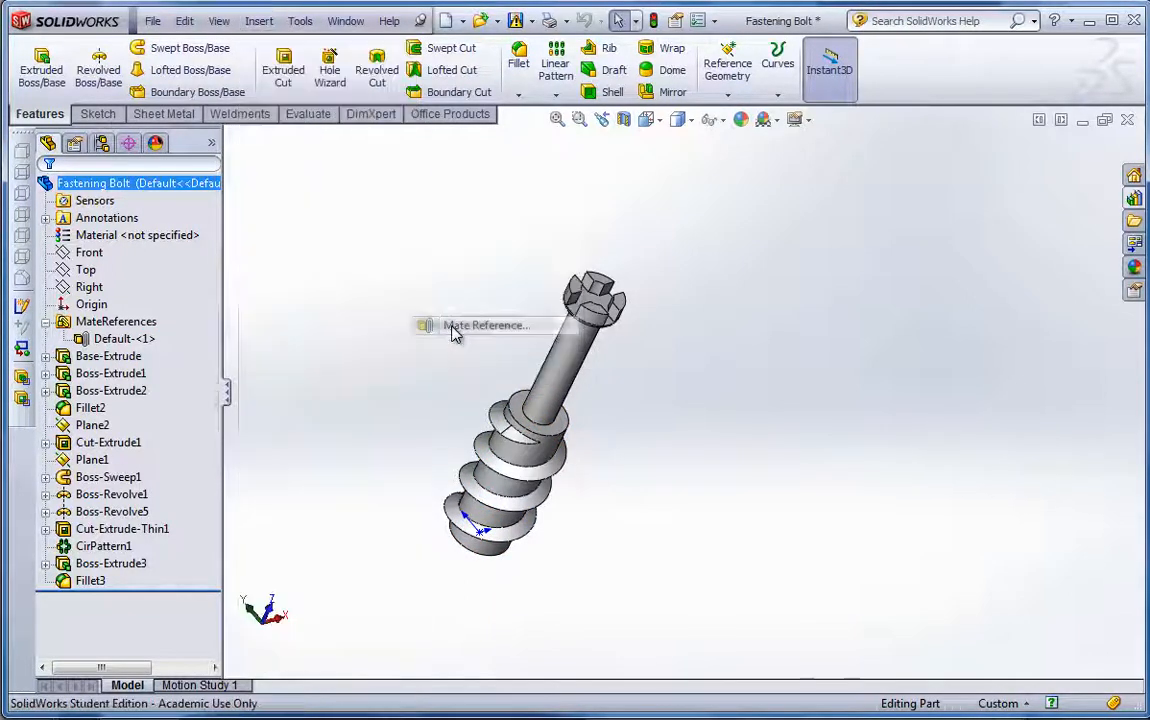
click(484, 324)
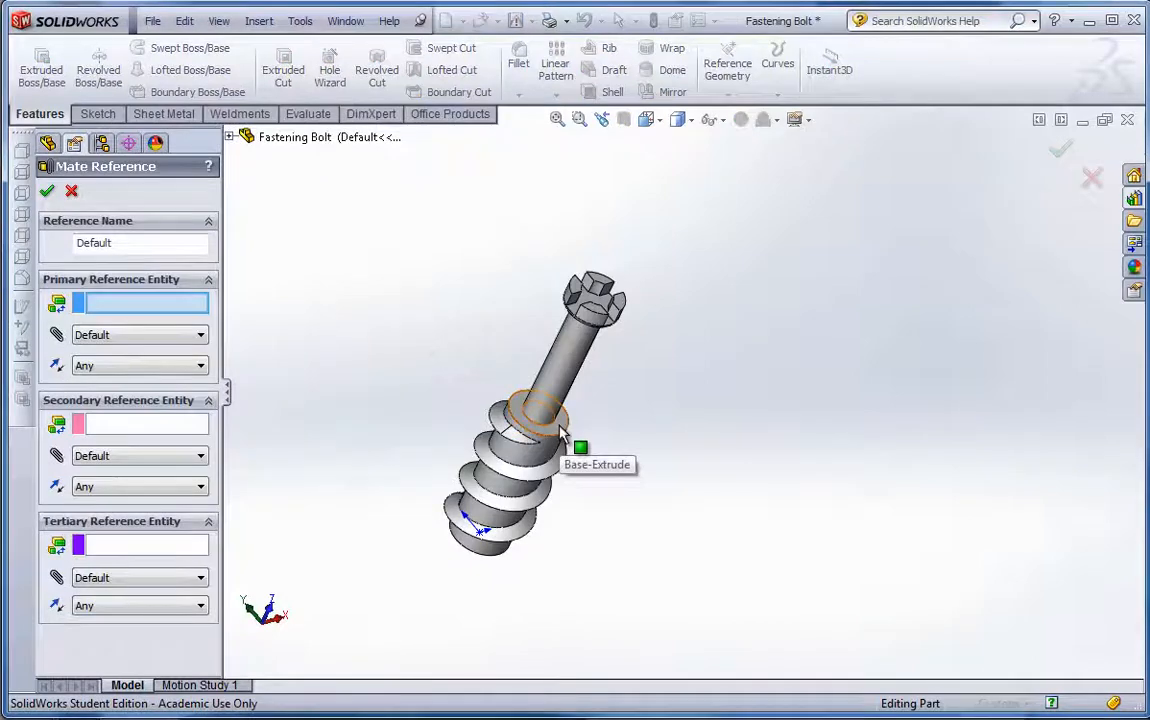
mouse_move(296, 432)
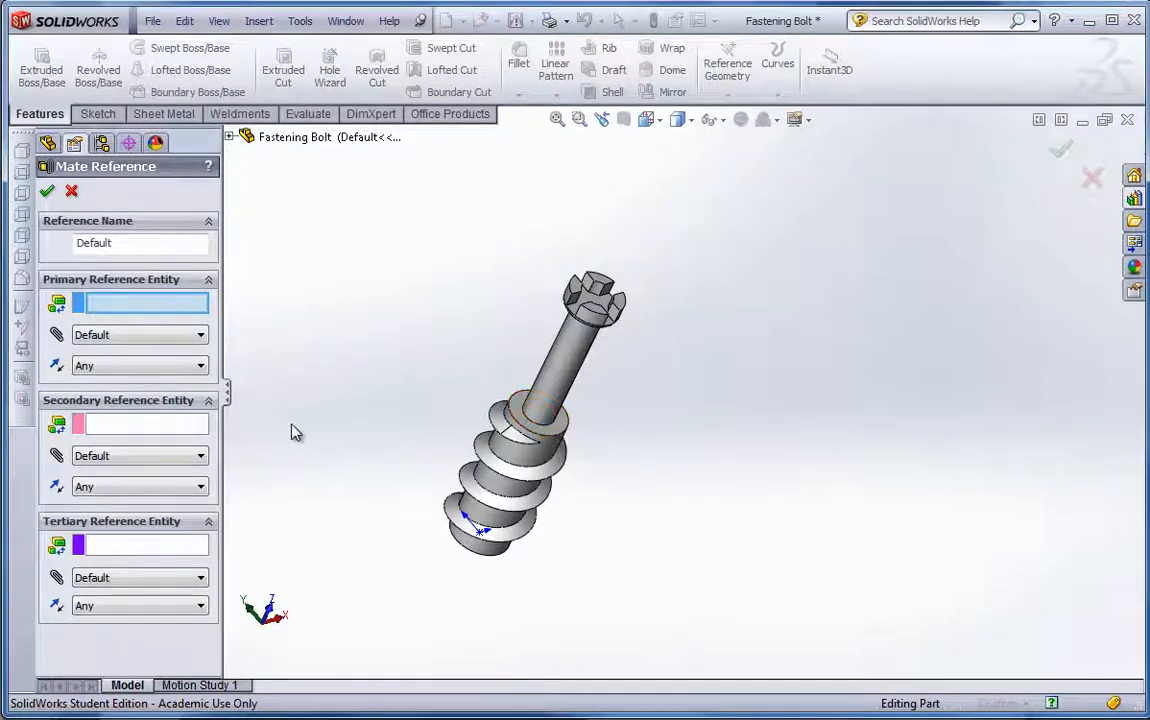
mouse_move(164, 424)
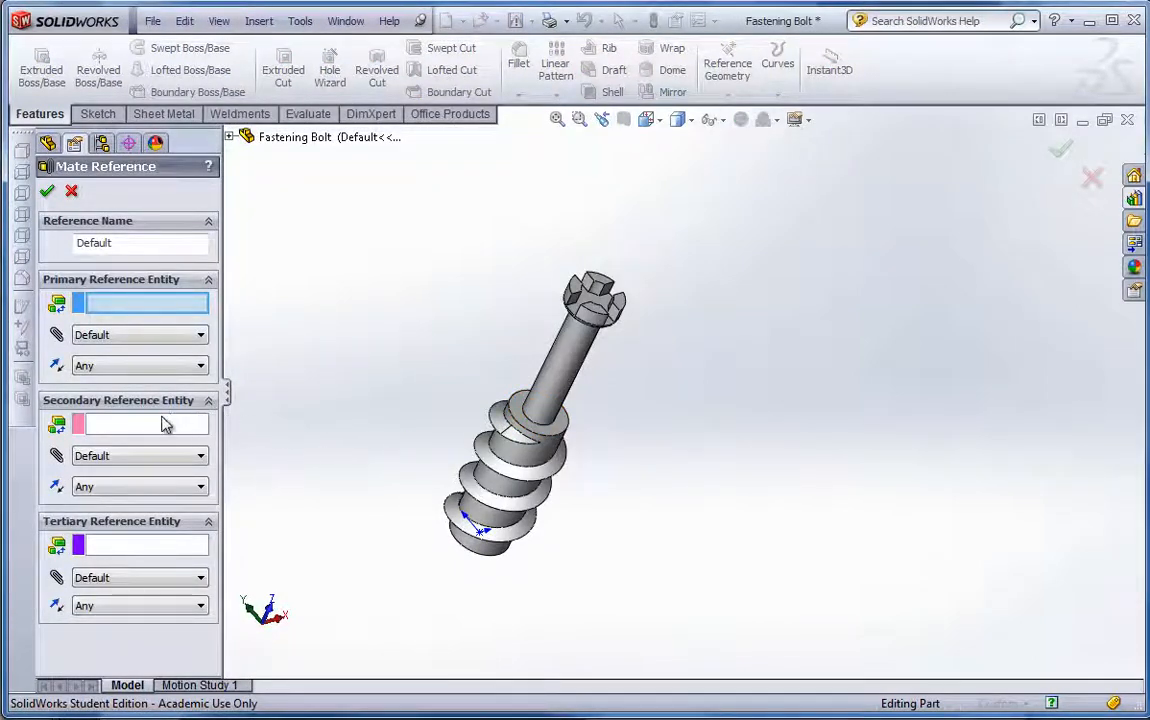
click(540, 414)
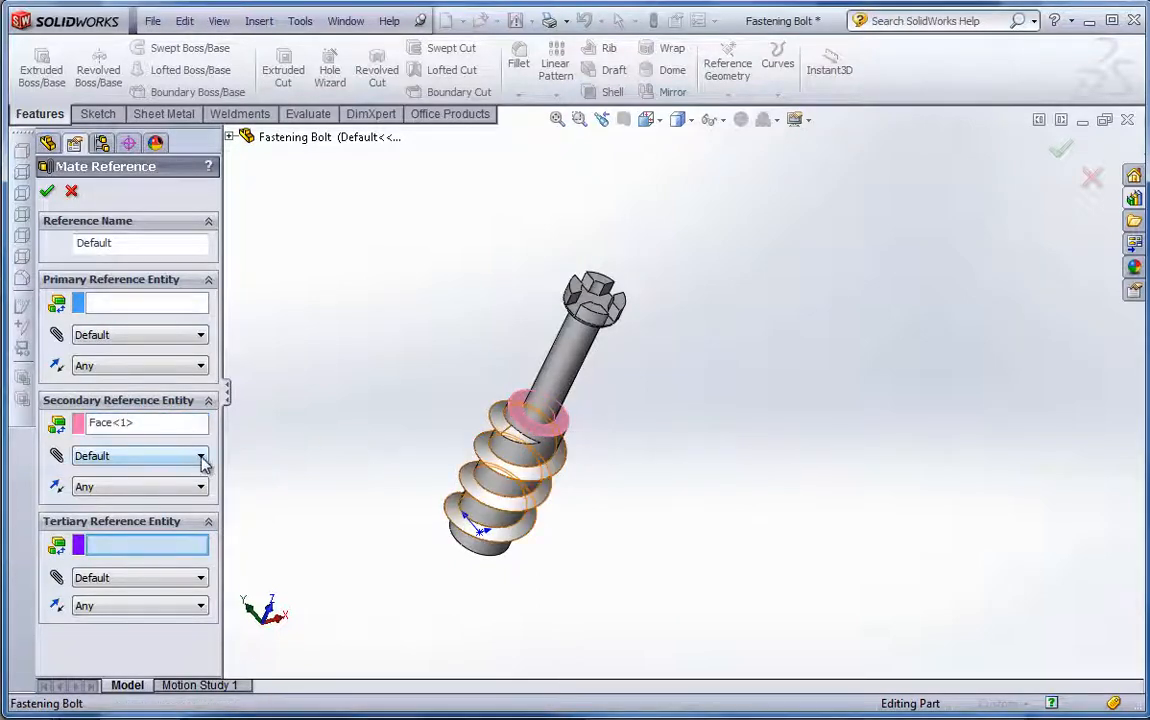
click(198, 486)
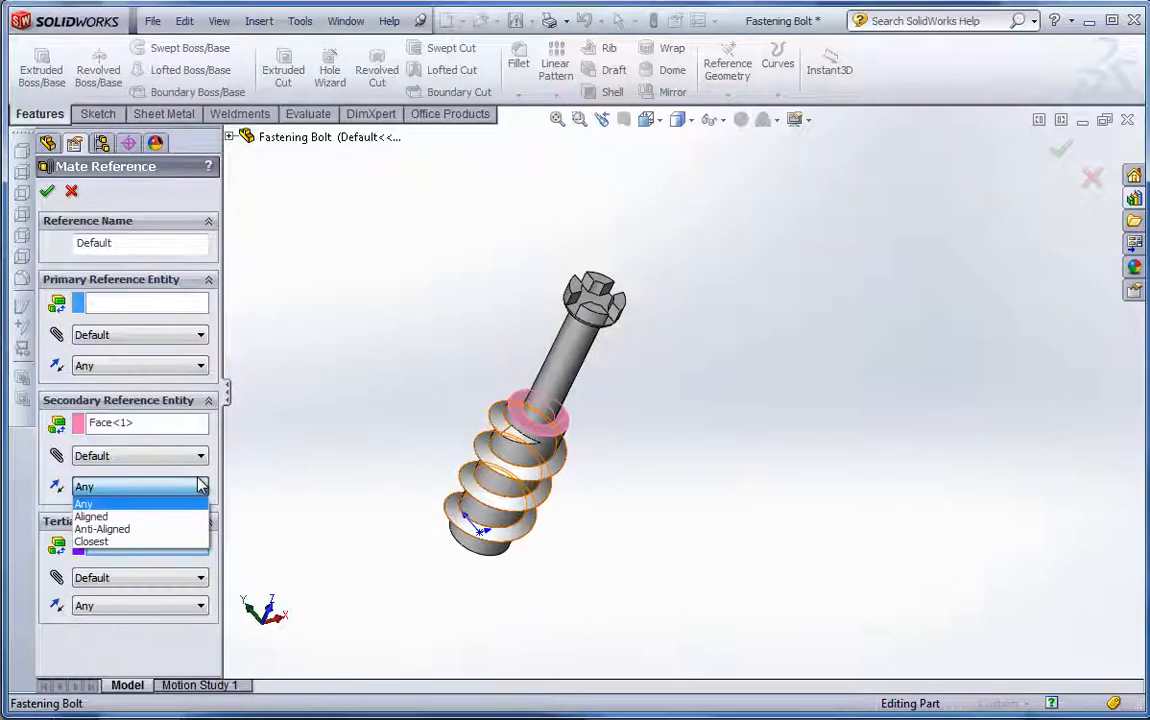
mouse_move(180, 510)
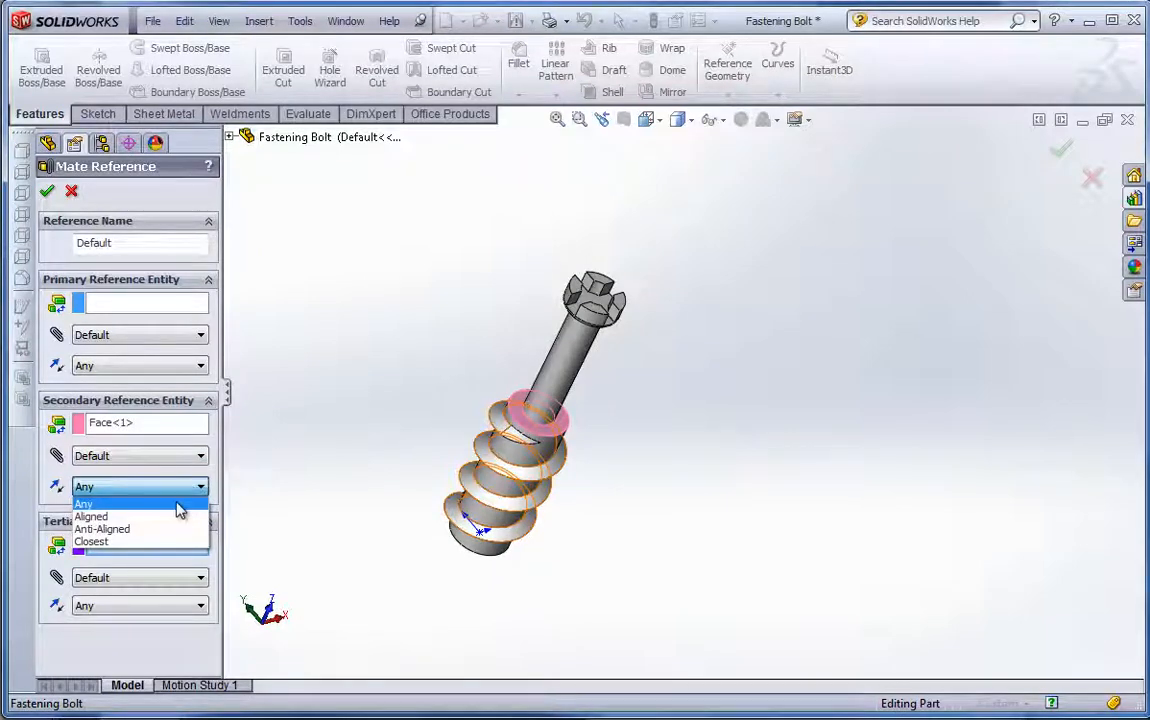
mouse_move(140, 516)
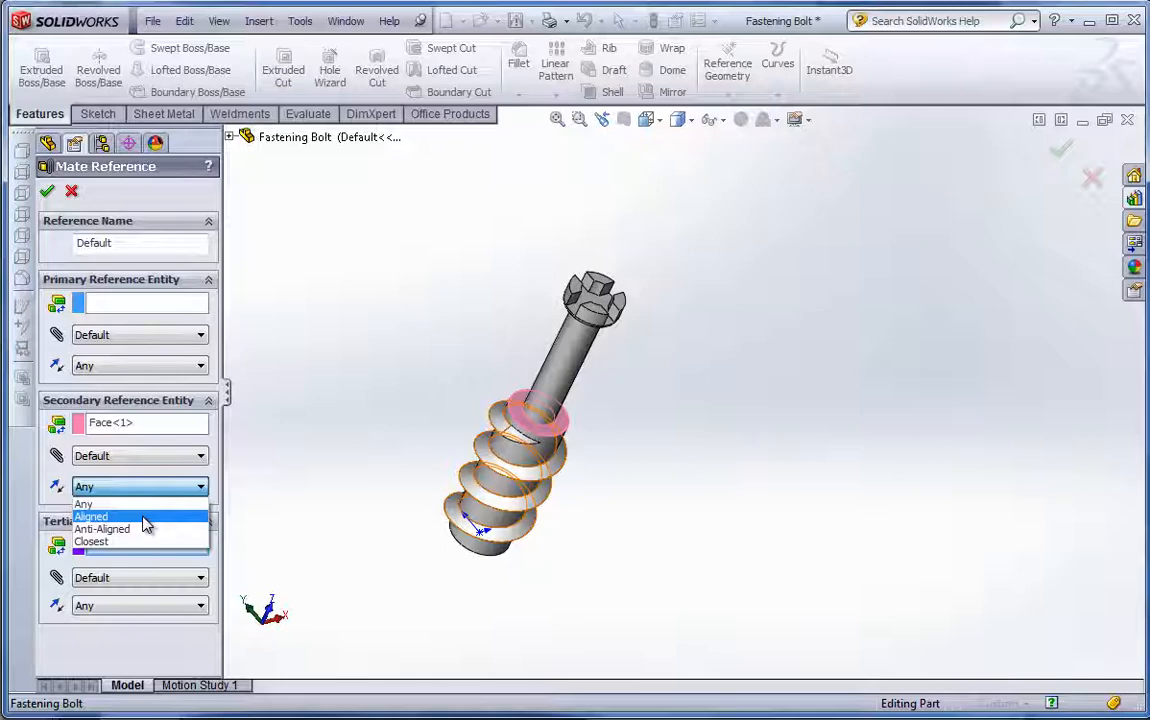
mouse_move(136, 528)
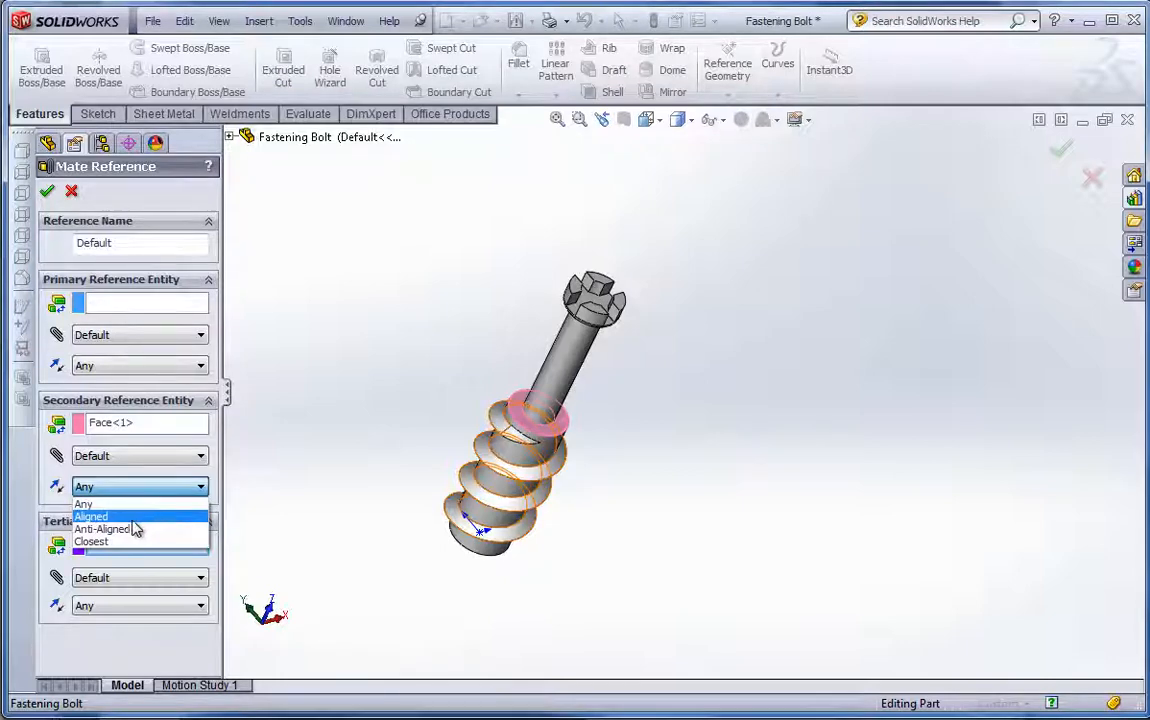
mouse_move(120, 528)
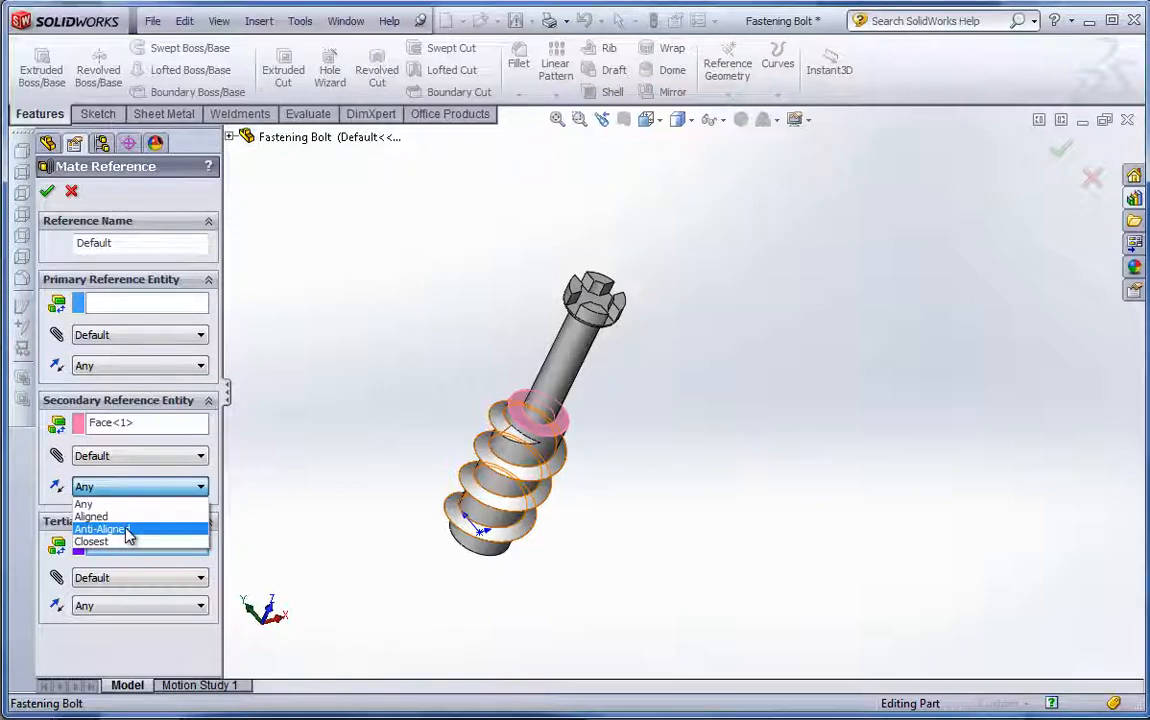
mouse_move(100, 516)
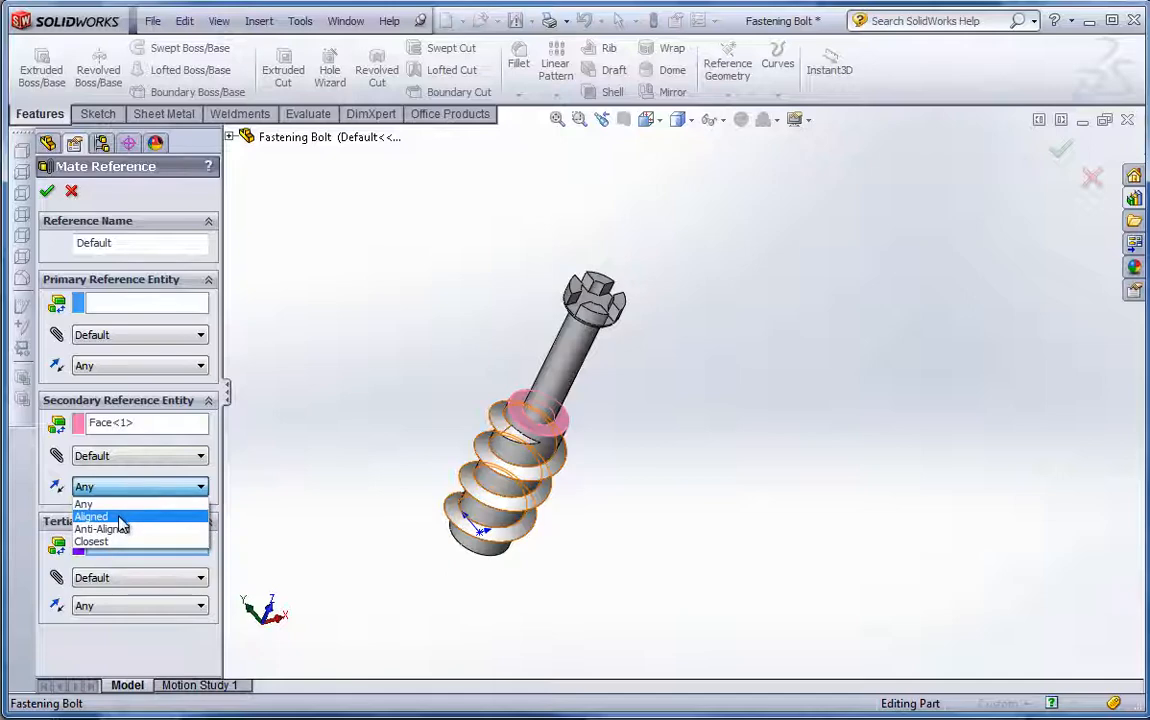
click(92, 516)
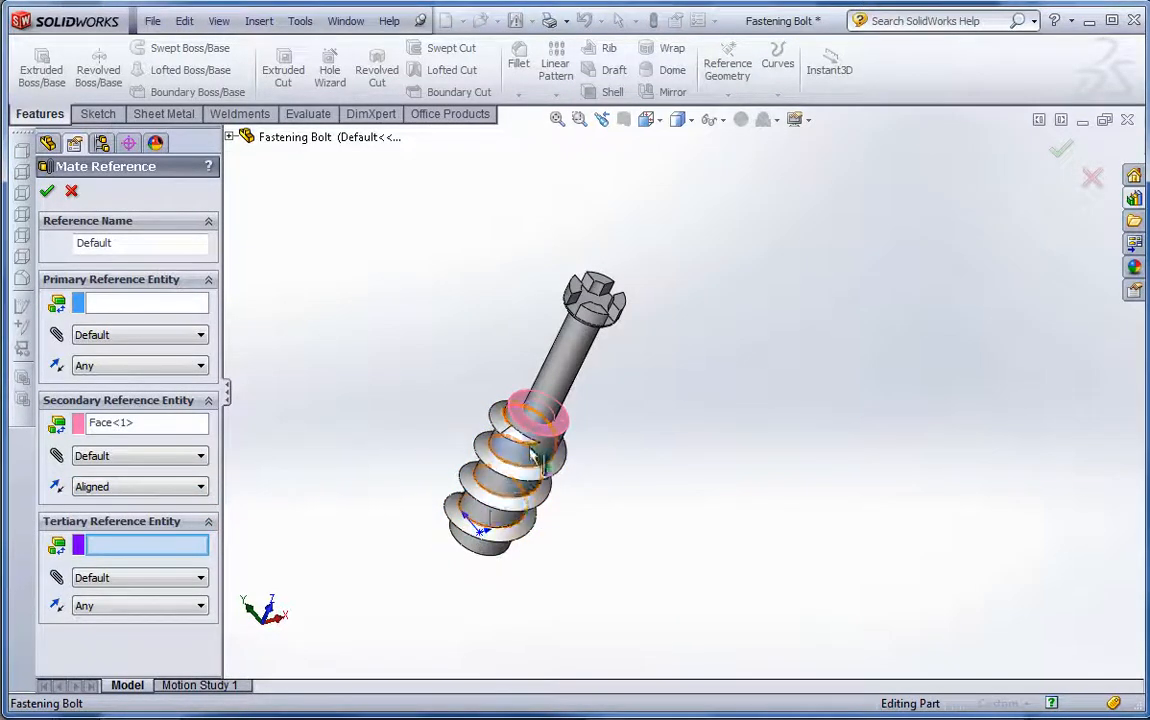
mouse_move(510, 530)
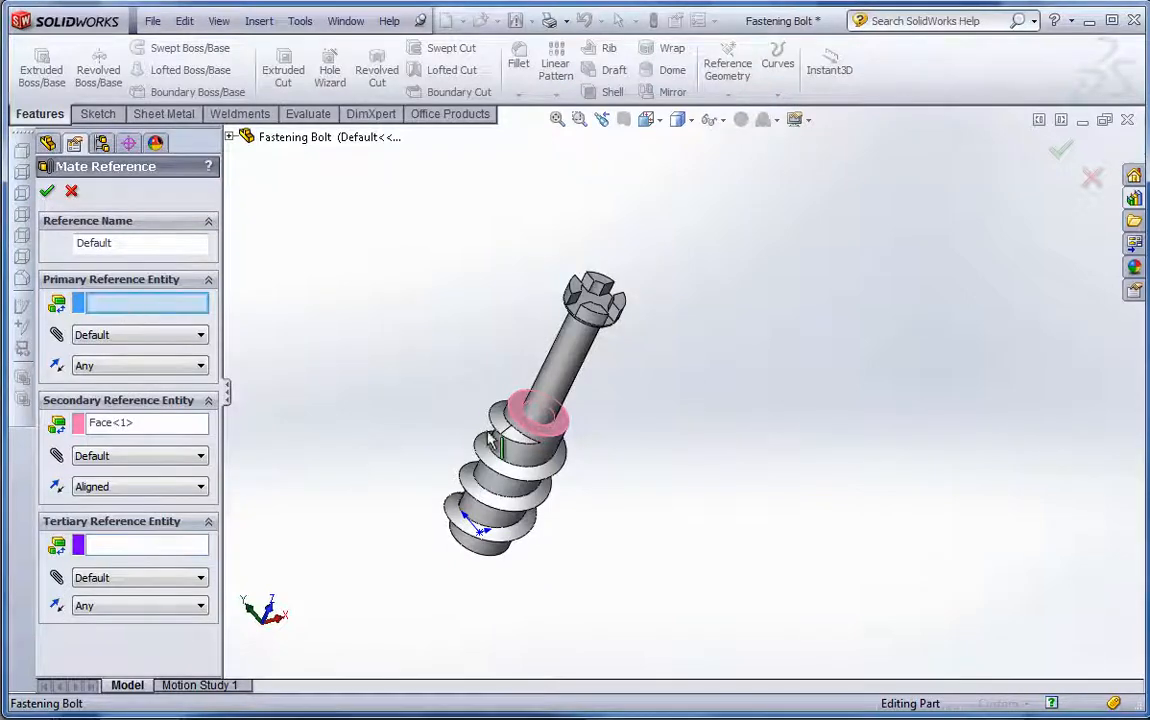
click(504, 480)
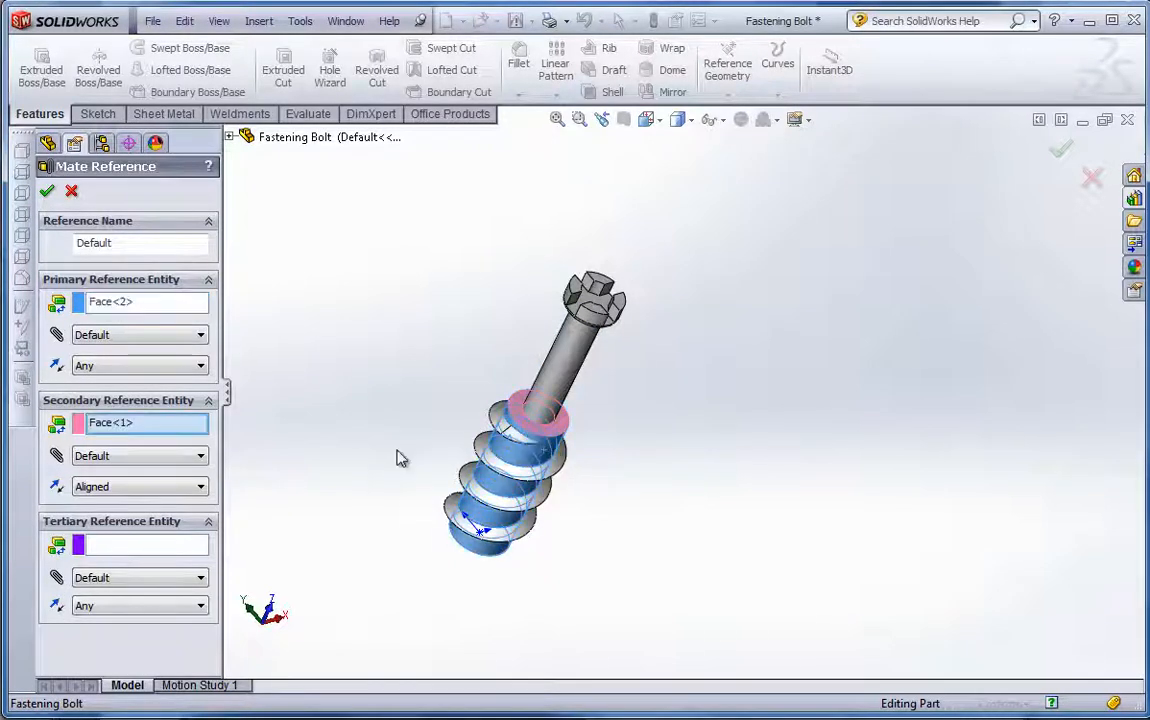
Step: Confirm Default<2>, then delete the first mate reference, continuing past the rebuild warning
click(48, 192)
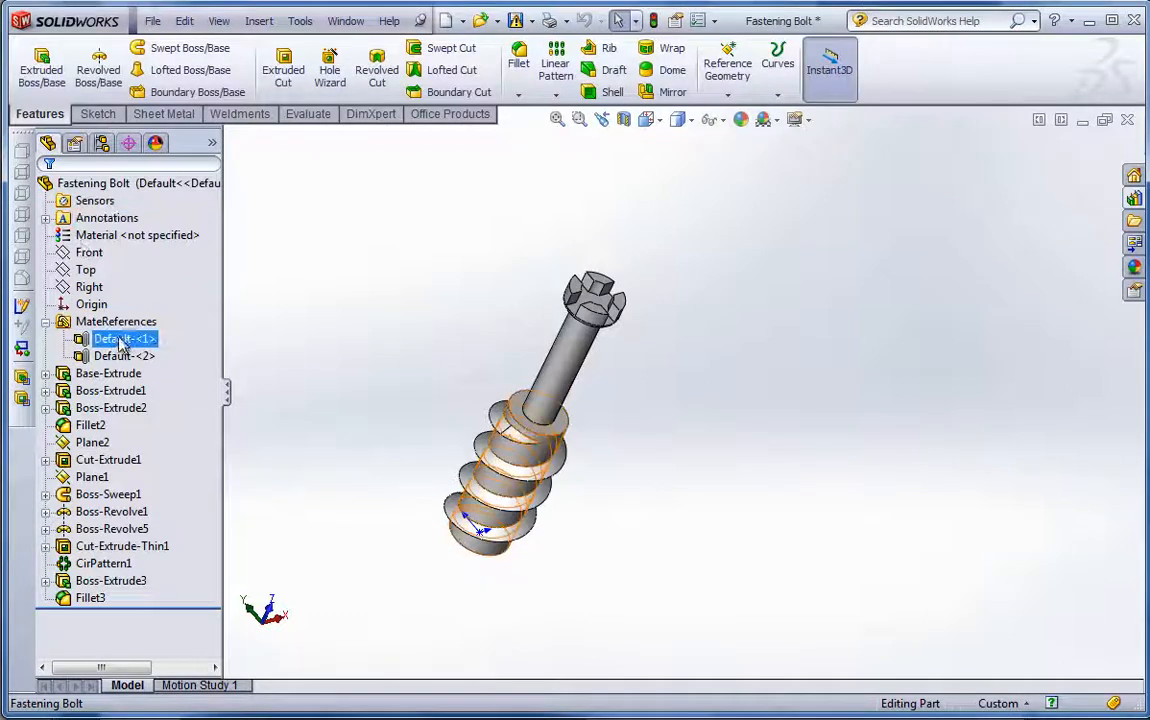
click(124, 356)
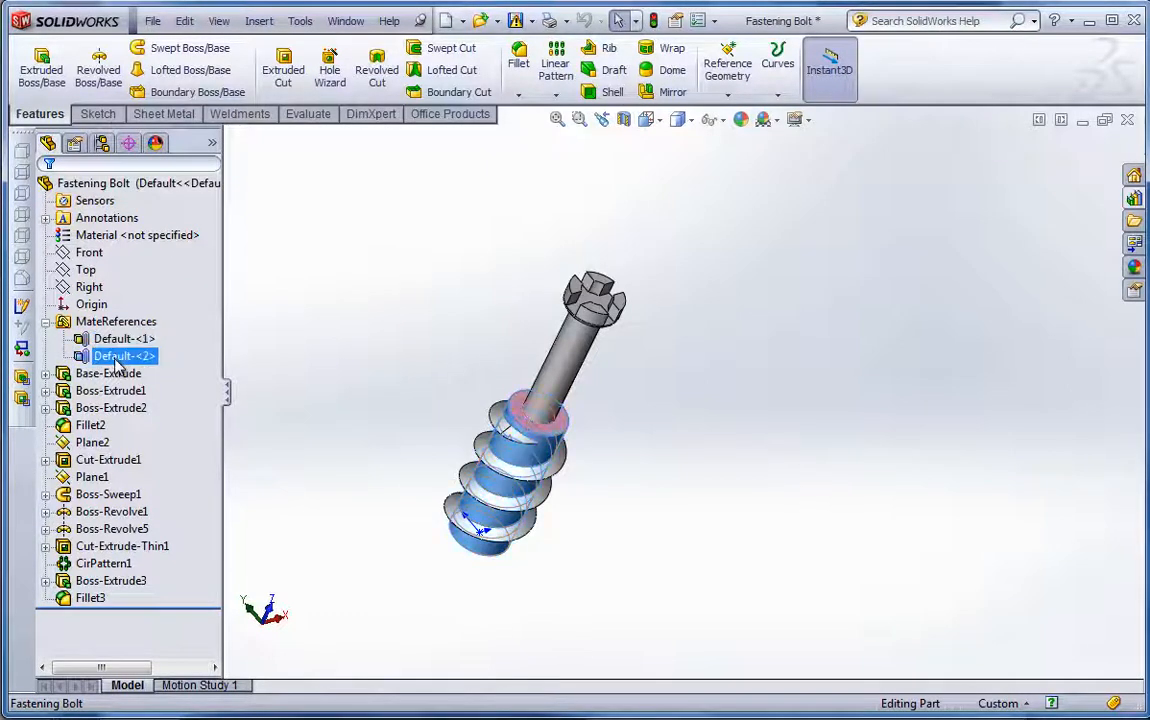
right_click(124, 356)
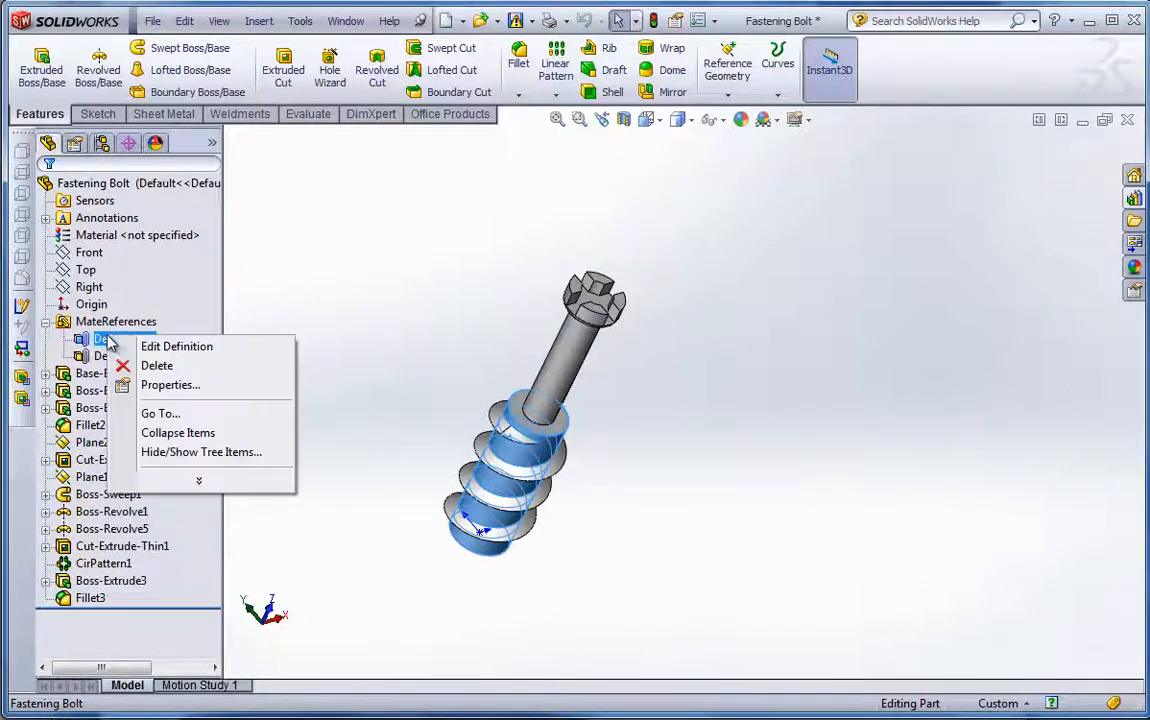
click(176, 346)
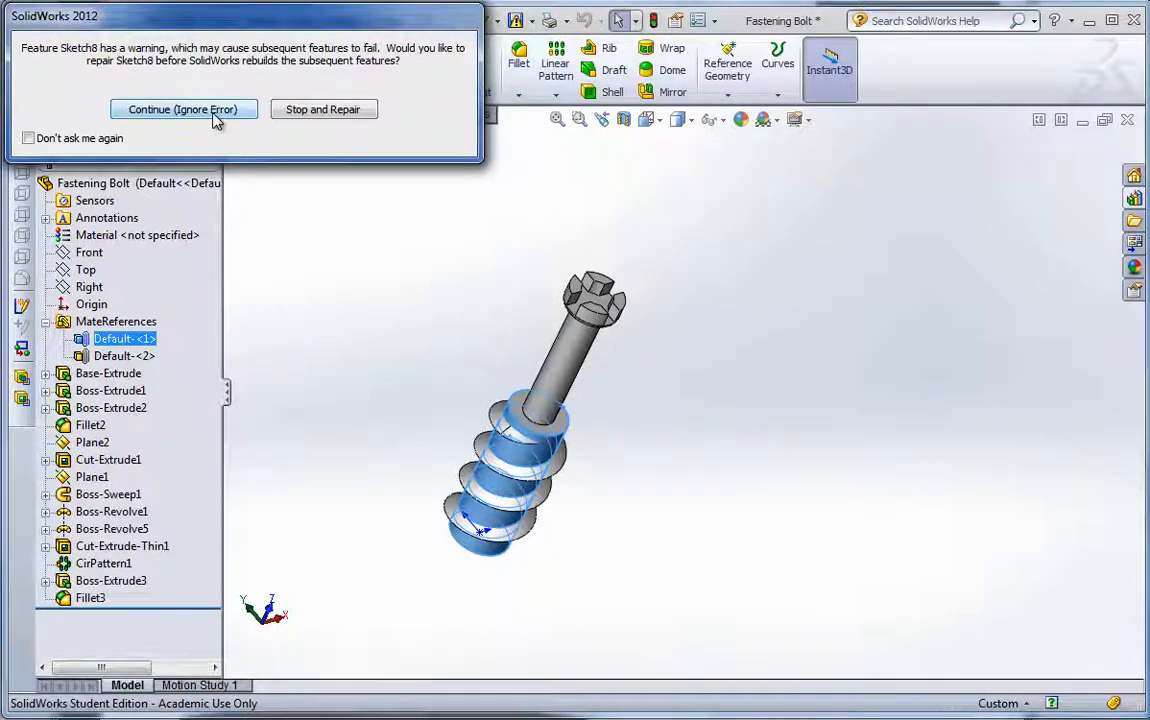
click(184, 108)
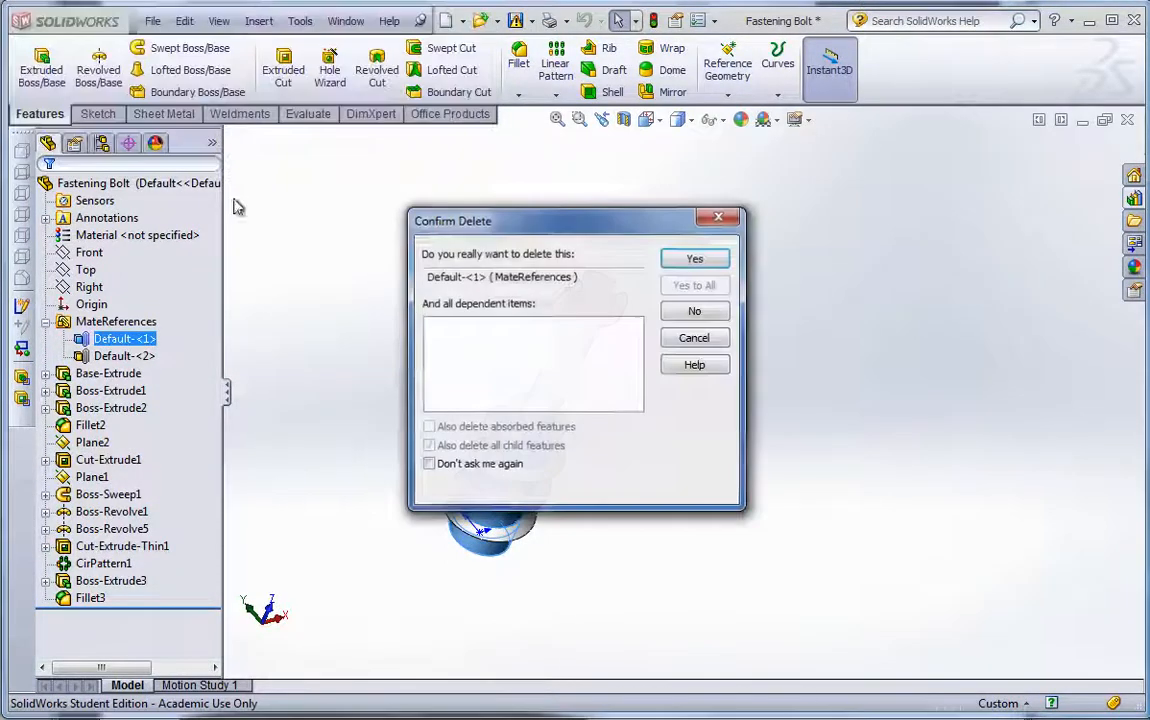
click(694, 258)
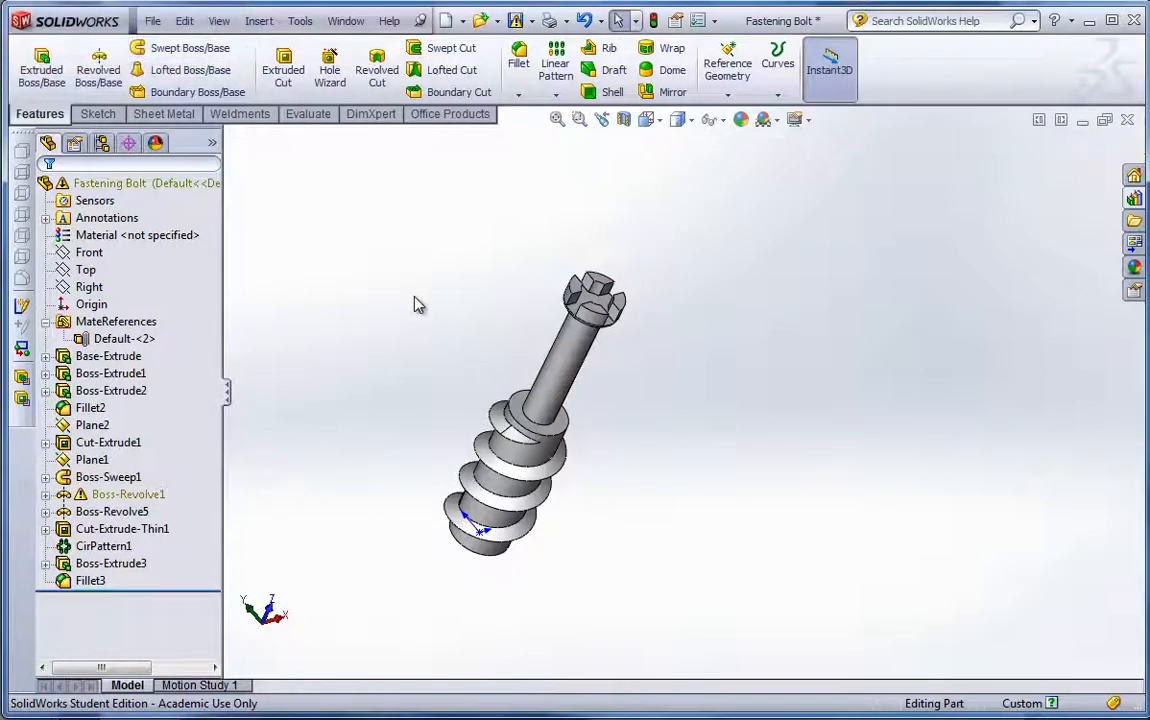
Step: Select features in the tree, ending on the Boss-Sweep1 sweep carrying the warning
click(128, 494)
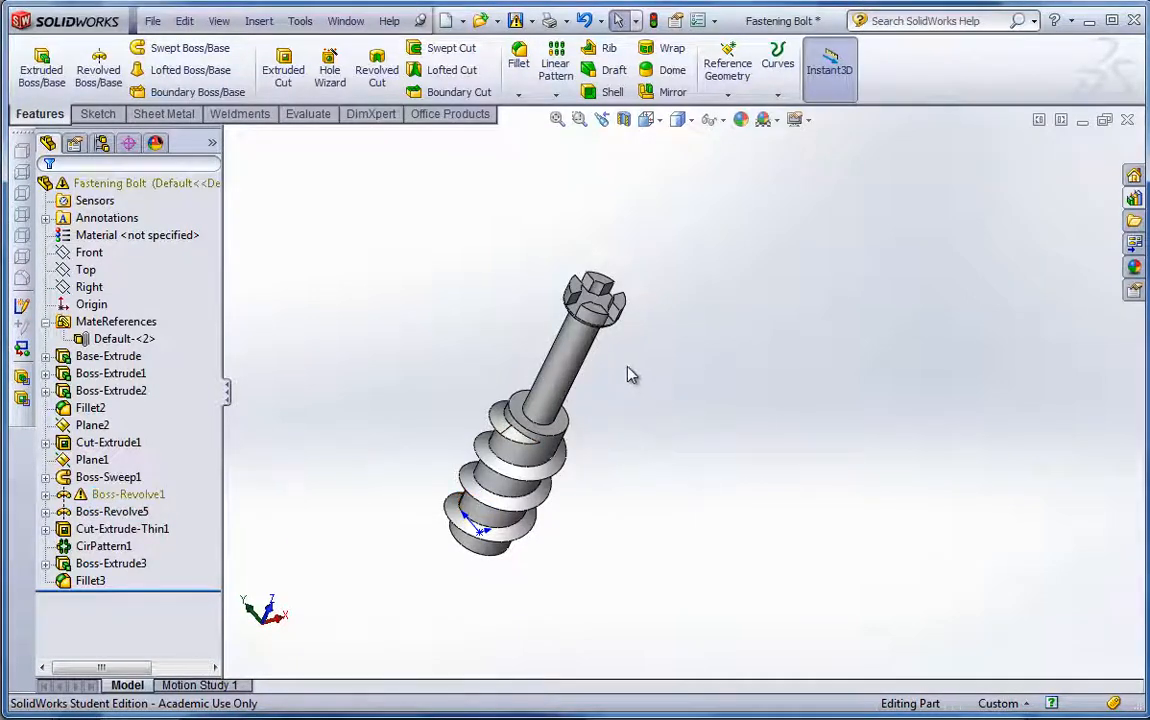
click(128, 494)
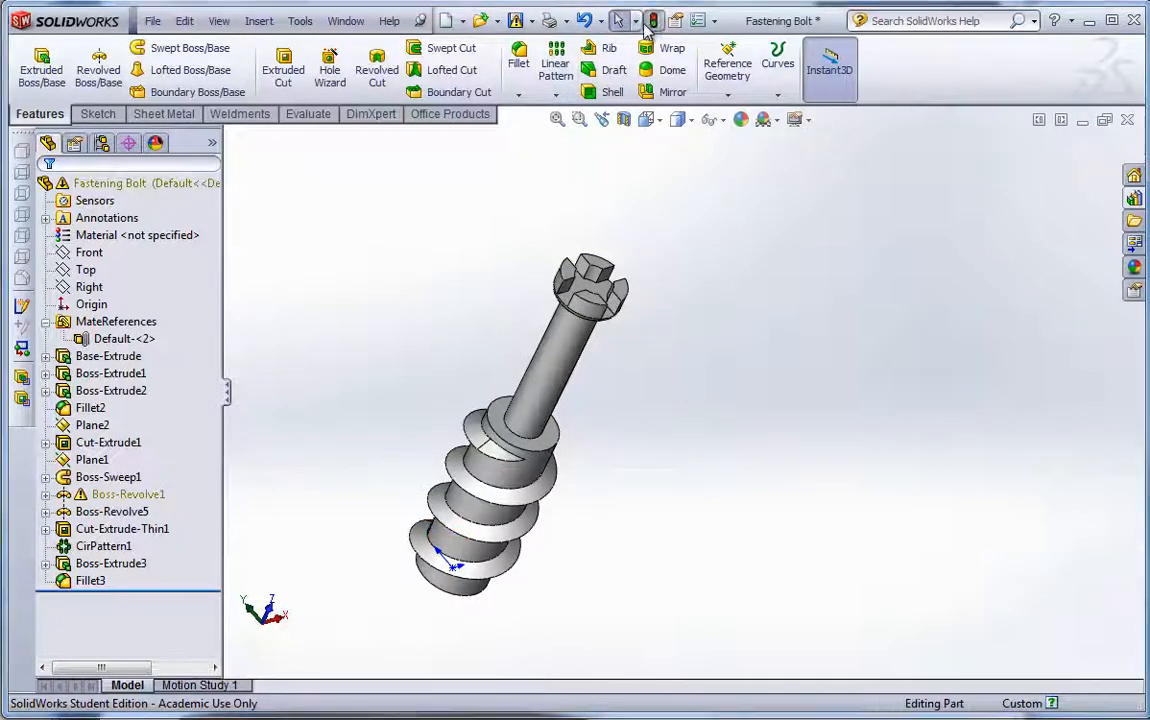
click(108, 476)
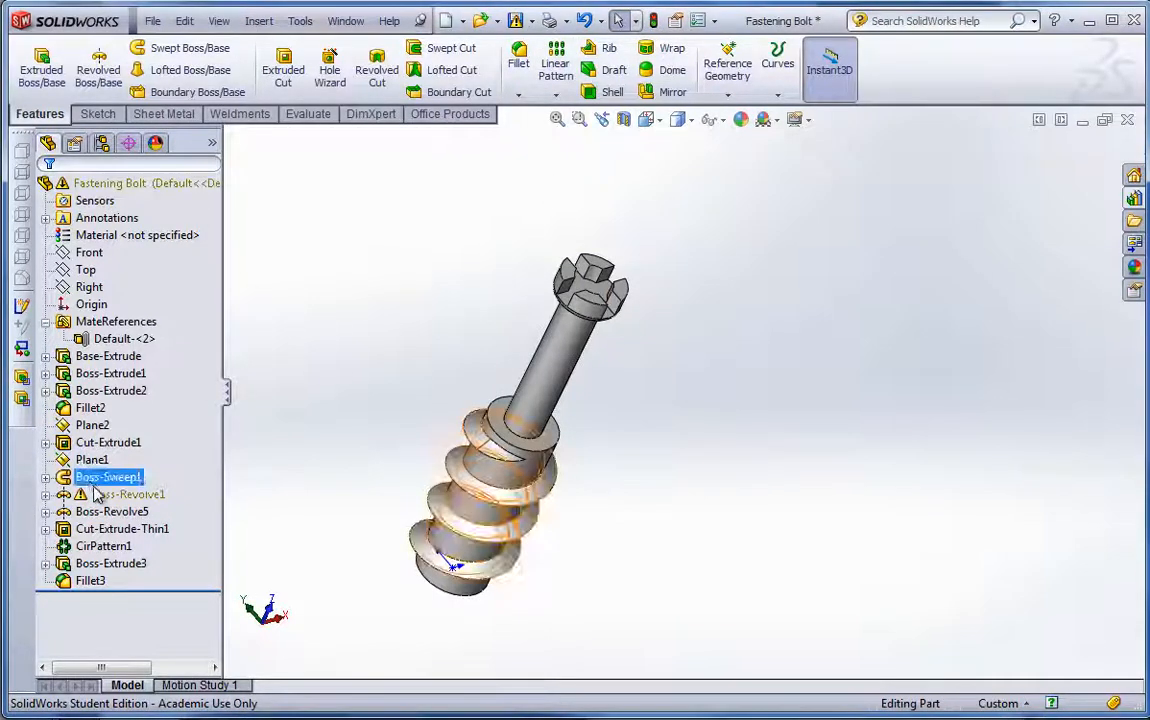
Step: Save the Fastening Bolt part, converting it from the older file version
right_click(130, 494)
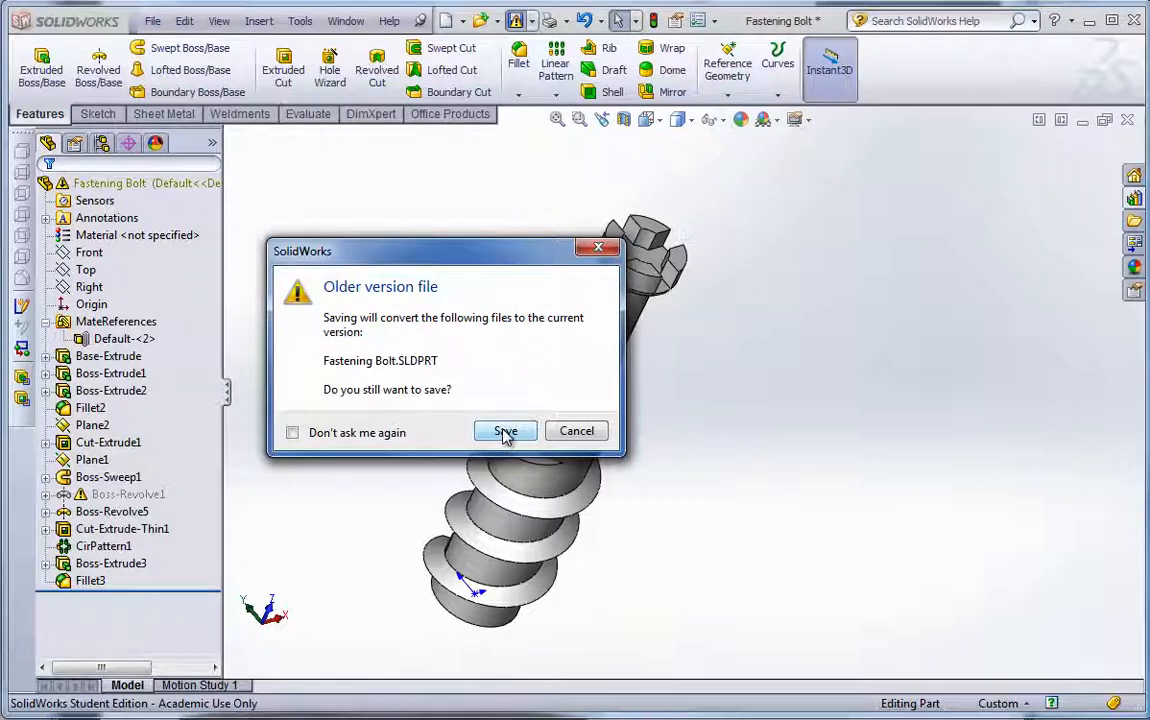
click(504, 432)
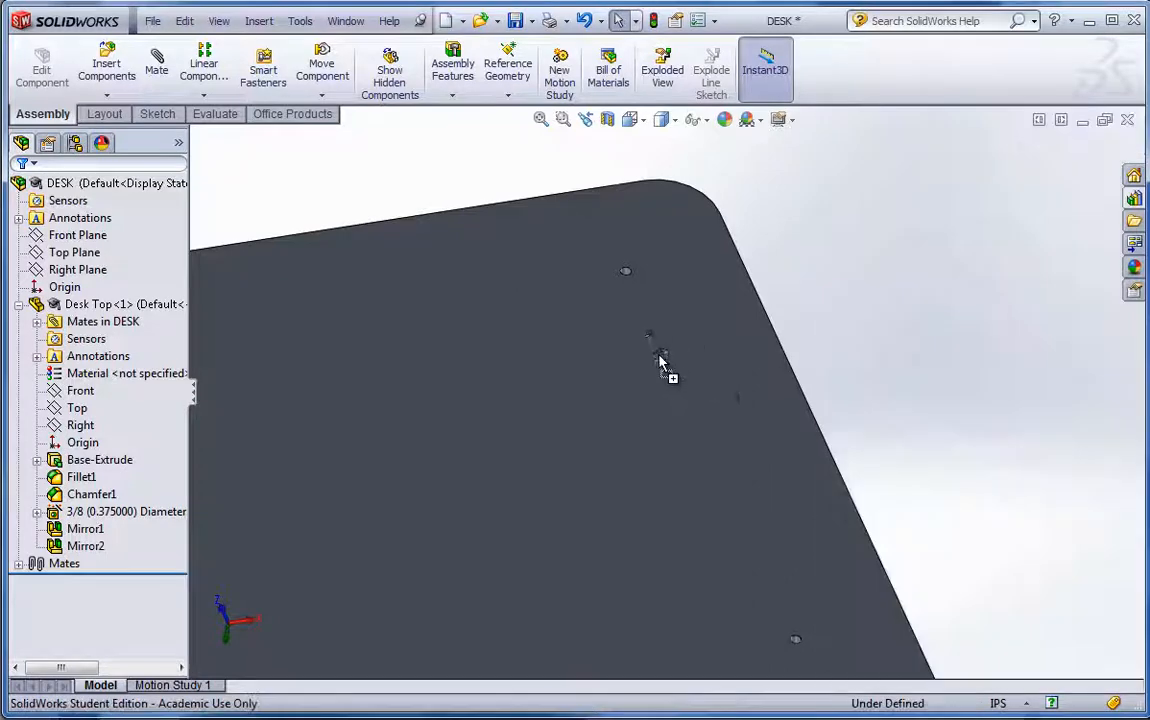
mouse_move(836, 384)
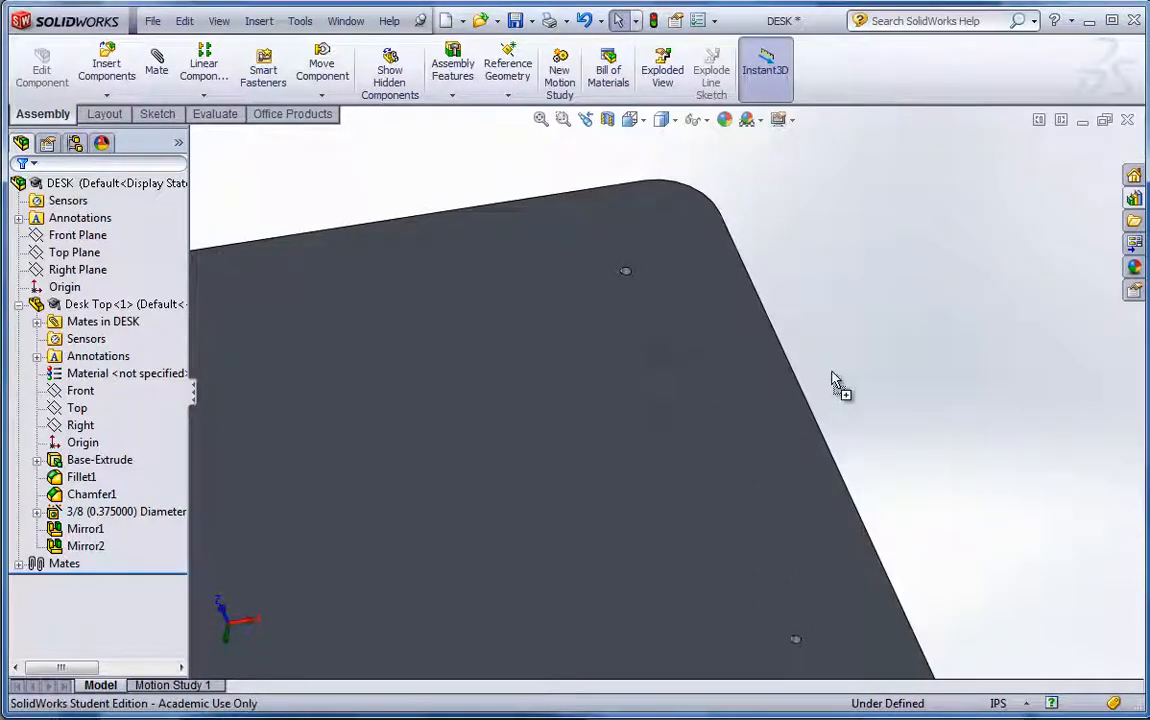
mouse_move(668, 362)
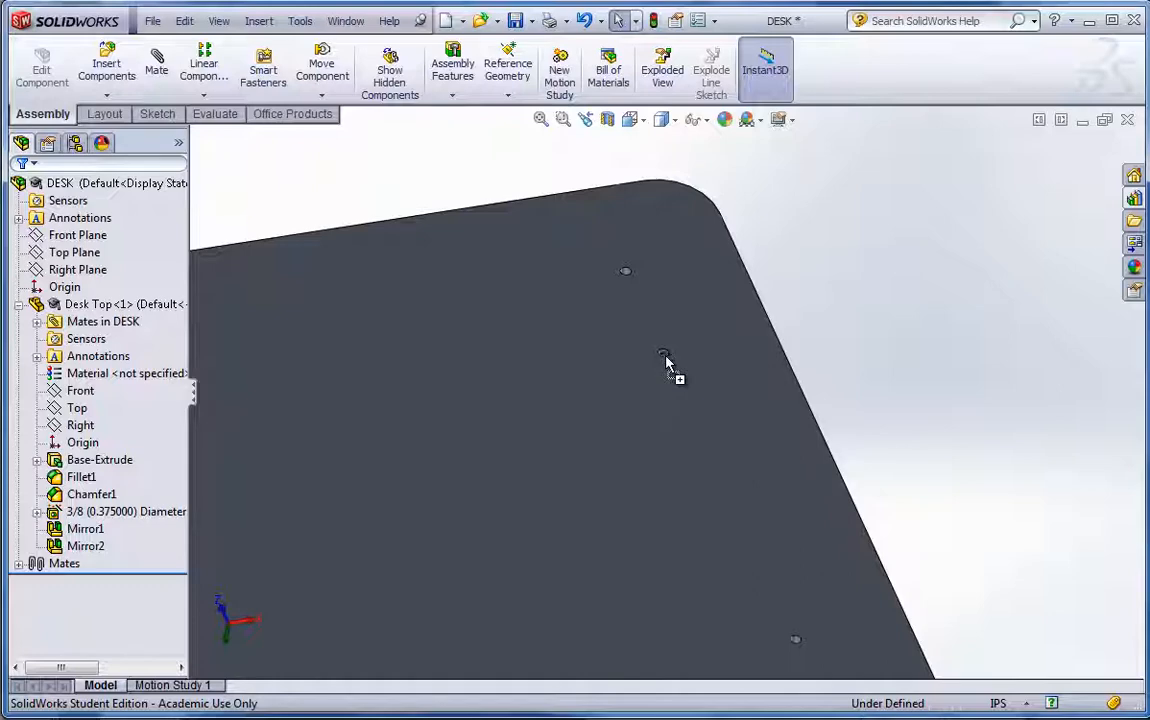
Step: Seat a Fastening Bolt in a desk-top hole and add a Coincident mate between bolt head and top
click(106, 68)
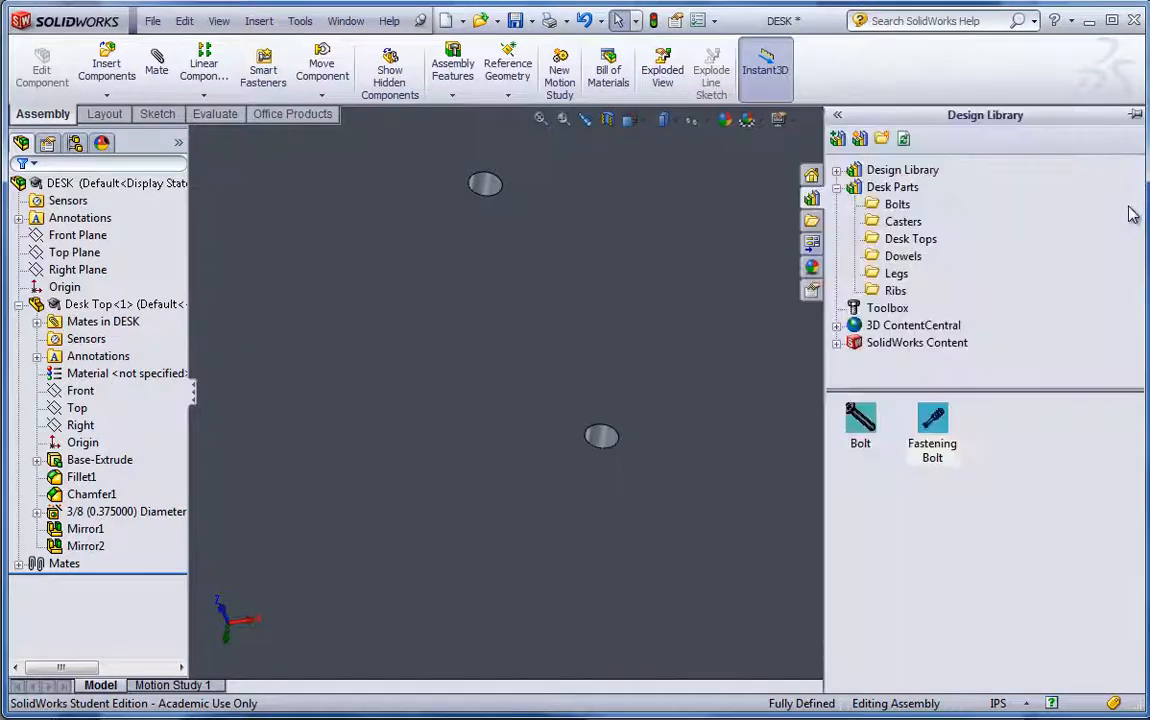
mouse_move(932, 420)
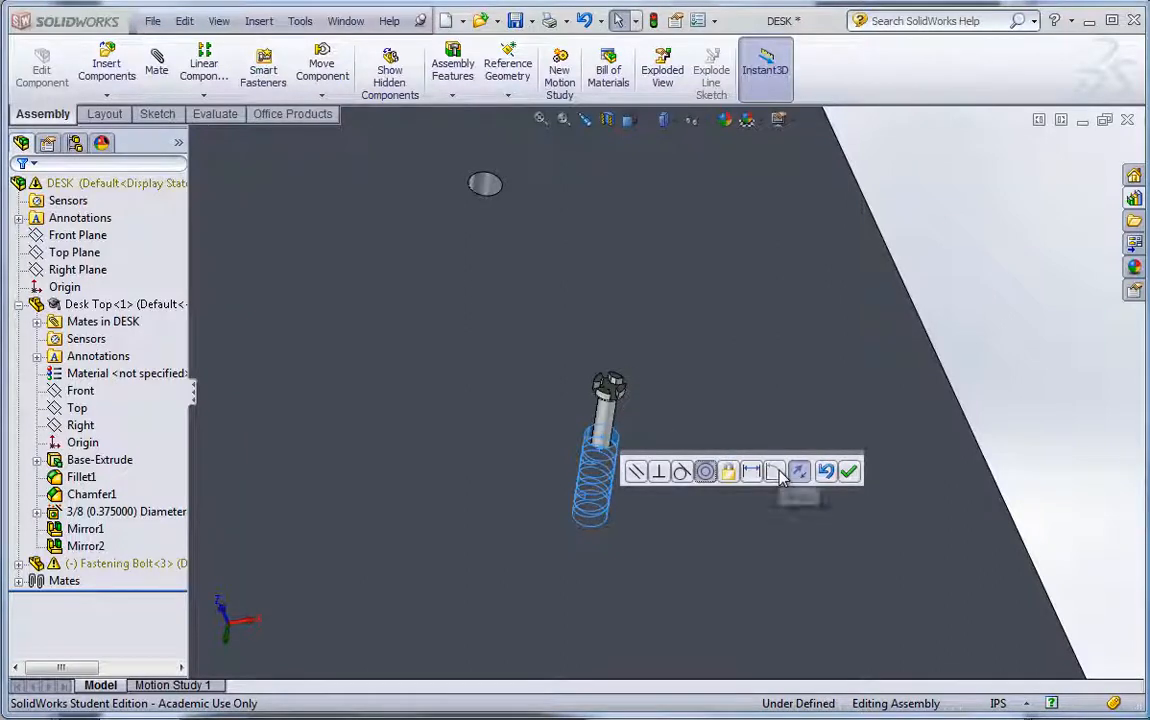
mouse_move(848, 472)
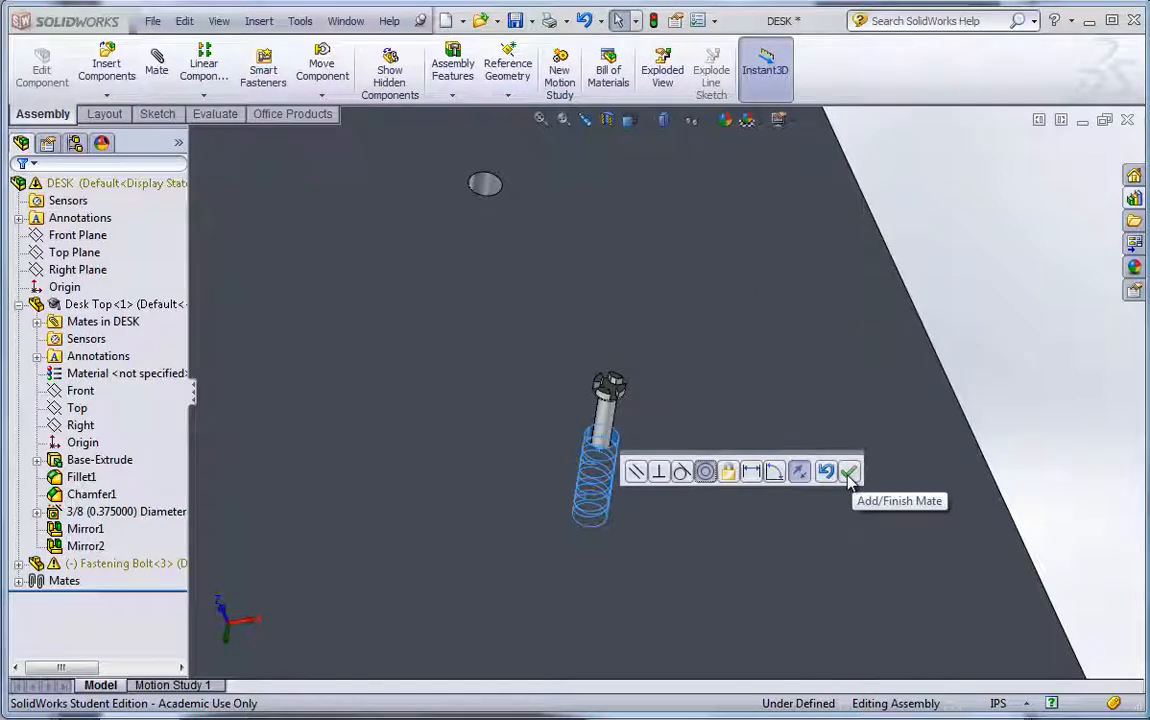
click(848, 472)
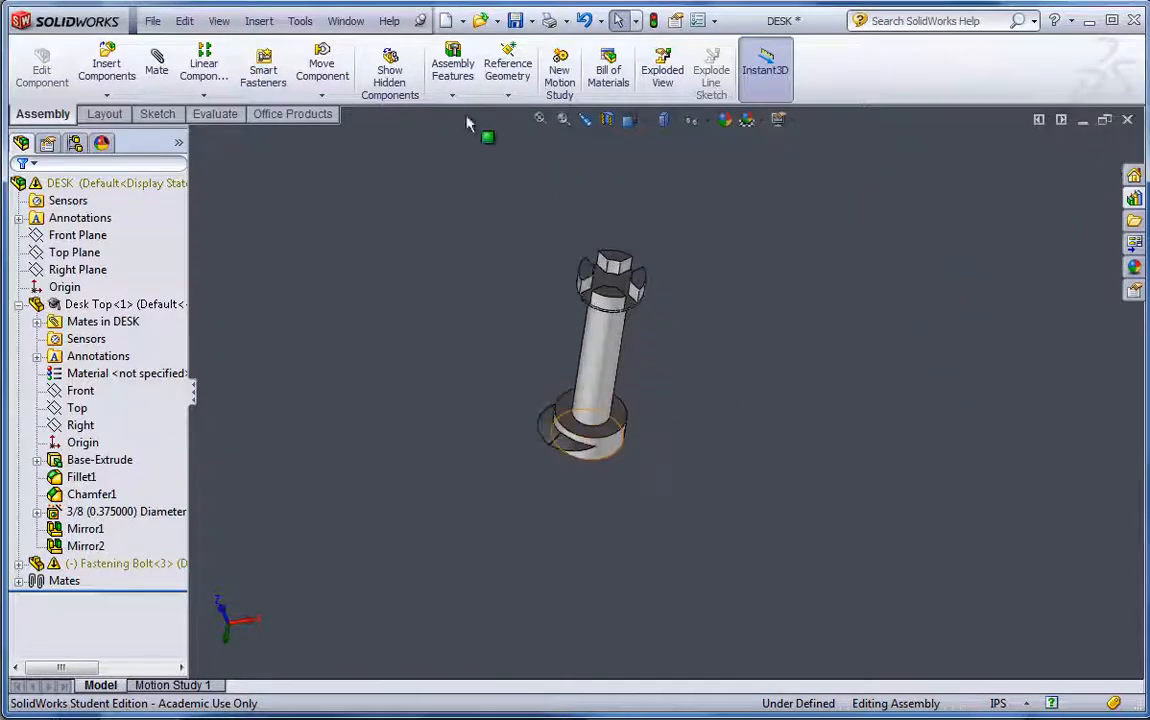
click(156, 64)
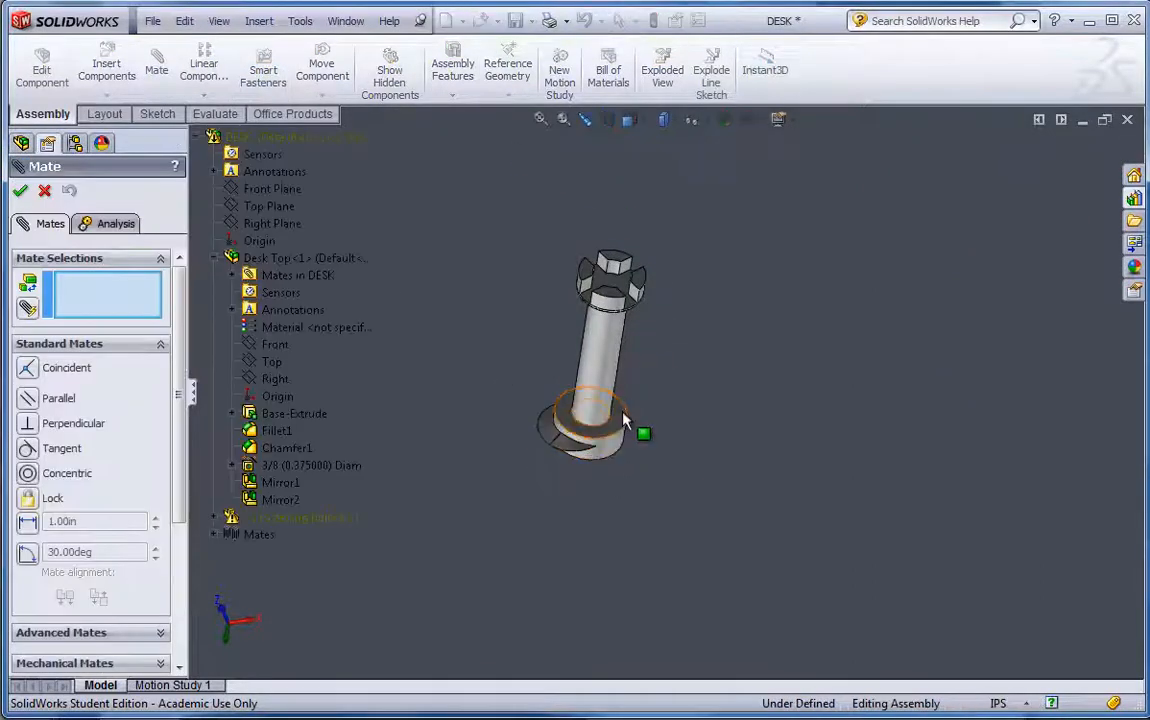
click(588, 418)
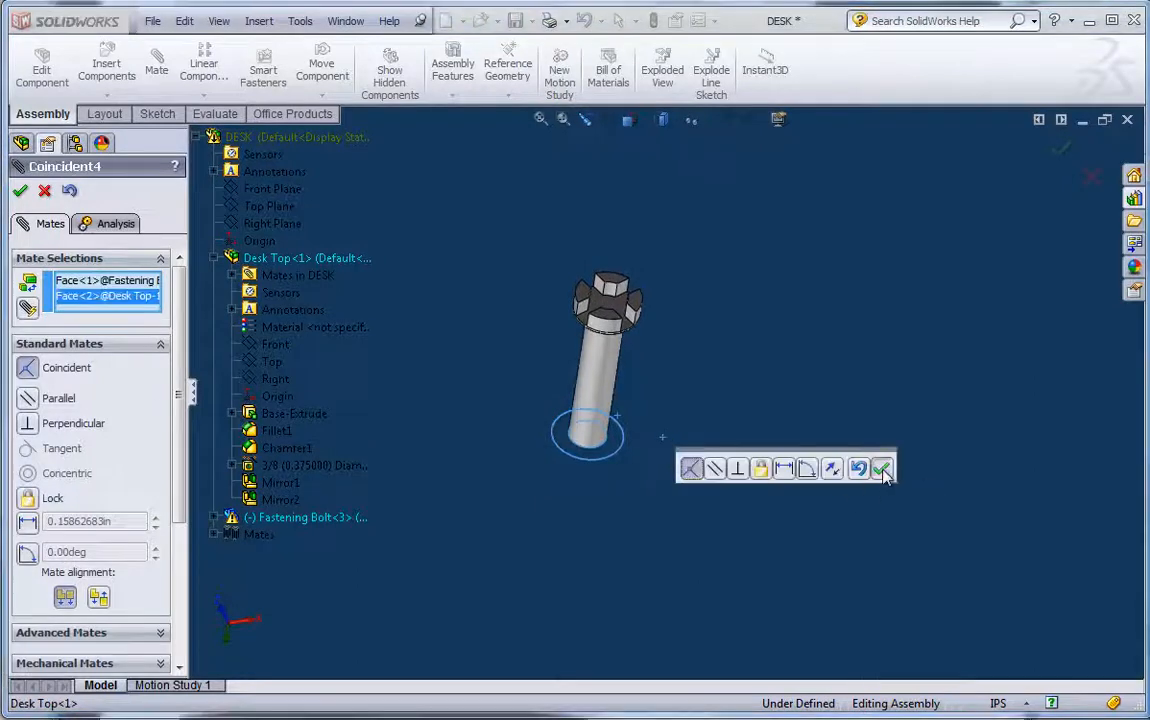
click(882, 468)
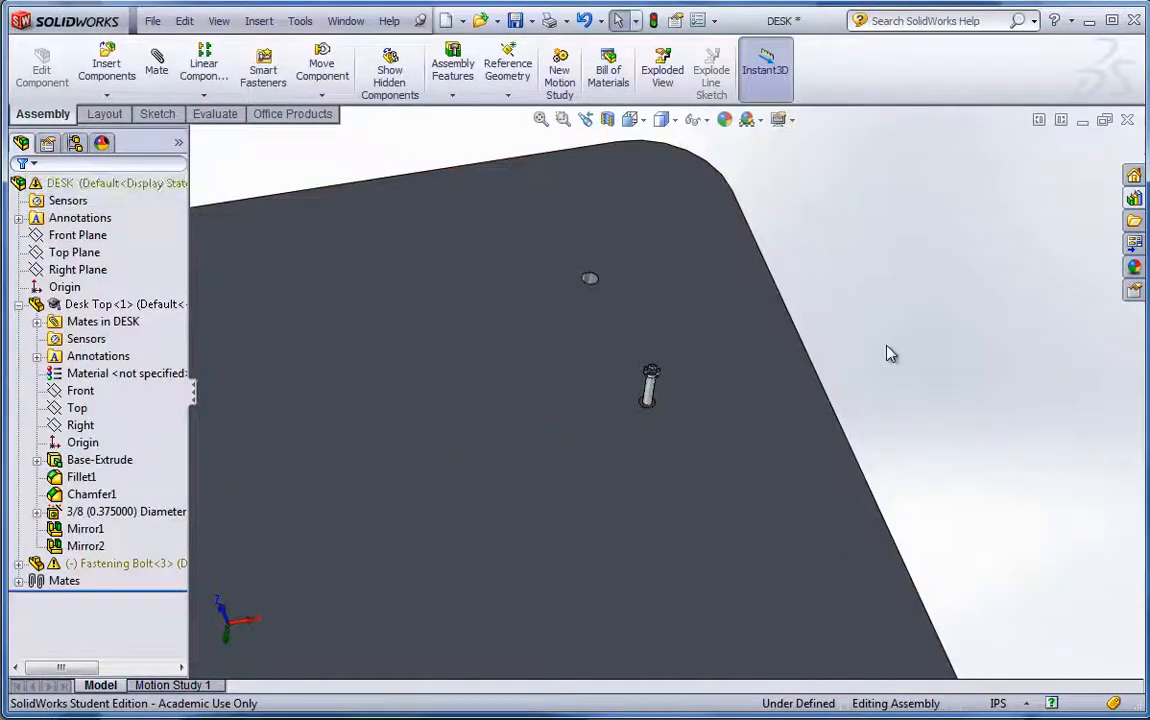
mouse_move(1132, 224)
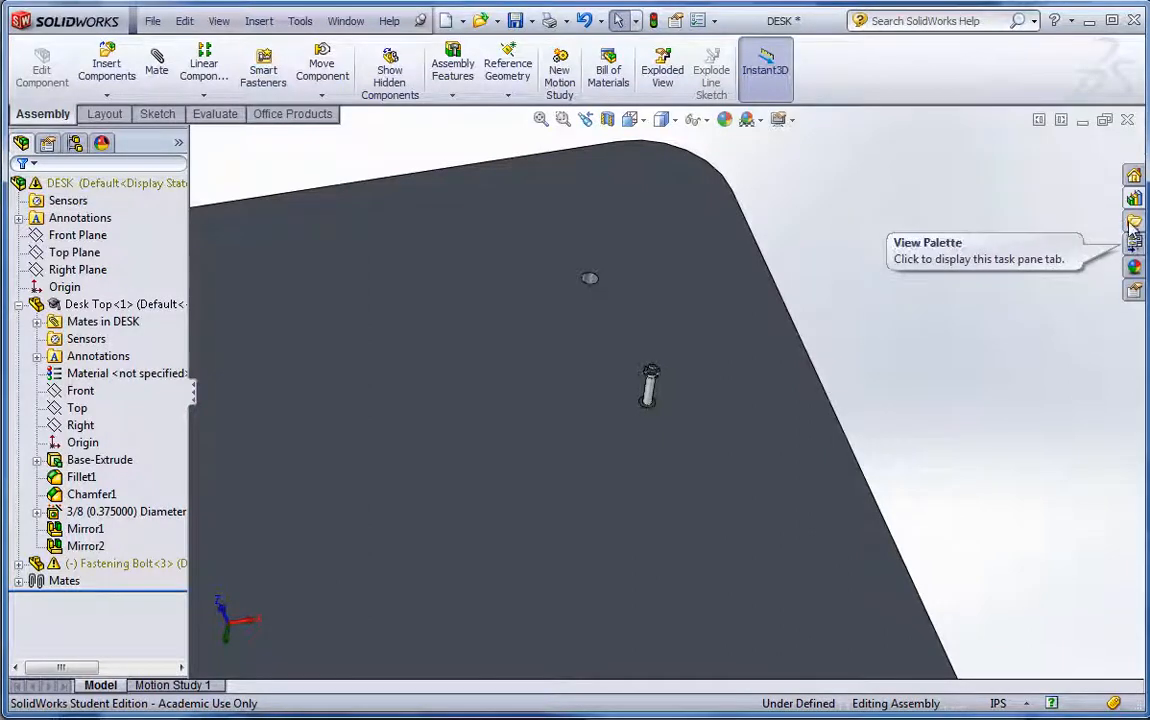
Step: Place a Dowel from the Desk Parts Dowels folder onto the desk top near the bolt
click(1134, 220)
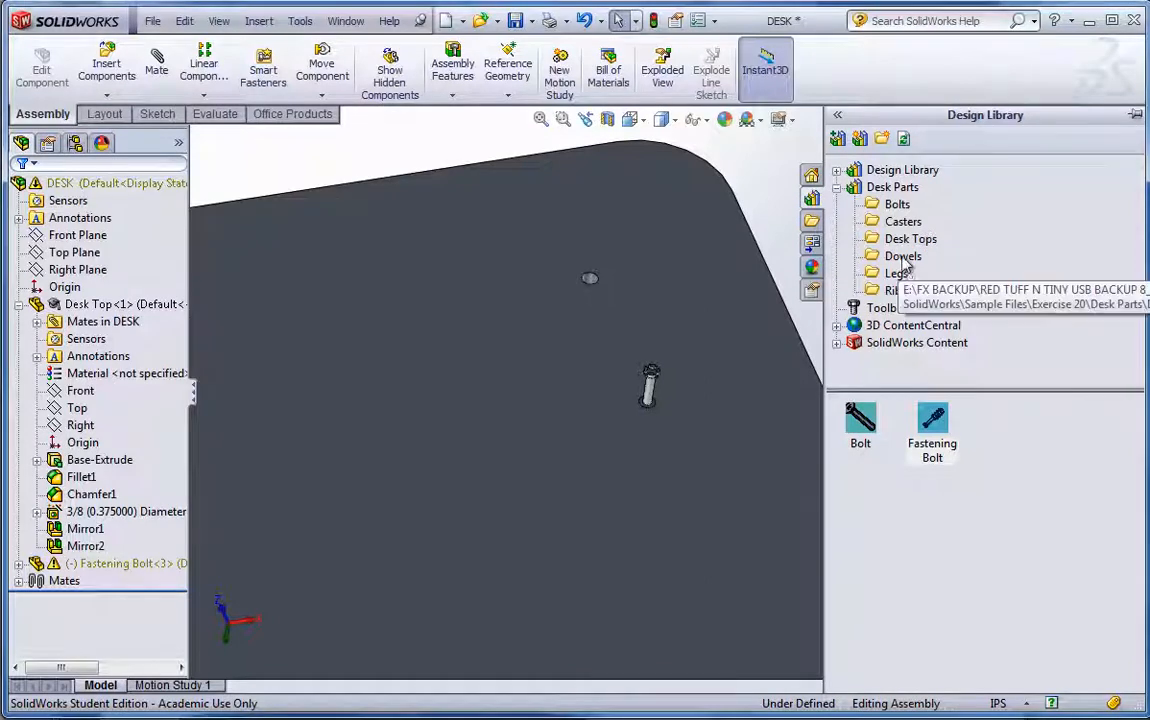
click(904, 256)
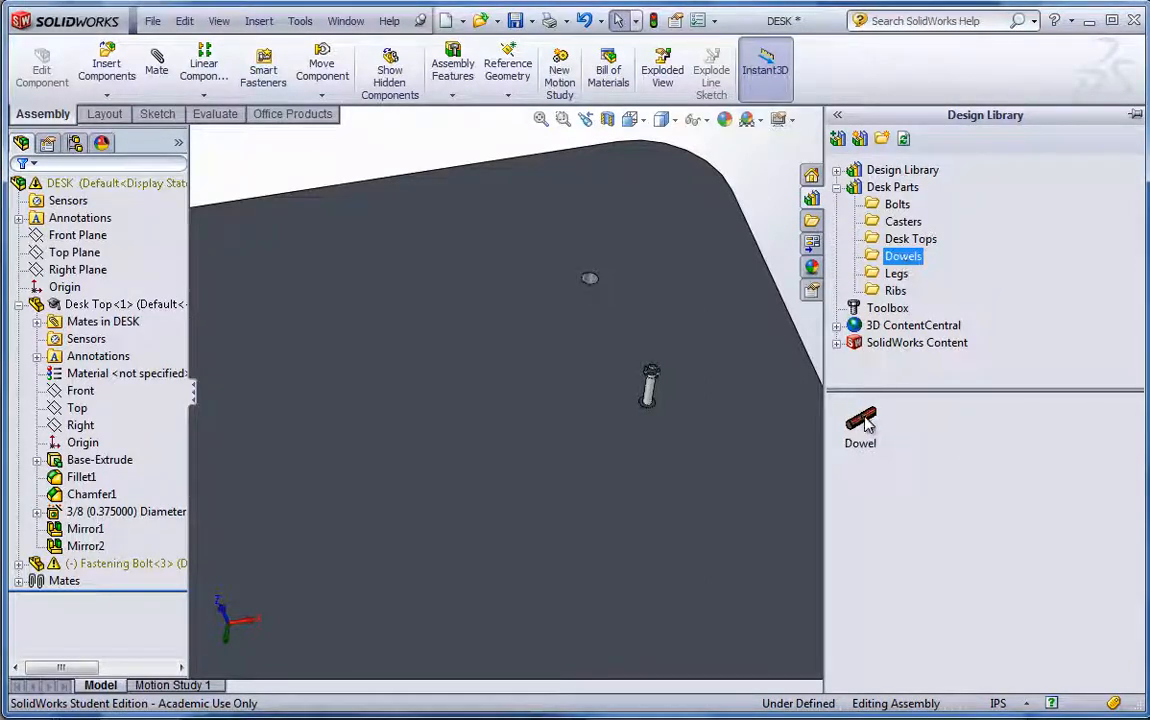
double_click(860, 420)
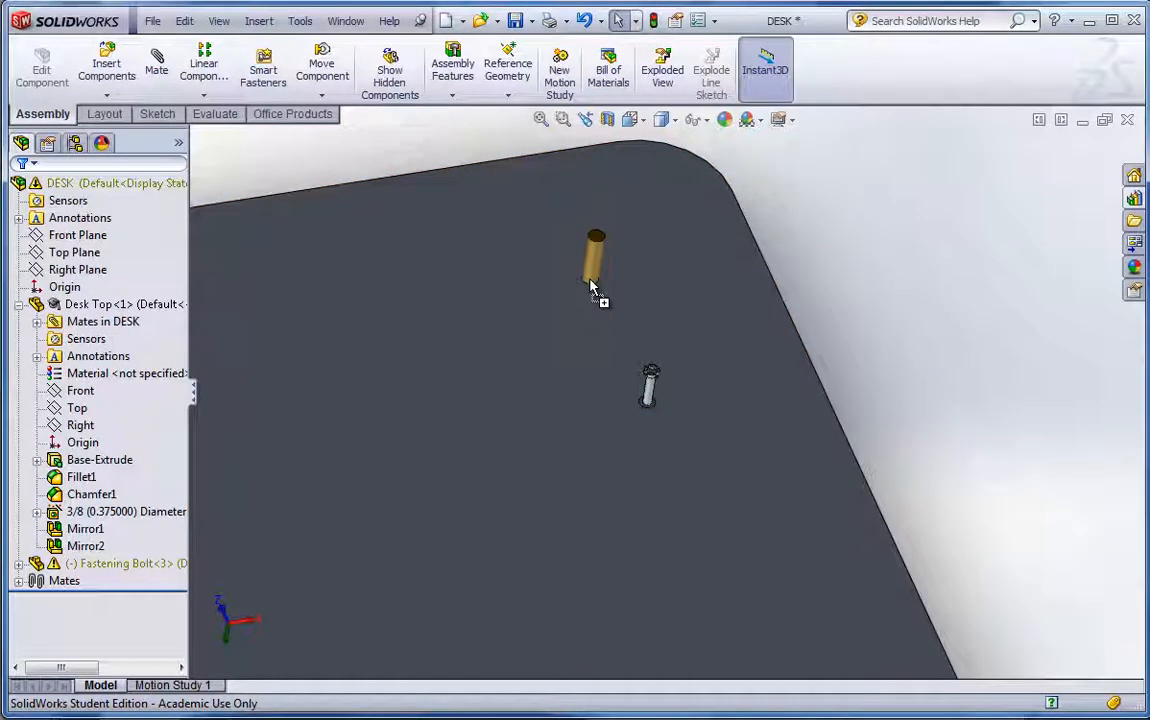
click(596, 270)
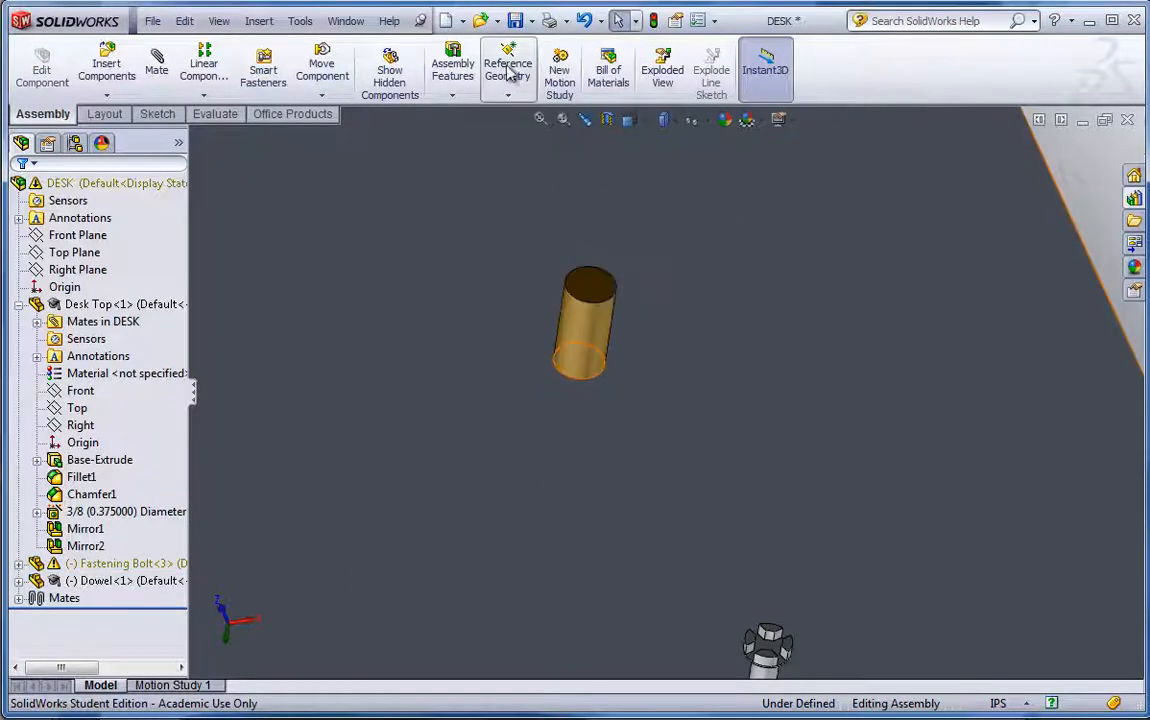
Step: Add a 0.75 in distance mate between the dowel's end face and the desk top face
click(156, 64)
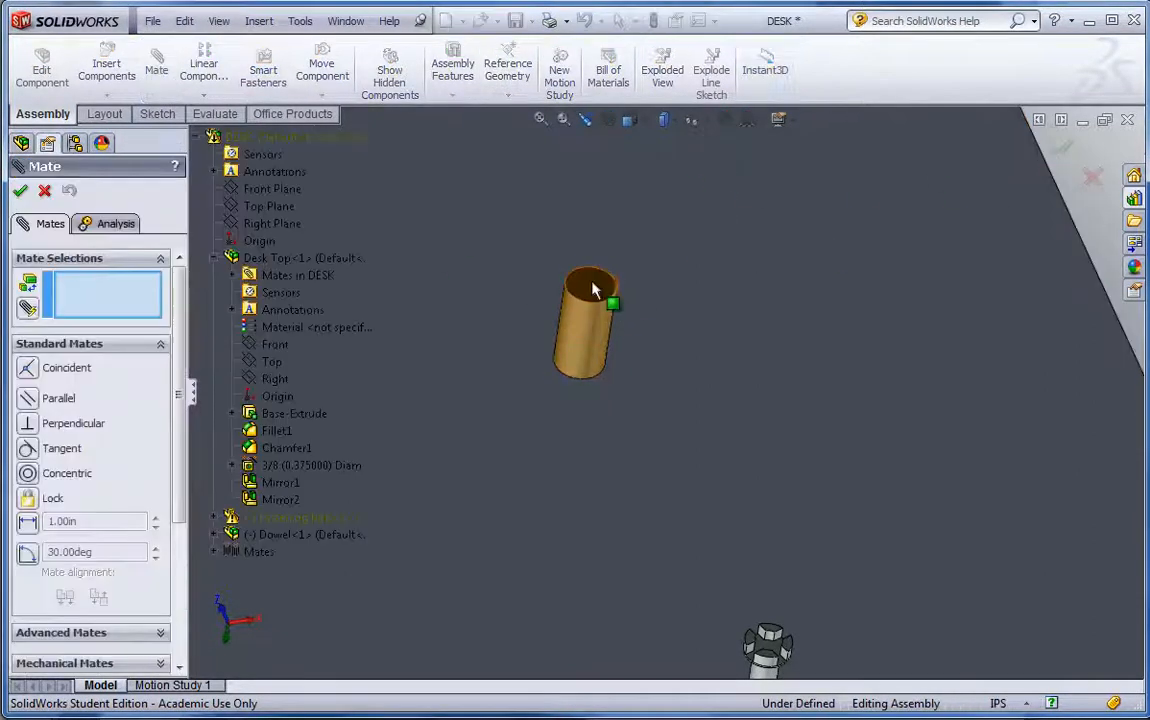
click(590, 290)
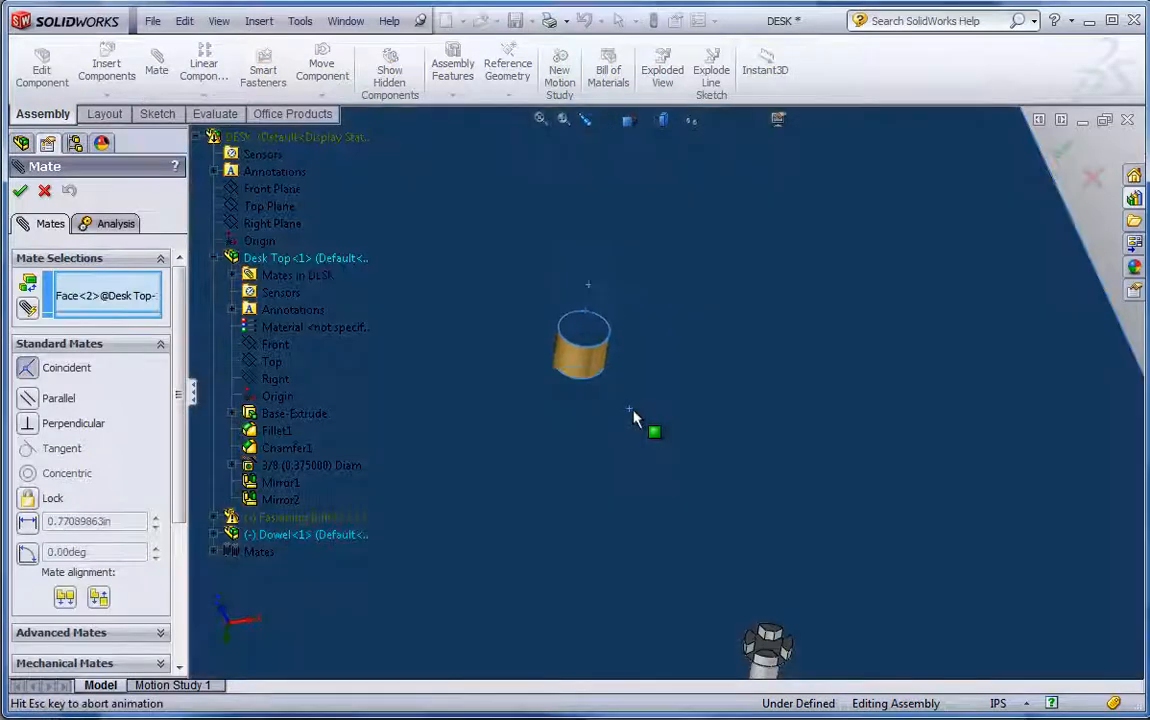
click(580, 344)
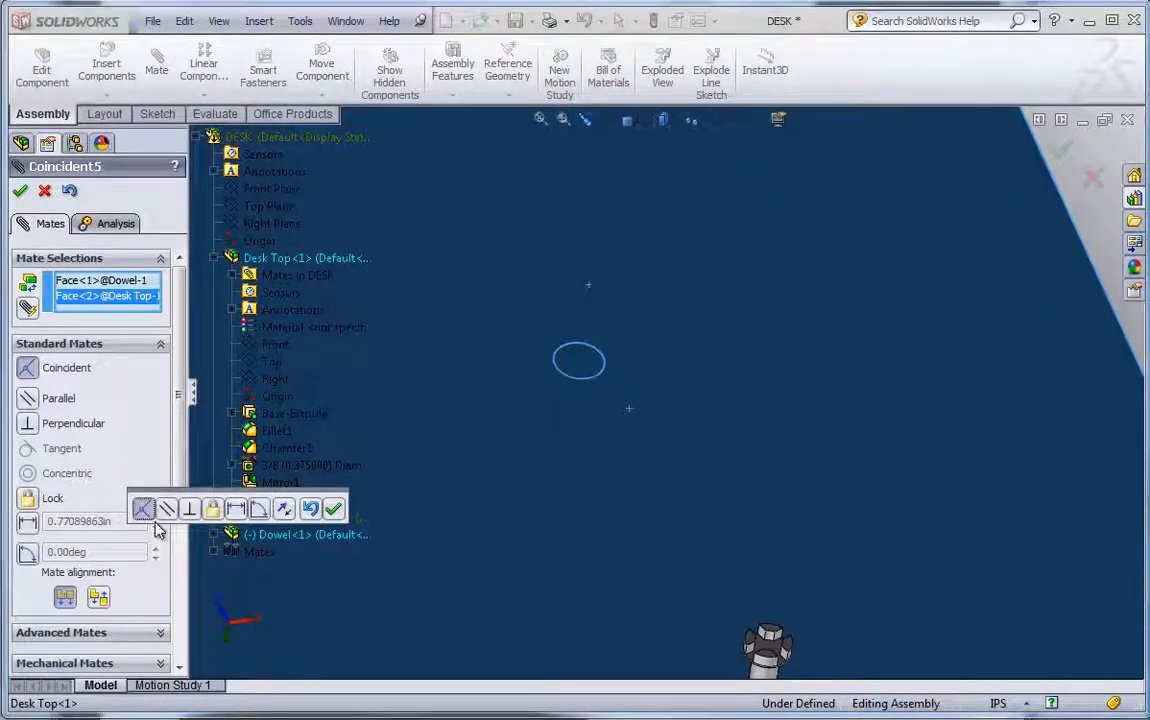
click(236, 510)
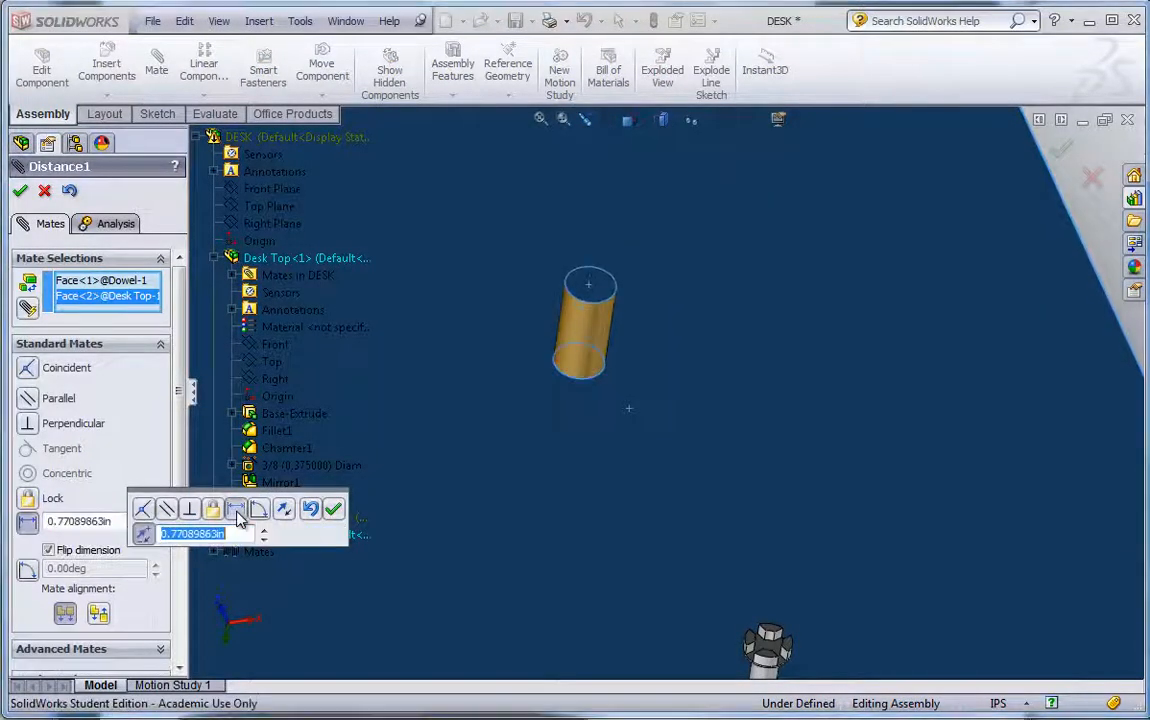
text(.75in)
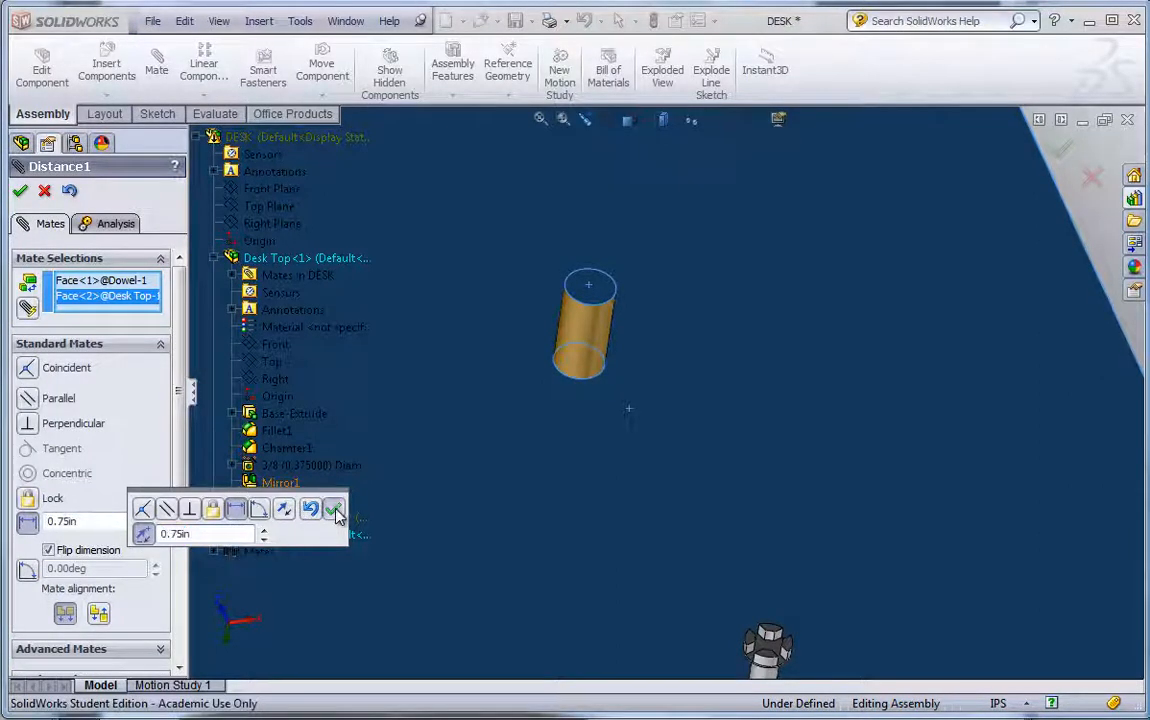
click(334, 510)
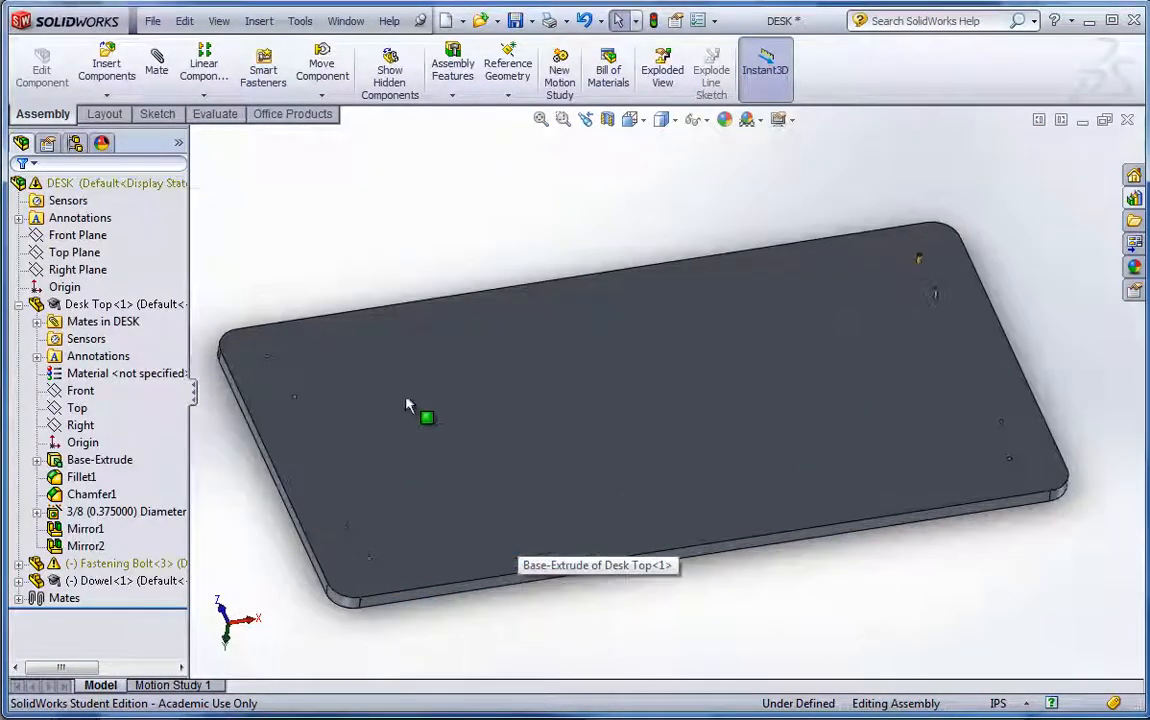
mouse_move(496, 190)
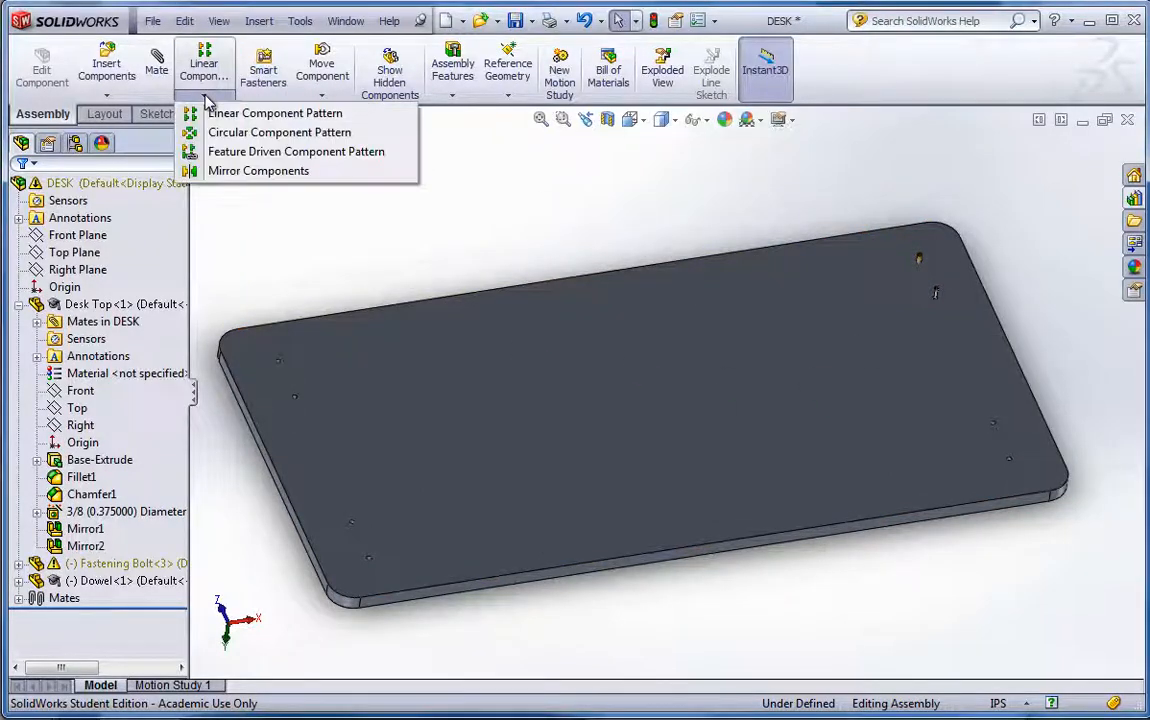
mouse_move(258, 170)
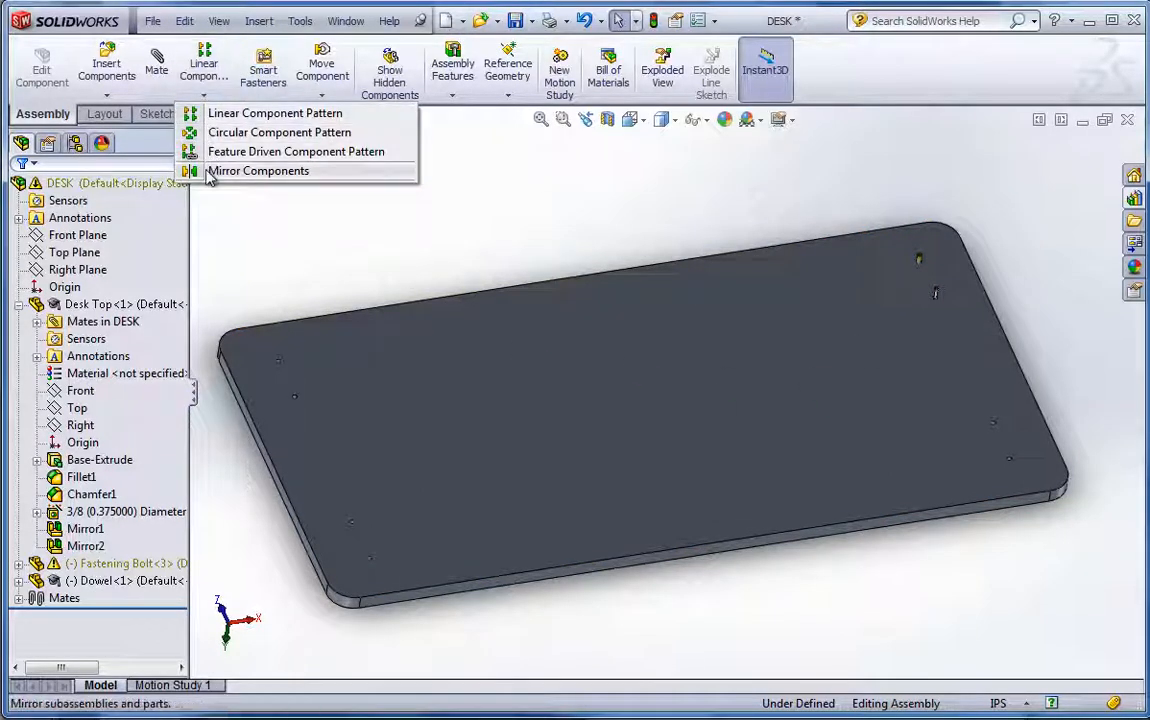
Step: Mirror Dowel-1 and Fastening Bolt-3 across the Right Plane as MirrorComponent1 and dismiss the message
click(258, 170)
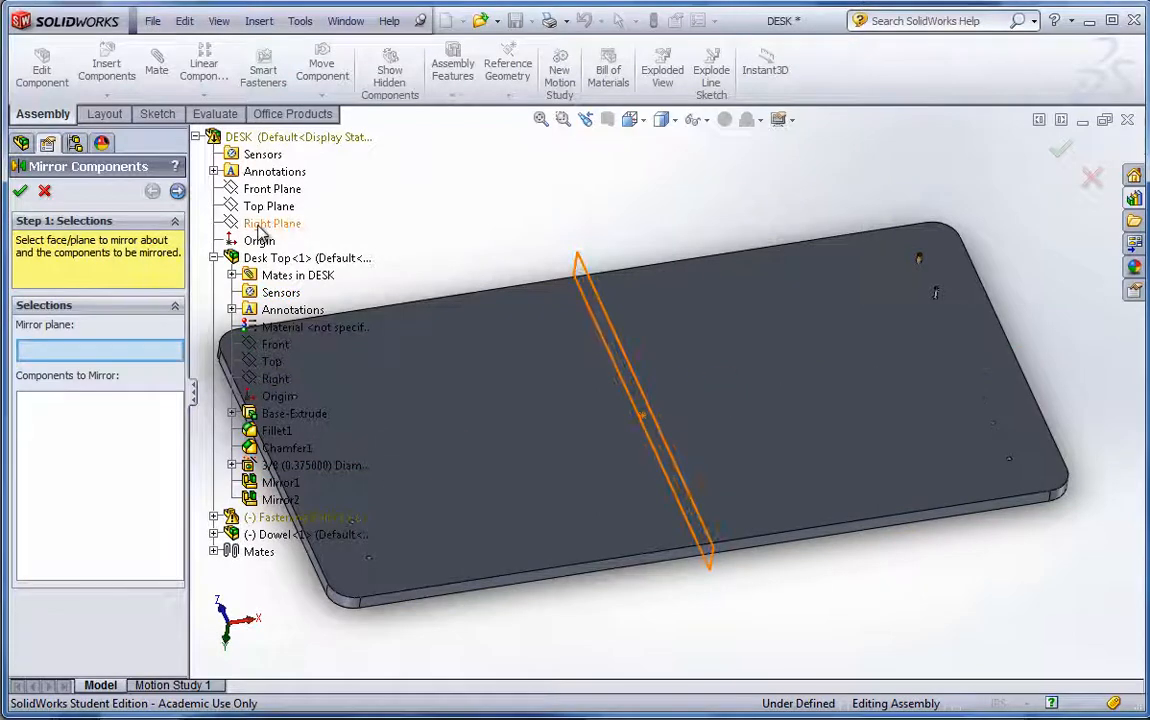
click(272, 224)
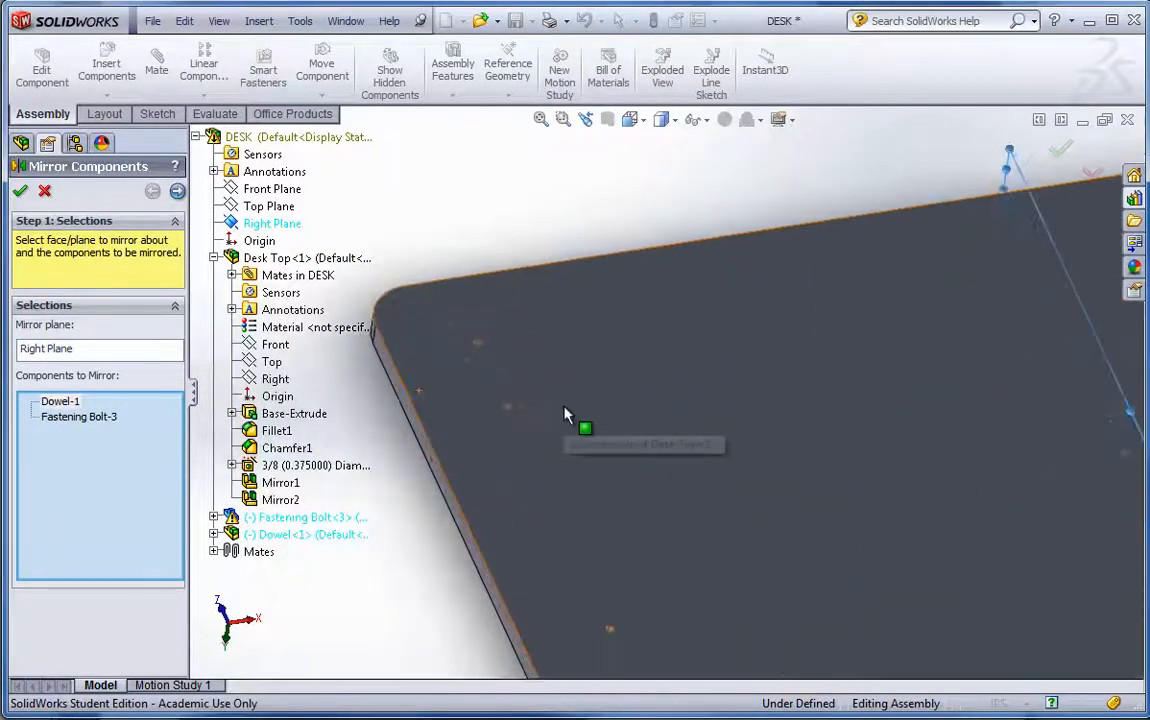
click(176, 192)
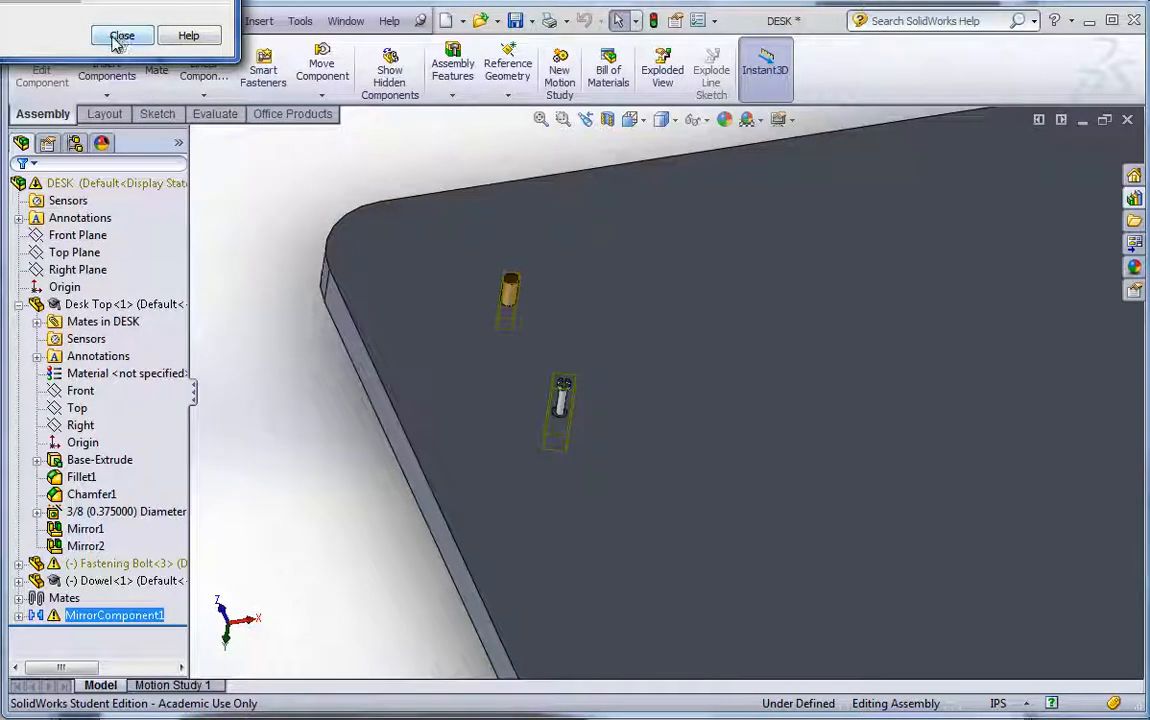
click(122, 36)
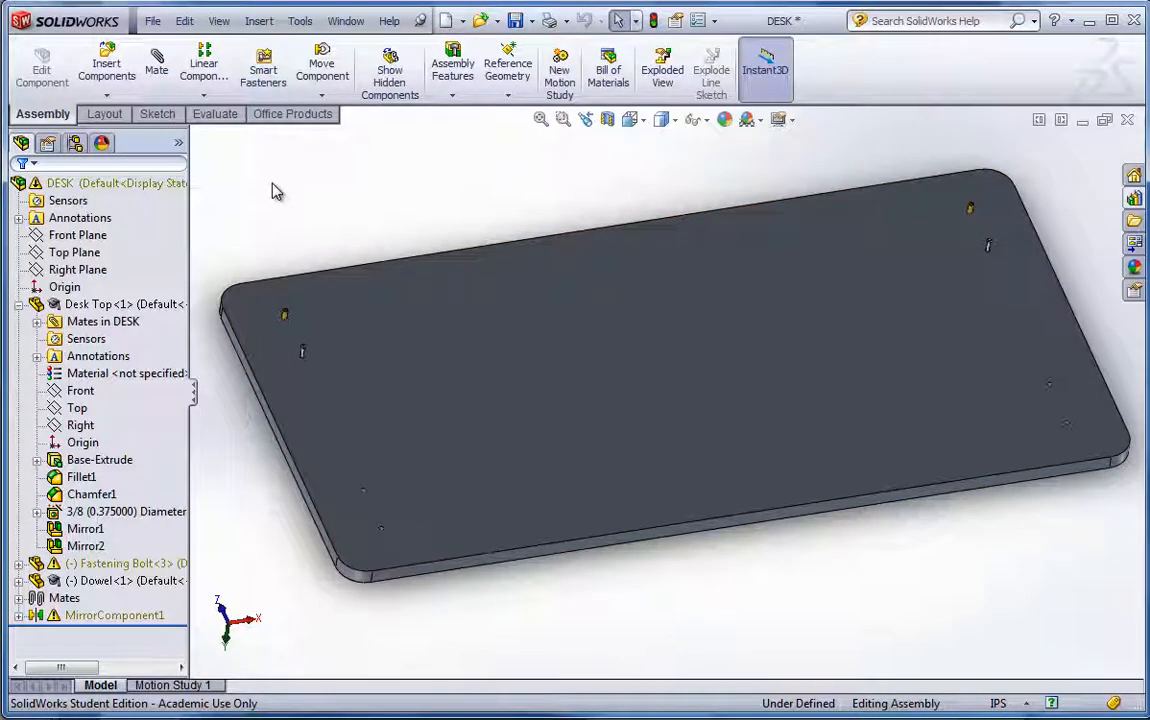
Step: Create MirrorComponent2, copying the dowels and bolts across the second plane to the other corner holes
click(204, 96)
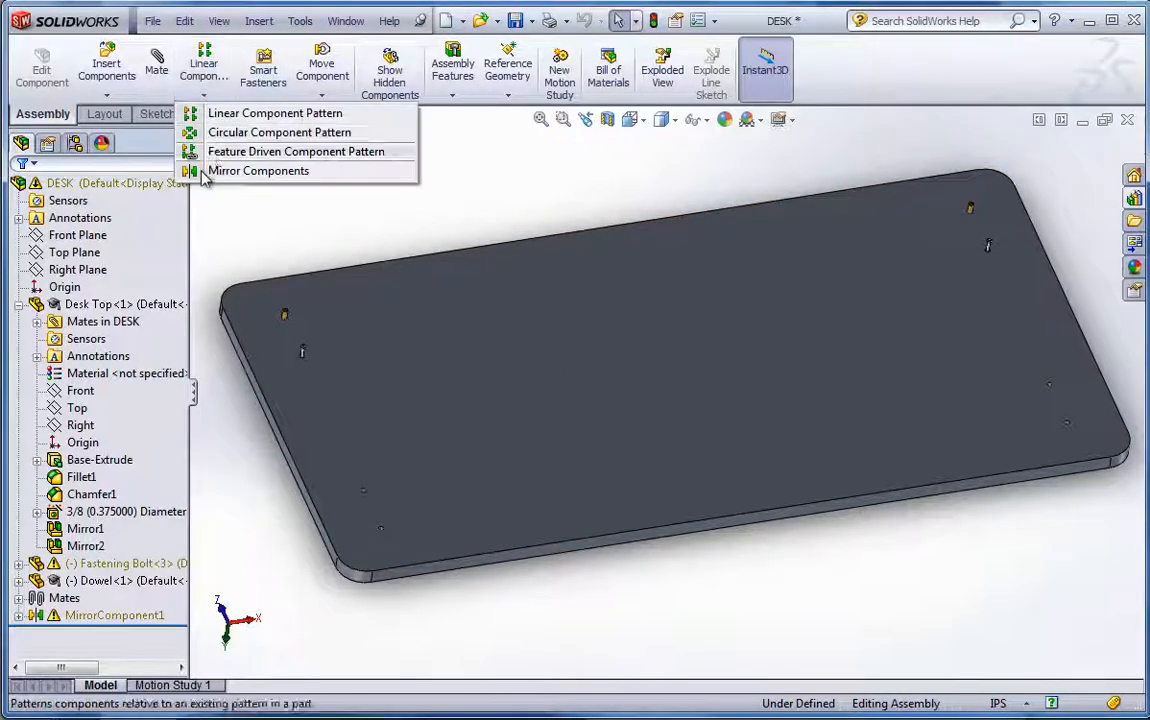
click(258, 170)
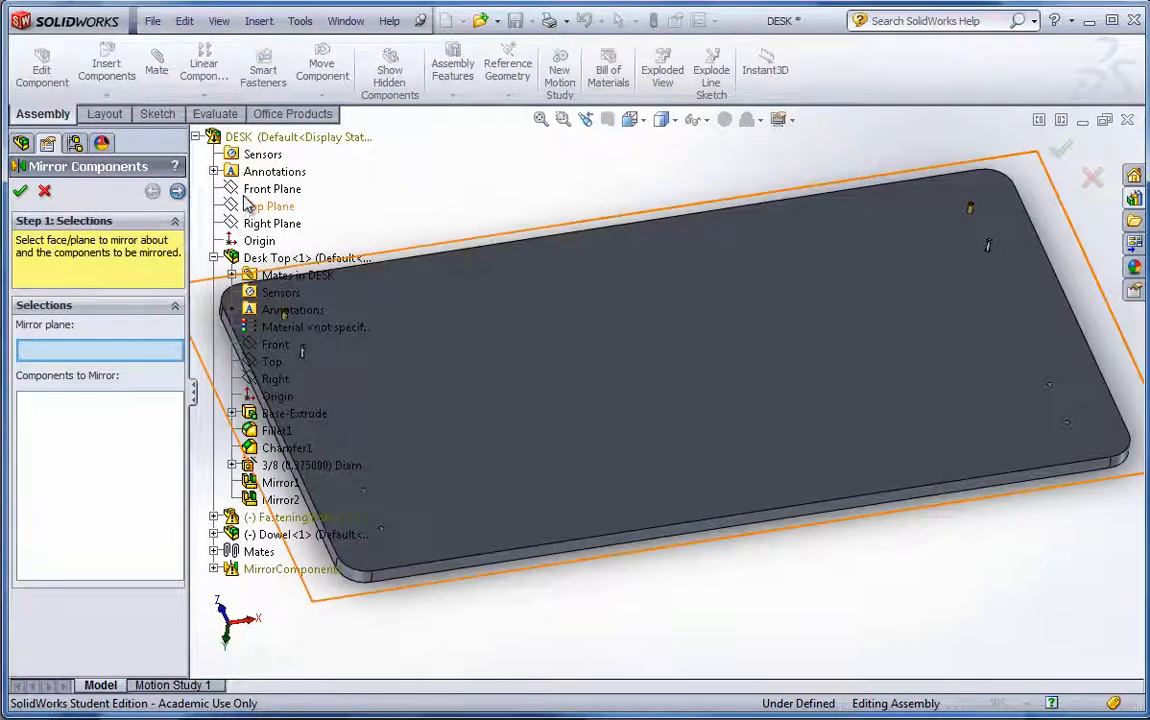
click(272, 188)
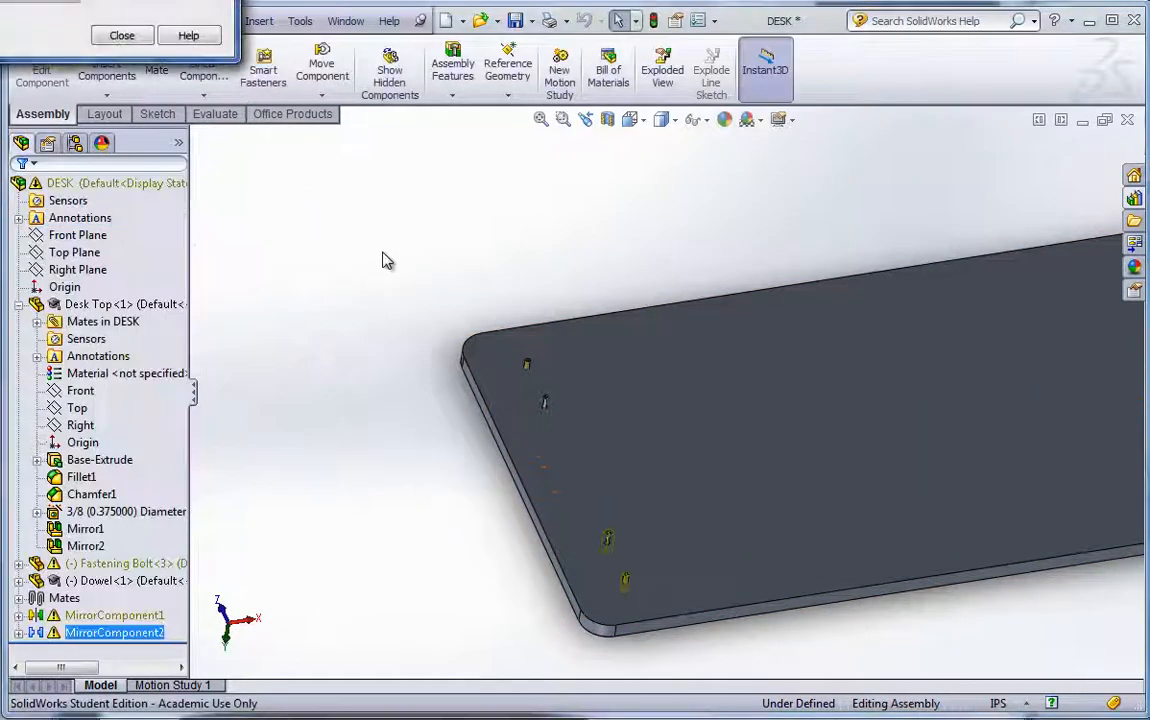
click(120, 36)
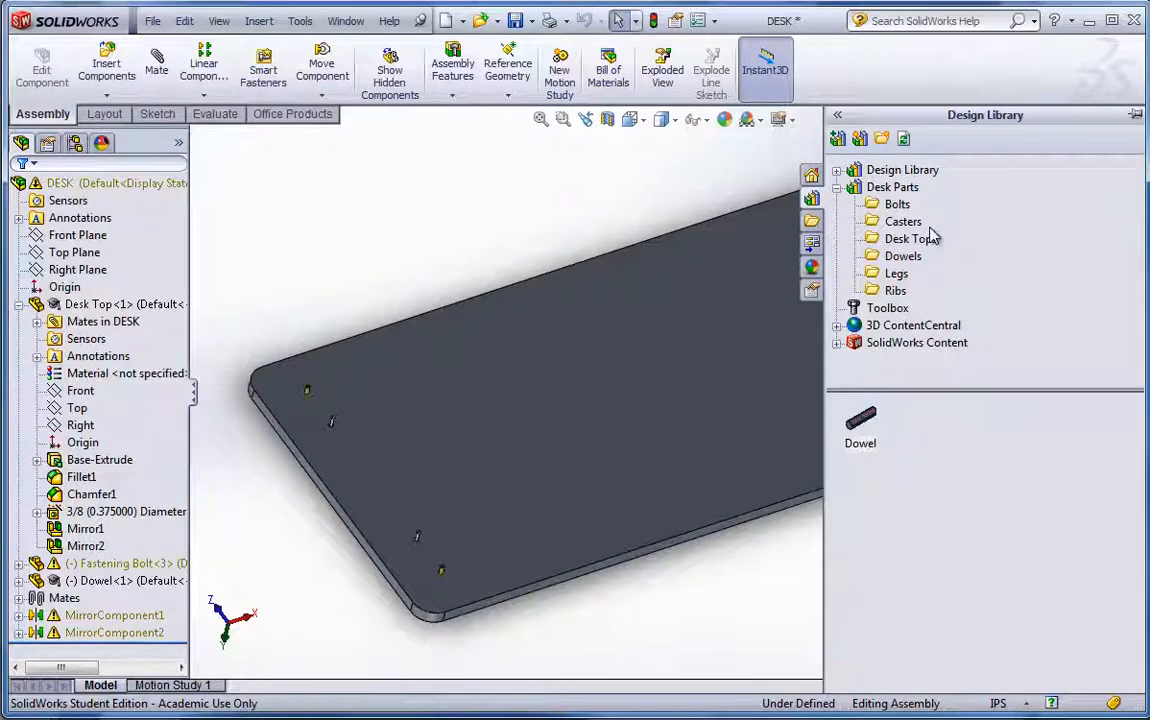
Step: Drop a Leg part from the Desk Parts library into the assembly, set upright near the desk top's edge
click(896, 272)
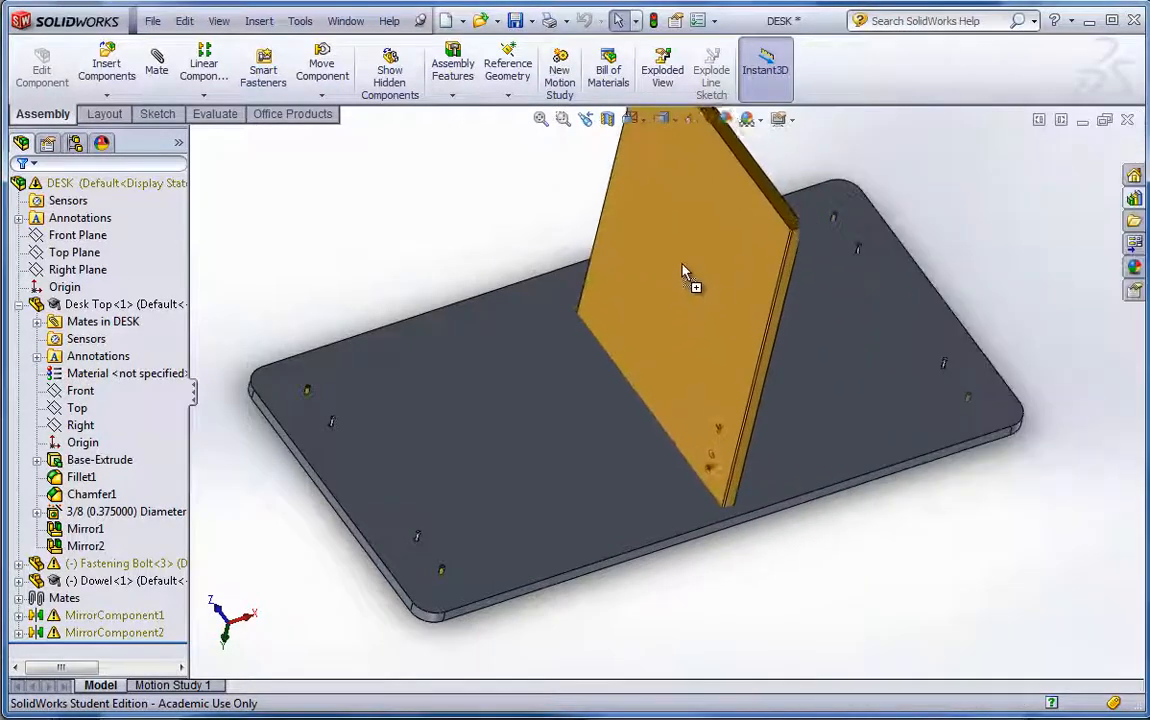
drag(690, 276, 520, 290)
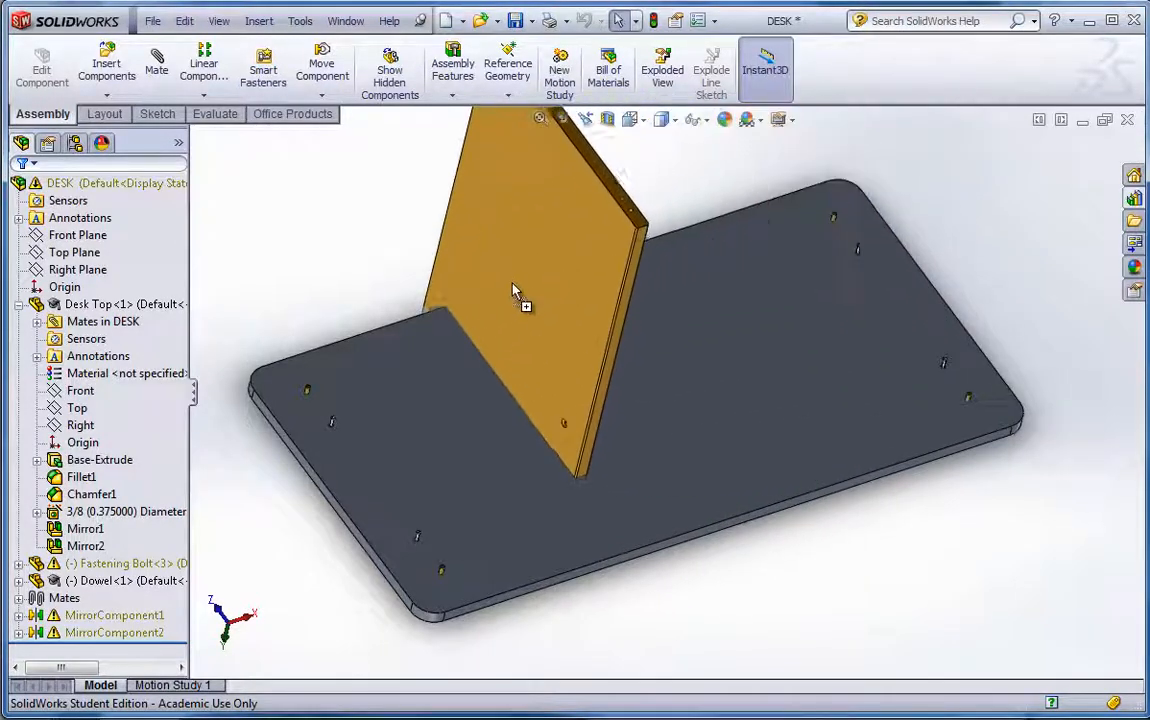
click(106, 64)
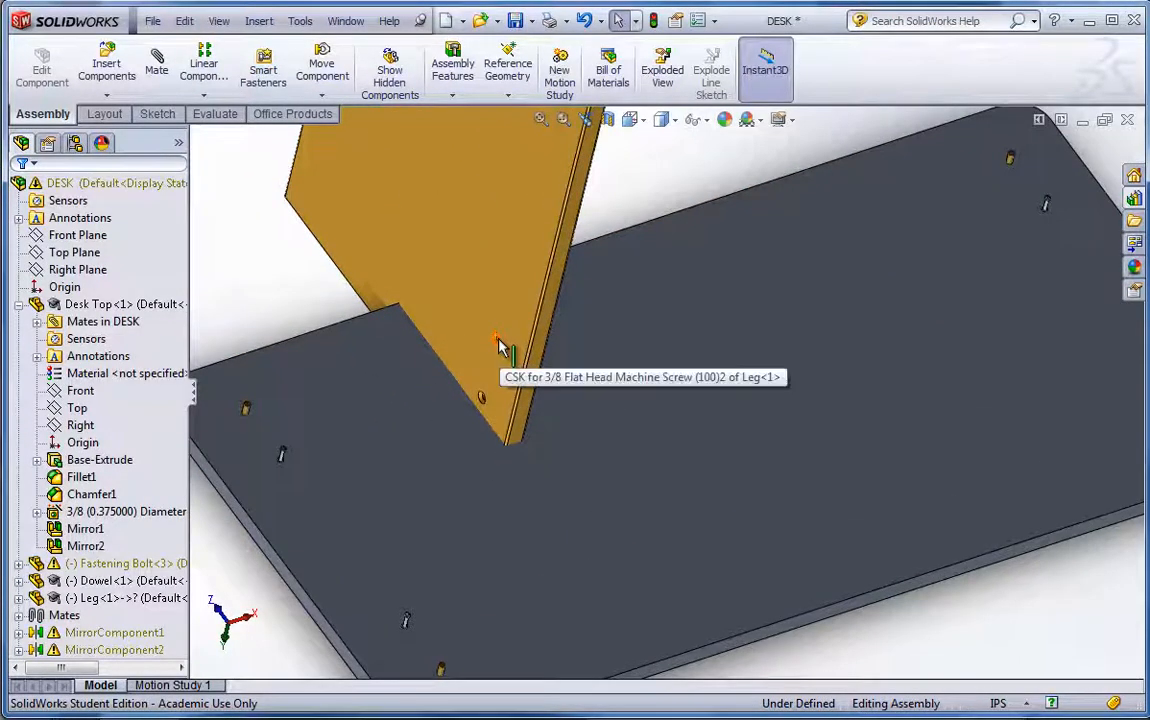
drag(500, 344, 536, 390)
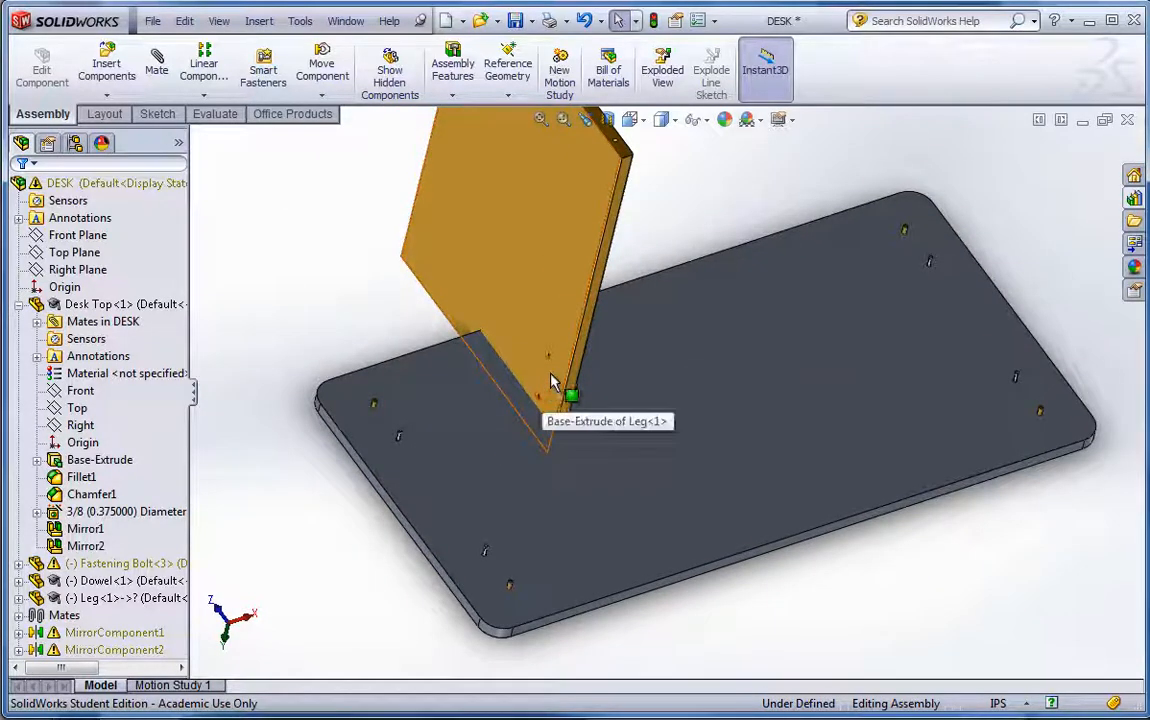
click(550, 390)
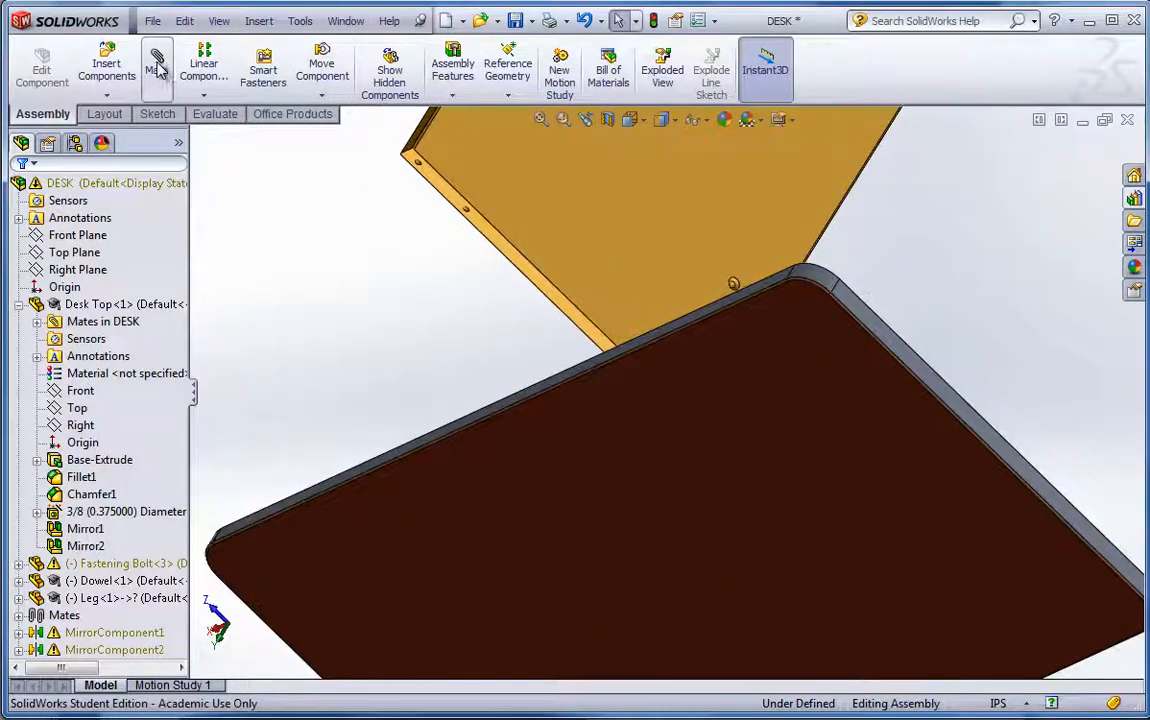
Step: Mate a leg hole concentric to a dowel so the leg stands along the desk top's edge
click(156, 64)
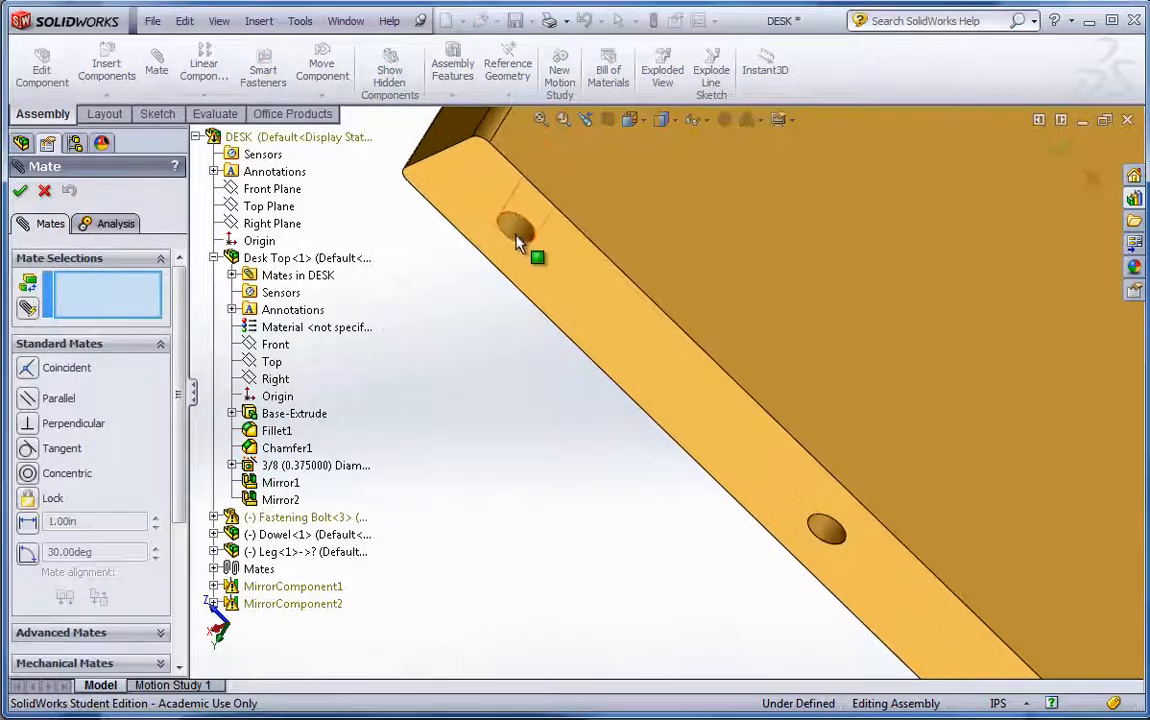
click(520, 230)
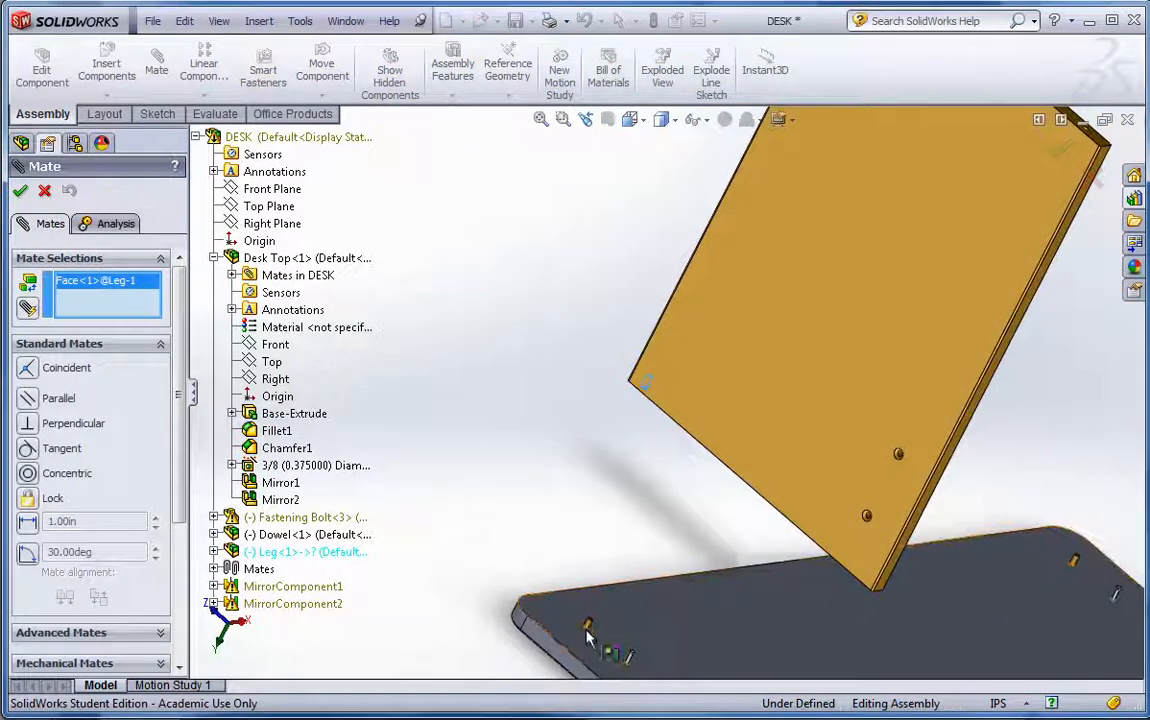
click(620, 536)
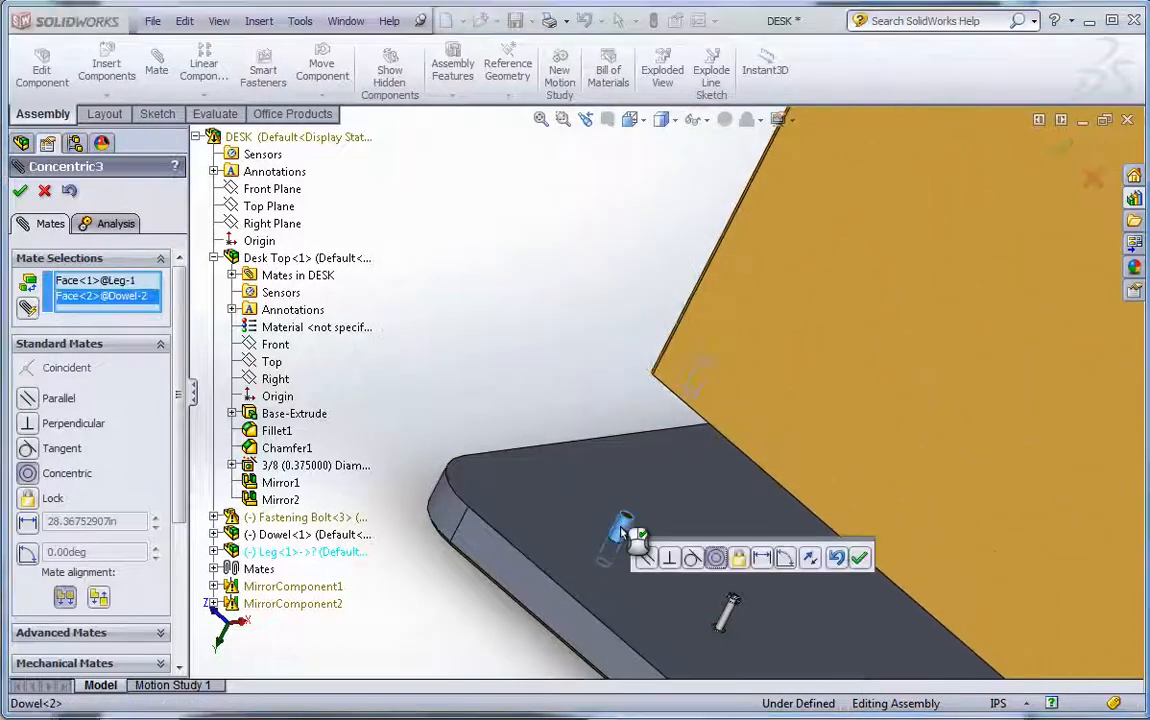
click(858, 556)
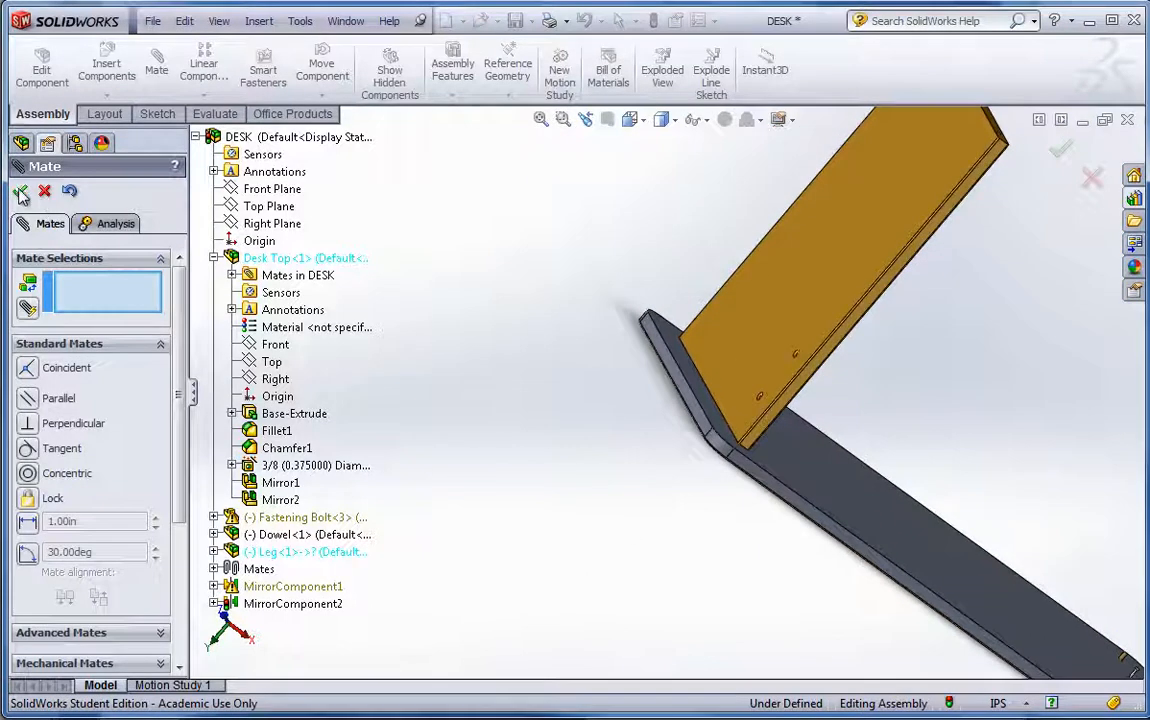
click(20, 192)
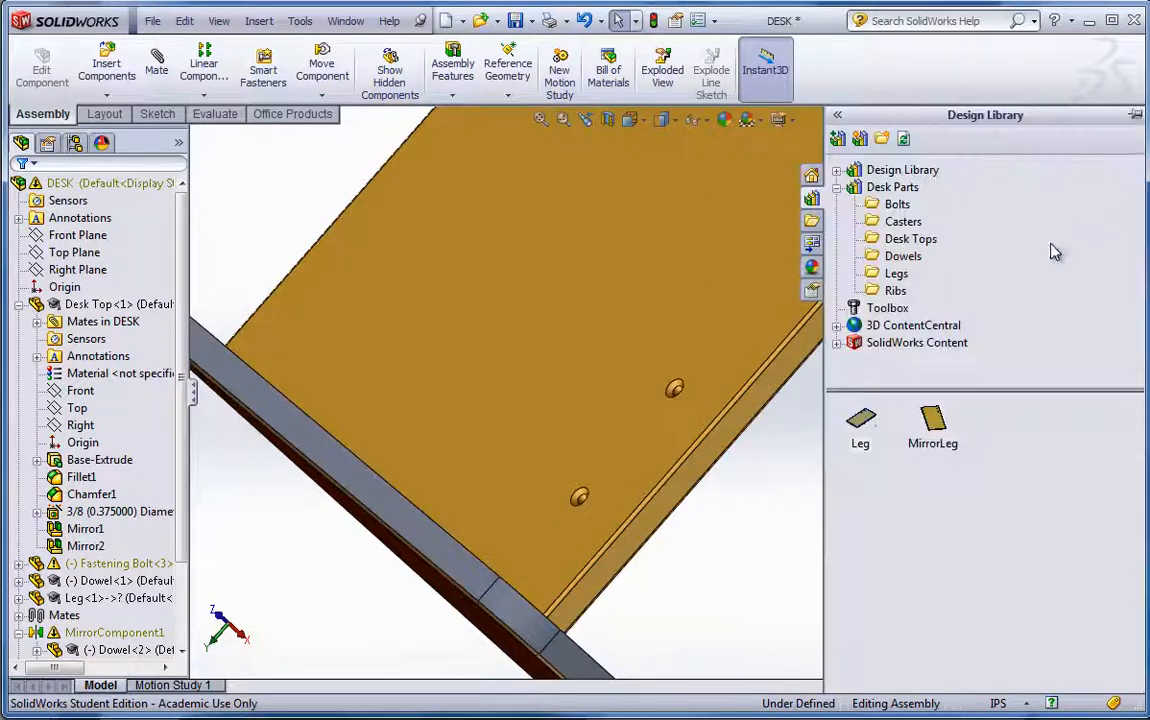
mouse_move(896, 302)
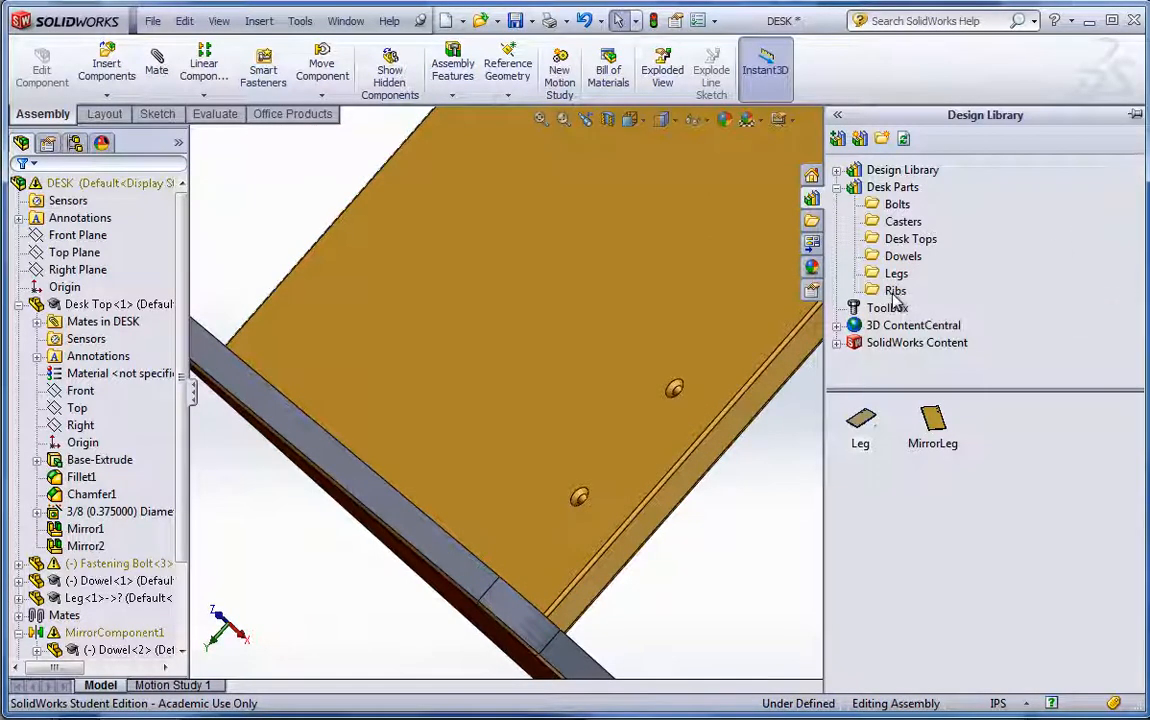
Step: Bring in bolts from the library and mate one bolt's cylindrical face concentric to a leg hole
click(896, 204)
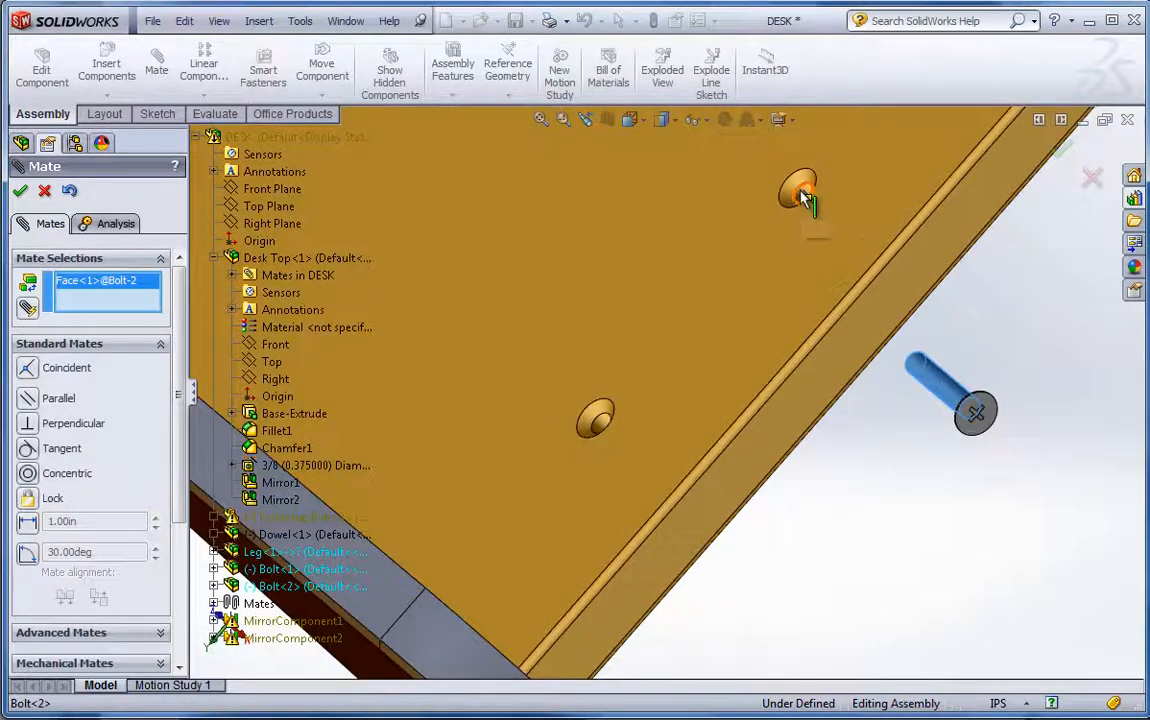
click(820, 200)
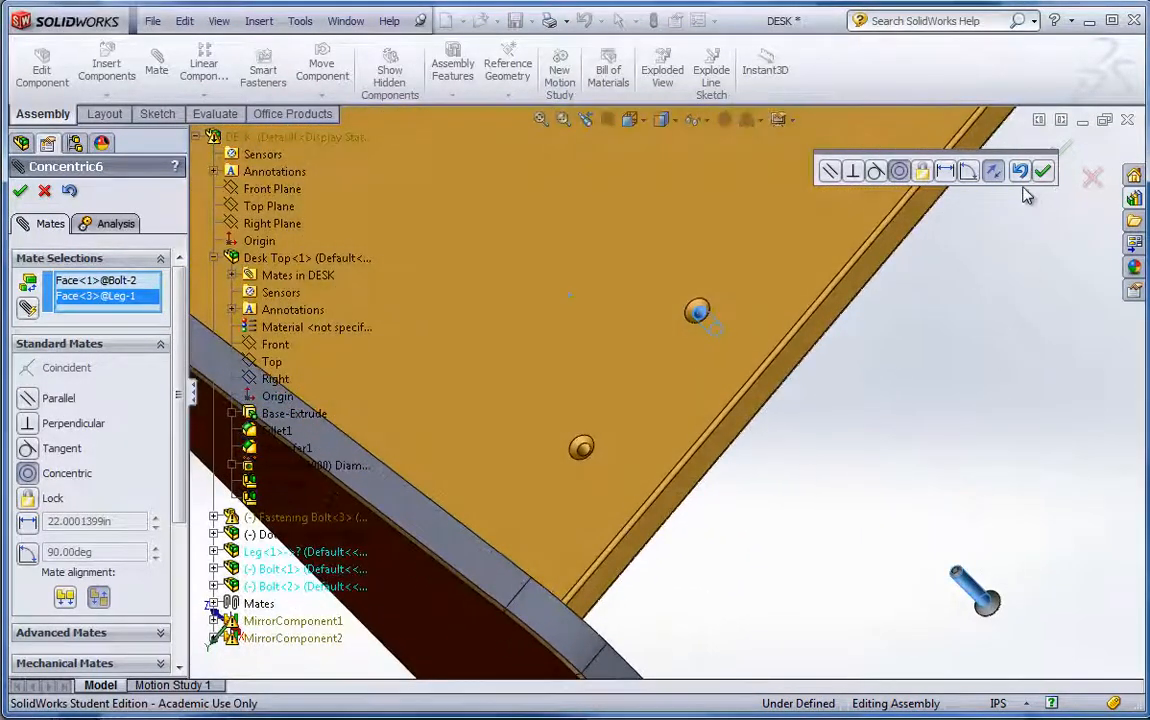
click(1044, 172)
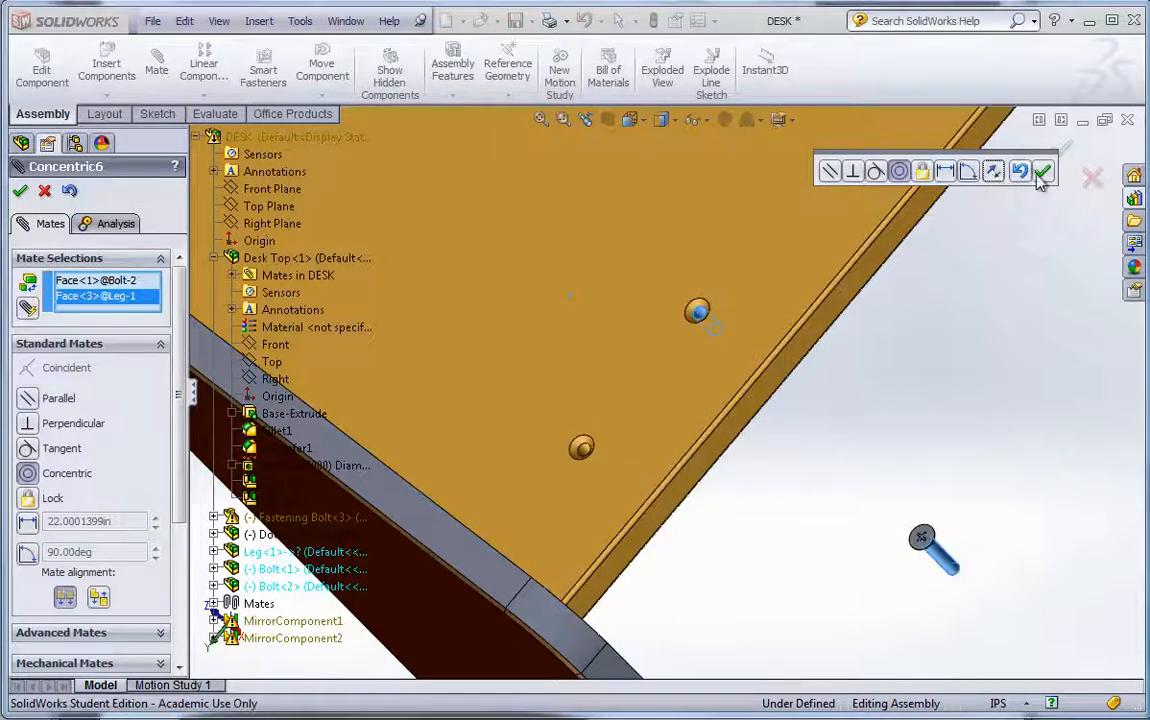
click(1044, 170)
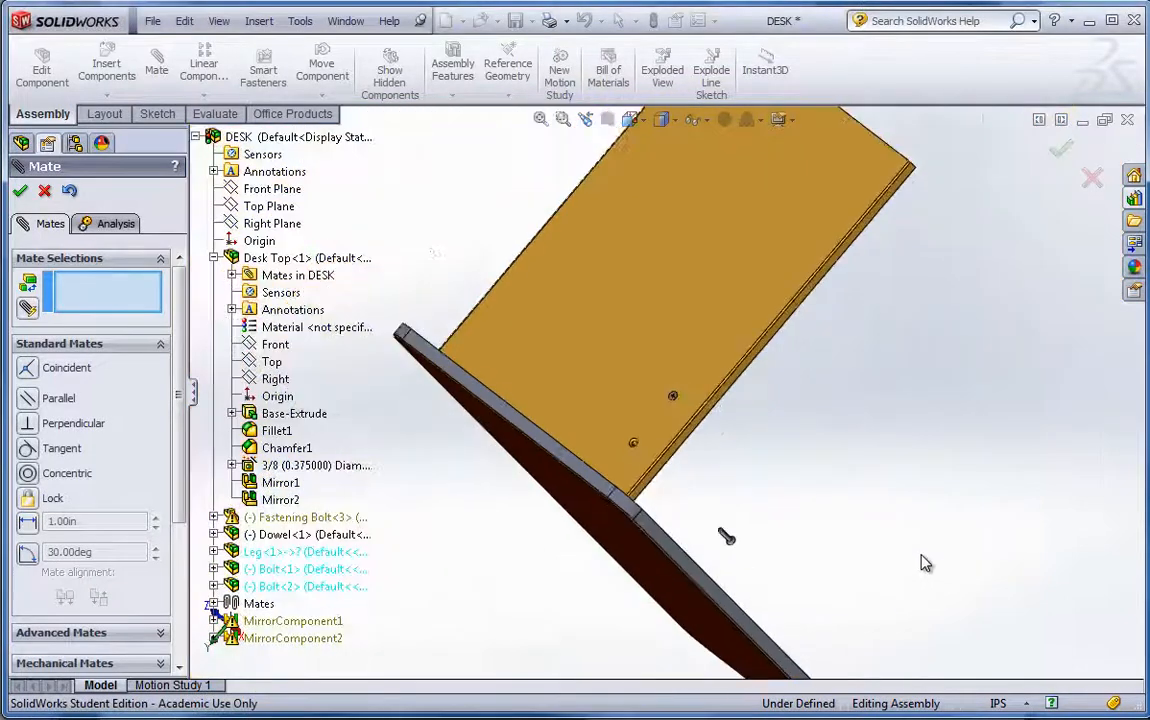
click(20, 190)
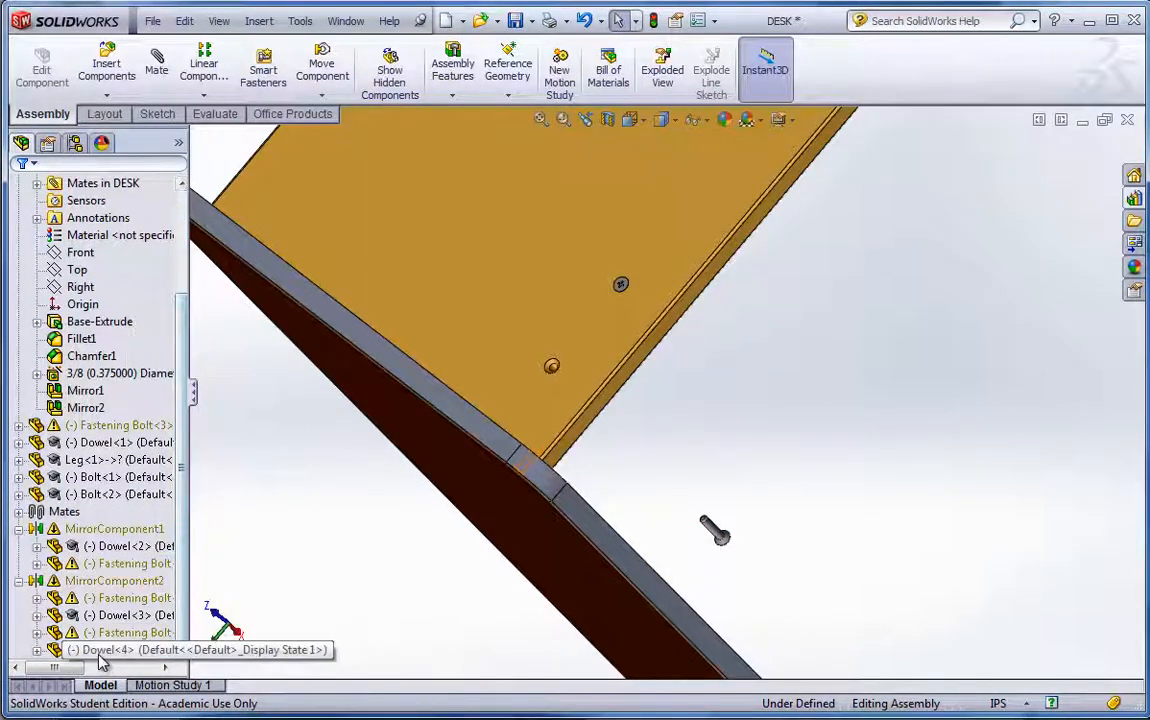
Step: Edit Concentric5 between bolt and leg, then add a coincident mate seating the bolt against the leg
click(110, 648)
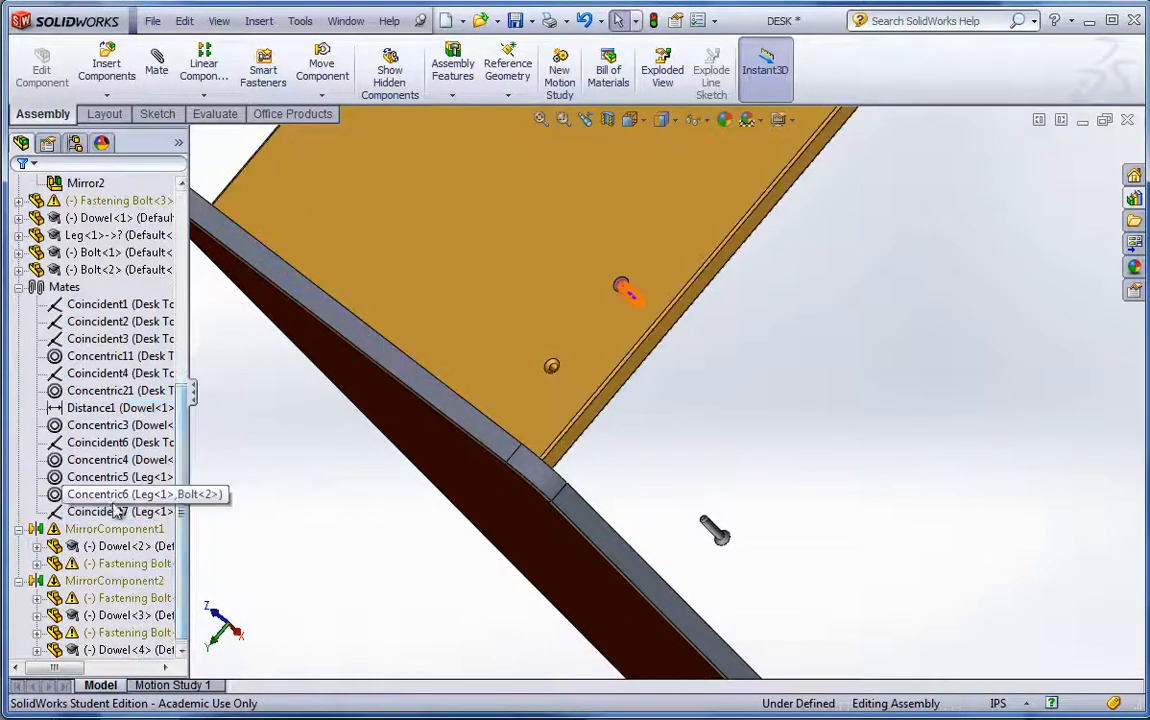
click(98, 476)
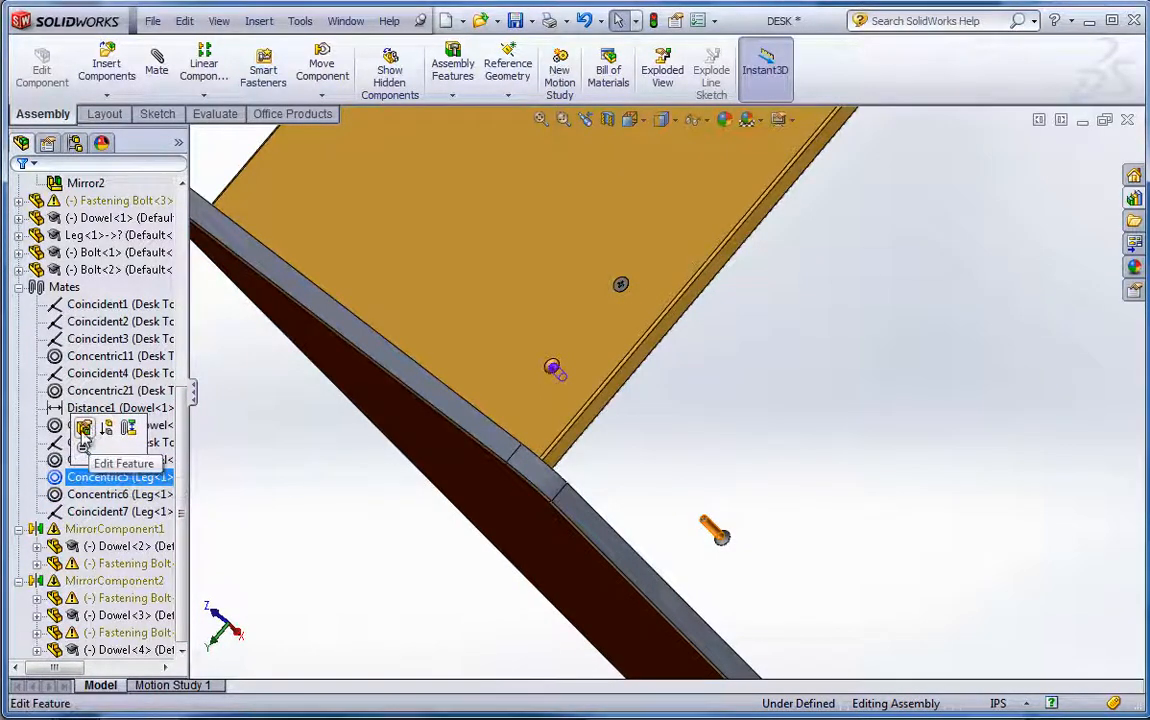
click(124, 464)
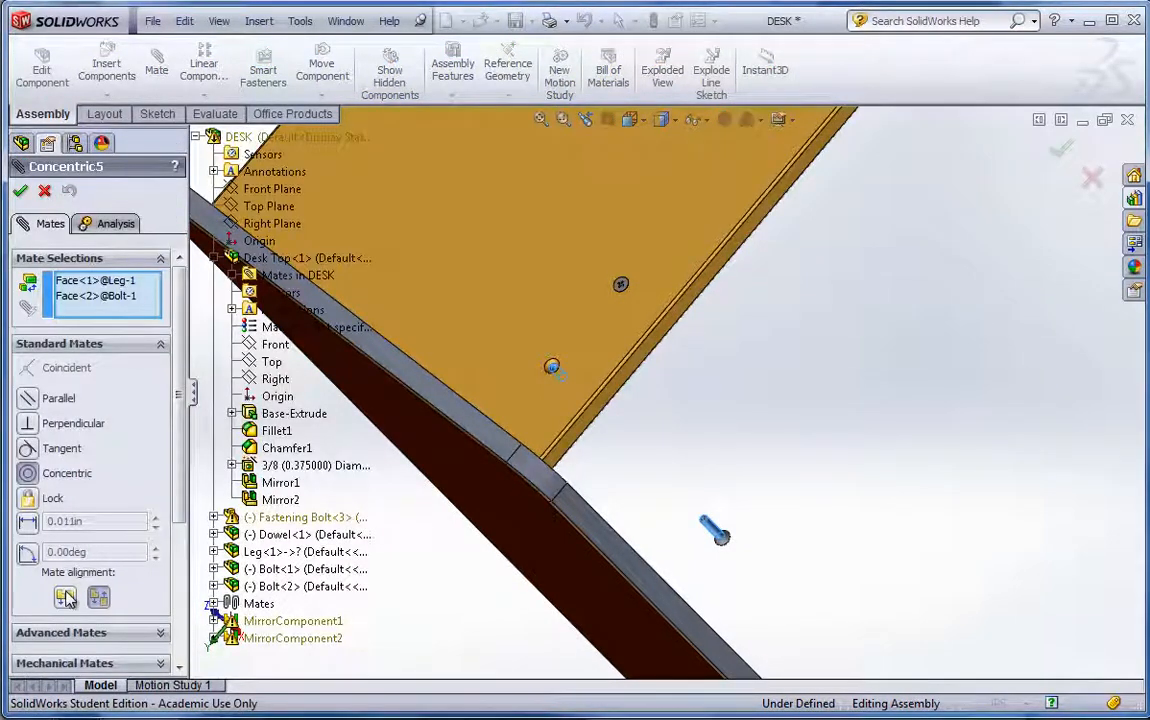
click(20, 190)
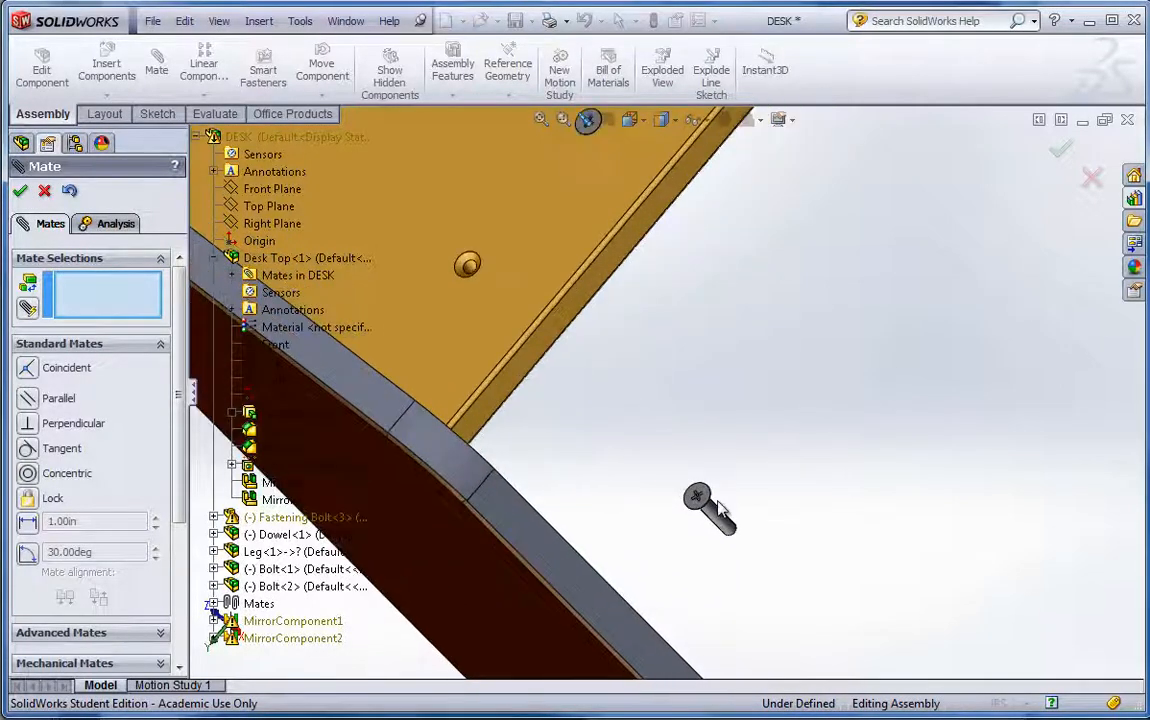
mouse_move(700, 496)
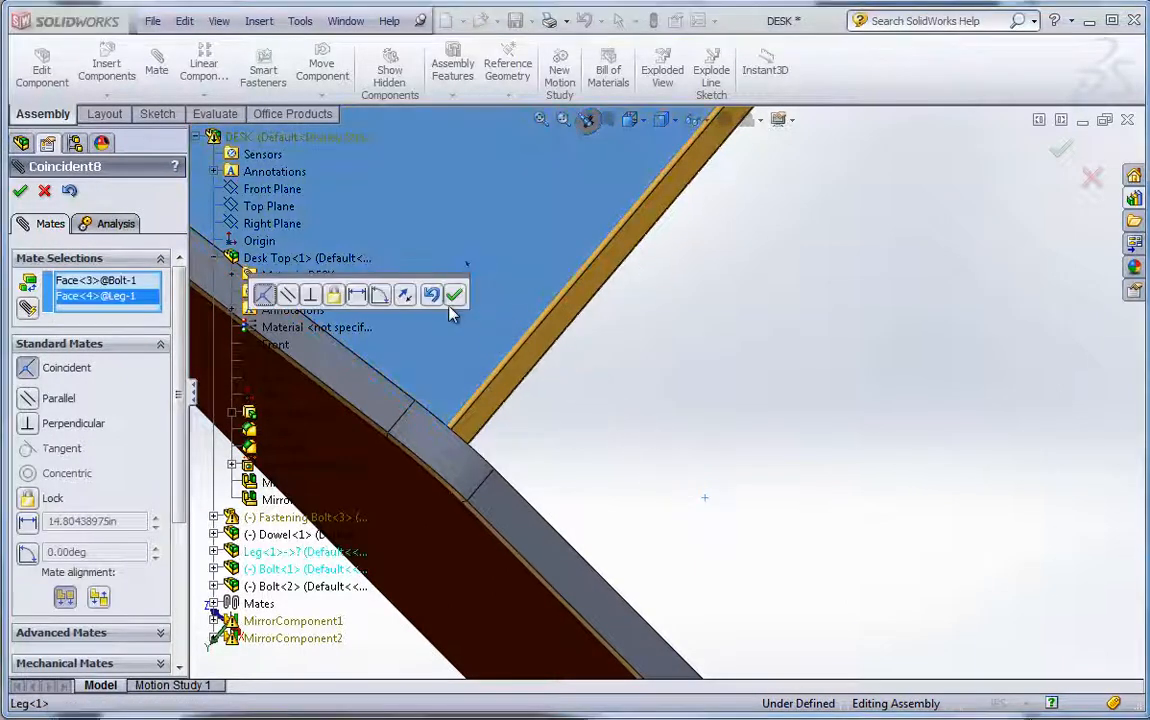
click(454, 294)
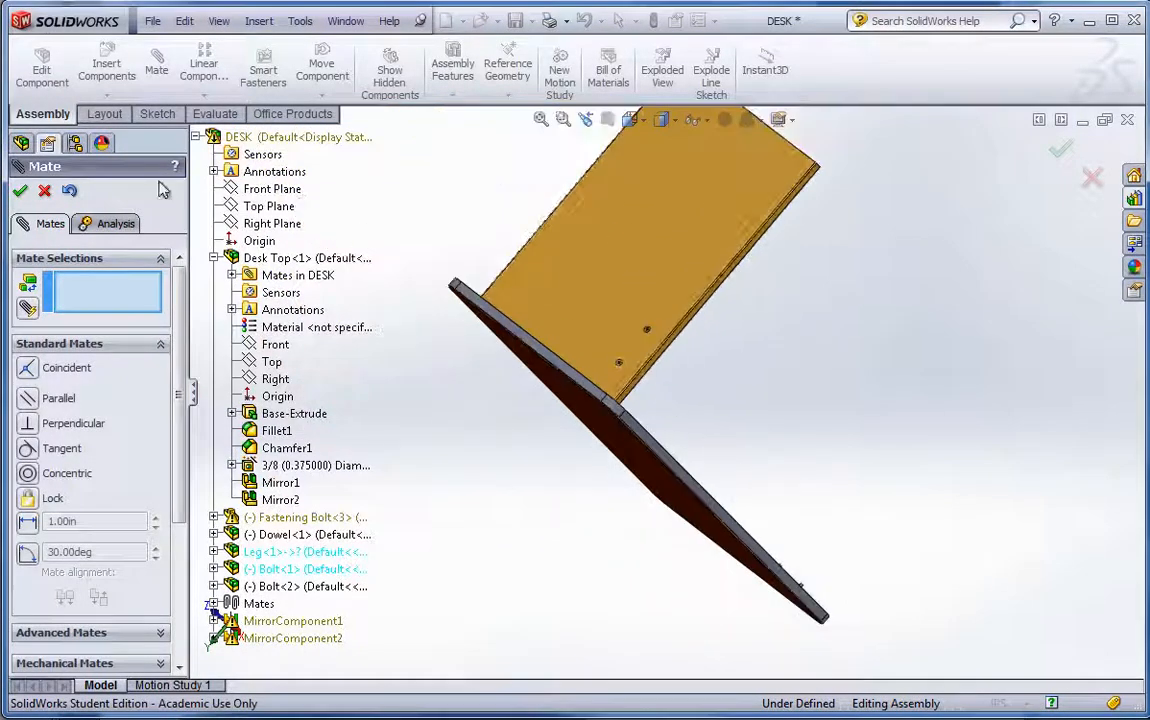
click(20, 190)
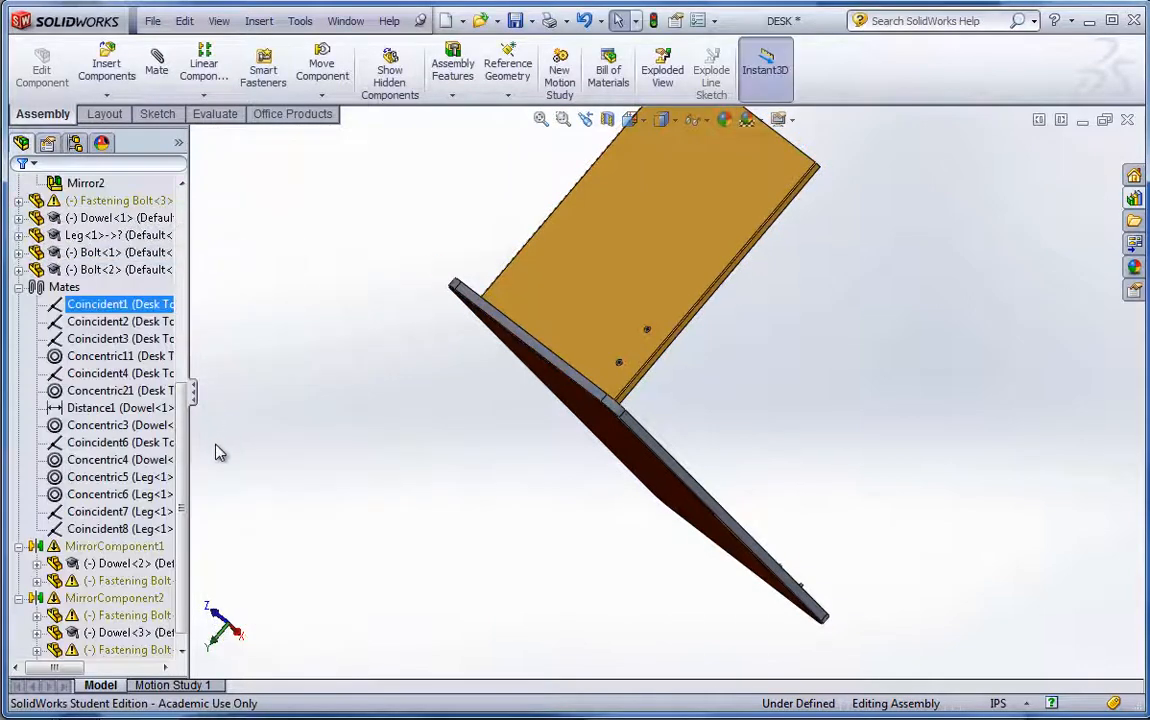
mouse_move(96, 580)
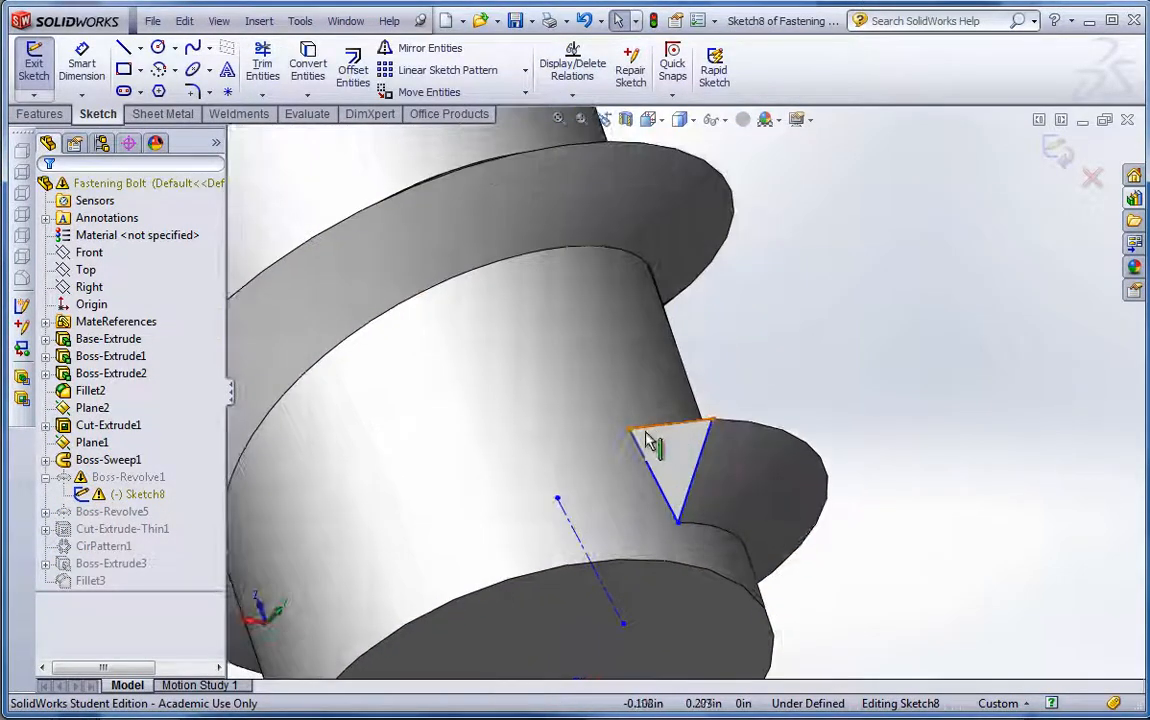
click(628, 430)
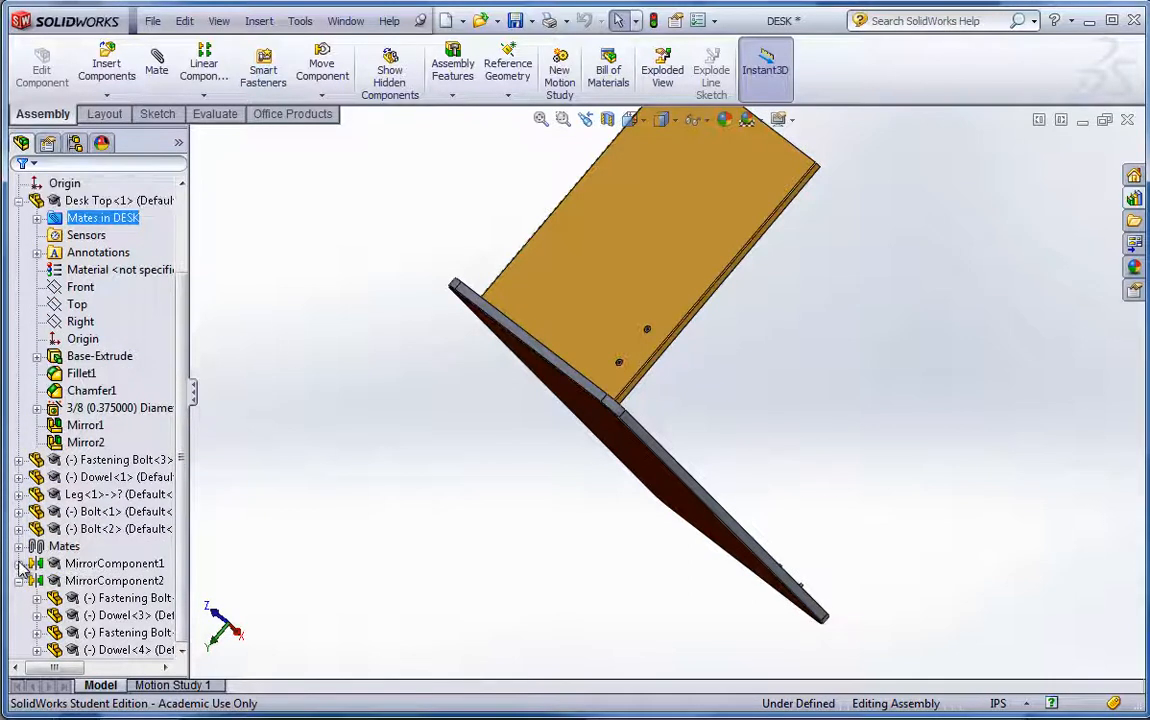
scroll(up, 3)
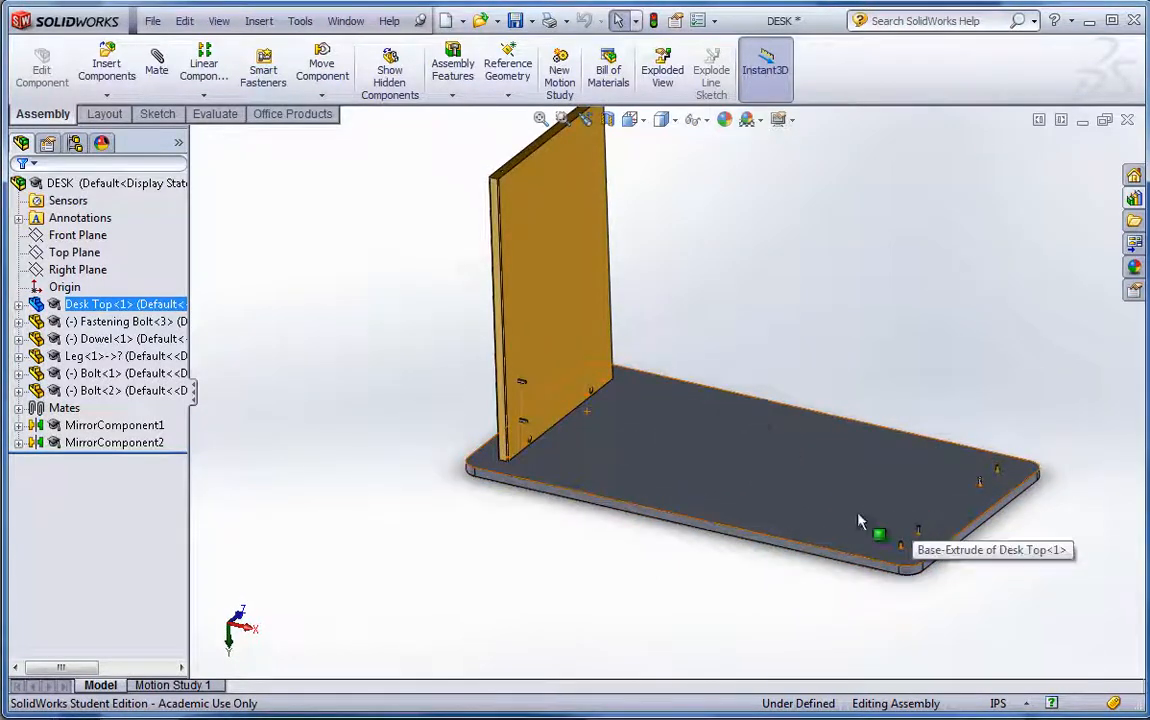
mouse_move(1076, 264)
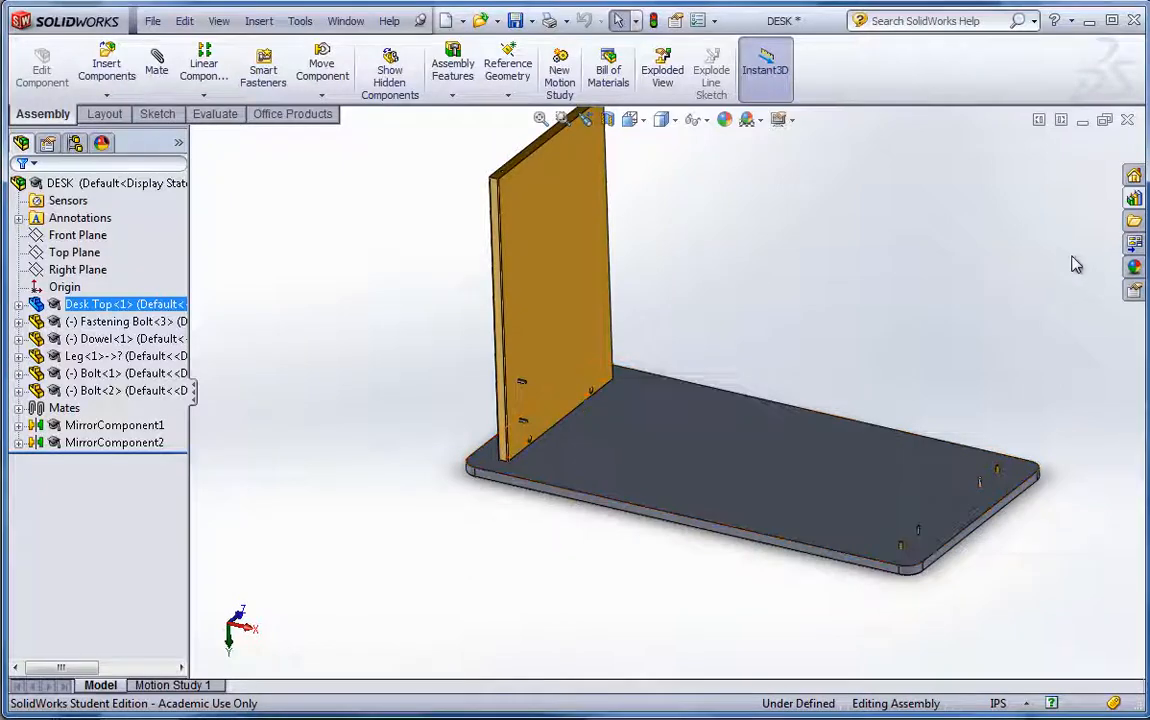
mouse_move(1136, 220)
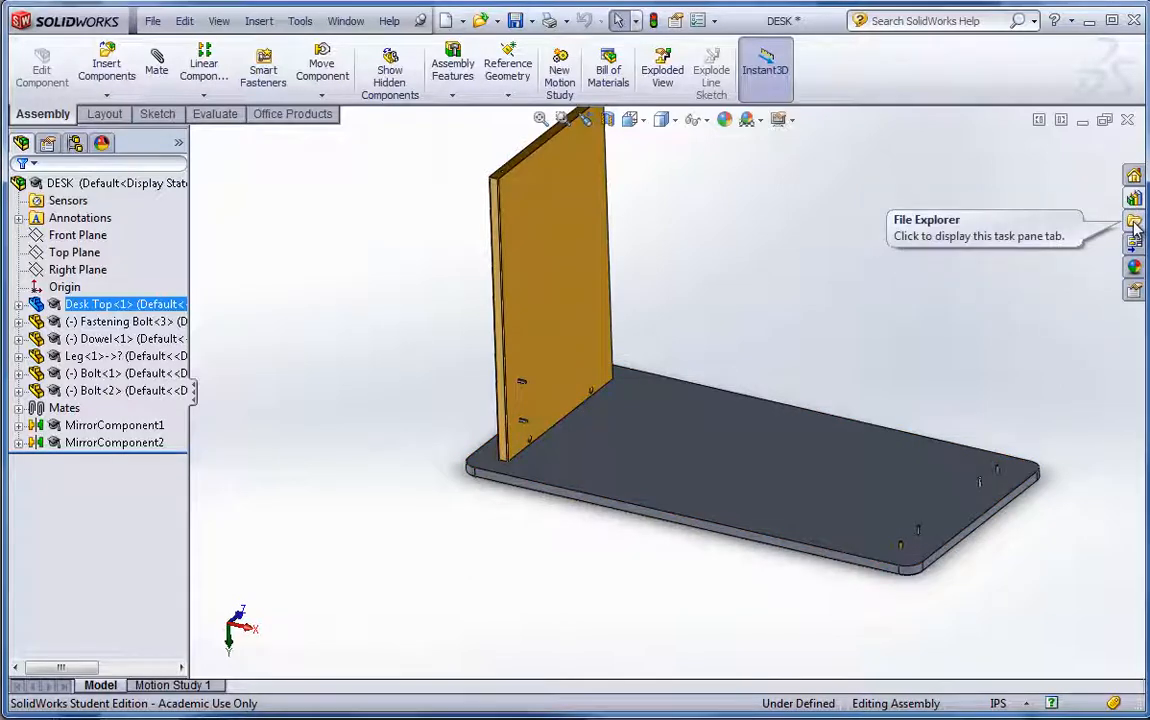
Step: Add a Rib from the Desk Parts library to the assembly and delete the extra Rib<2> copy
click(1134, 198)
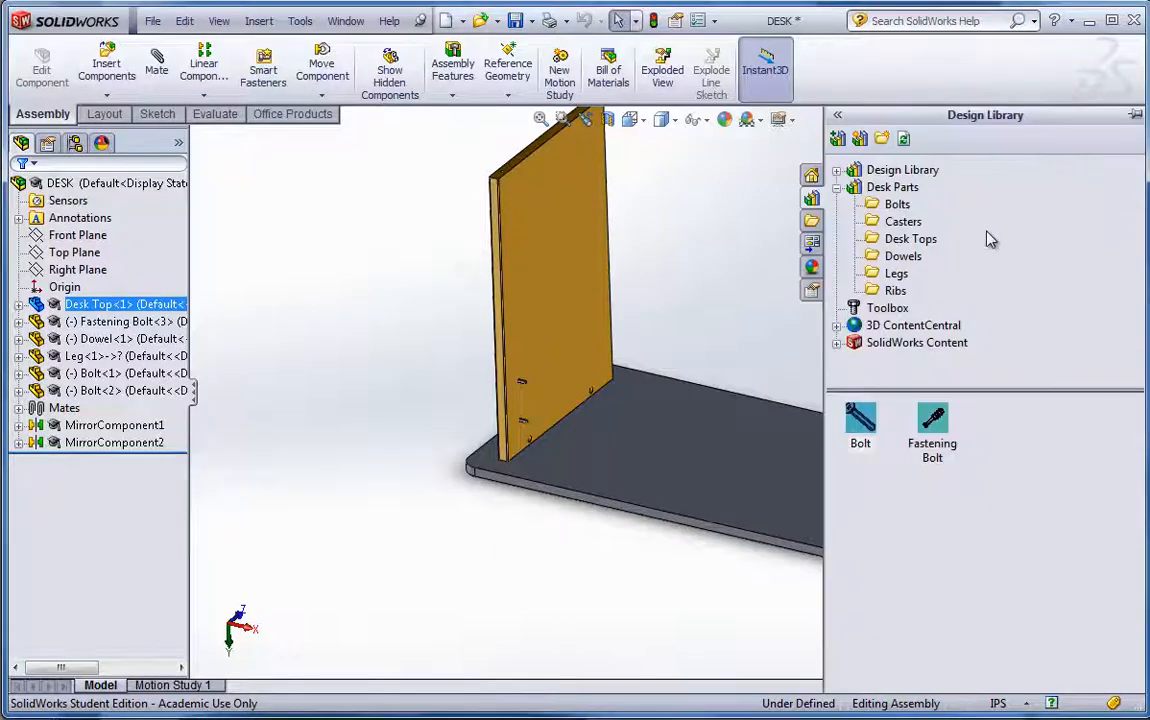
mouse_move(910, 256)
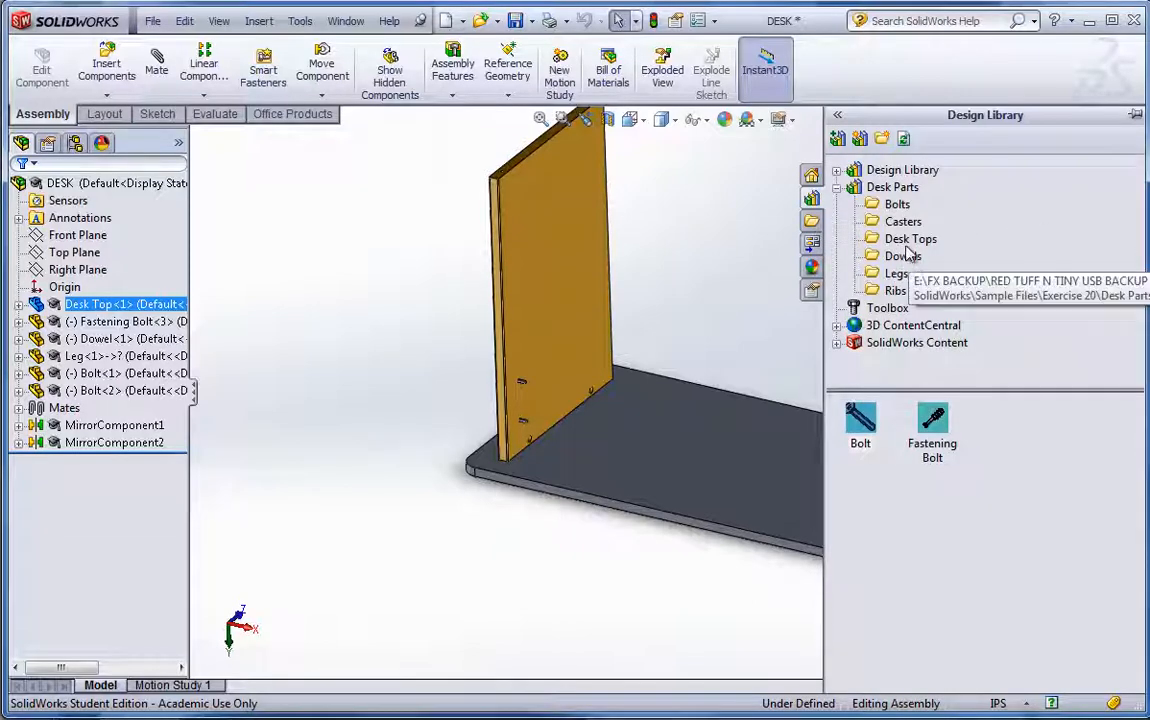
click(894, 290)
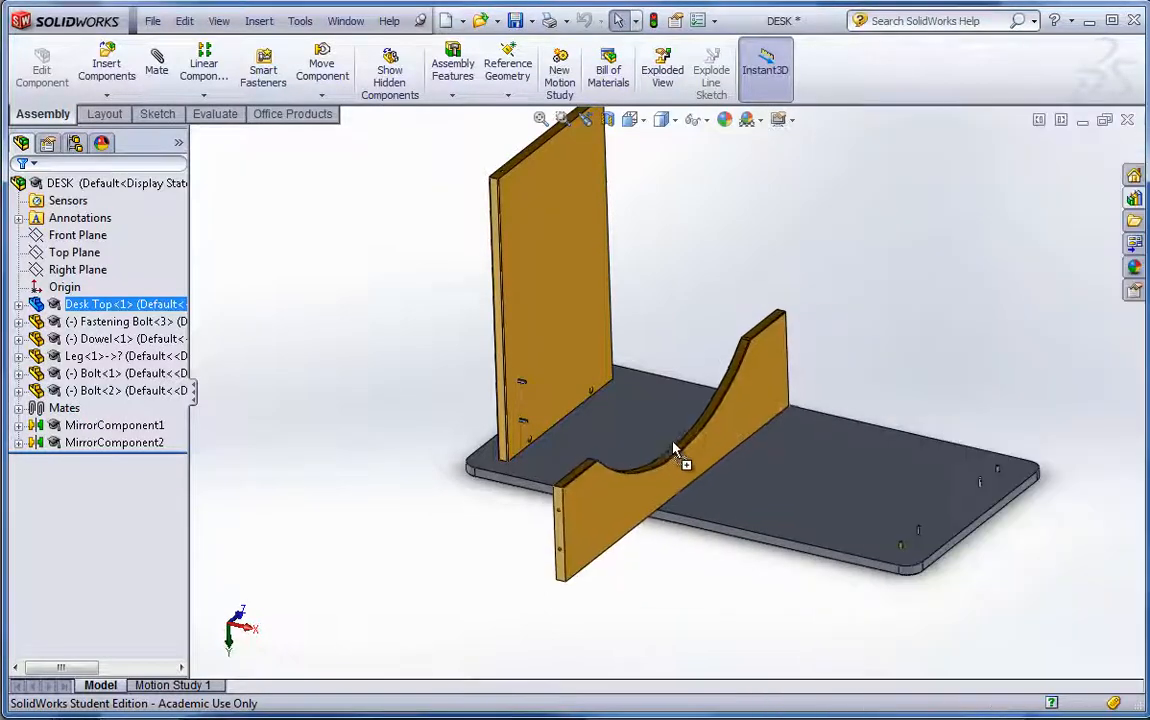
click(106, 64)
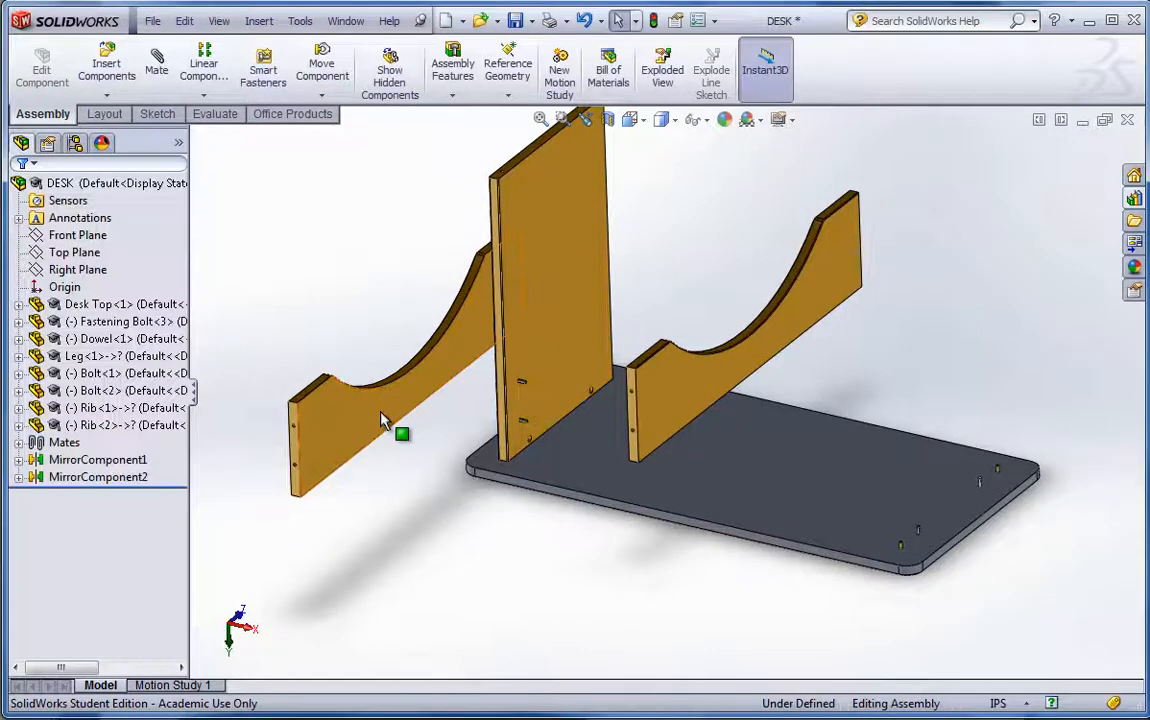
key(Delete)
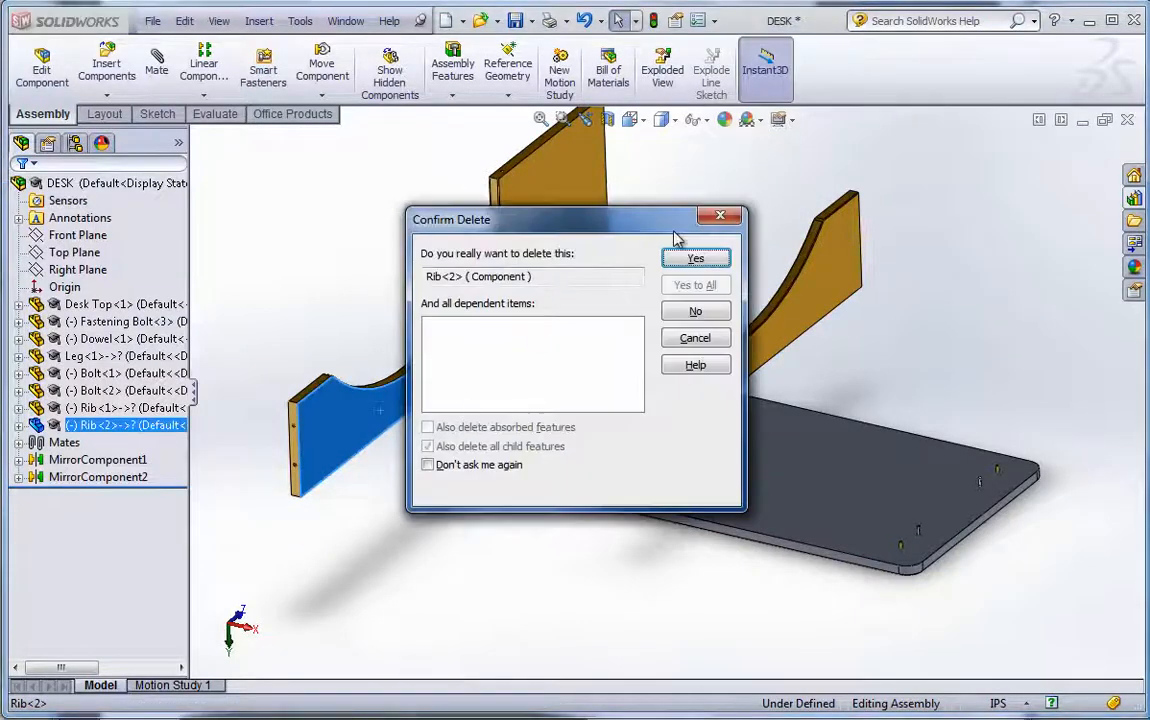
click(696, 258)
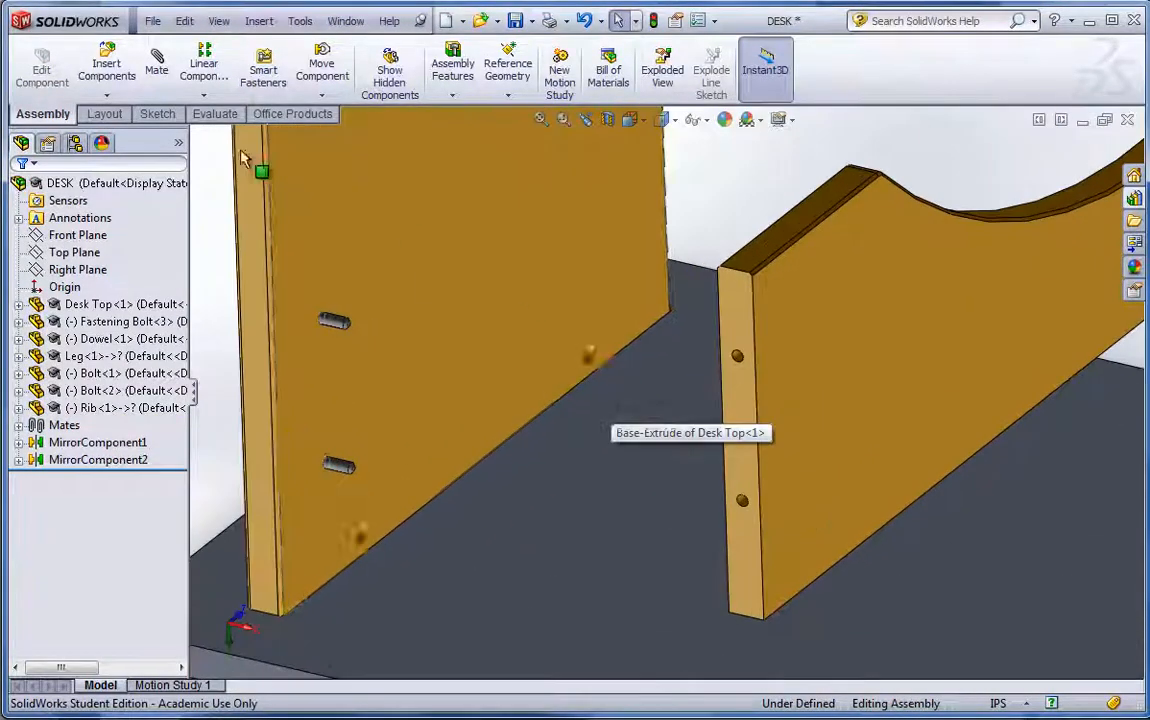
Step: Fasten the rib flush to the leg with two coincident edge-to-edge mates
click(156, 62)
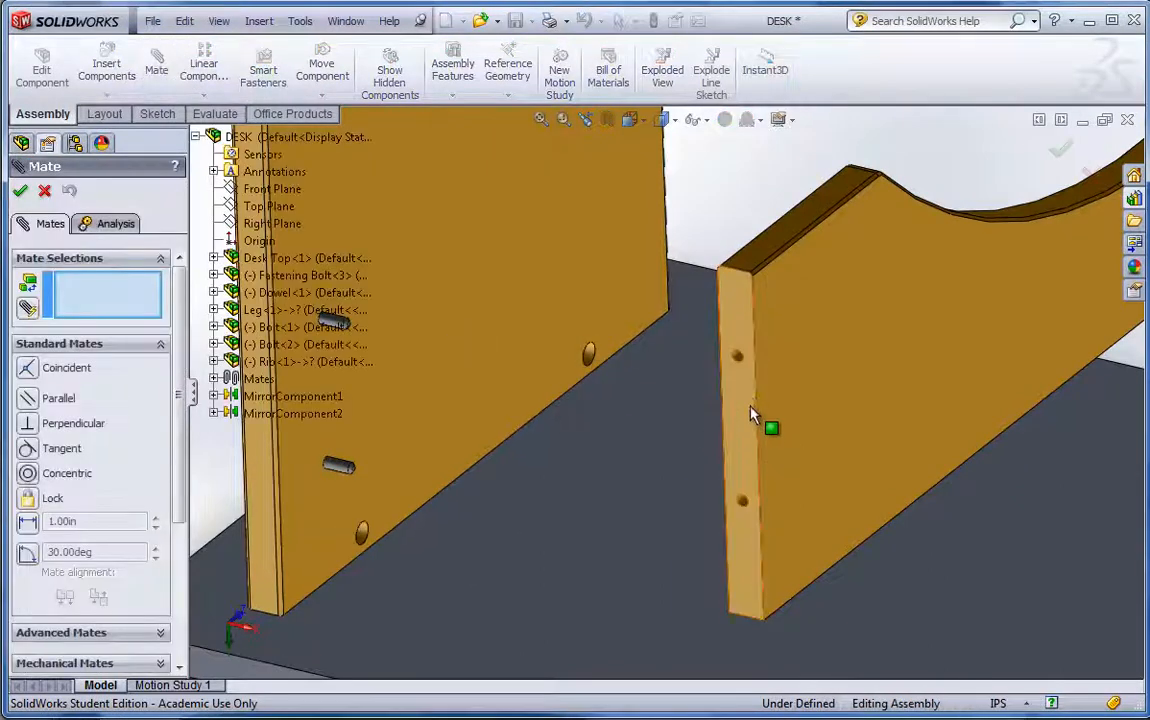
mouse_move(742, 360)
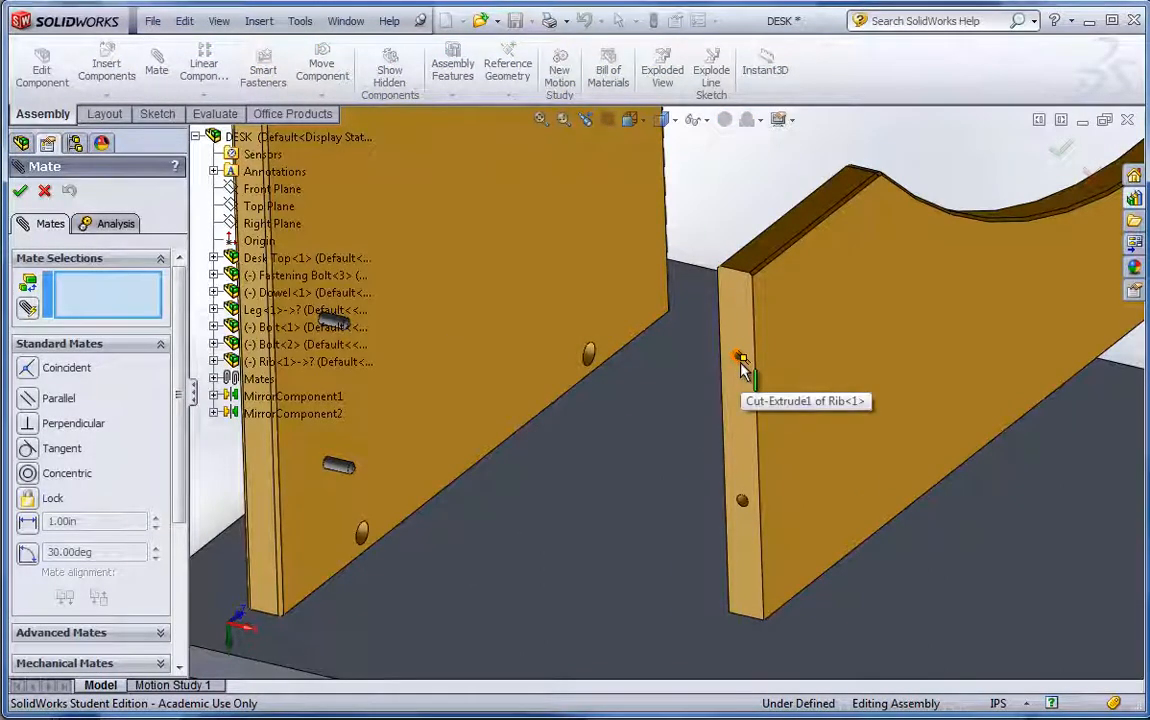
click(740, 356)
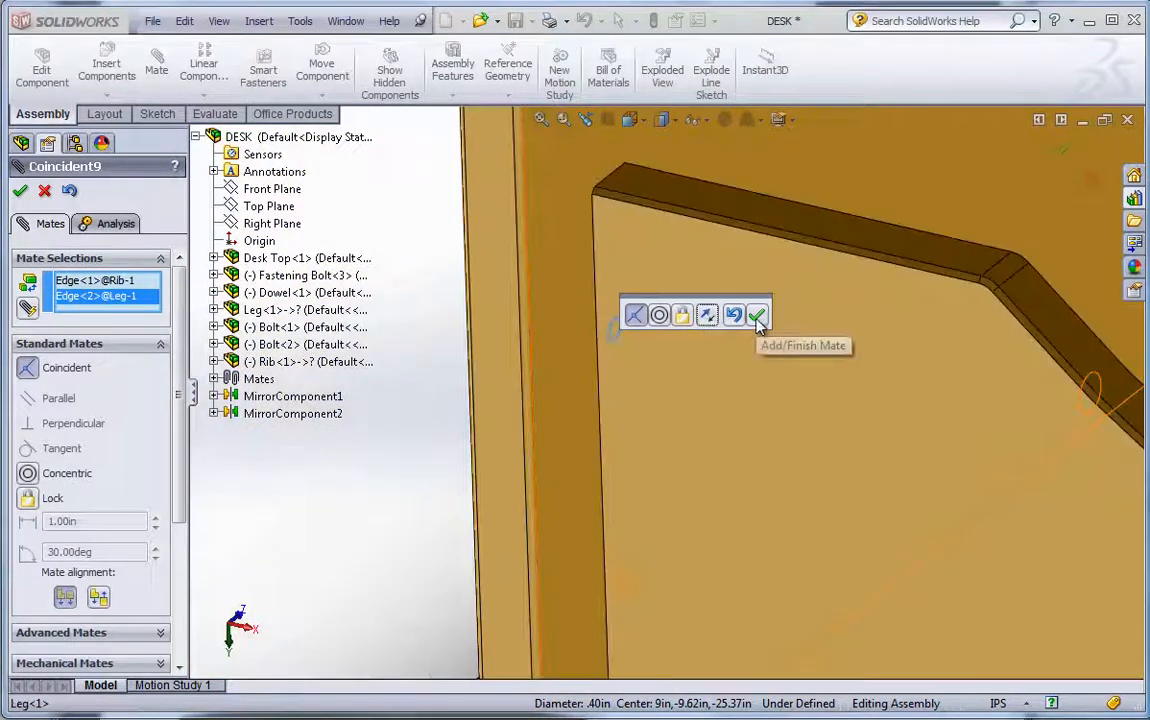
click(760, 316)
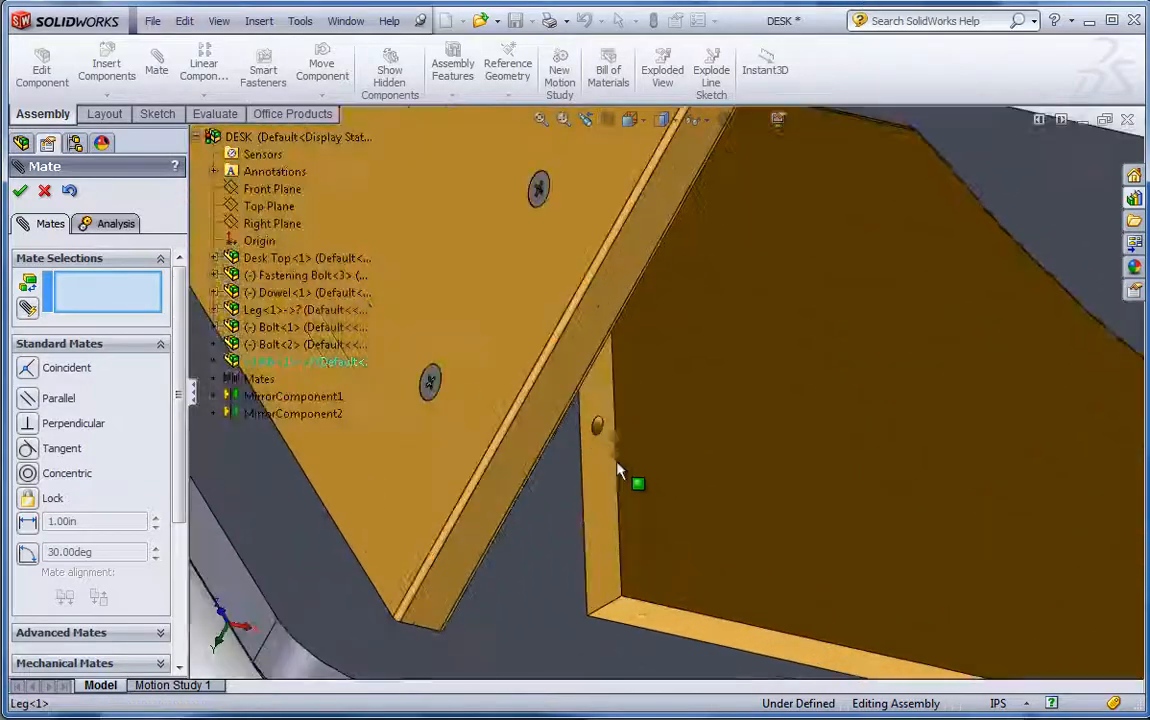
click(636, 484)
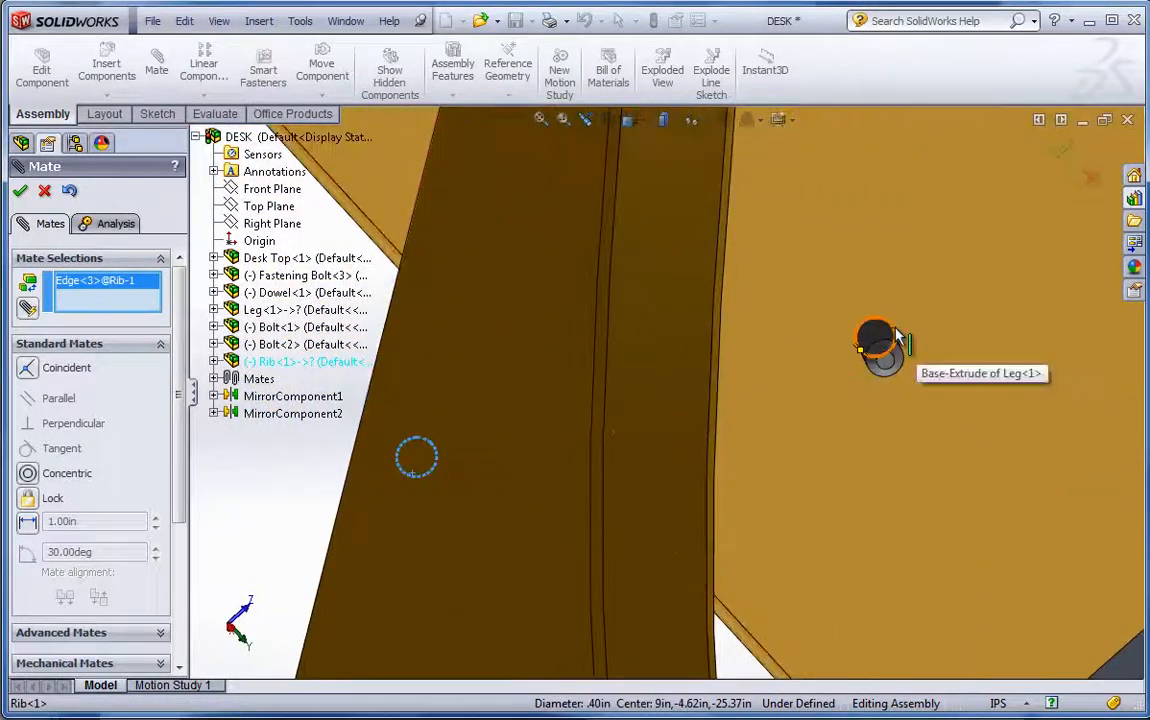
click(876, 344)
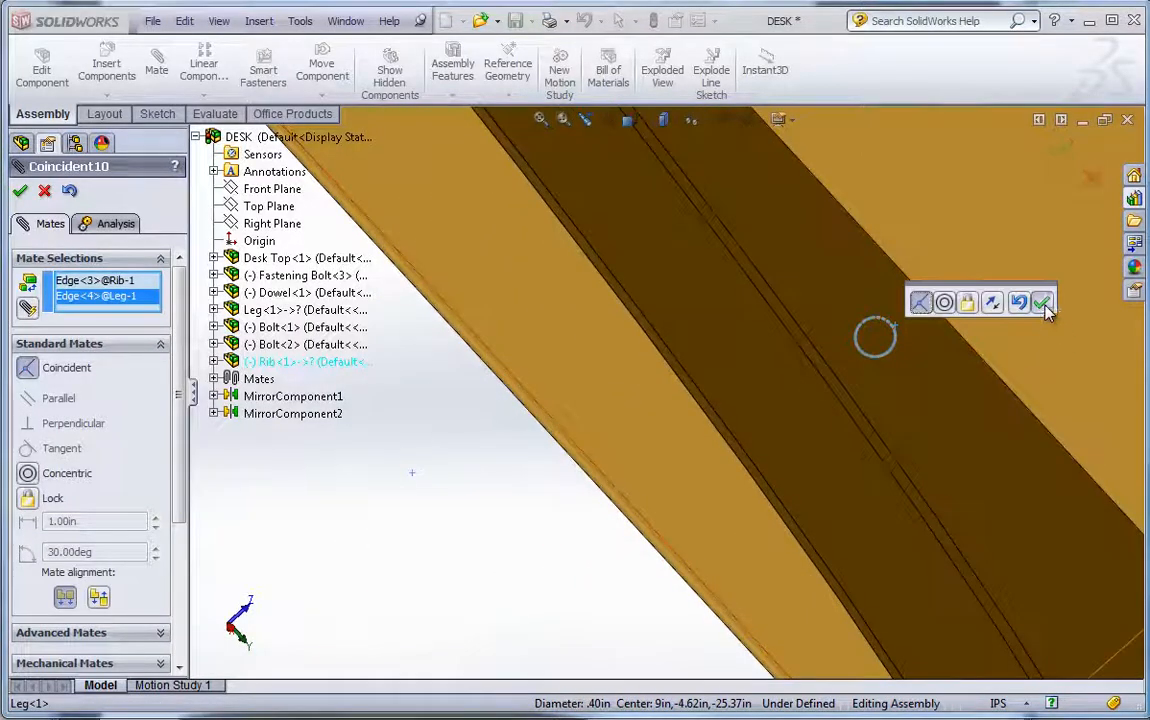
click(1044, 302)
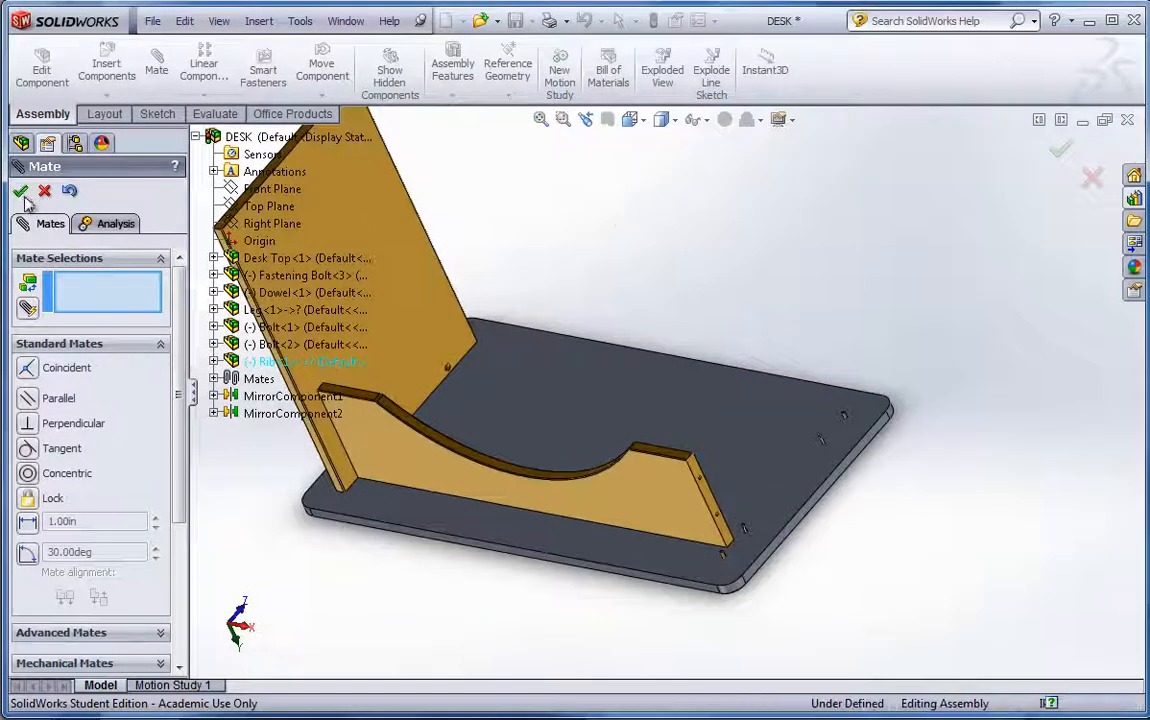
click(20, 192)
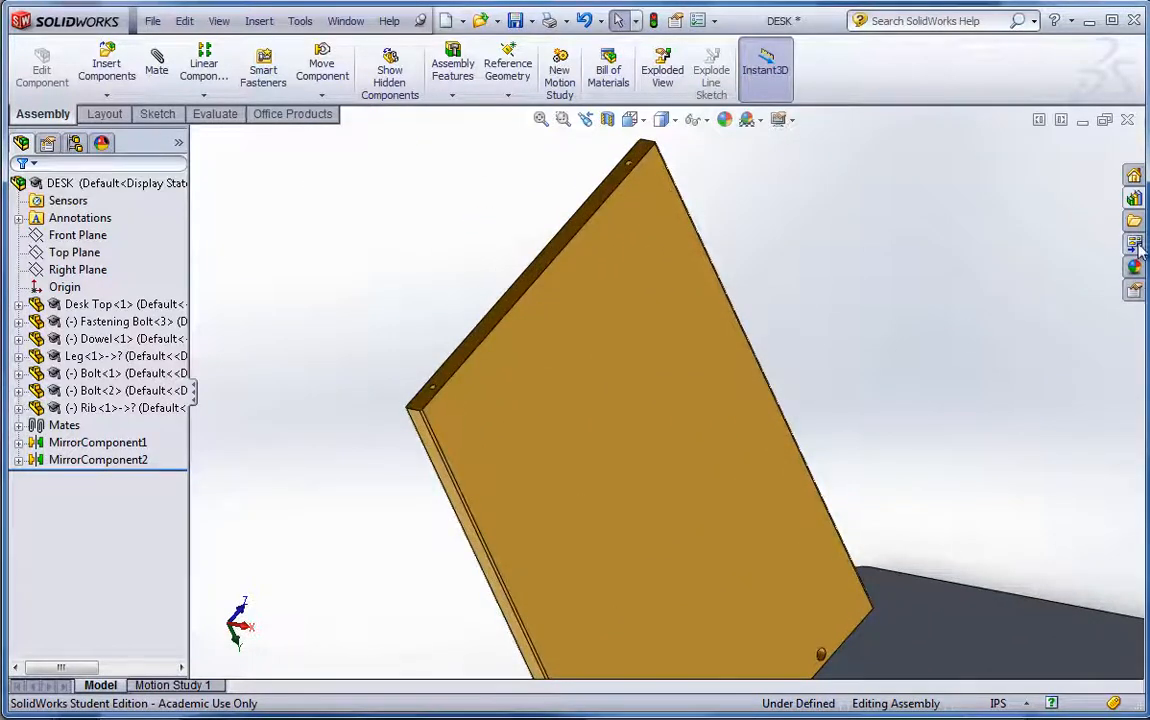
Step: Drop two casters from the Desk Parts Casters folder onto the leg
click(1134, 244)
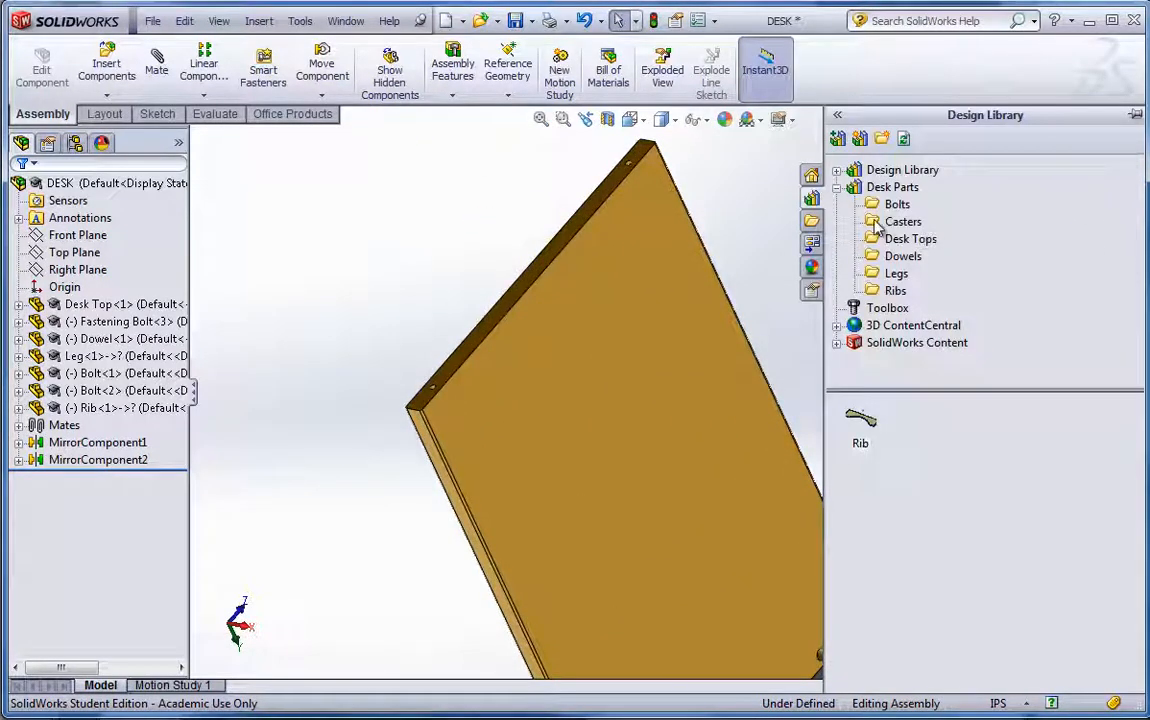
click(904, 220)
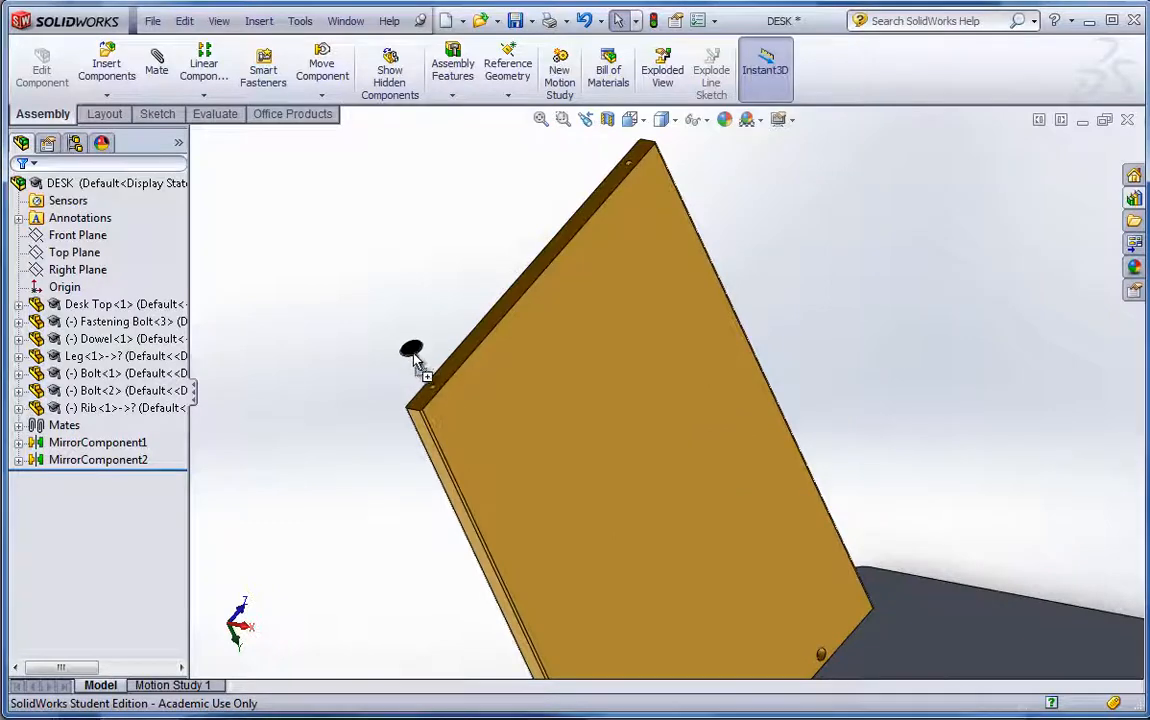
click(600, 140)
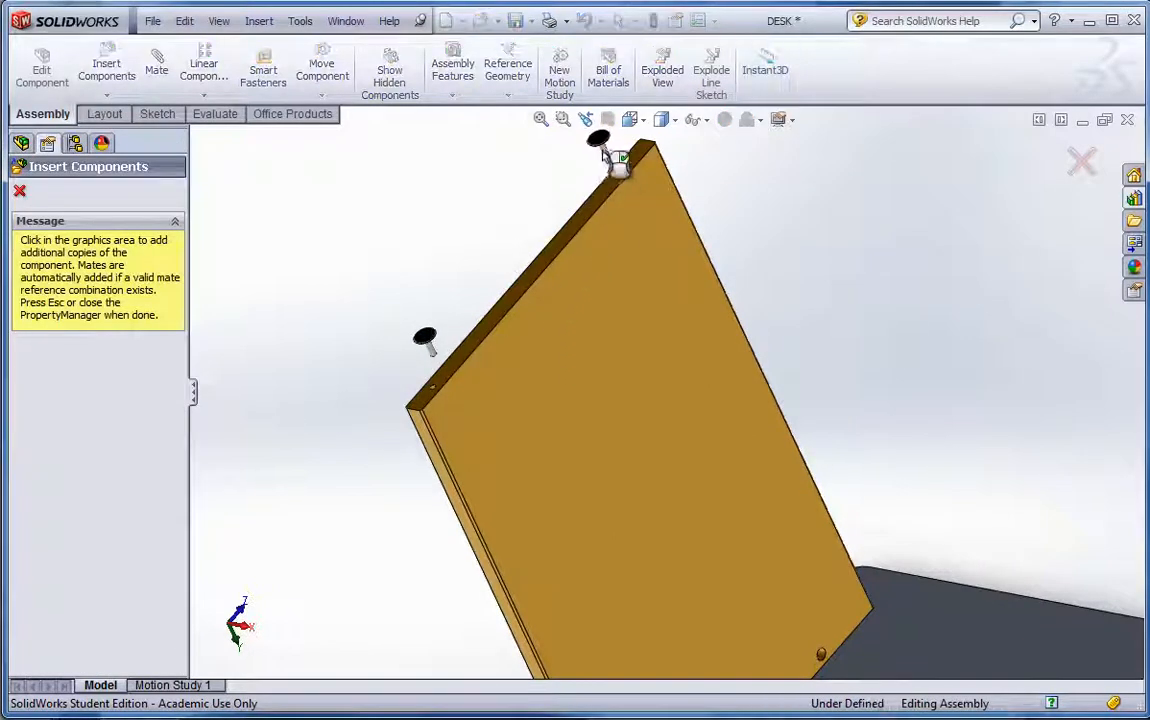
click(20, 192)
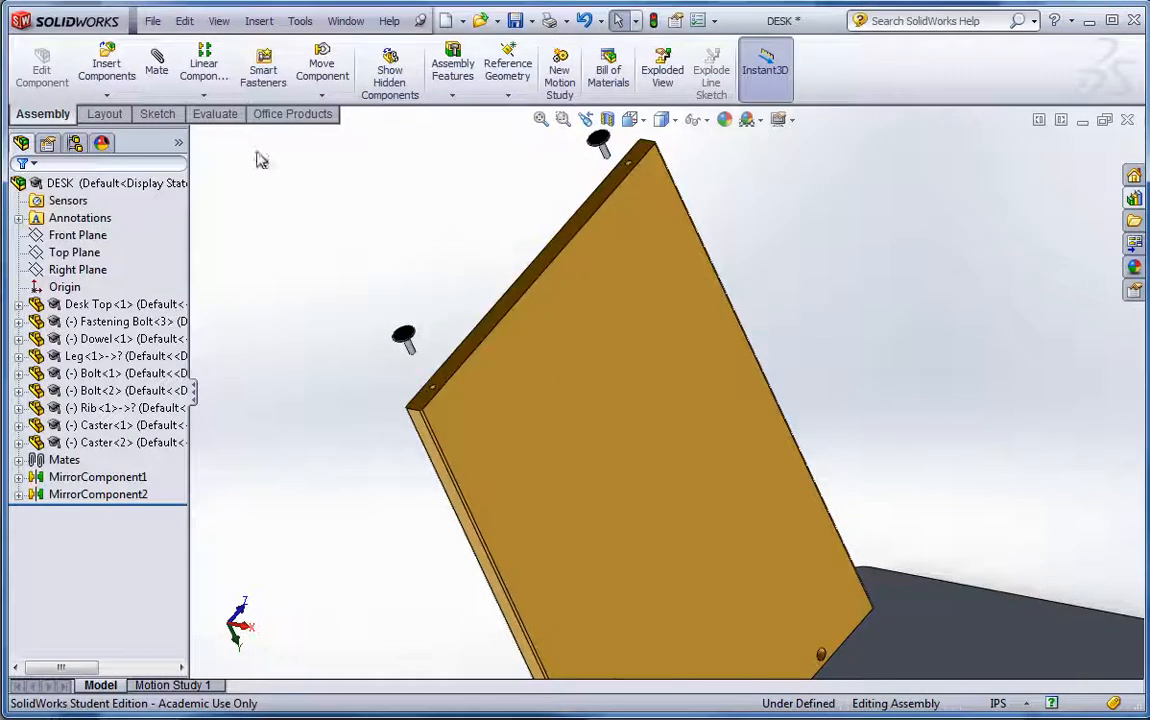
Step: Seat a caster in the leg hole with concentric and coincident mates
click(156, 62)
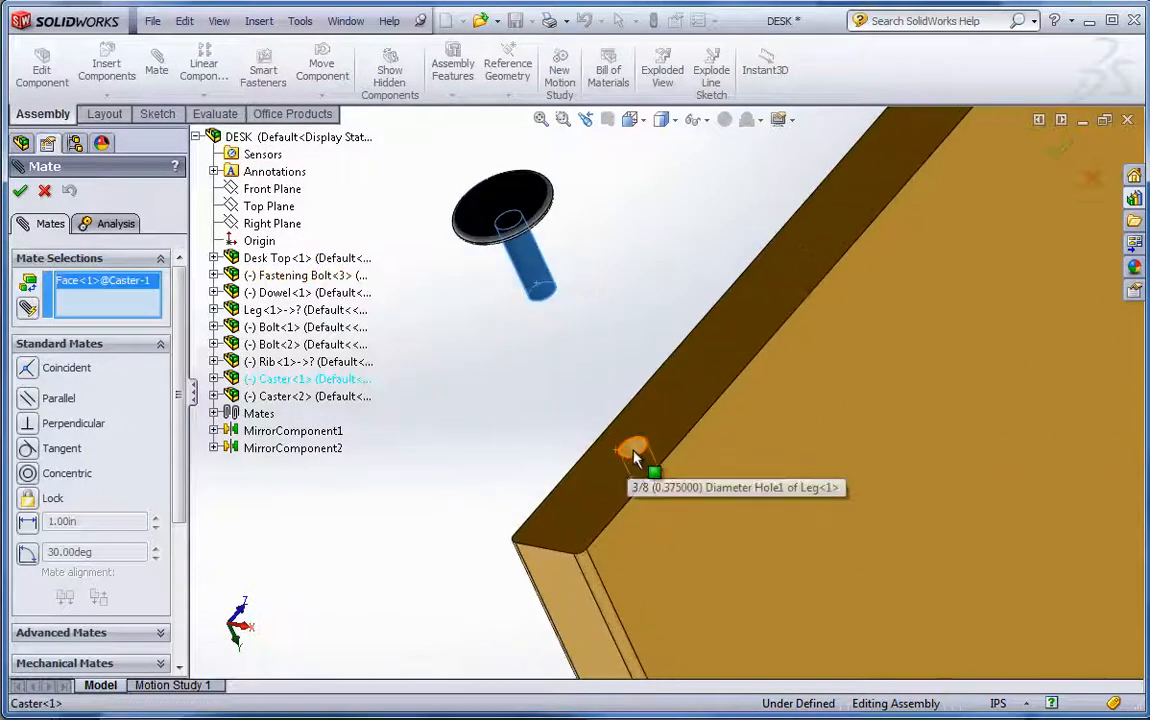
click(636, 448)
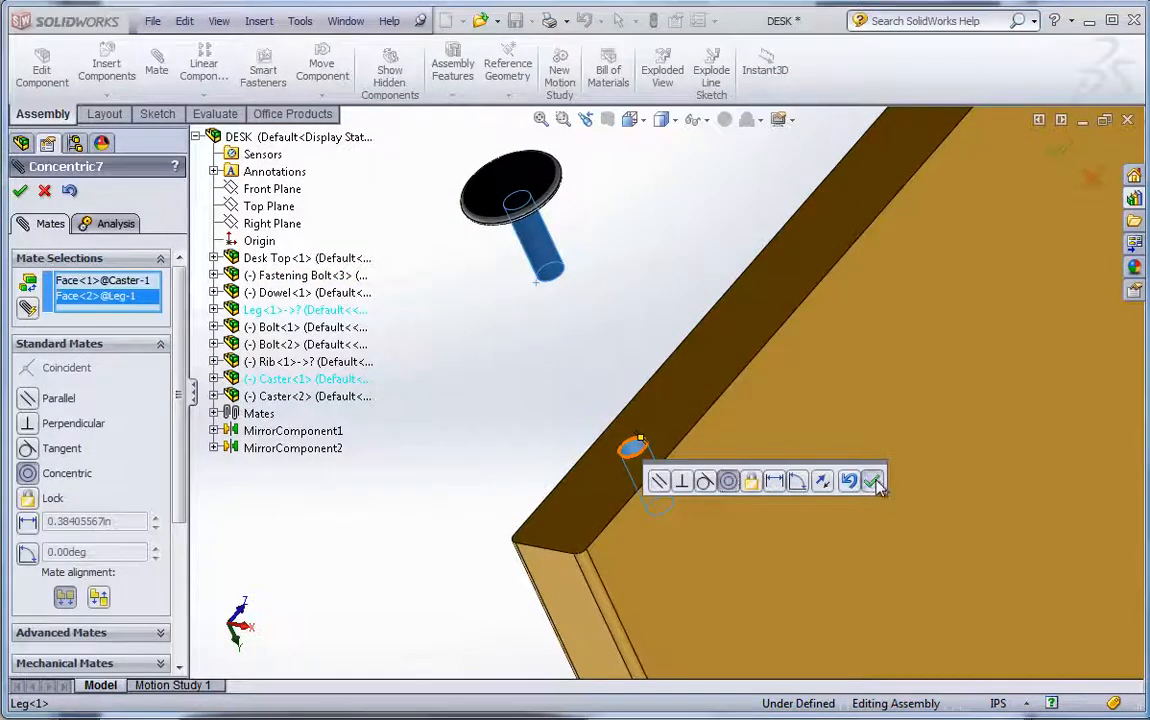
click(872, 480)
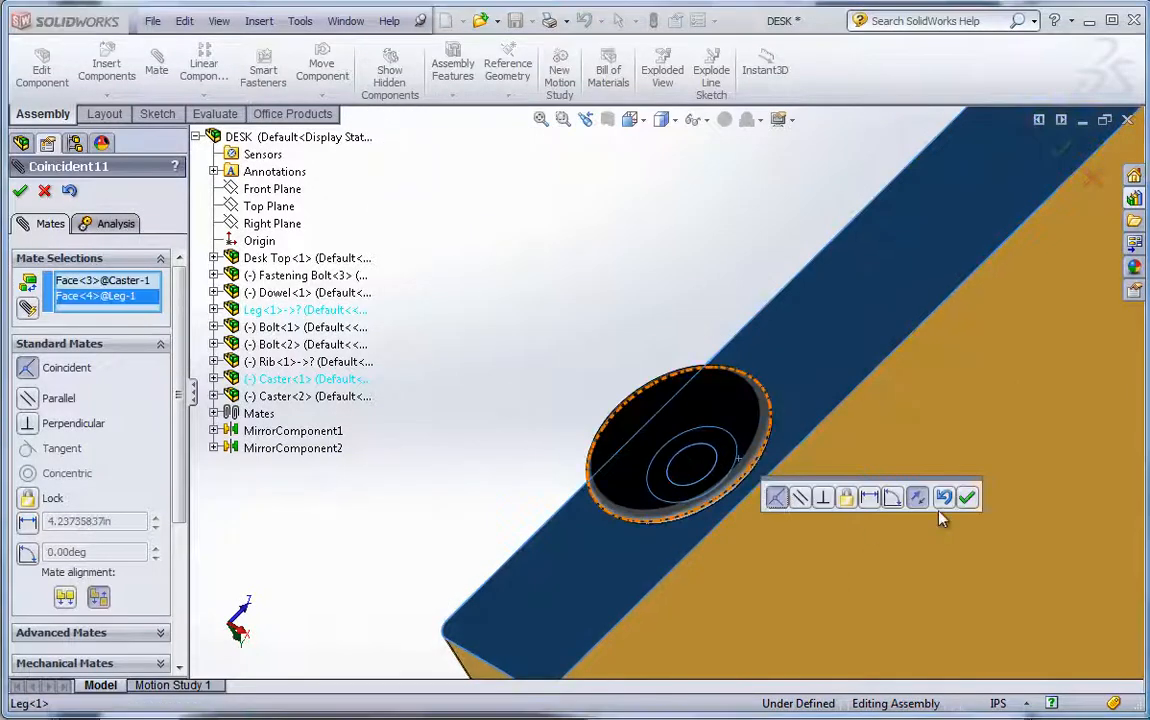
click(966, 496)
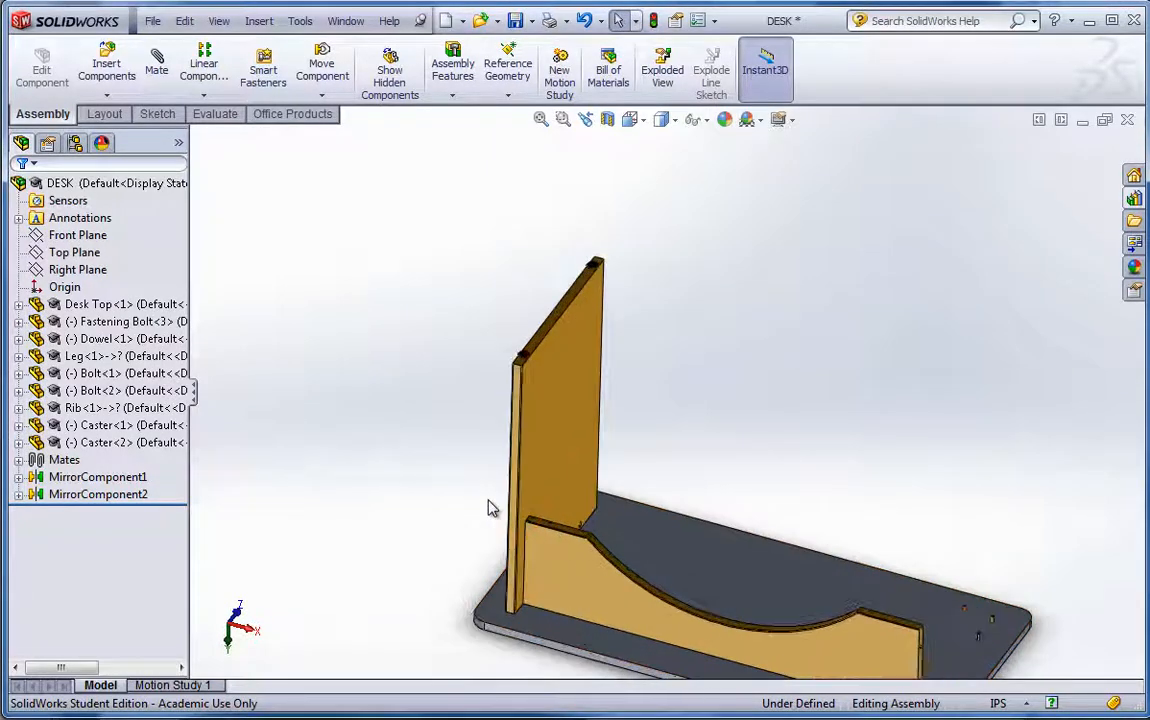
Step: Mirror the leg with its bolts and casters across the Right Plane as an opposite-hand MirrorComponent3
click(76, 268)
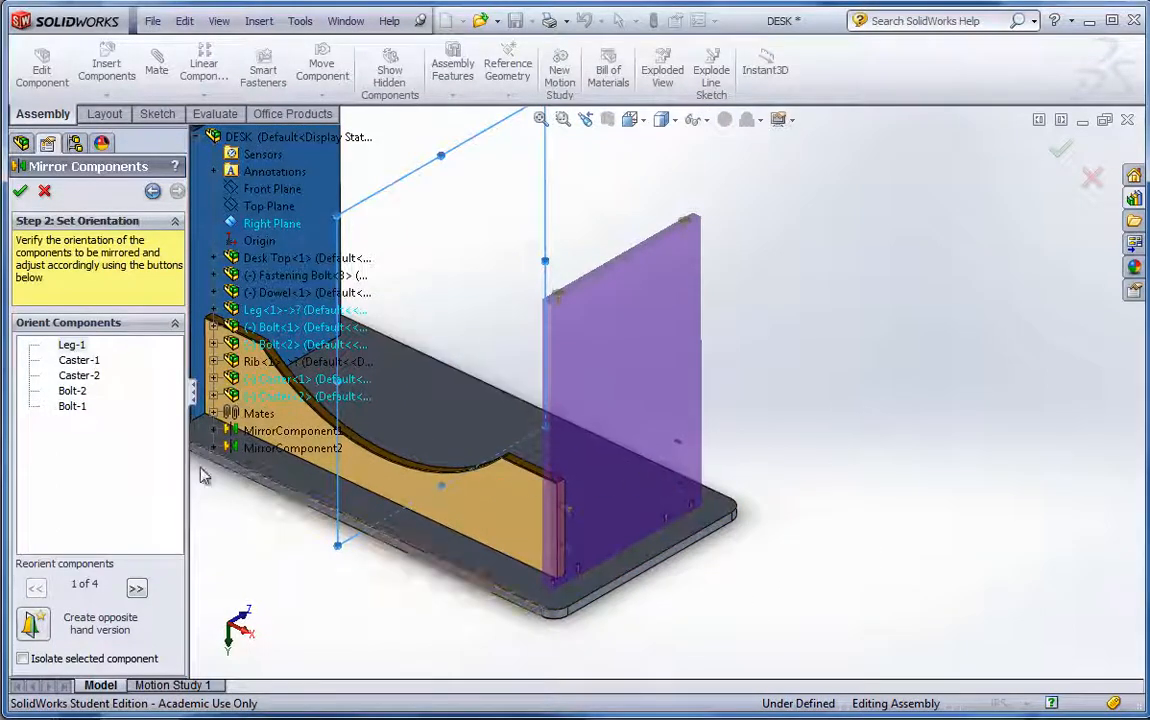
click(72, 344)
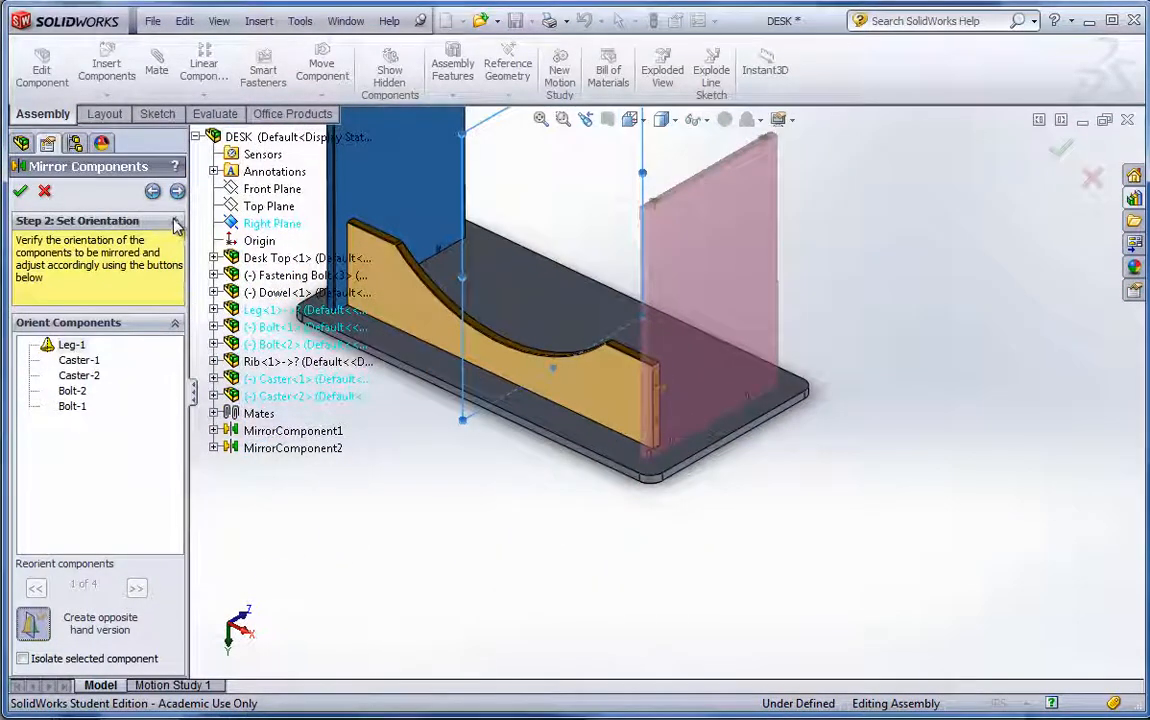
click(176, 192)
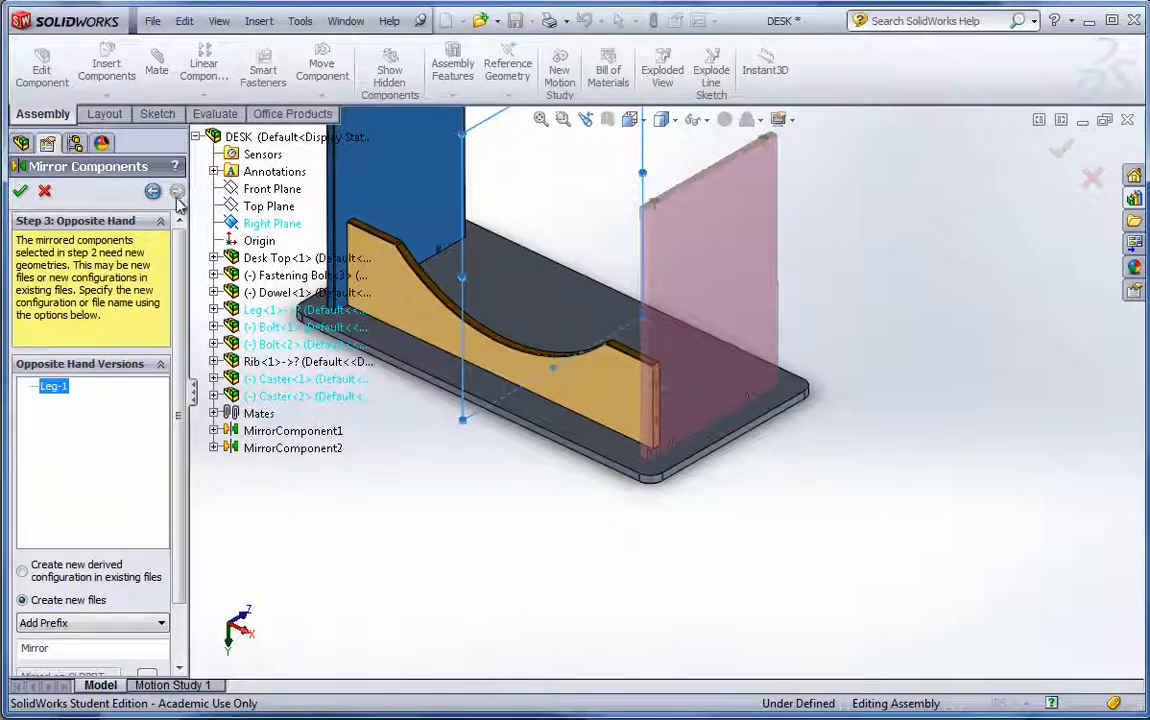
scroll(down, 3)
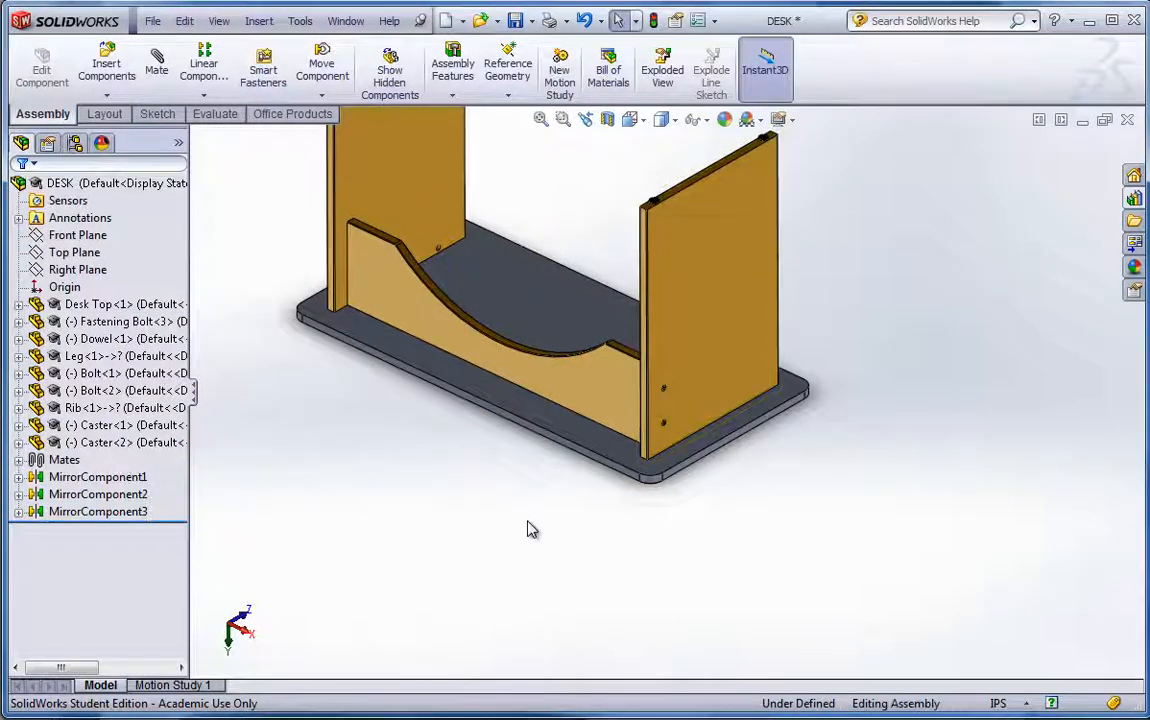
Step: View the desk in Trimetric orientation and enable the PhotoView 360 add-in from Office Products
drag(530, 528, 508, 480)
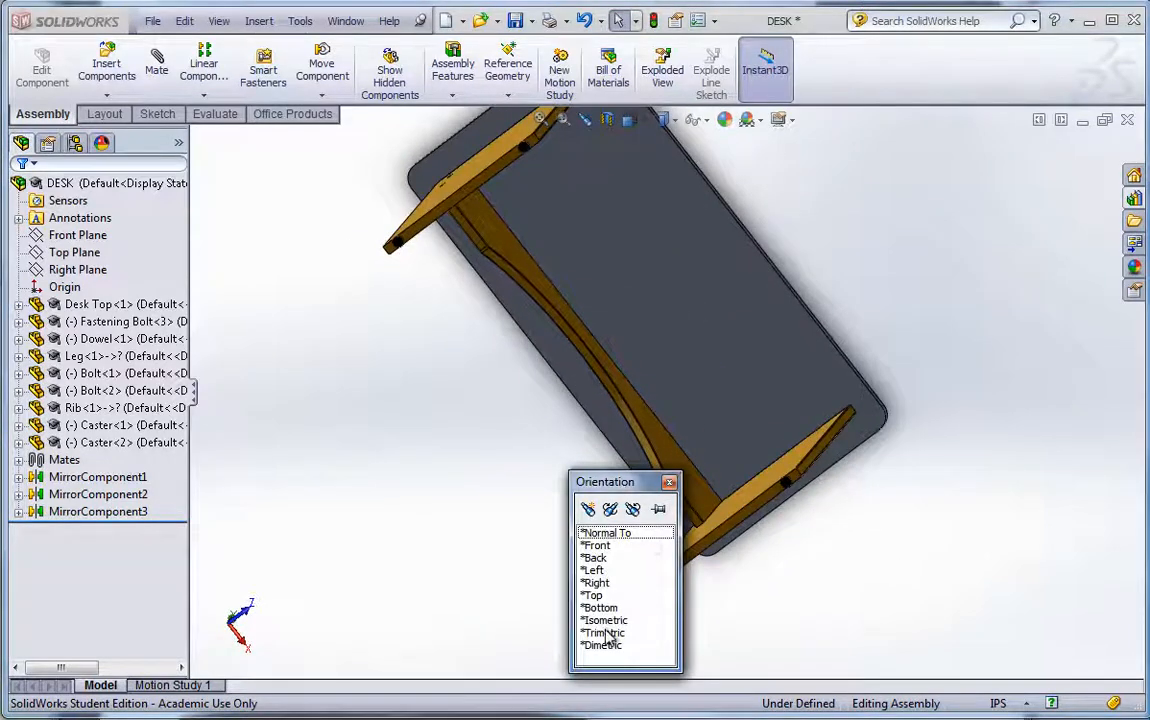
click(604, 632)
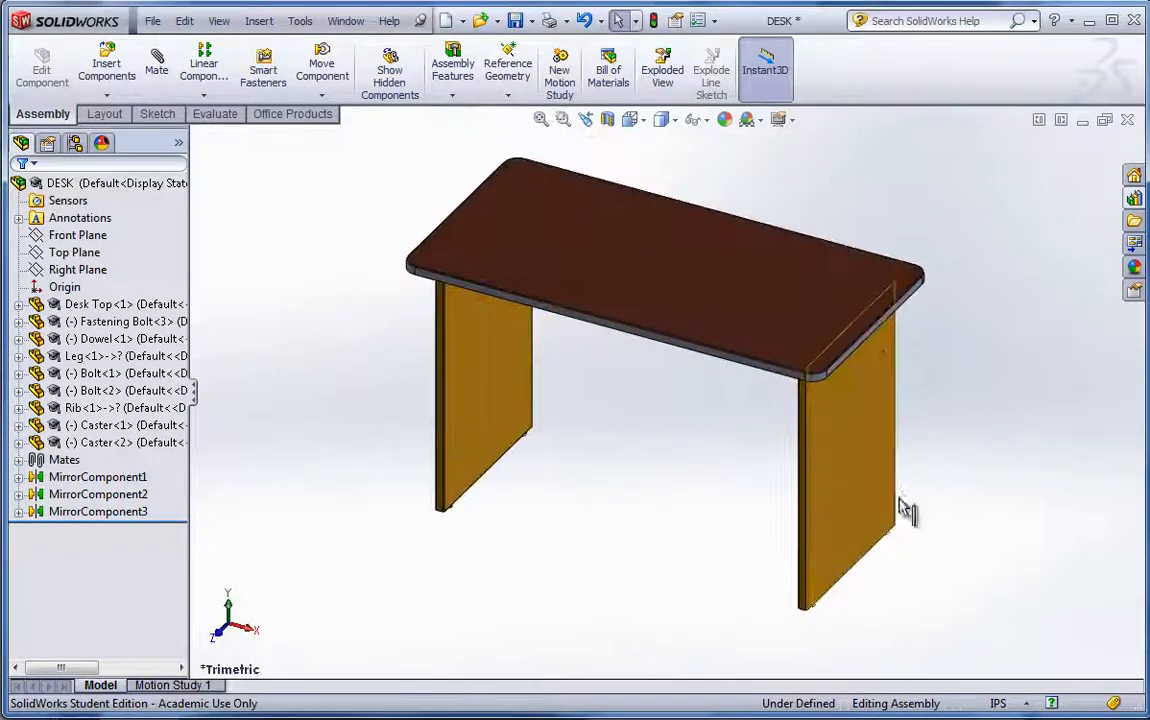
mouse_move(894, 330)
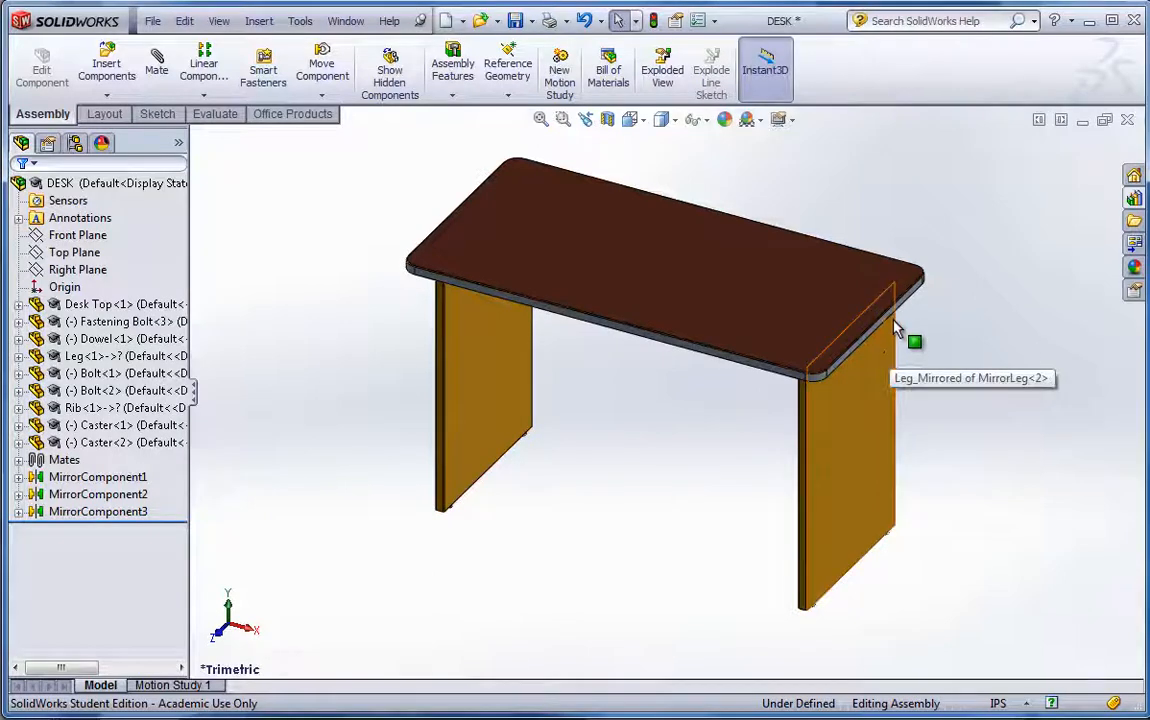
mouse_move(884, 234)
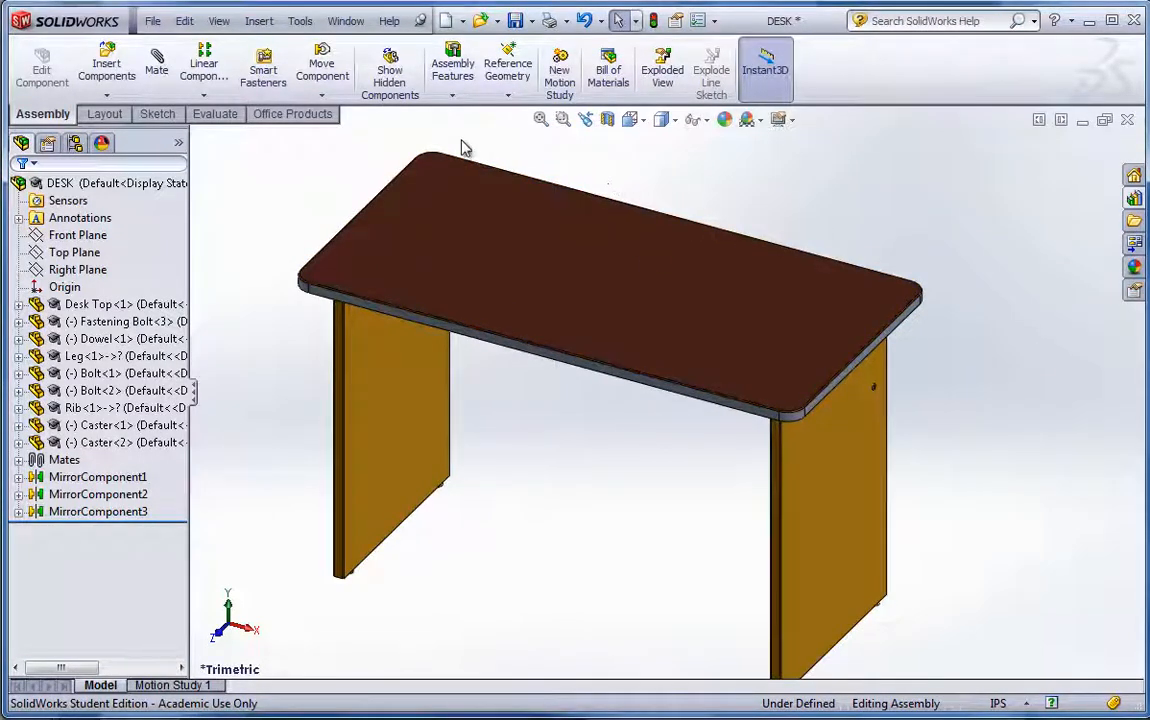
click(292, 112)
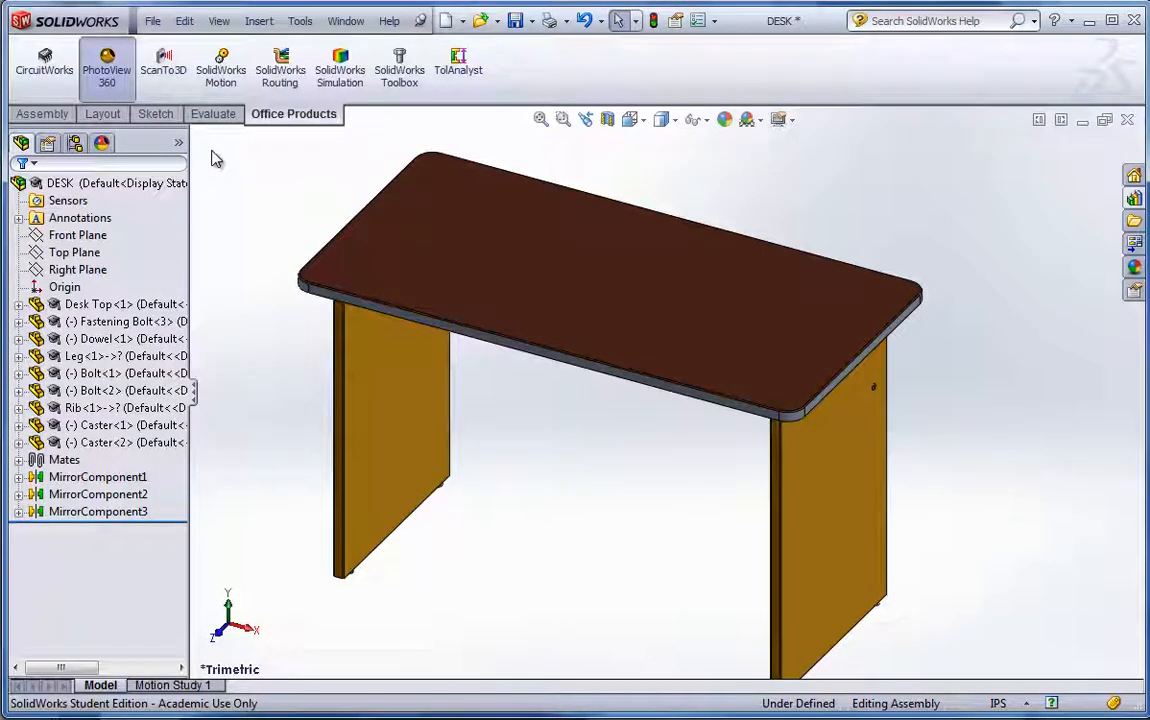
click(108, 62)
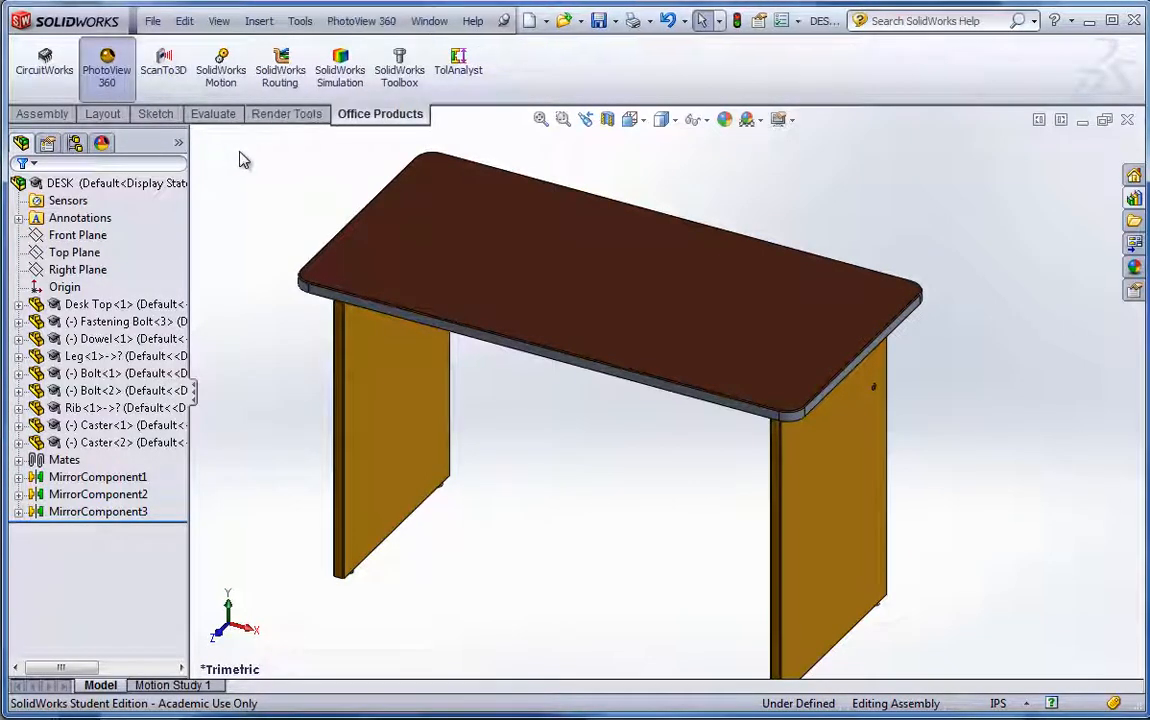
click(288, 112)
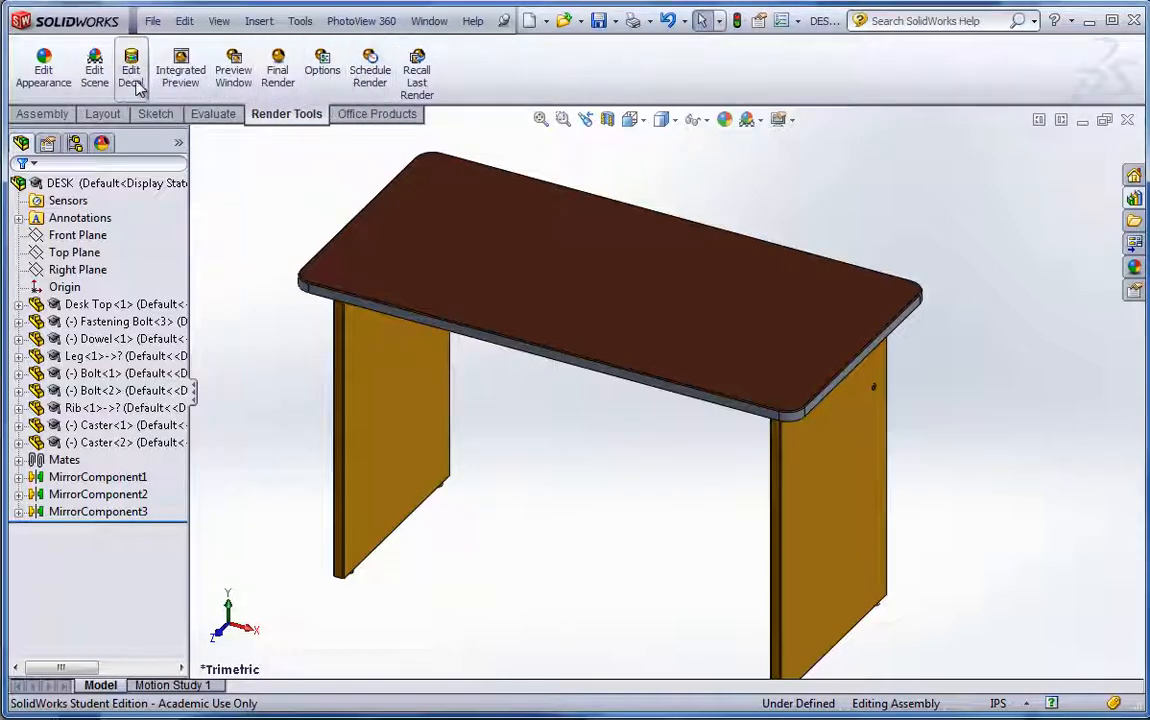
mouse_move(44, 64)
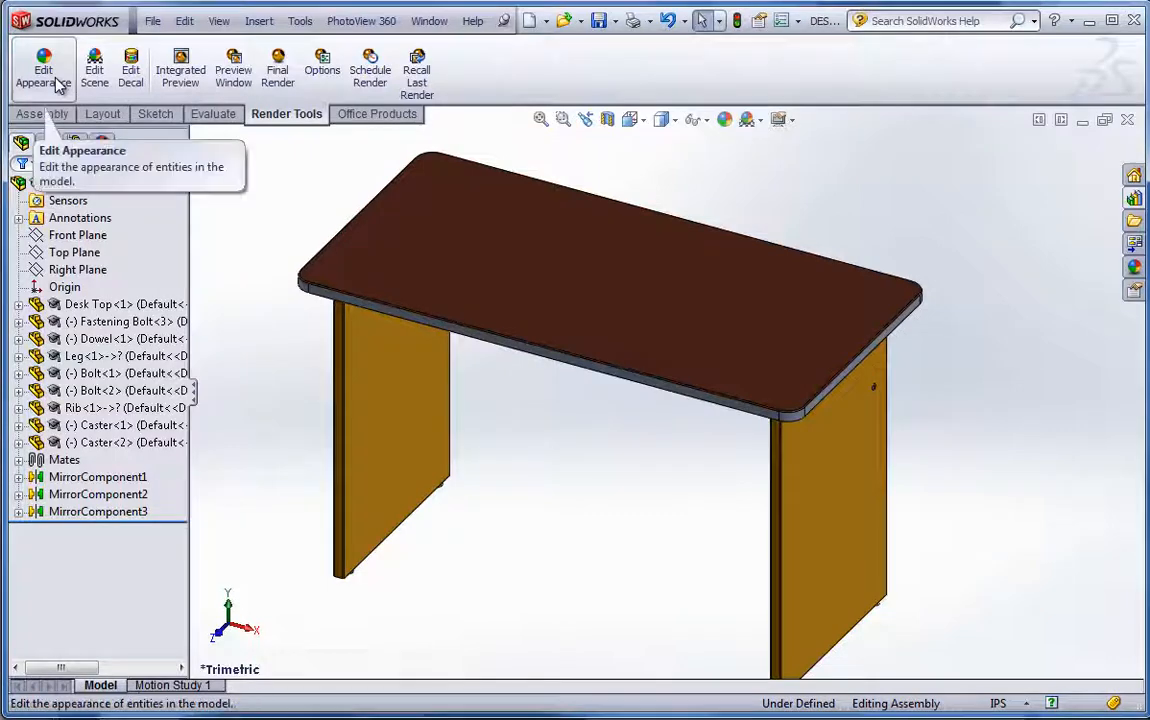
Step: Switch the view to perspective display and rotate the desk to reveal the arched brace
click(778, 120)
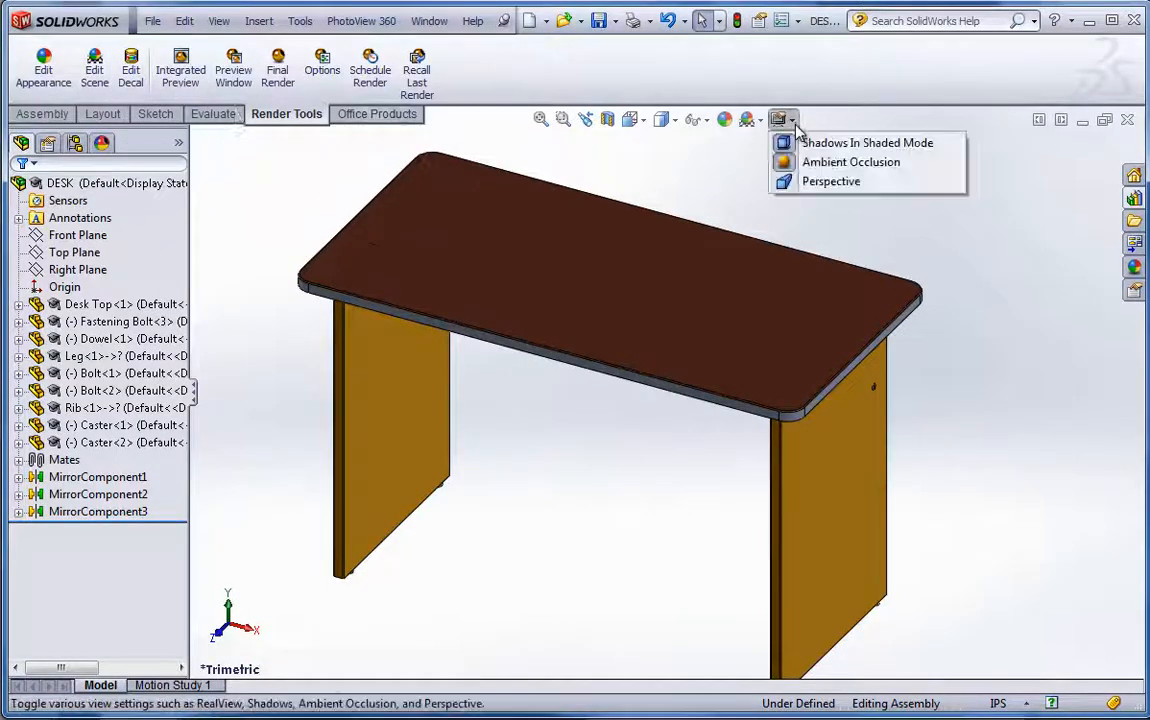
click(752, 120)
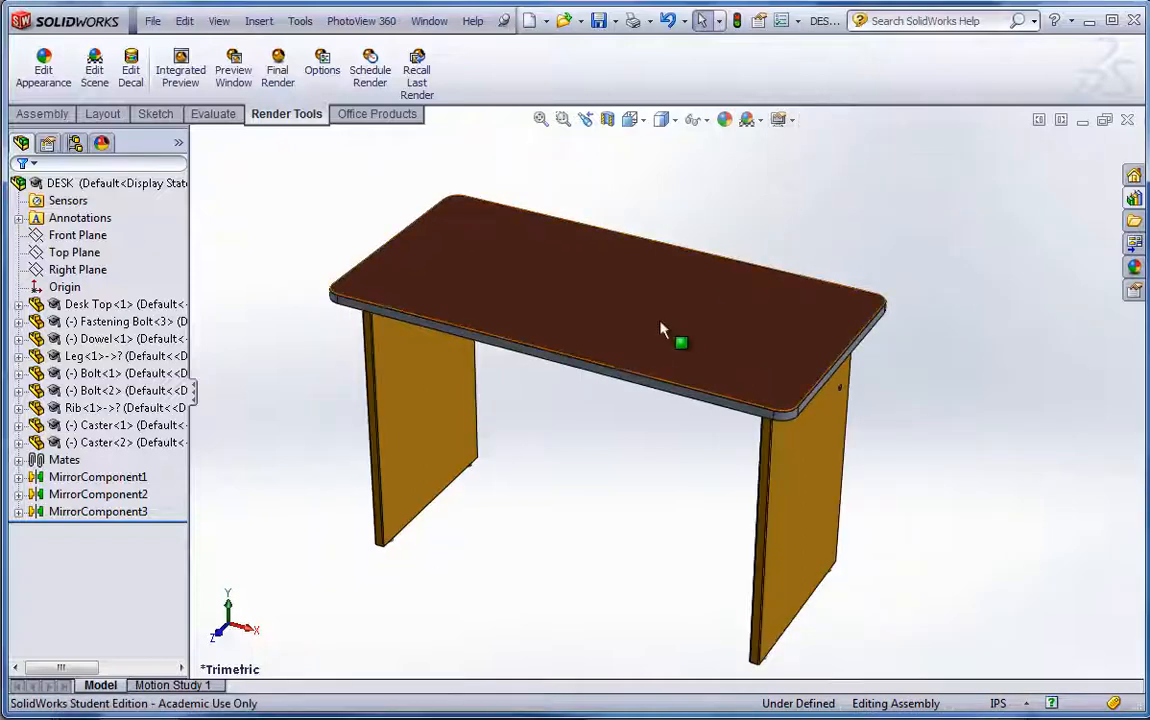
drag(660, 330, 640, 268)
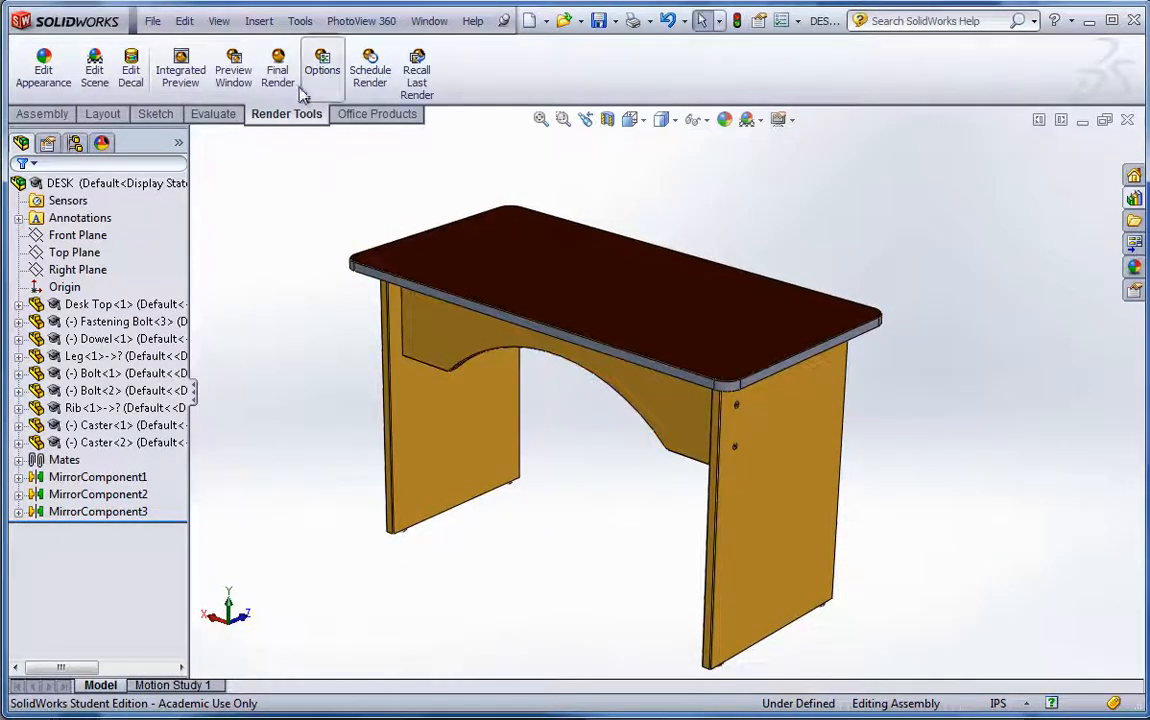
mouse_move(232, 76)
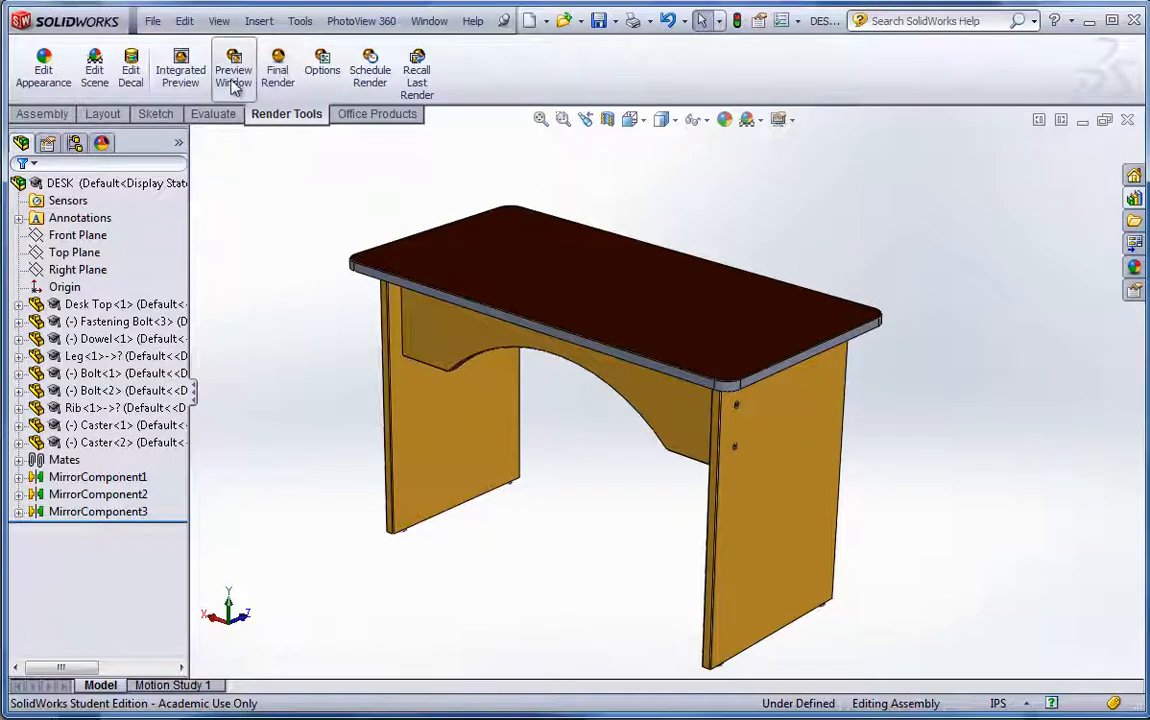
mouse_move(180, 64)
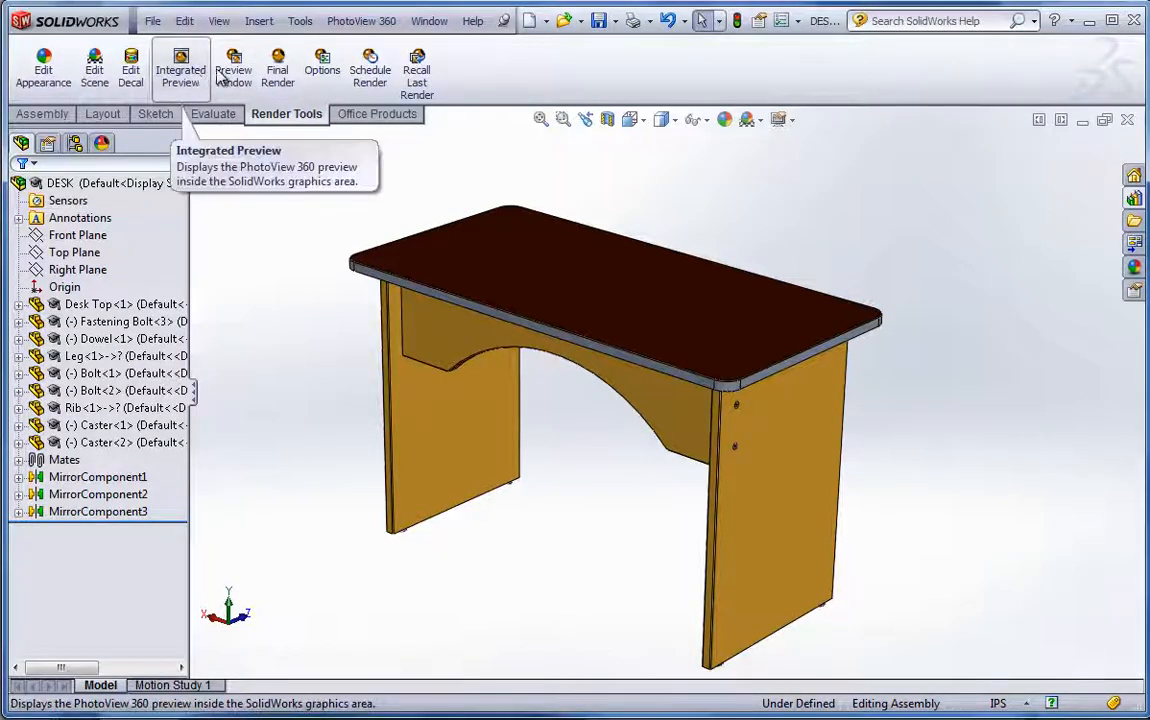
click(232, 68)
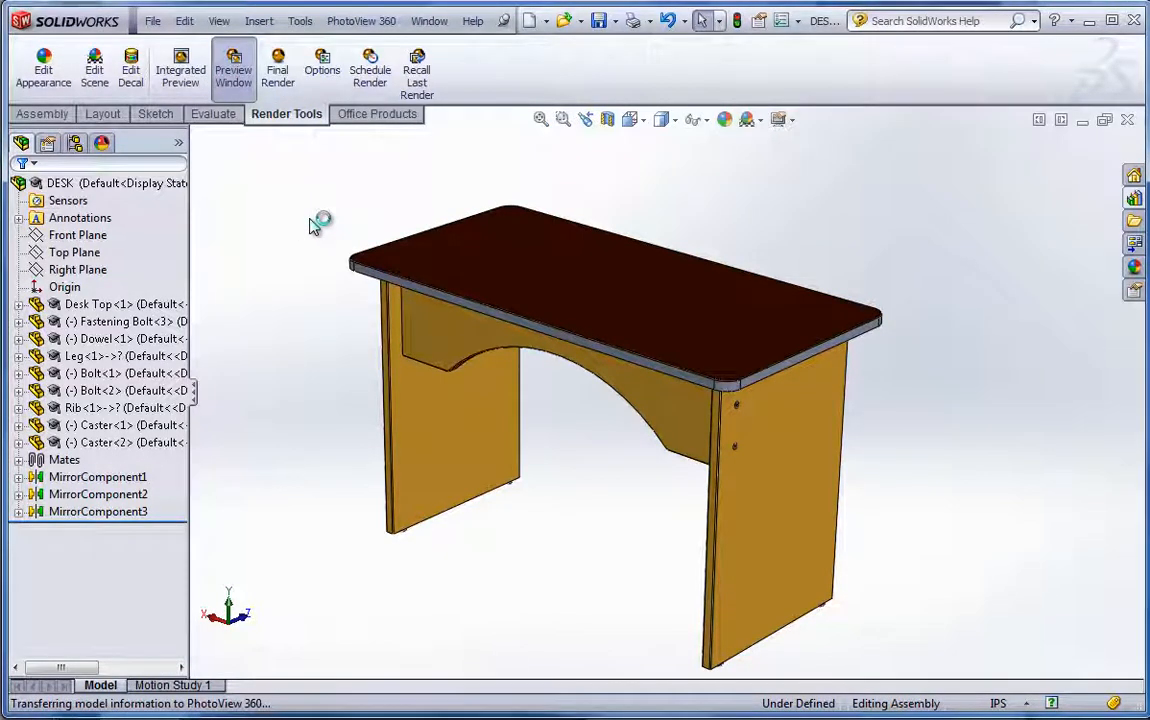
mouse_move(312, 226)
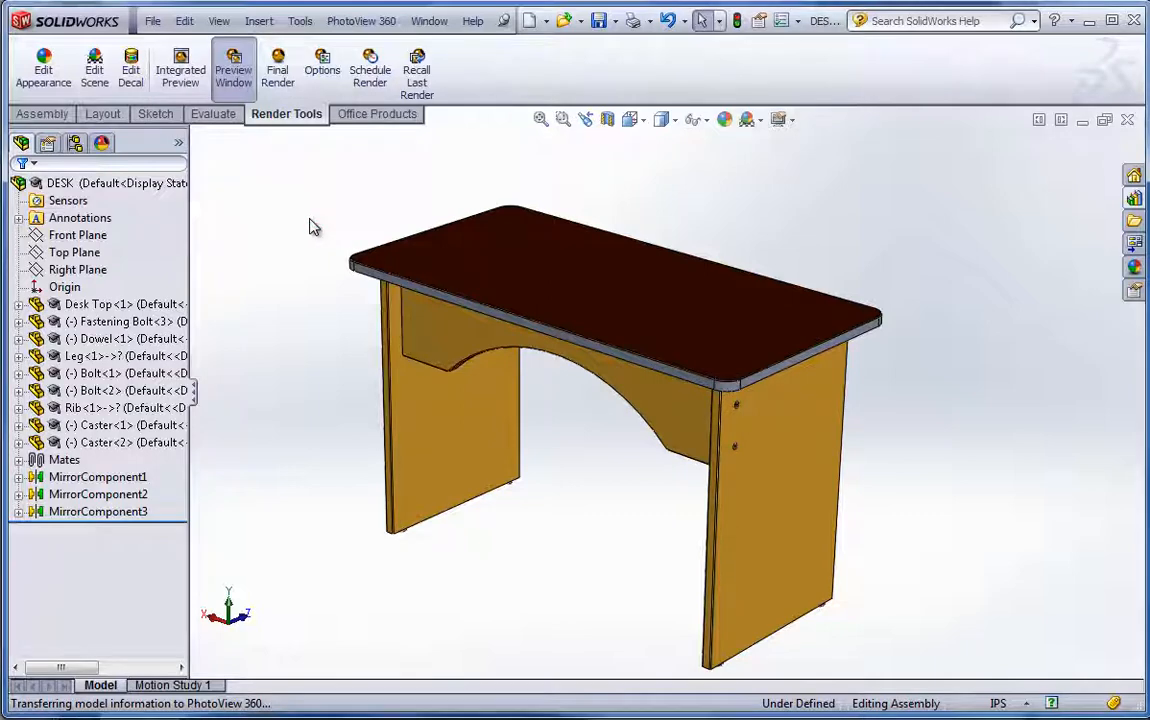
click(232, 64)
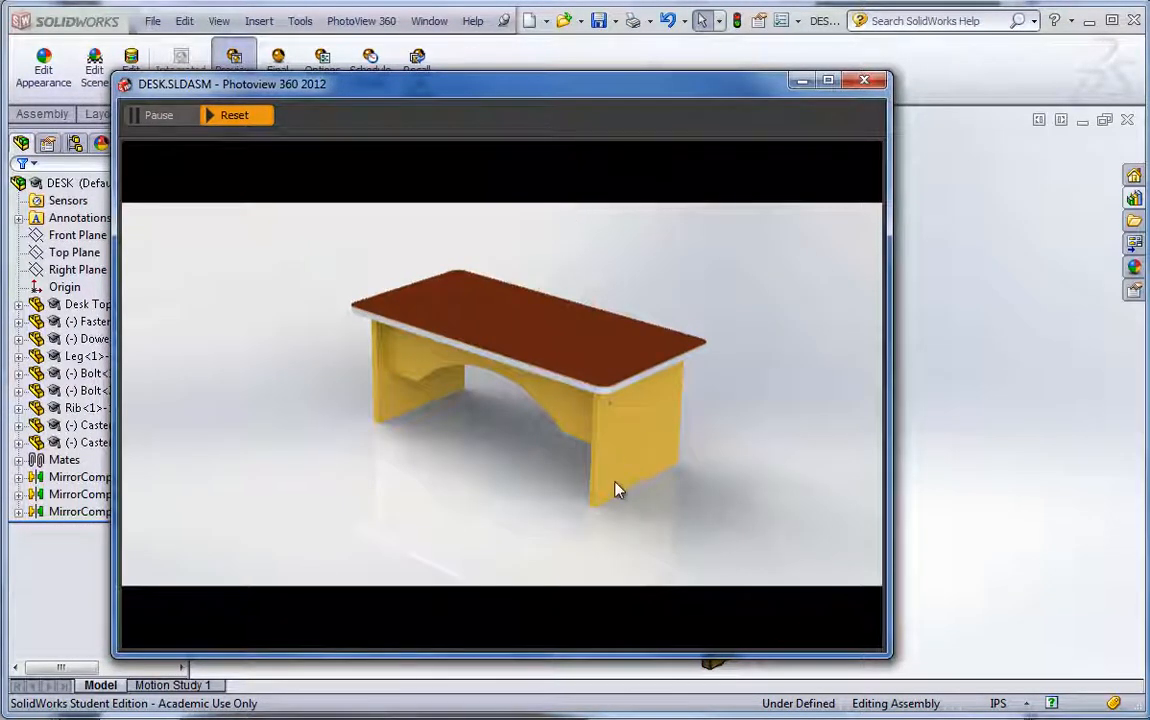
mouse_move(600, 498)
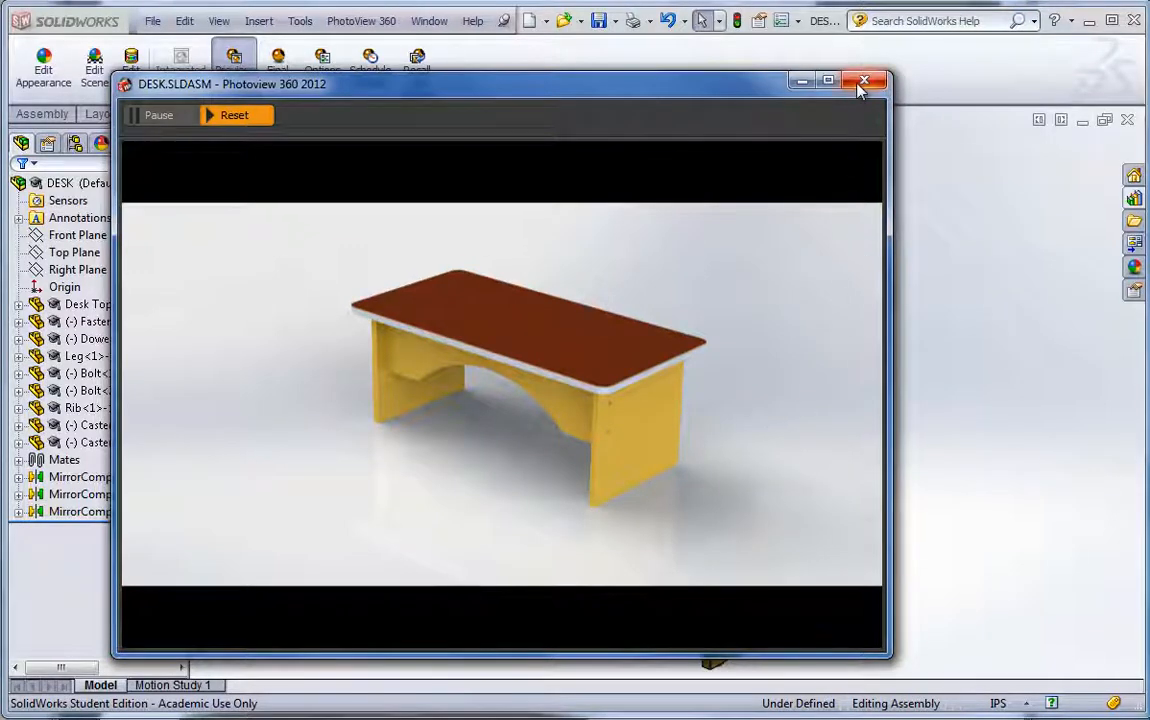
click(864, 80)
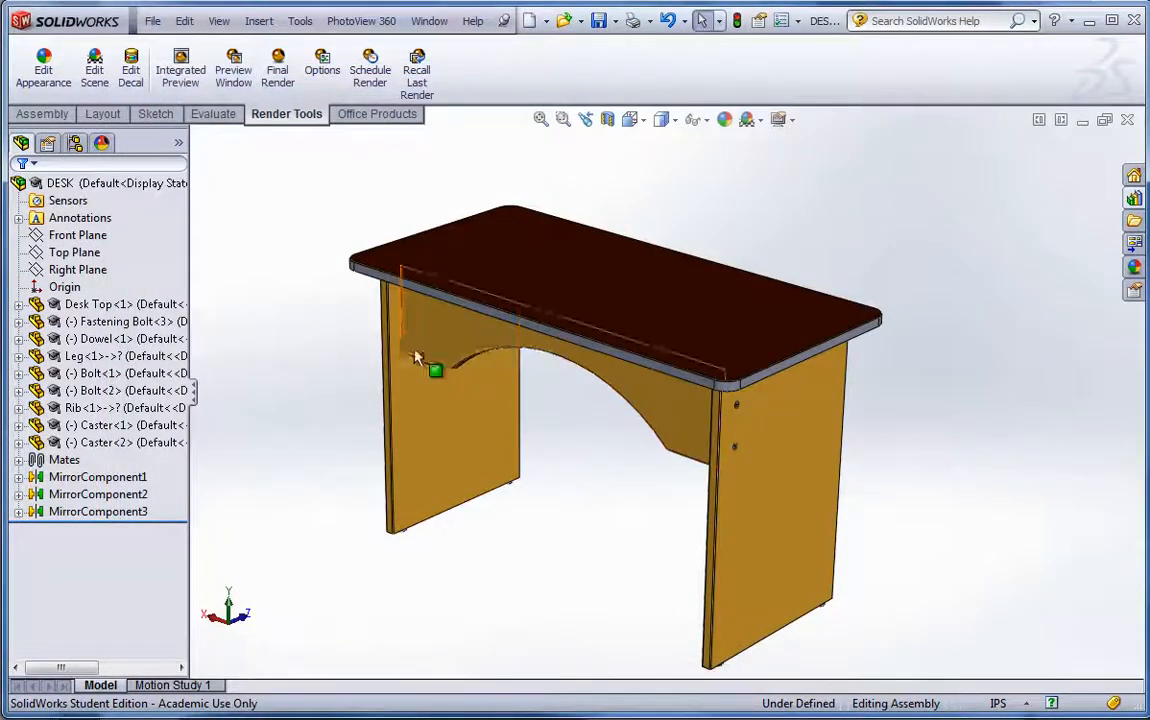
Step: Edit the PhotoView scene so the floor offset is 0 in, sitting under the desk legs
click(94, 64)
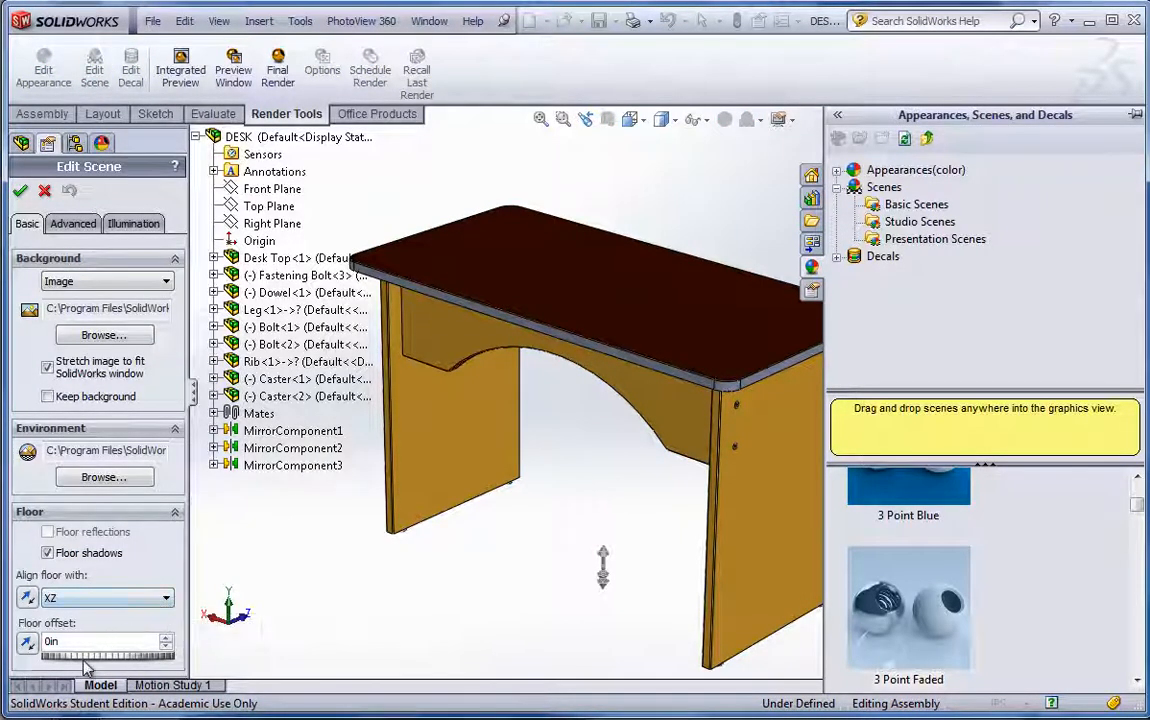
drag(60, 656, 120, 656)
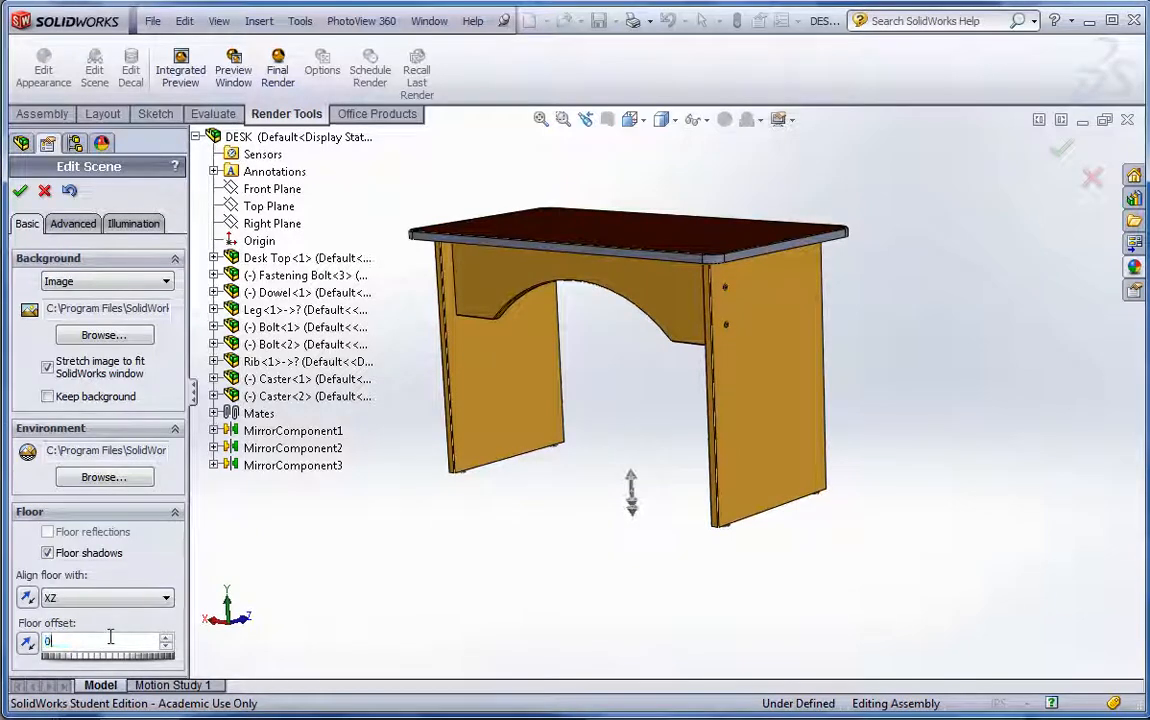
drag(630, 350, 660, 300)
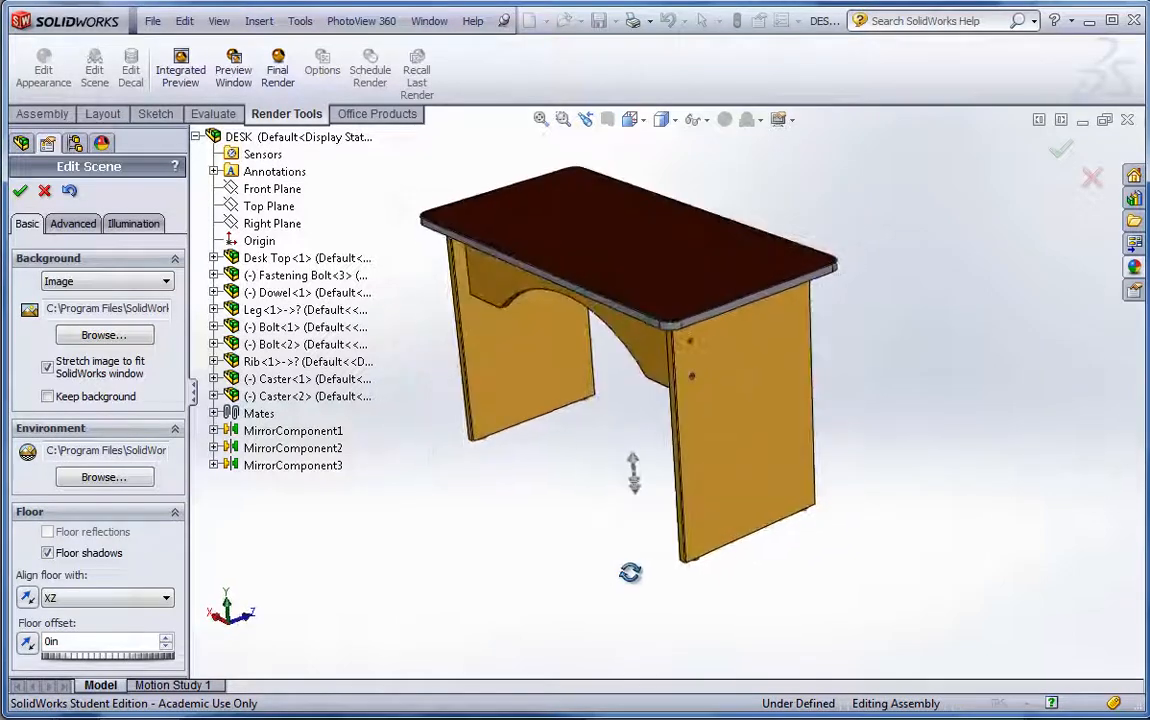
click(20, 190)
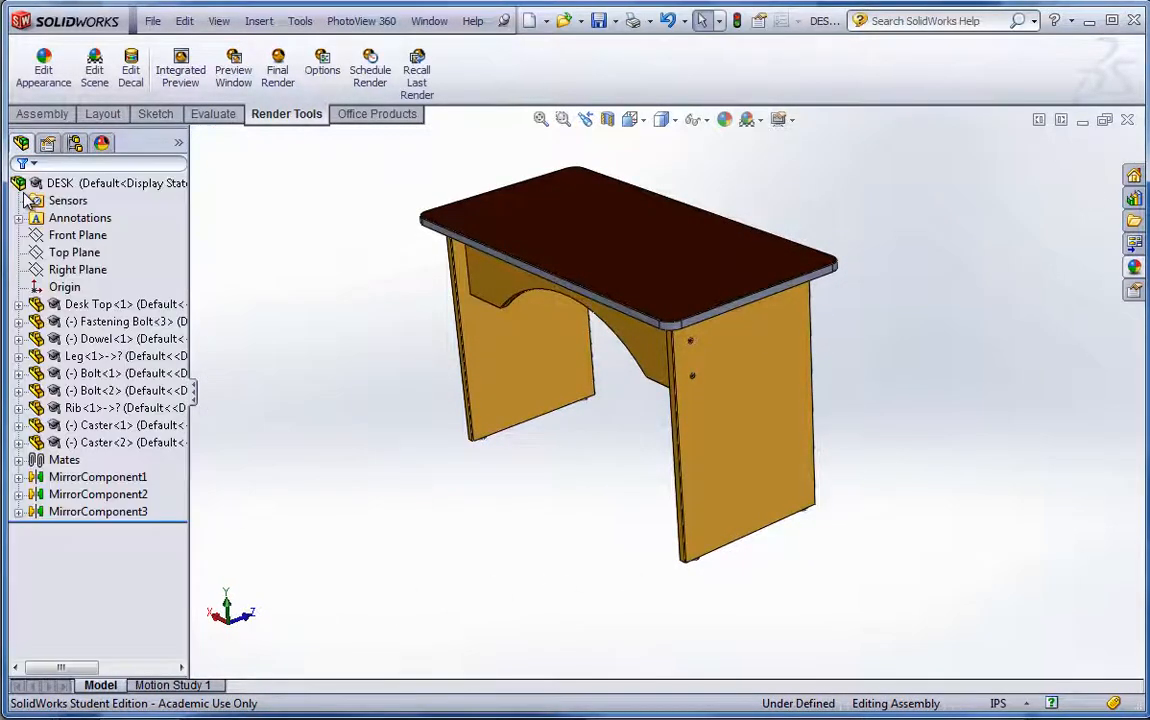
click(232, 68)
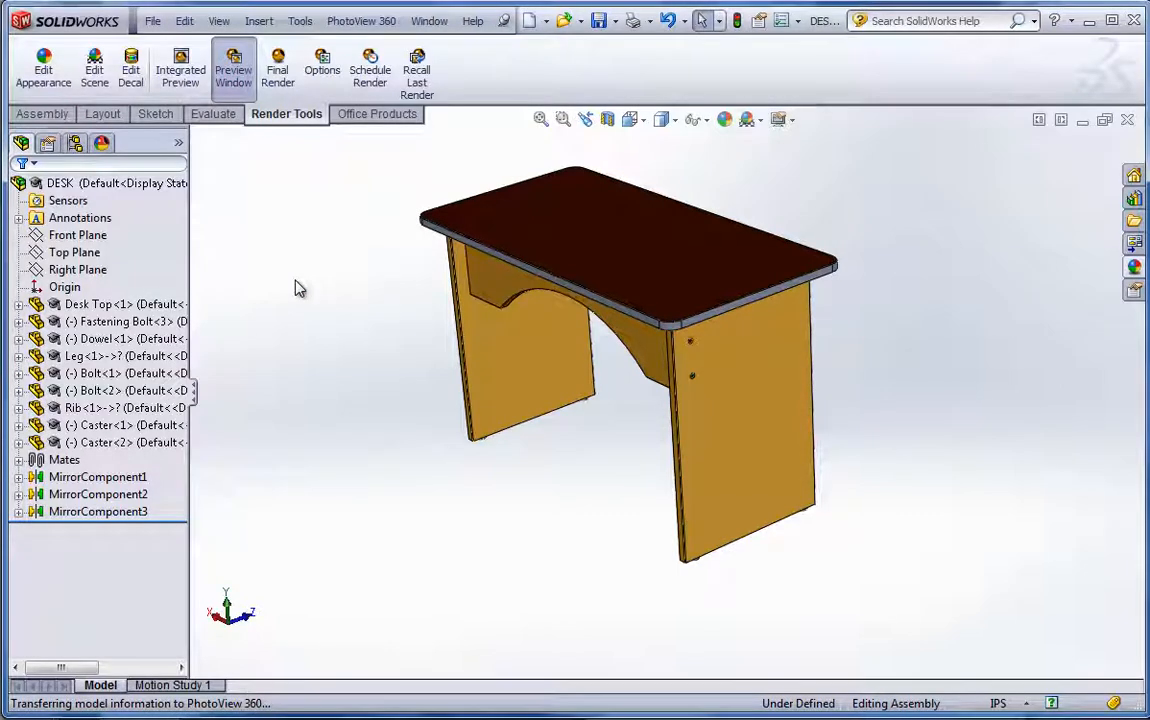
click(232, 68)
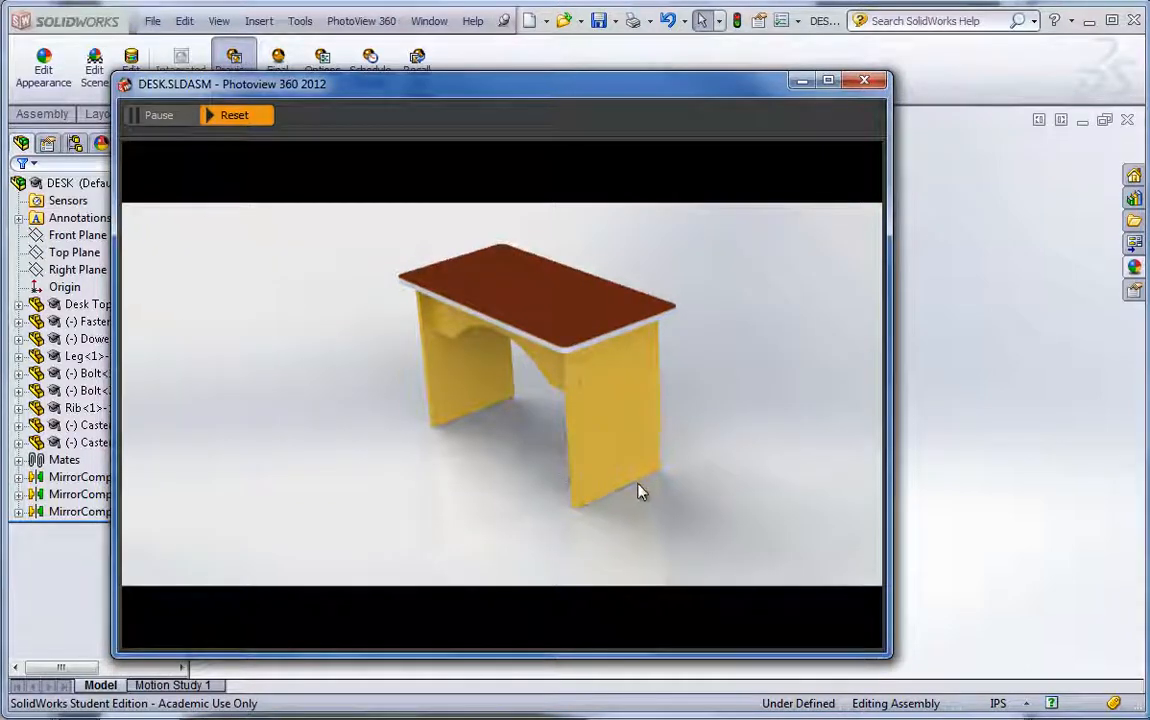
click(864, 80)
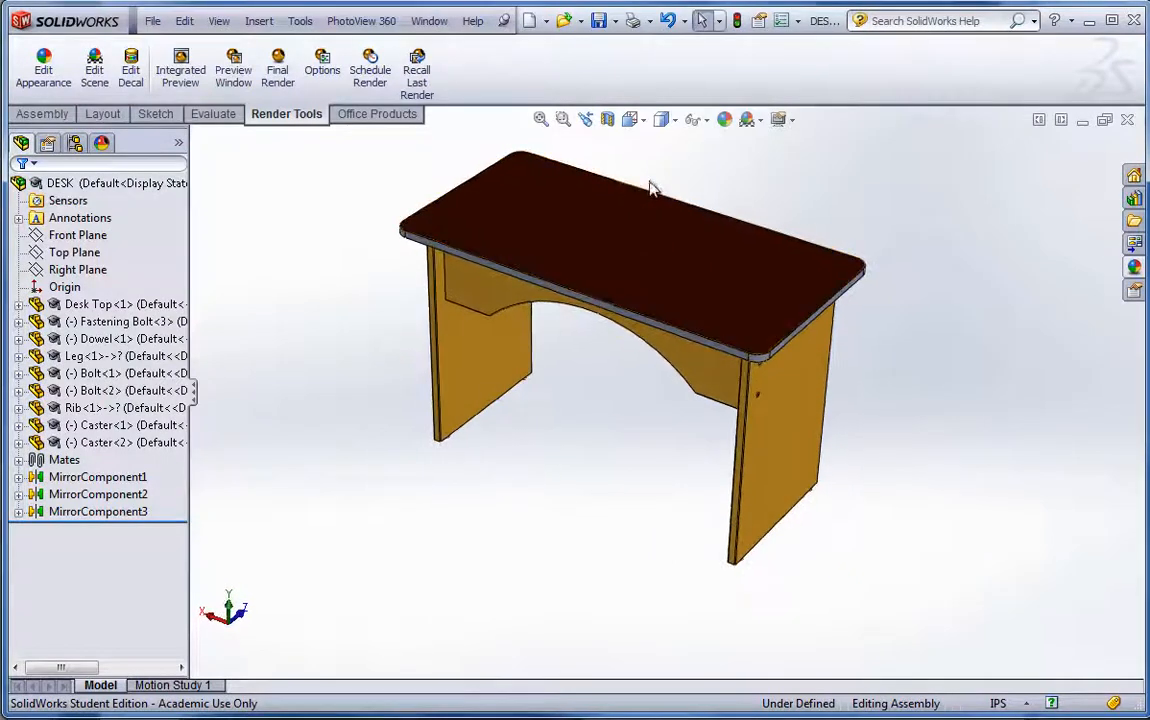
Step: Replace the desk top's dark finish with the Organic > Wood > polished cherry 2d appearance
click(640, 220)
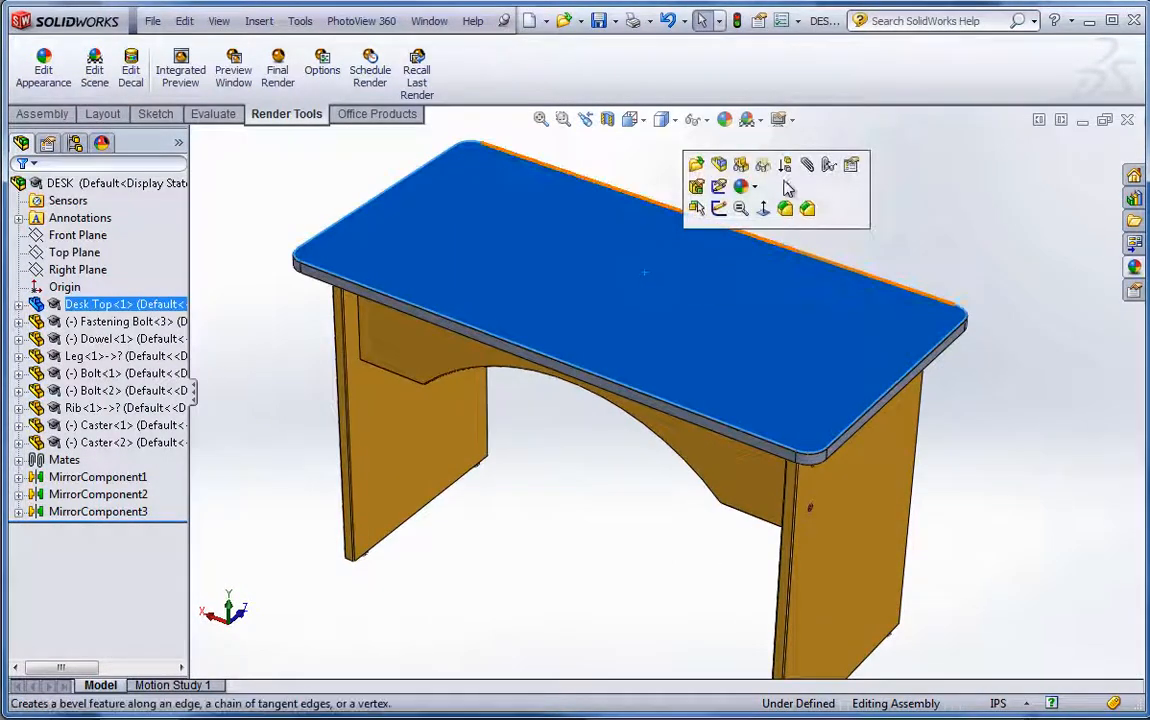
click(762, 188)
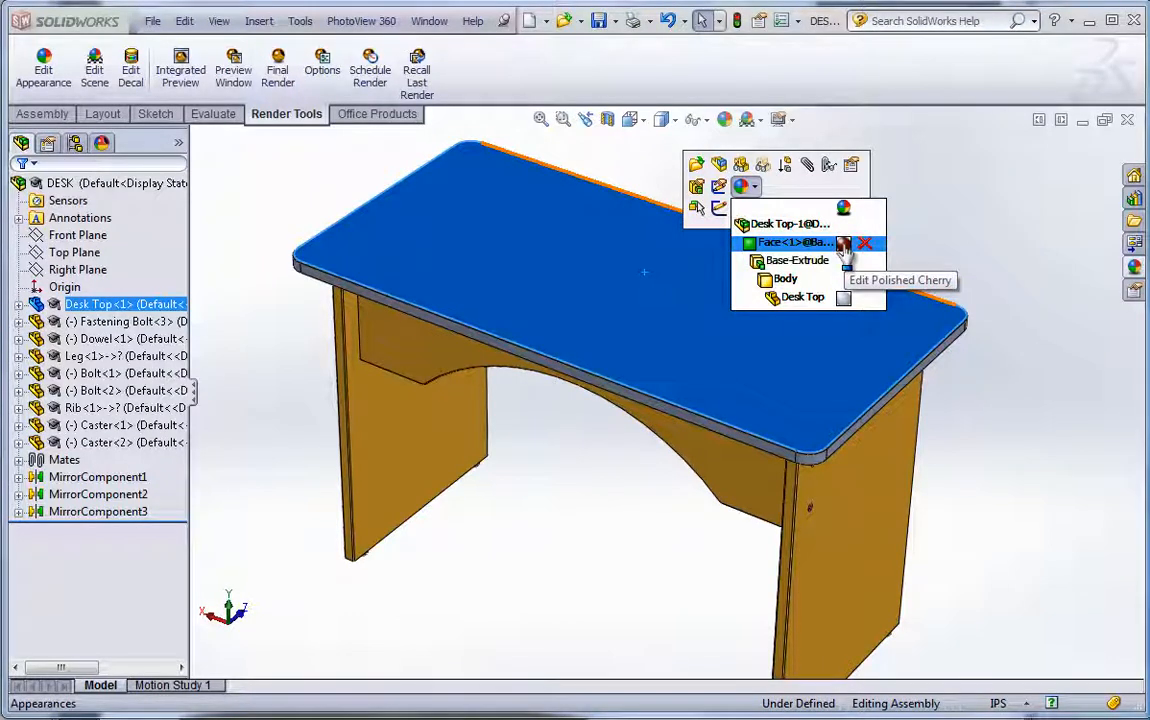
mouse_move(862, 260)
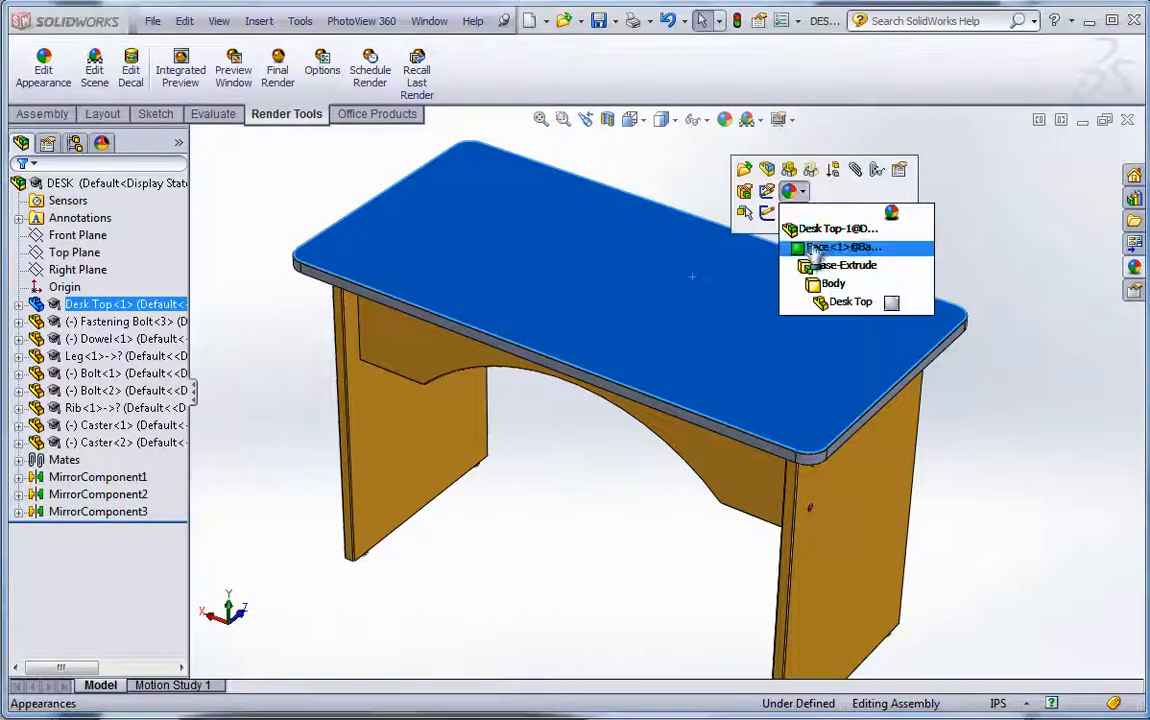
mouse_move(850, 302)
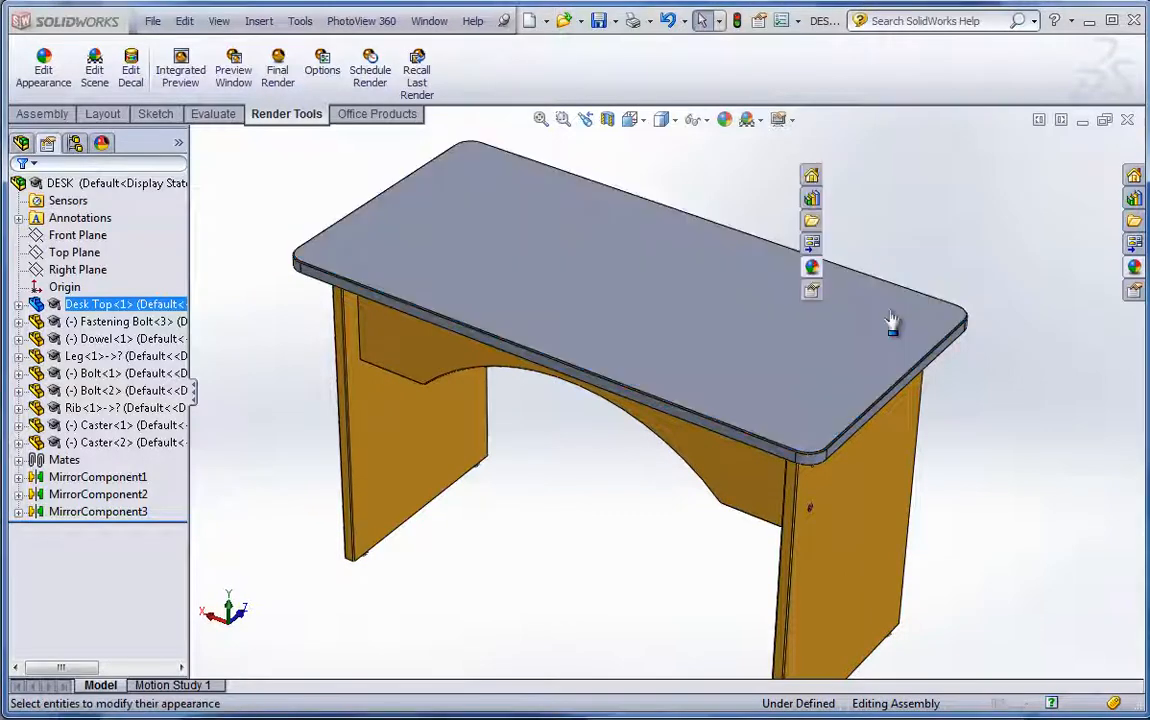
click(44, 68)
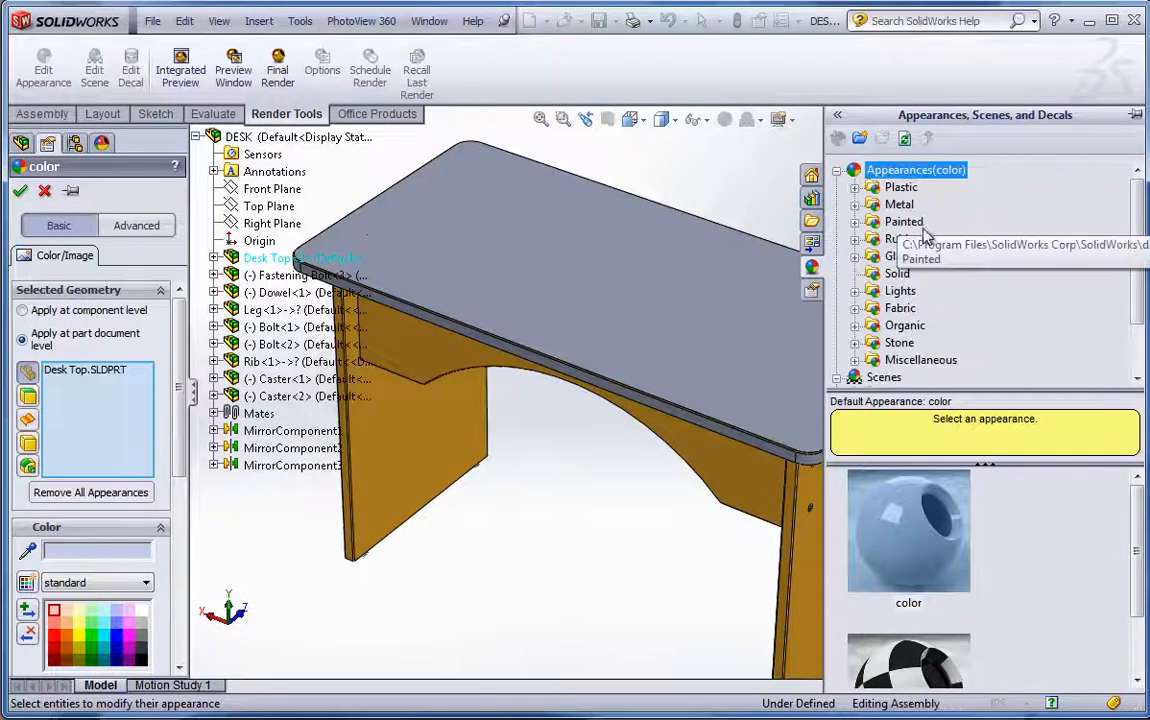
mouse_move(924, 344)
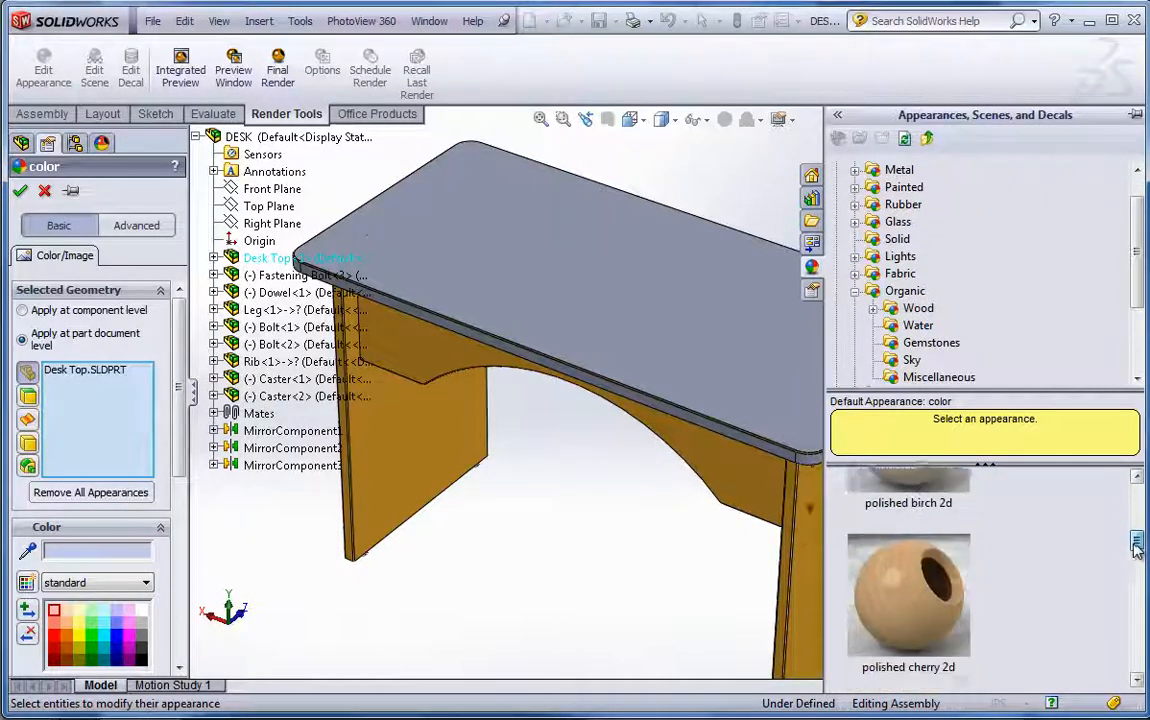
scroll(down, 3)
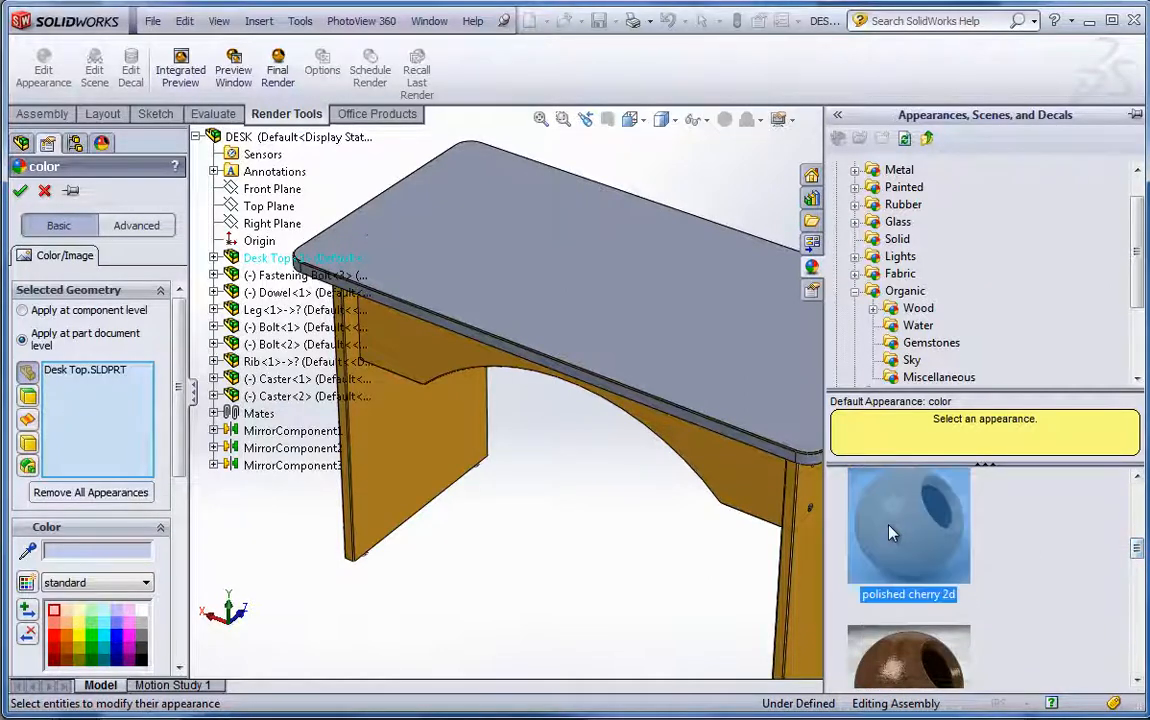
double_click(908, 530)
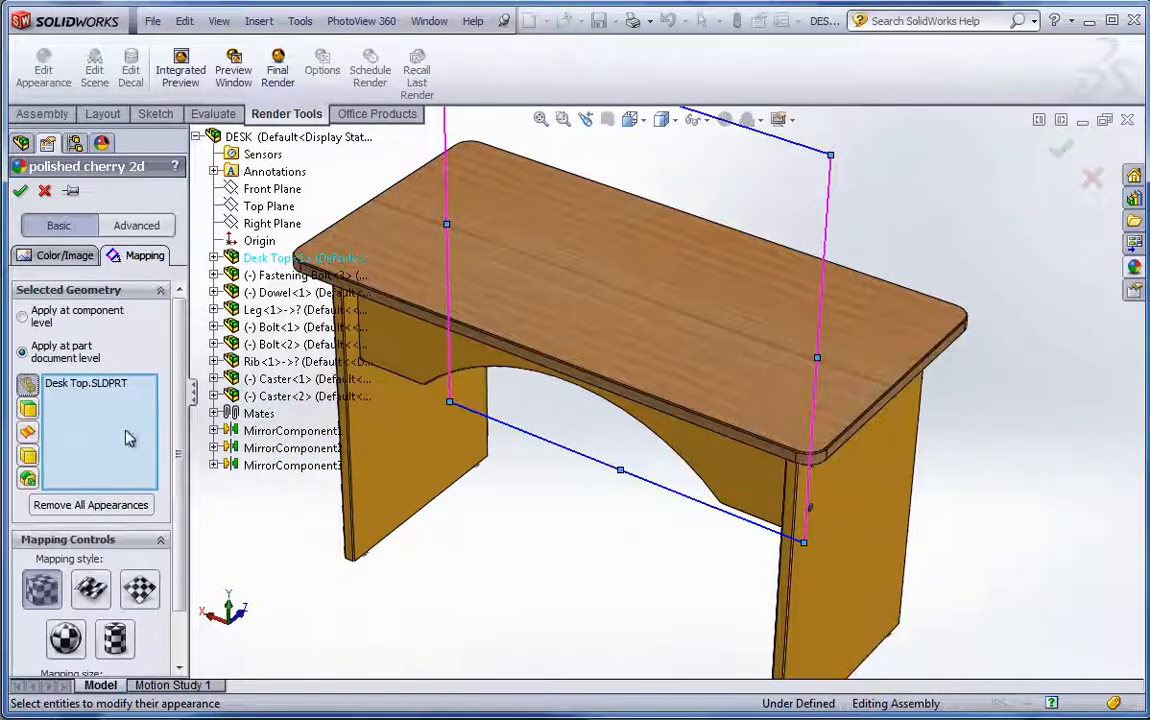
scroll(down, 3)
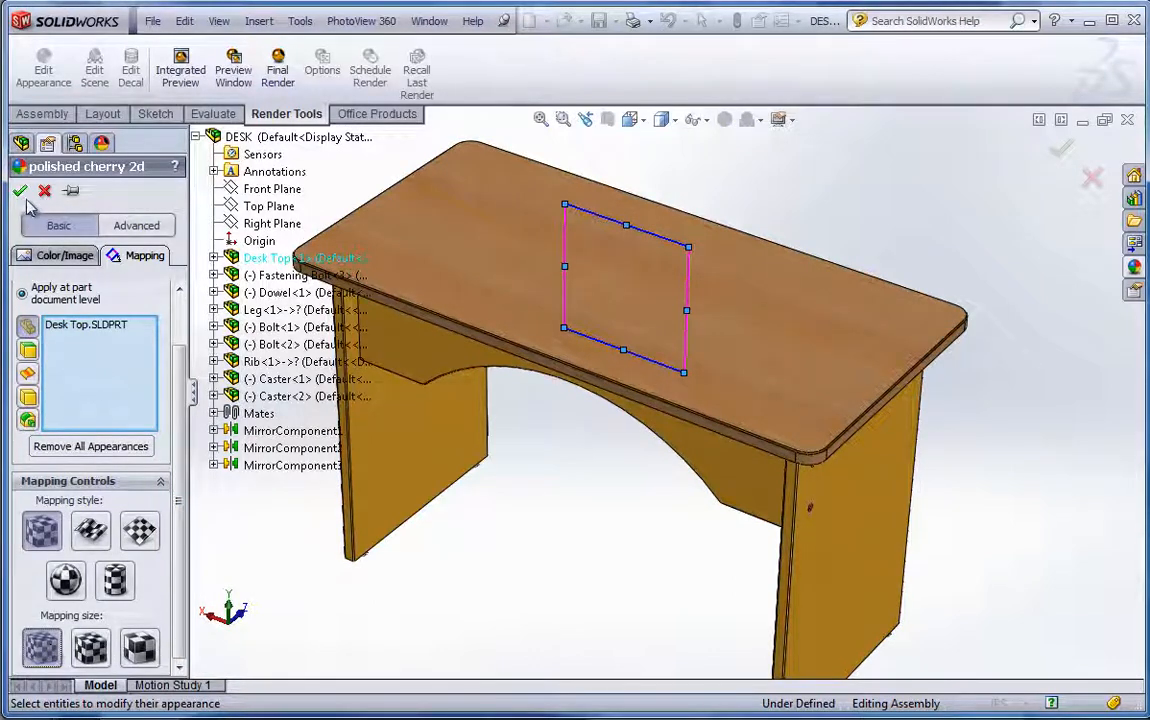
mouse_move(20, 192)
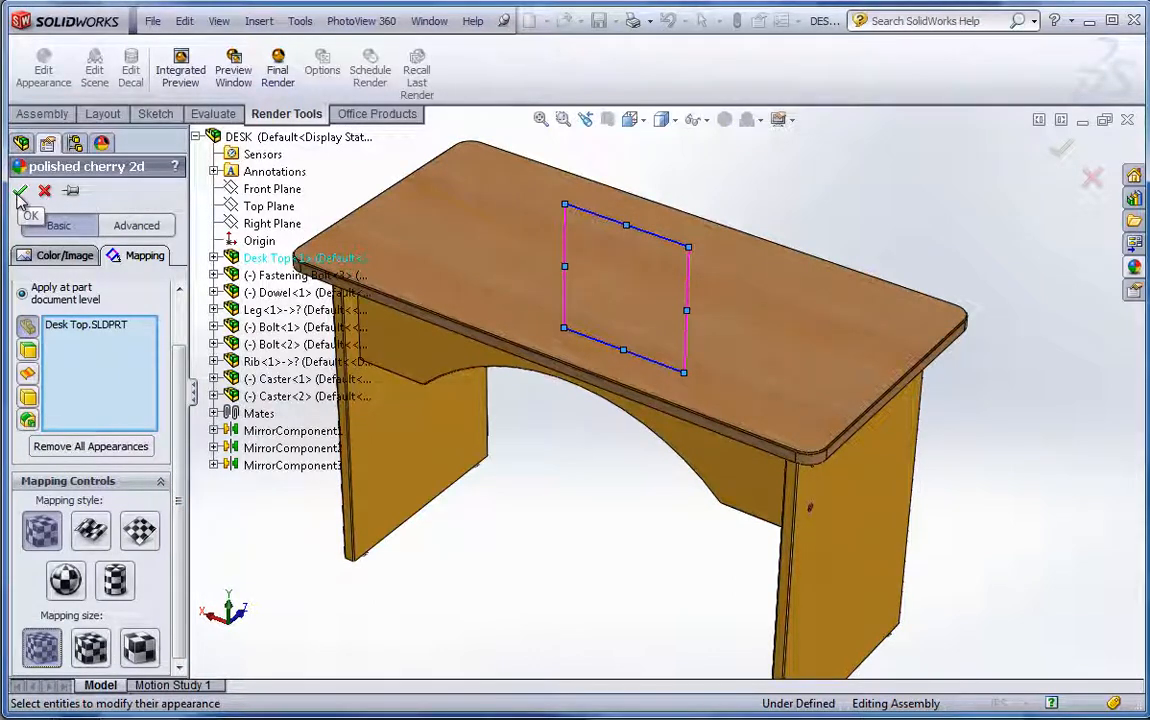
click(20, 192)
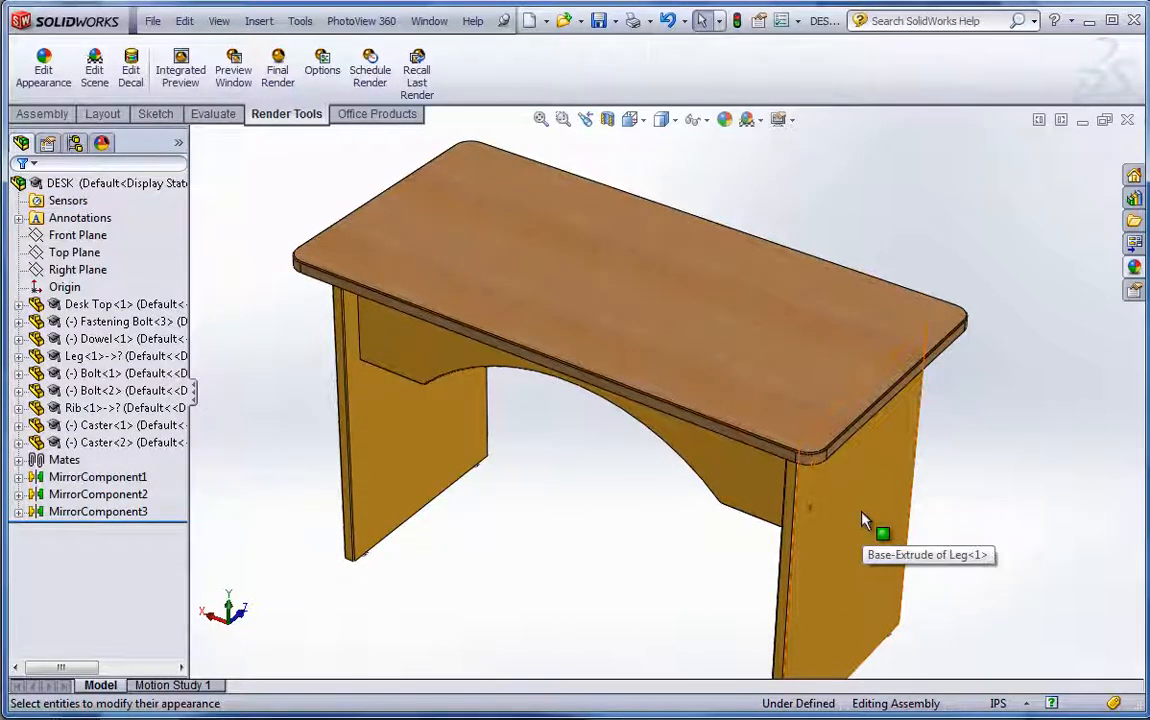
Step: Give one desk leg a black low gloss plastic appearance and accept the materials warning
click(860, 510)
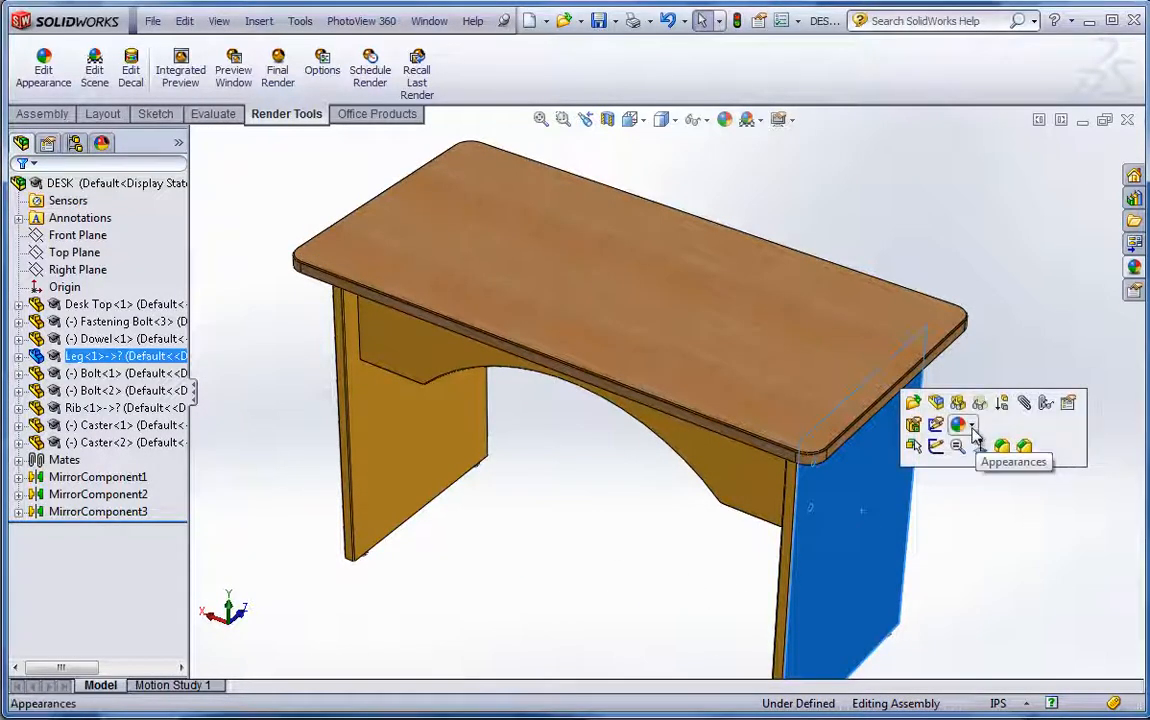
click(960, 424)
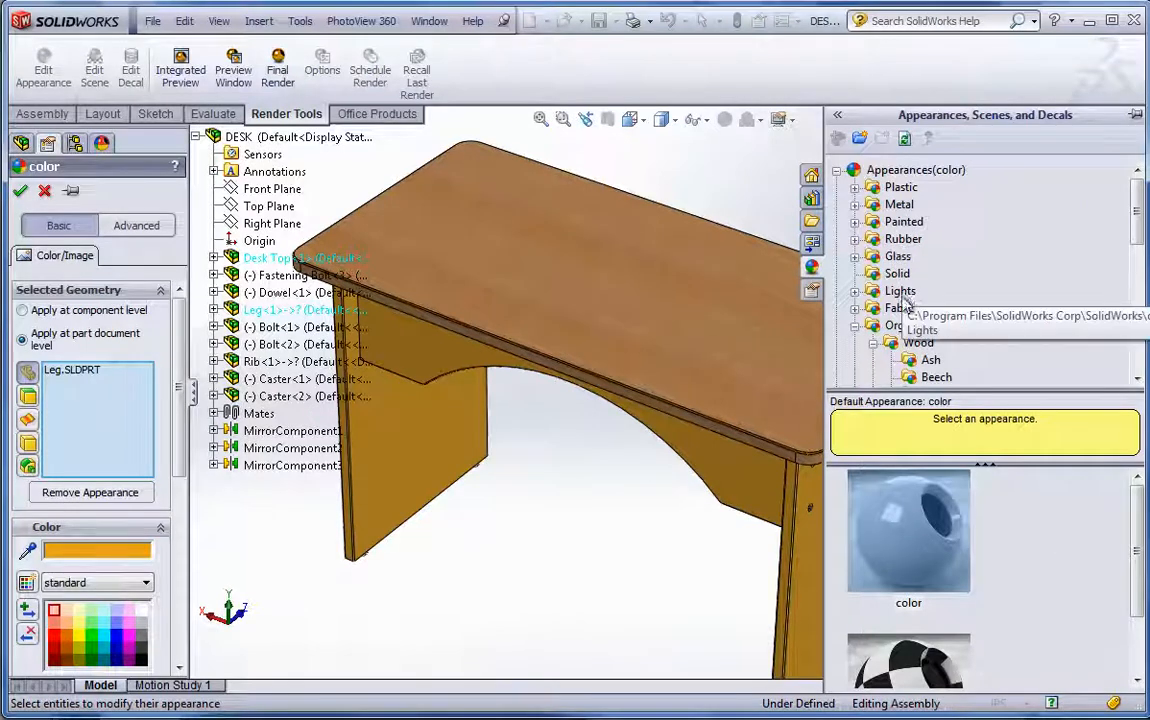
click(900, 188)
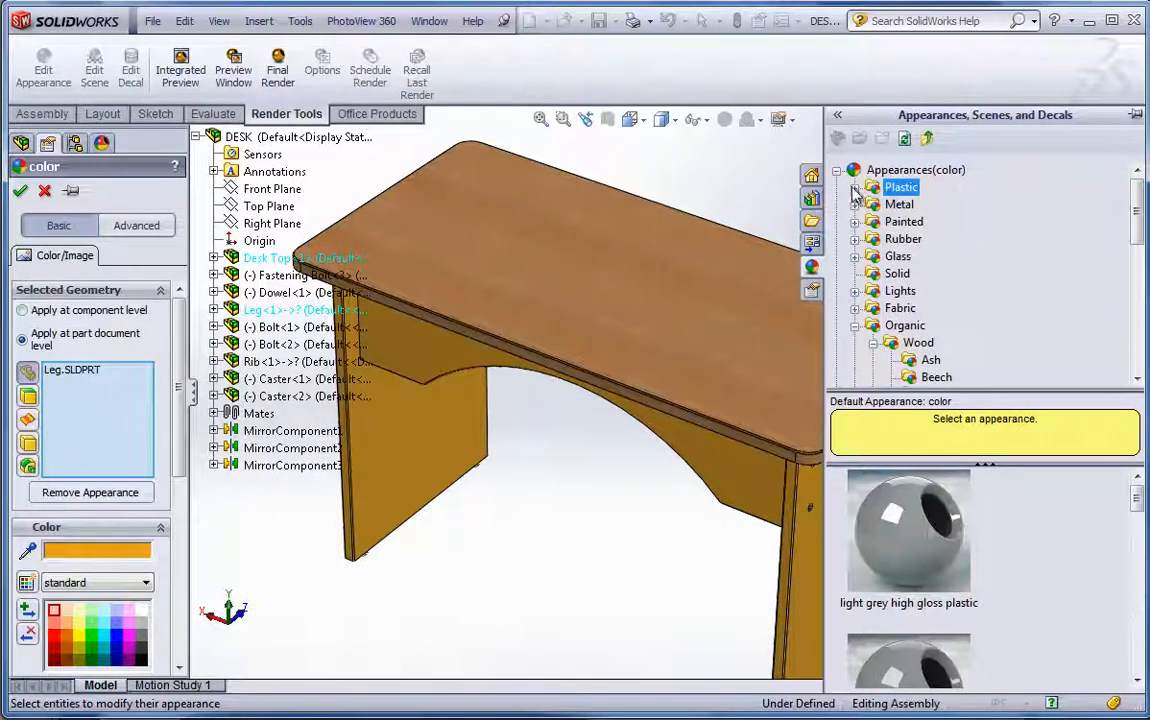
click(856, 188)
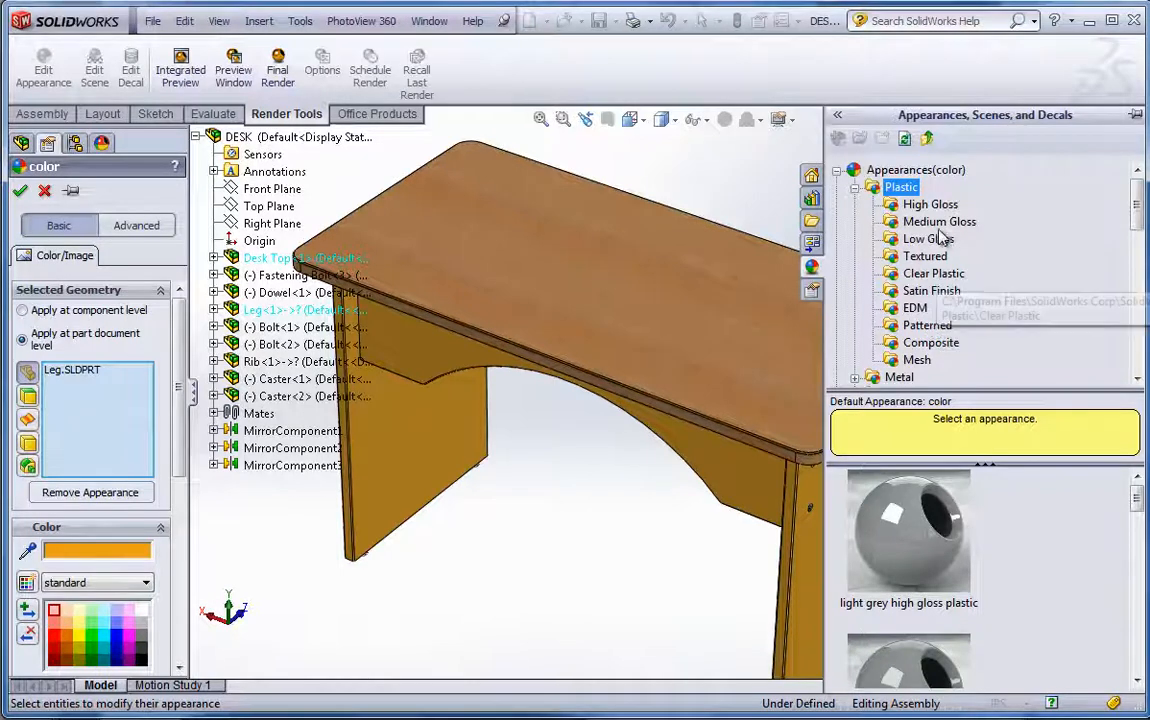
click(928, 238)
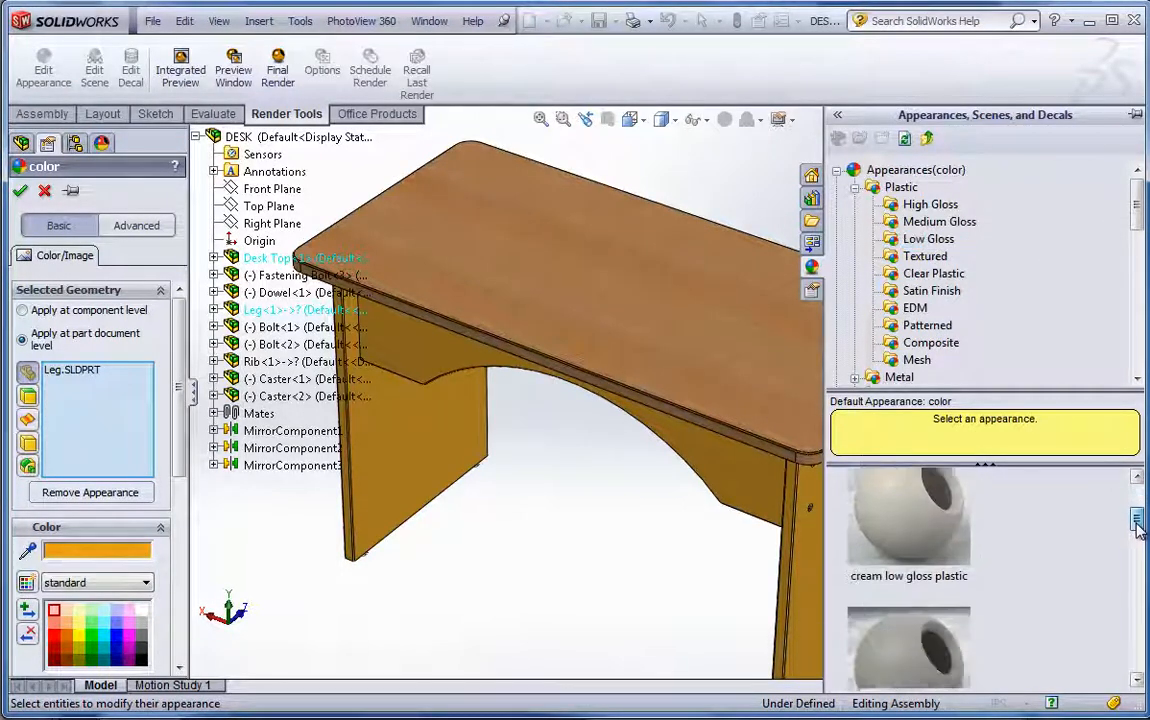
scroll(down, 3)
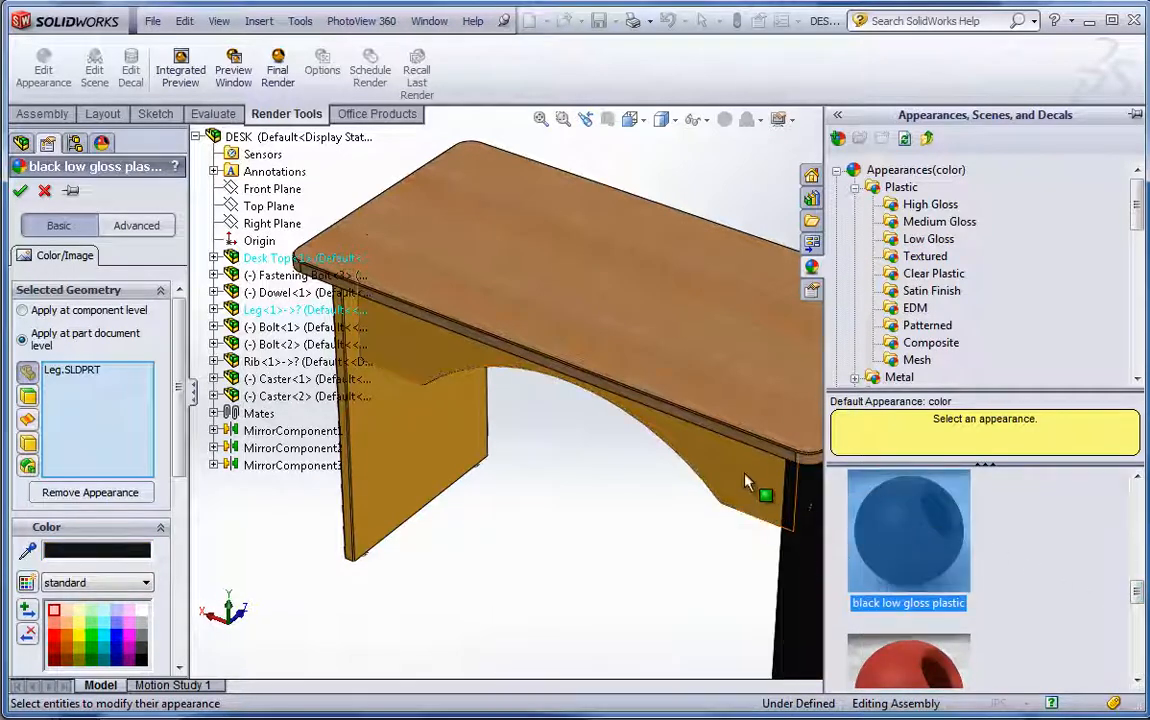
mouse_move(756, 496)
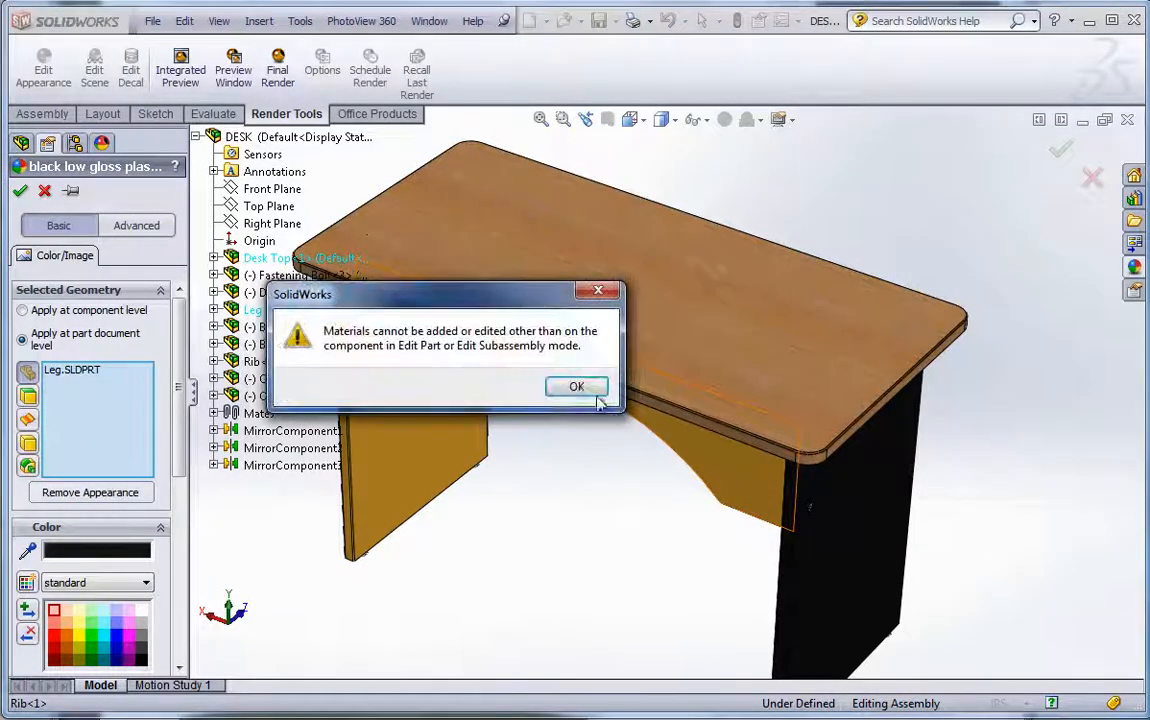
click(576, 388)
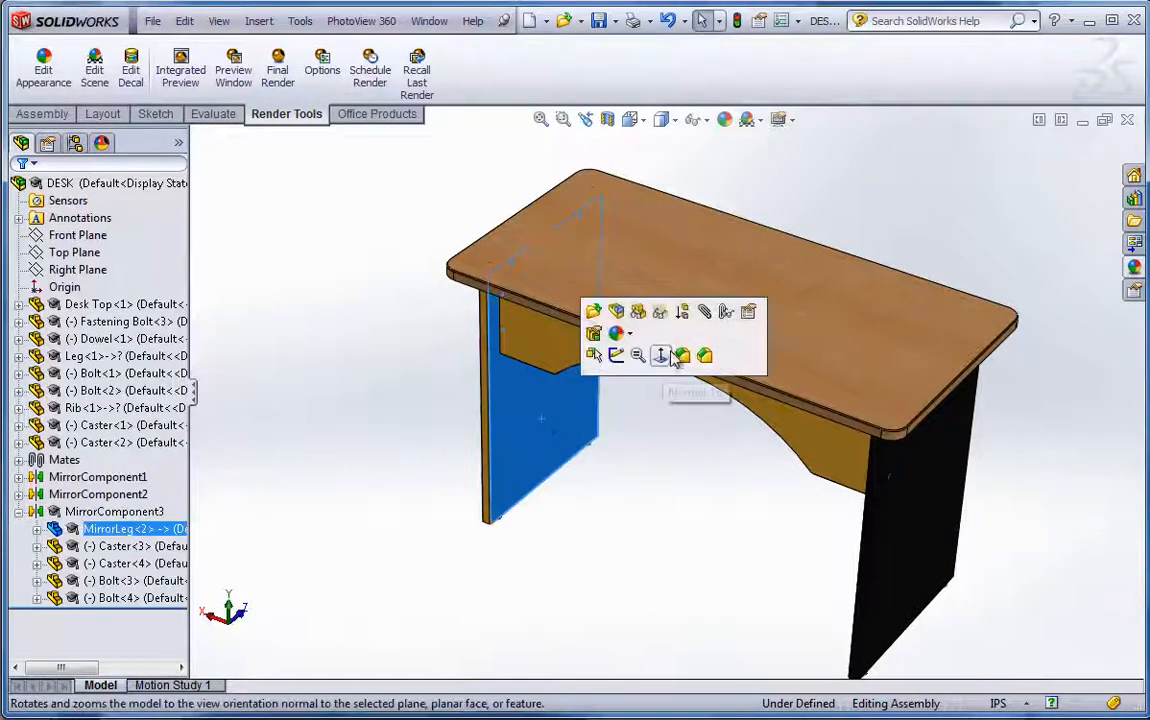
Step: Apply black low gloss plastic to the mirrored leg as well
click(616, 332)
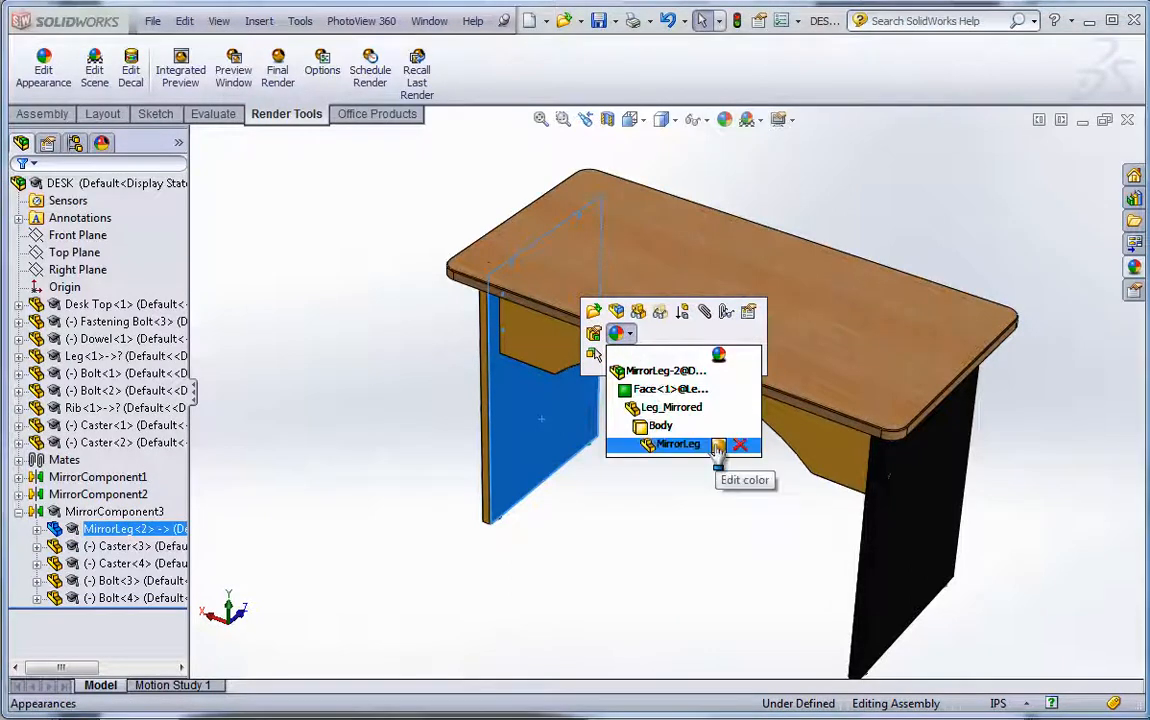
click(720, 444)
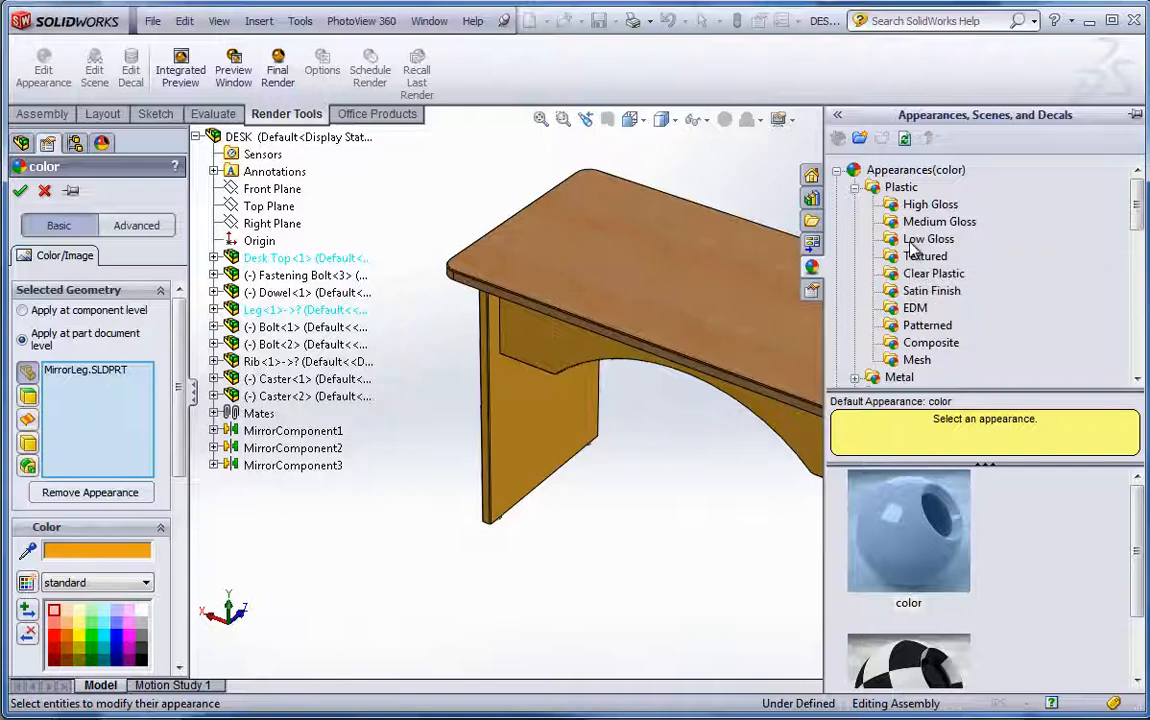
scroll(down, 3)
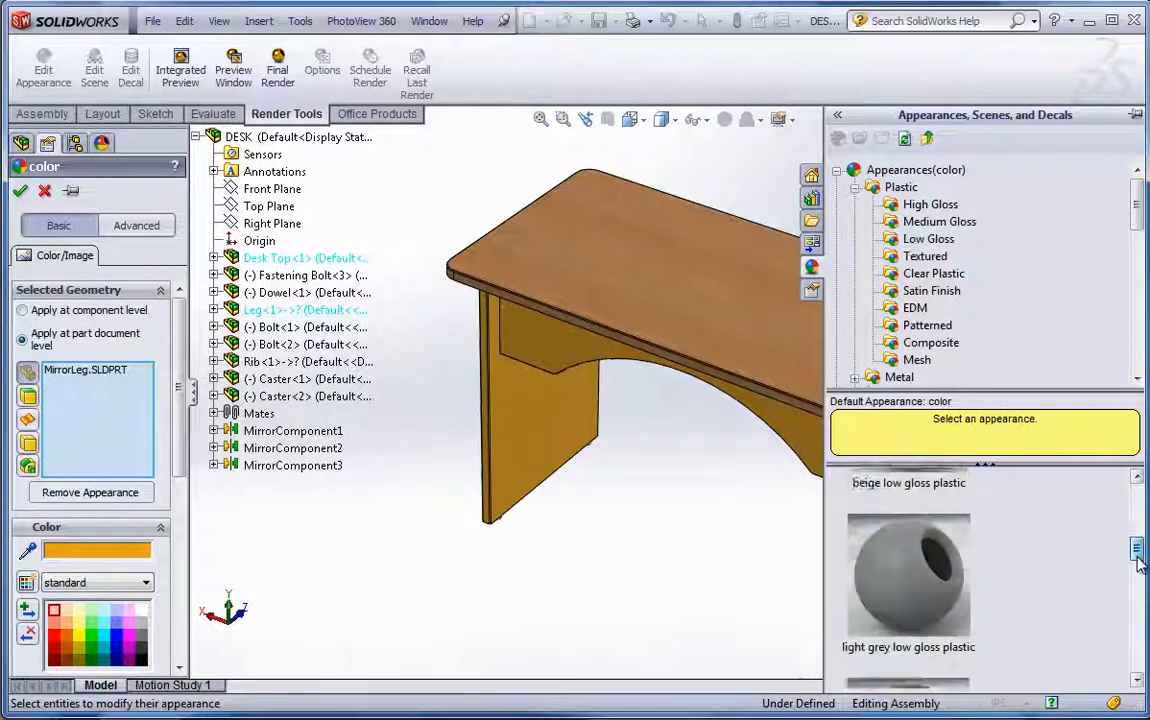
click(908, 504)
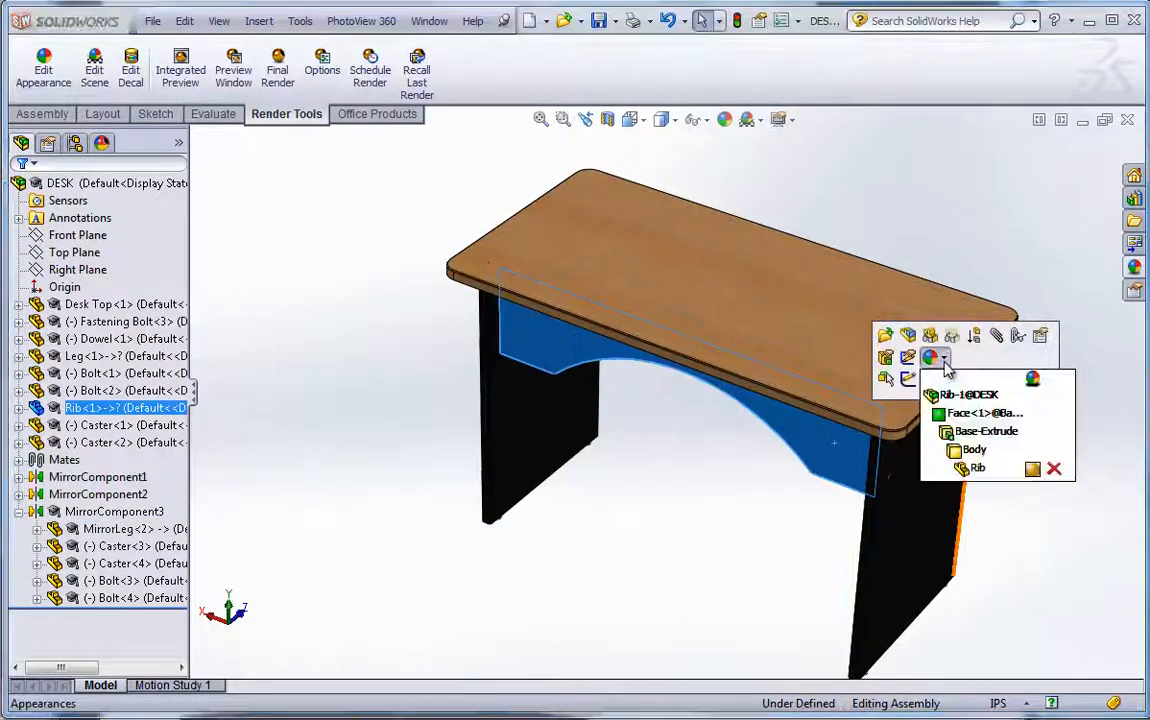
Step: Give the rib between the legs a cream low gloss plastic finish
click(932, 356)
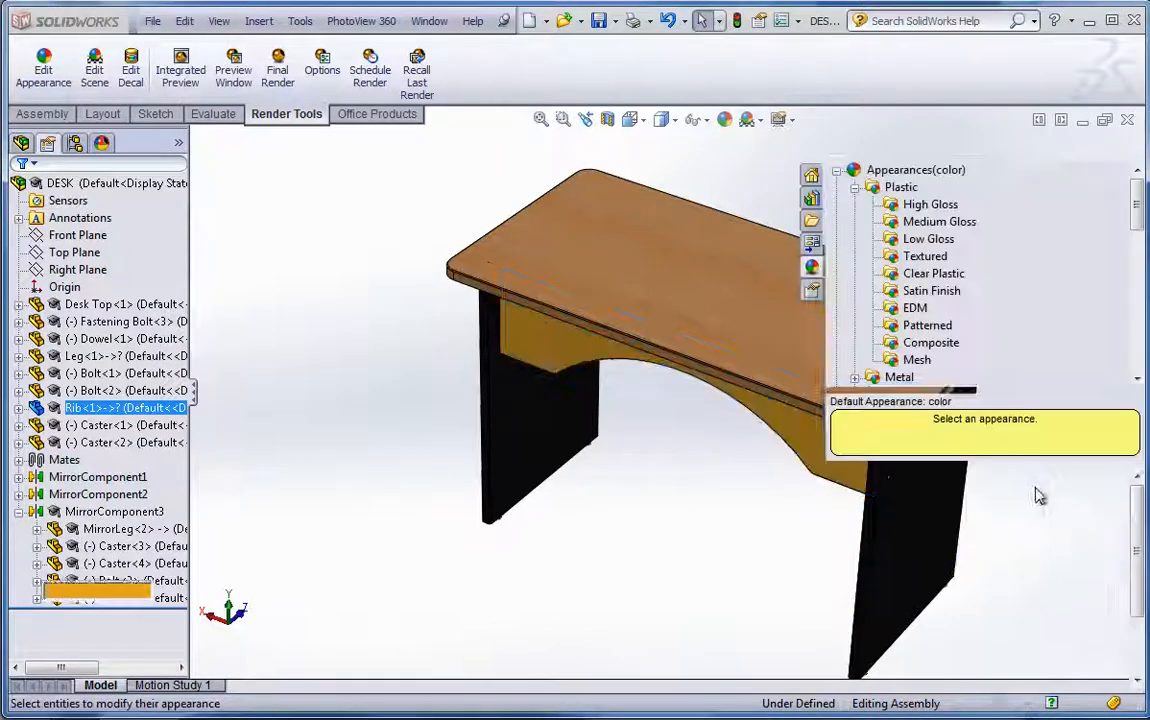
click(928, 238)
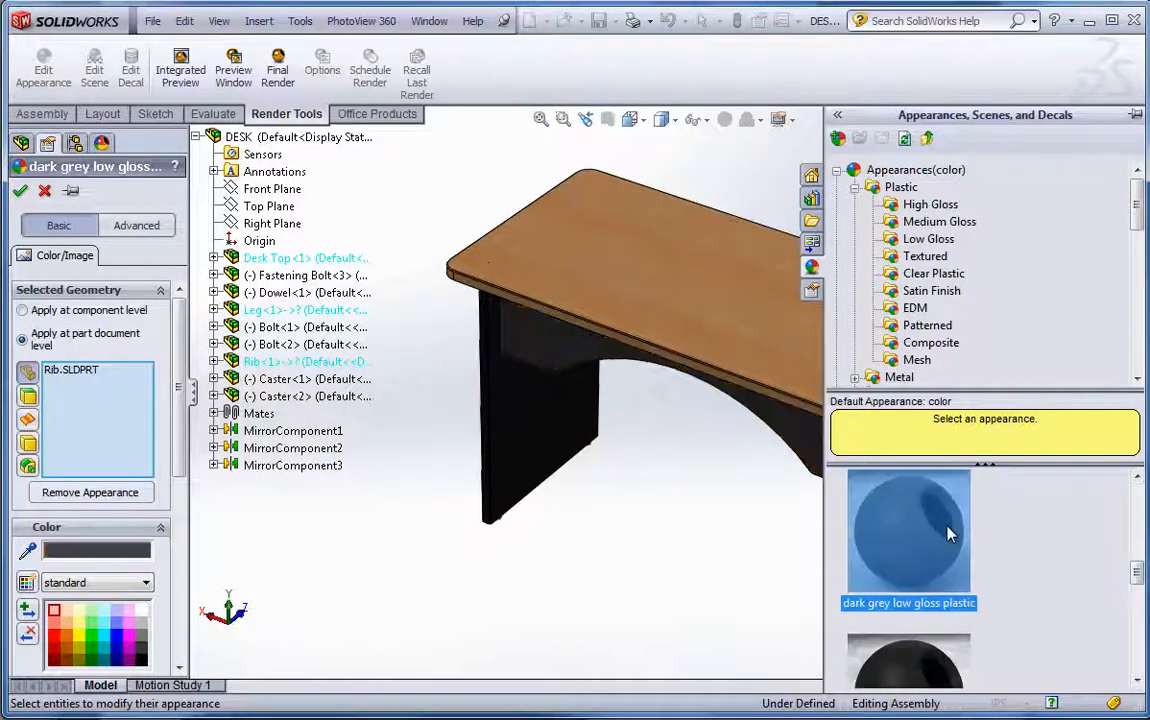
scroll(down, 3)
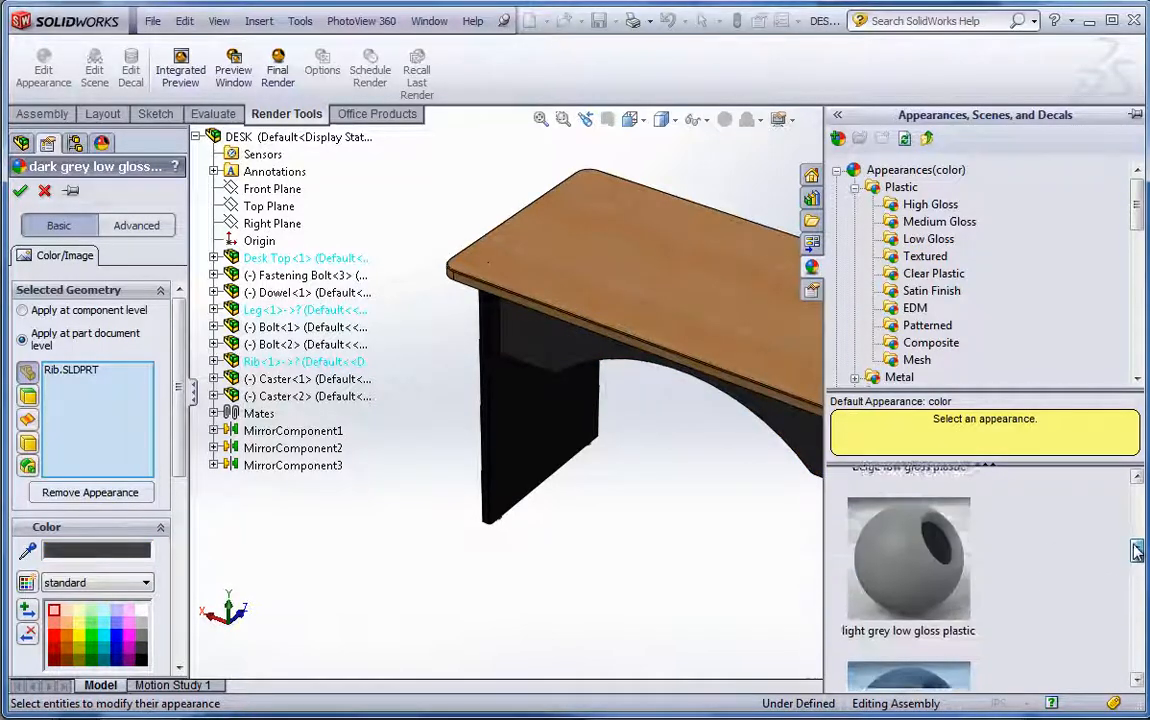
scroll(down, 3)
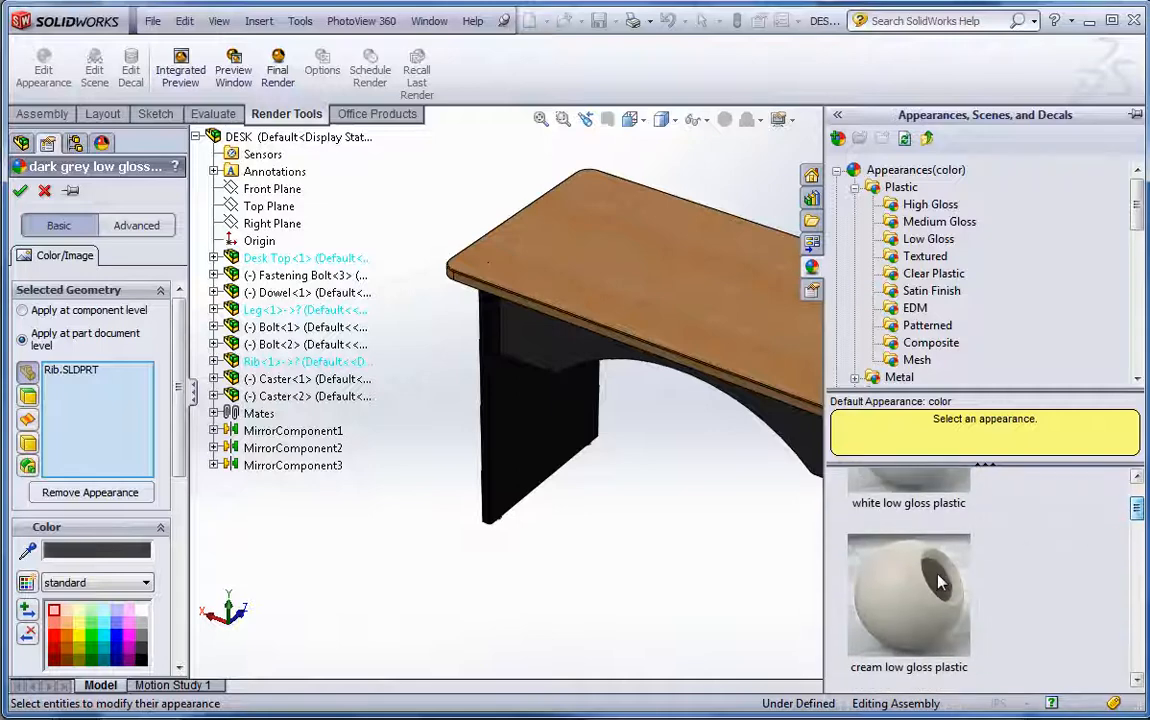
double_click(908, 596)
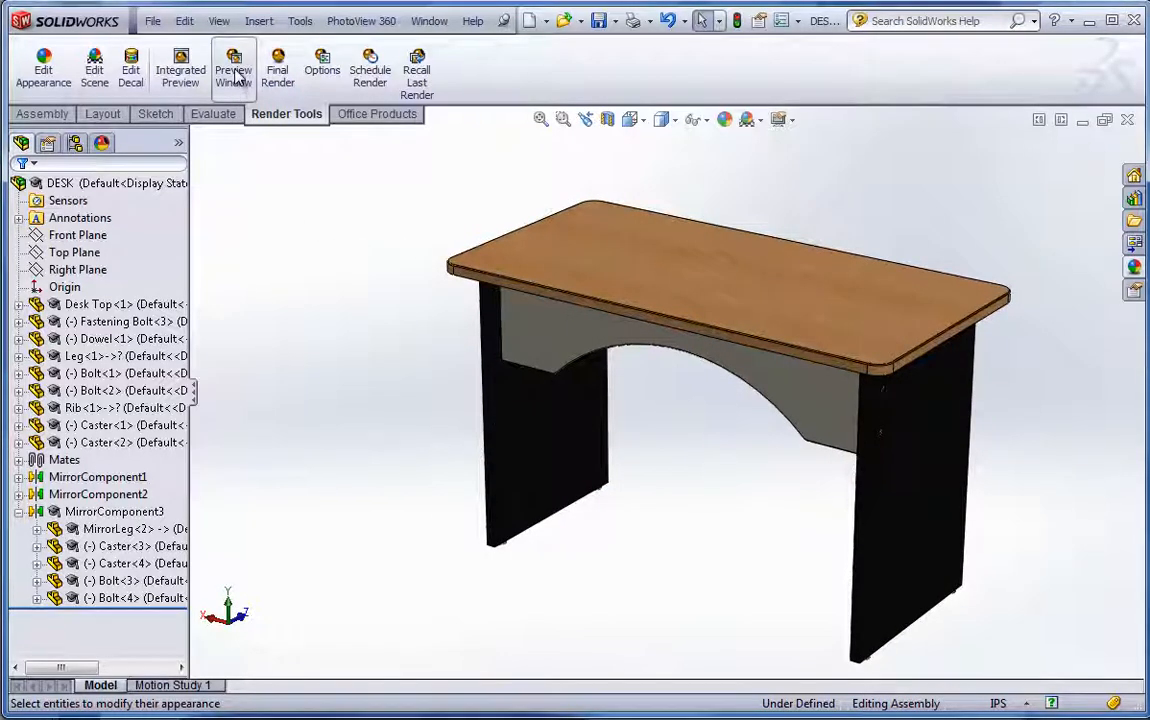
click(232, 68)
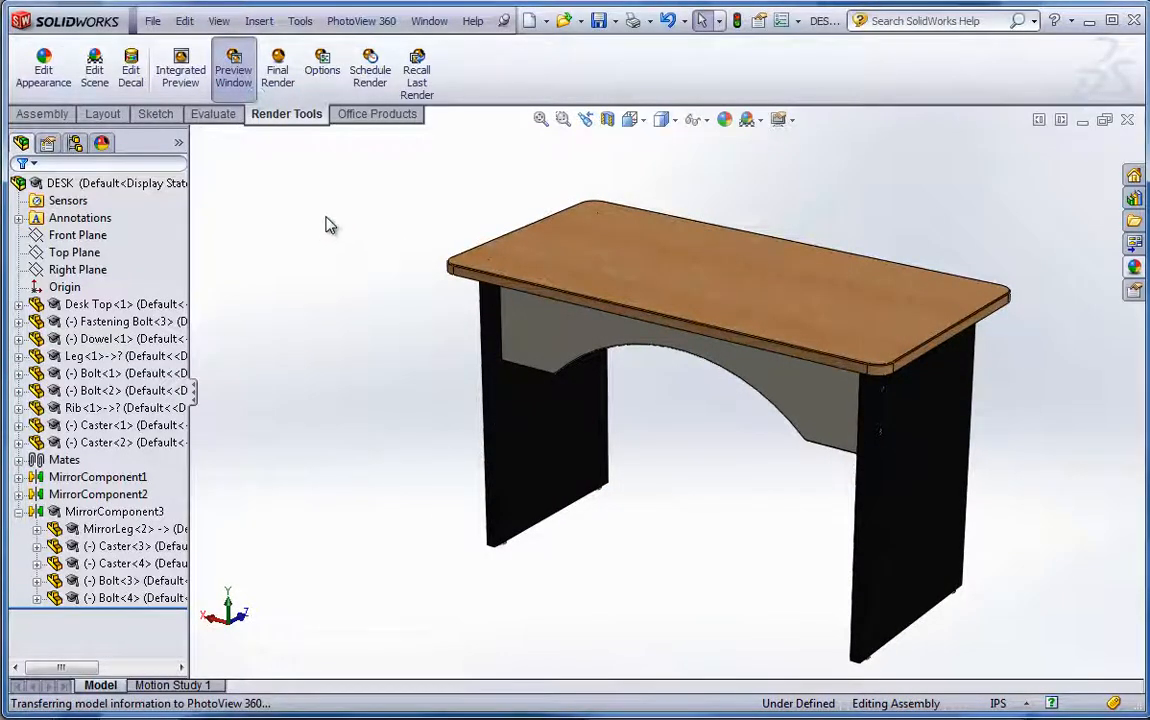
click(232, 62)
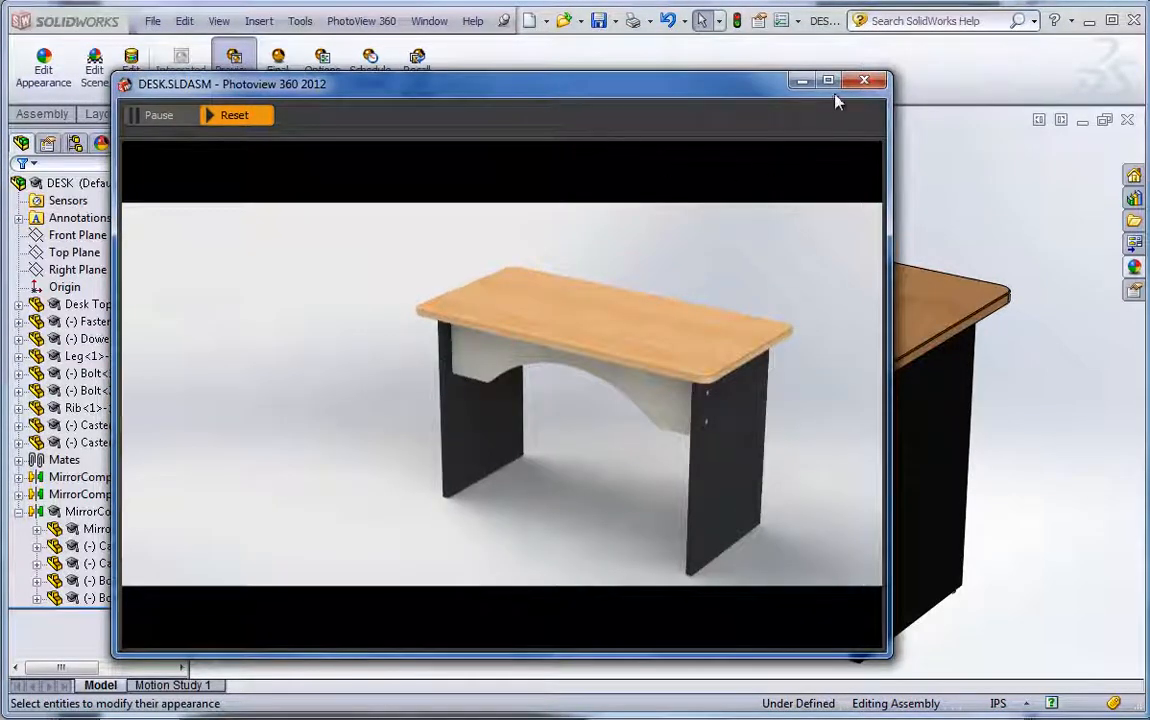
click(864, 80)
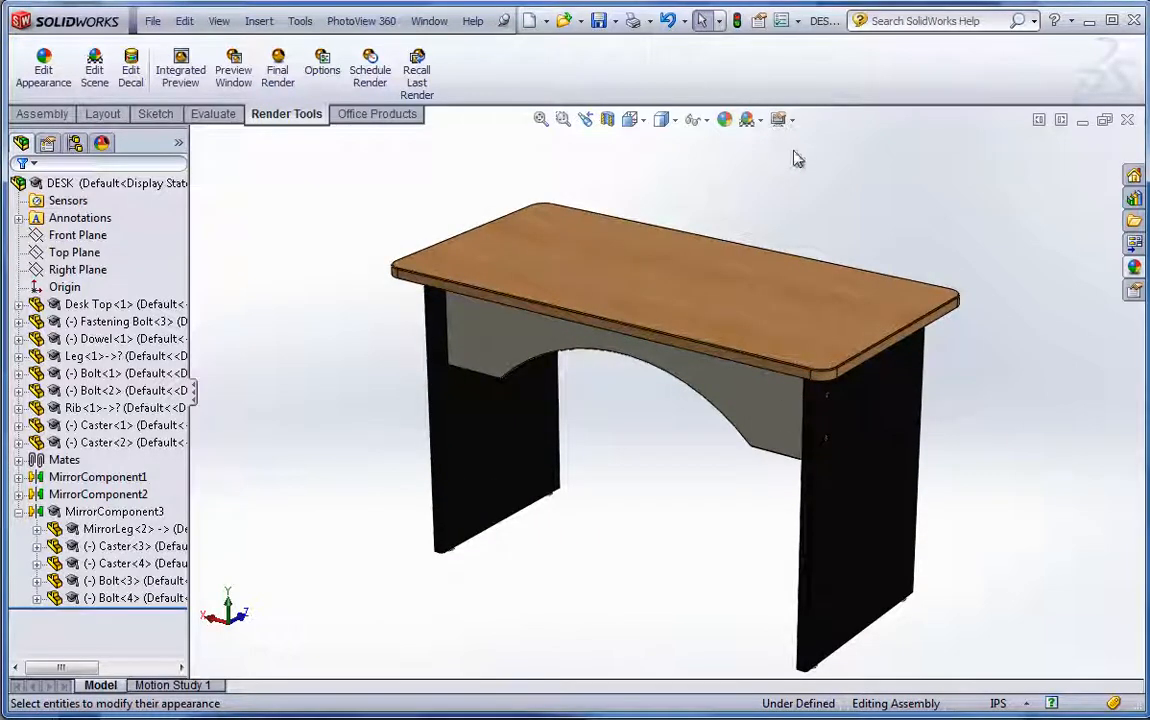
click(744, 120)
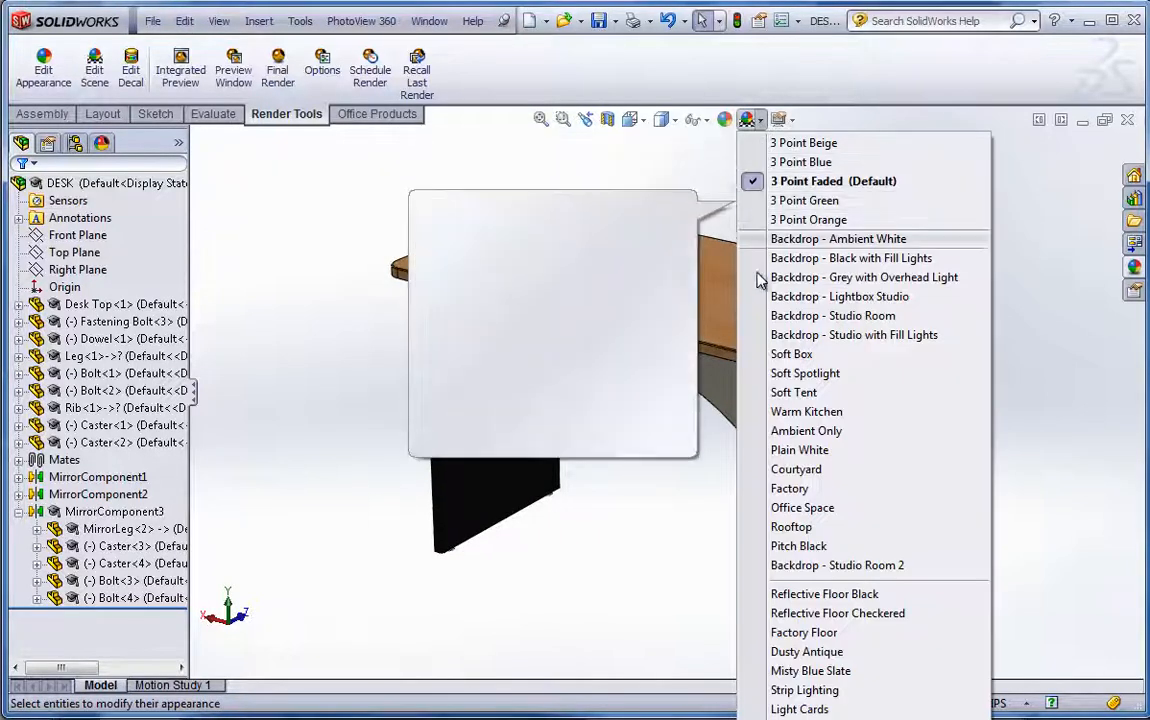
mouse_move(796, 468)
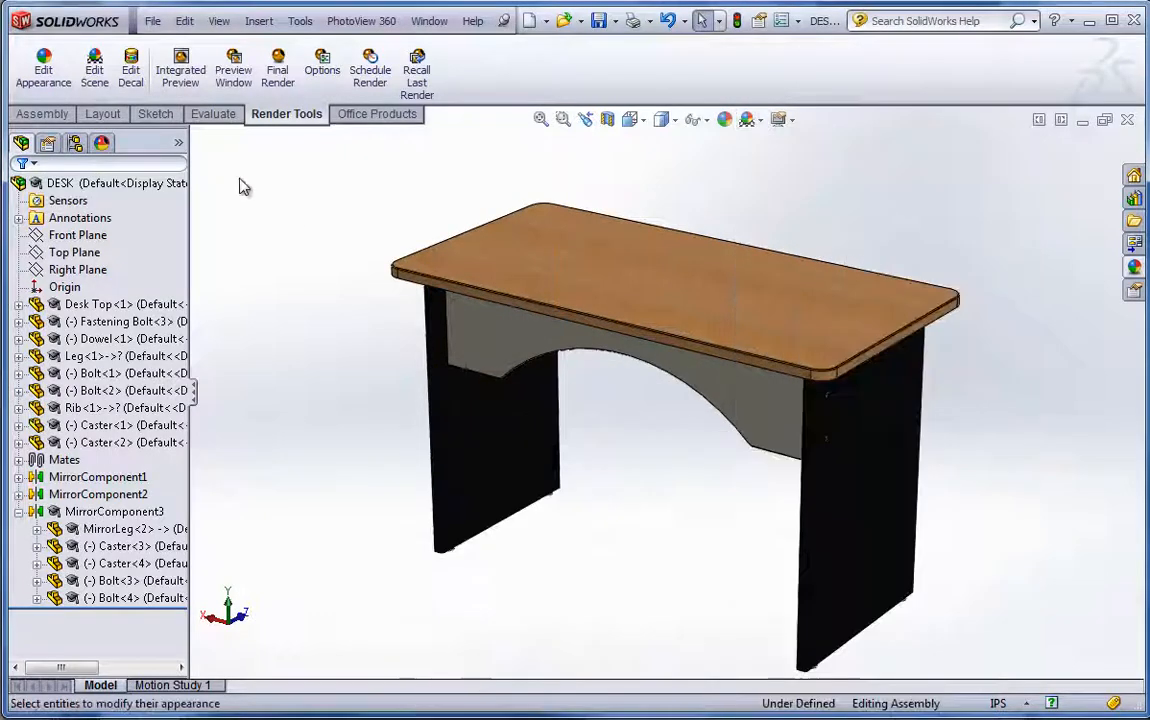
mouse_move(694, 200)
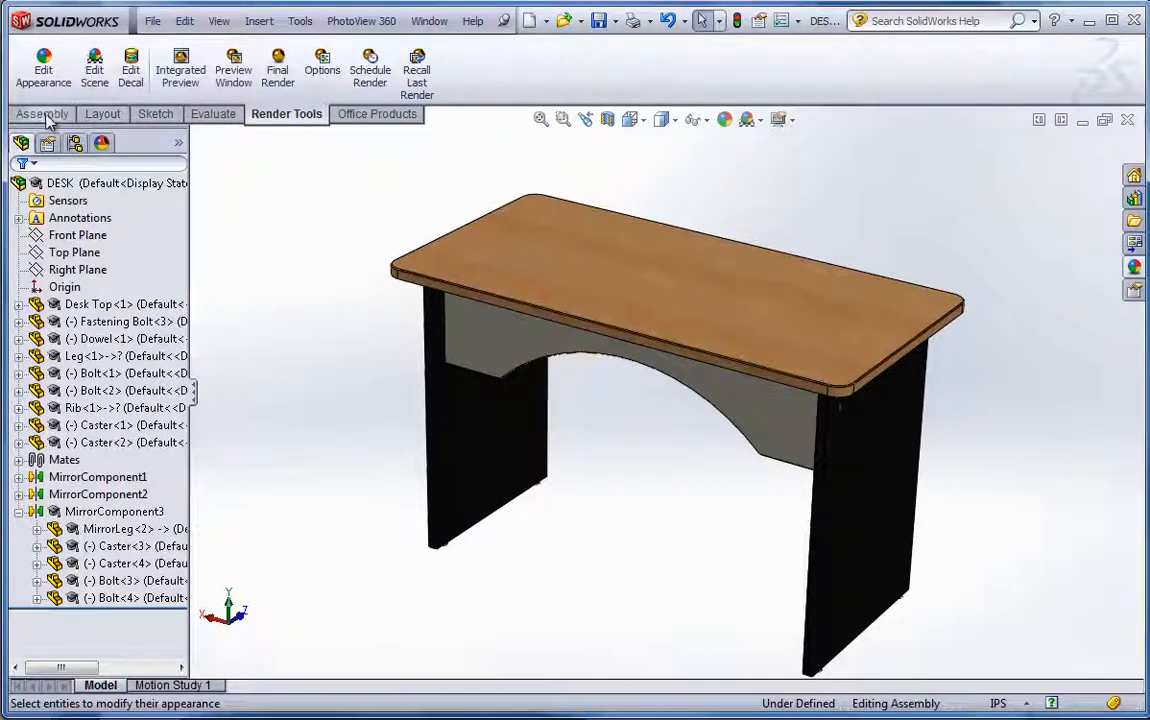
Step: Start an exploded view and raise the desk top above the base
click(42, 112)
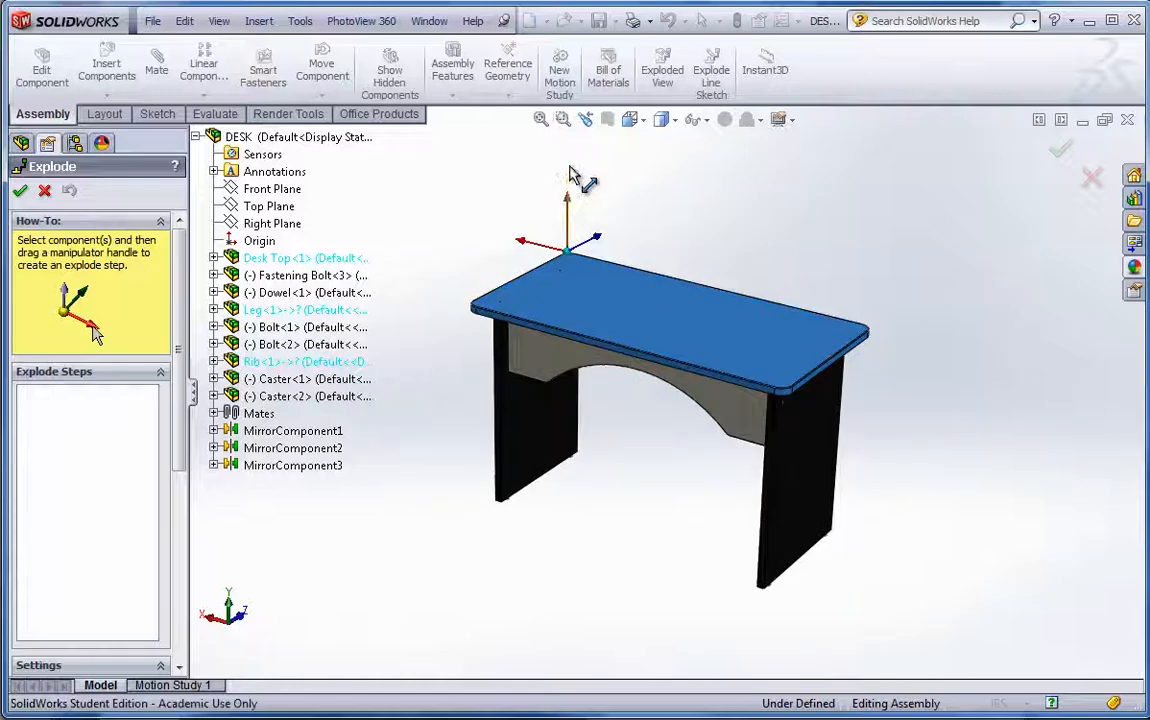
drag(568, 240, 670, 176)
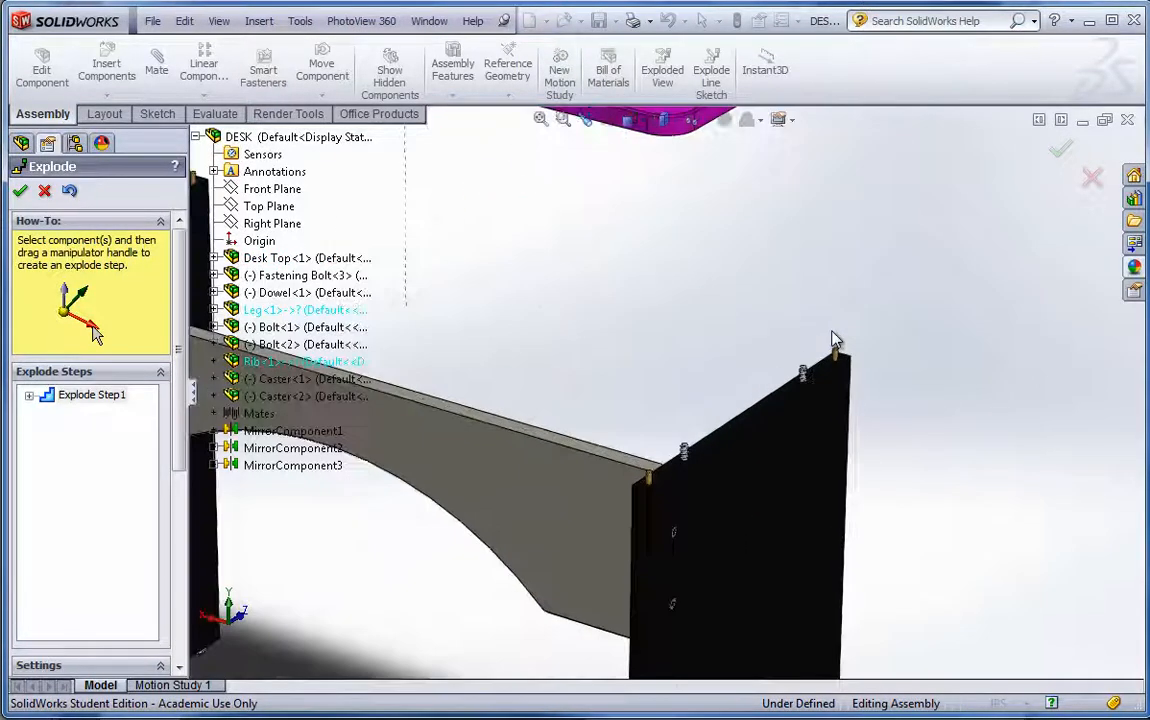
click(804, 372)
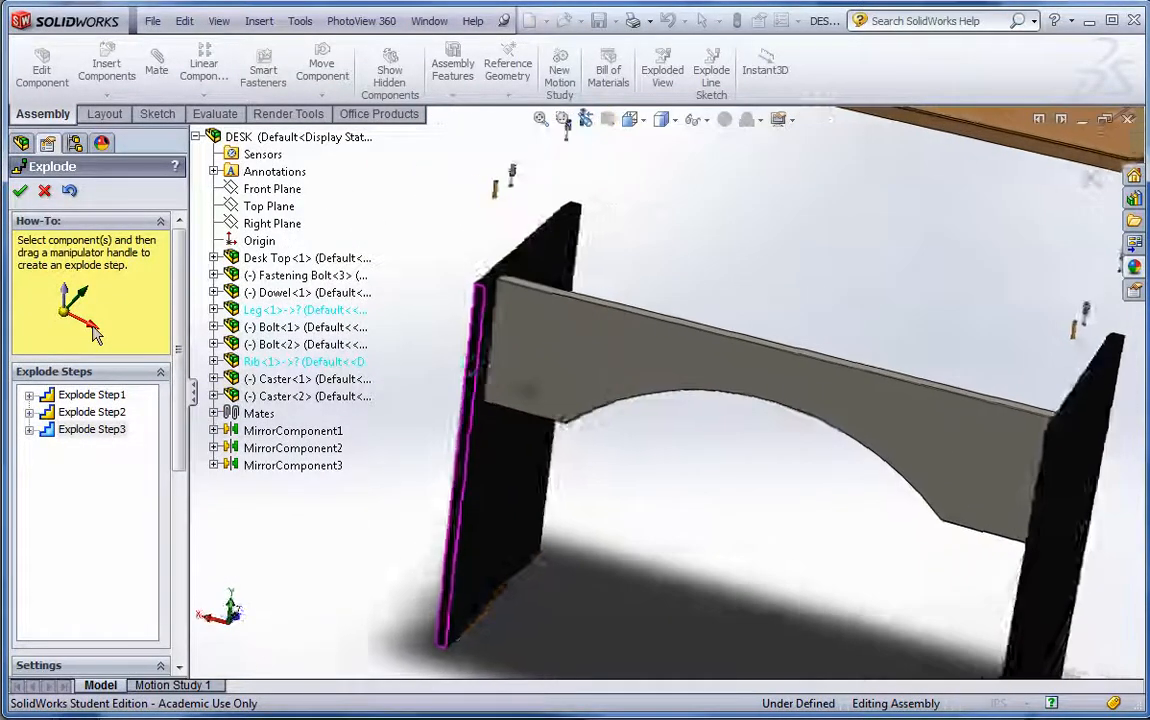
scroll(up, 3)
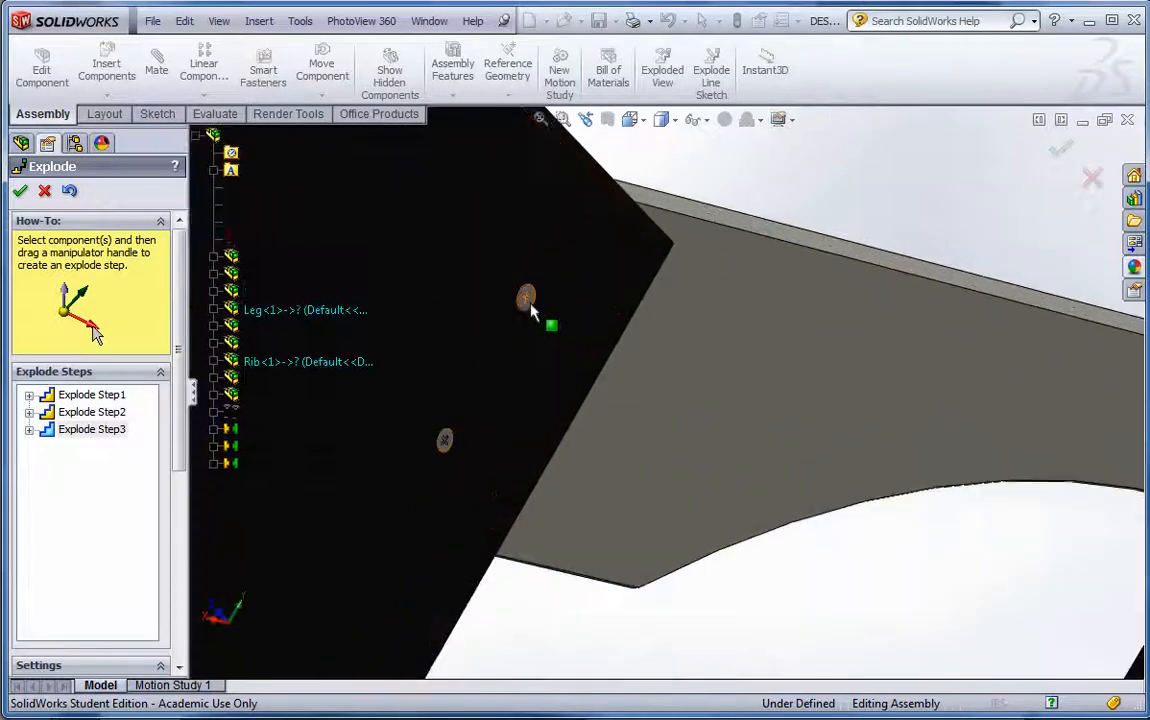
Step: Pull out the bolts and move the rib forward, then finish the five-step explode
click(444, 440)
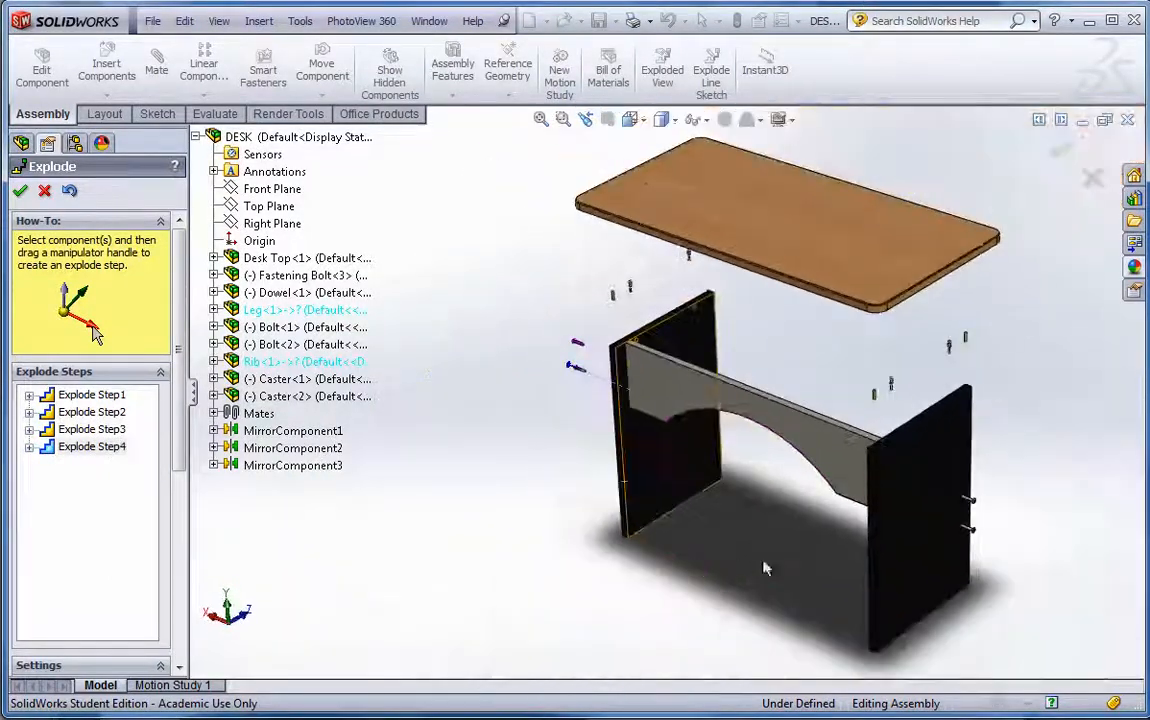
mouse_move(816, 444)
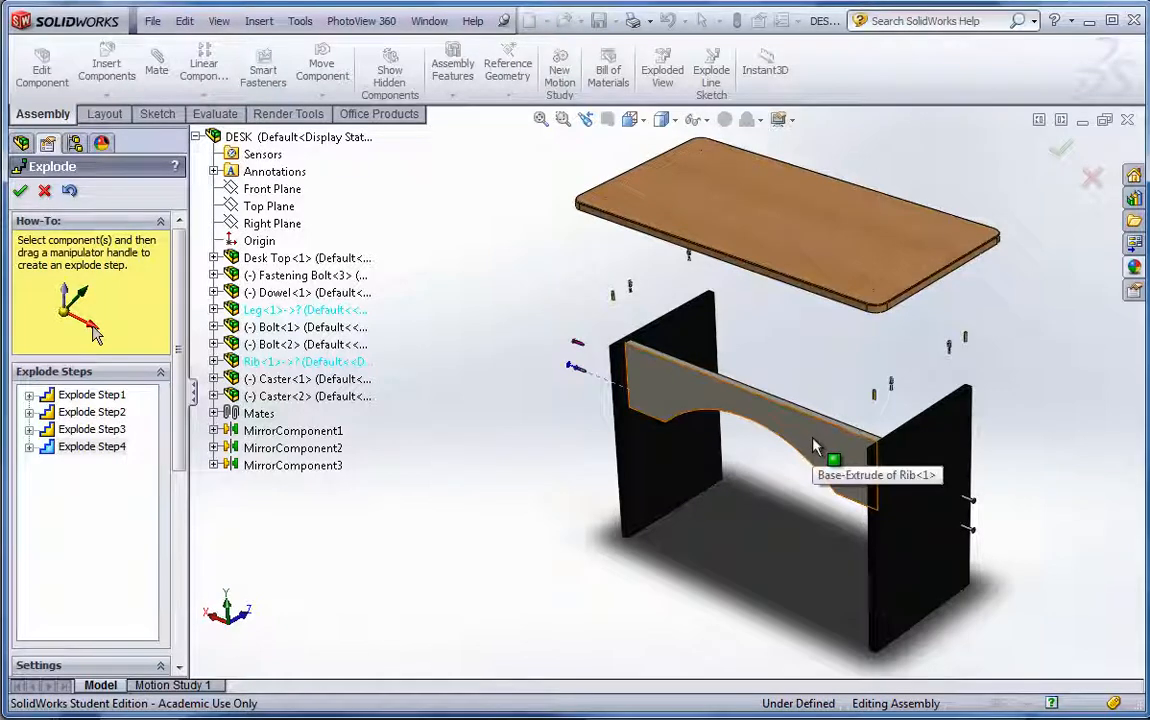
click(810, 444)
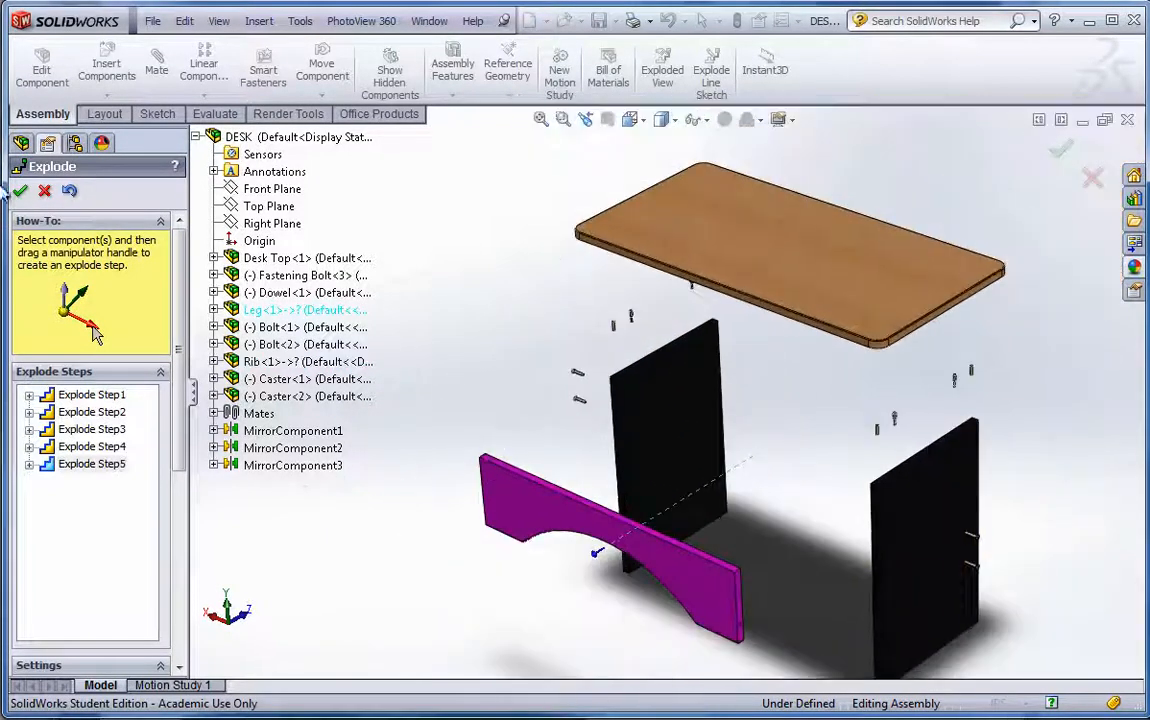
click(20, 190)
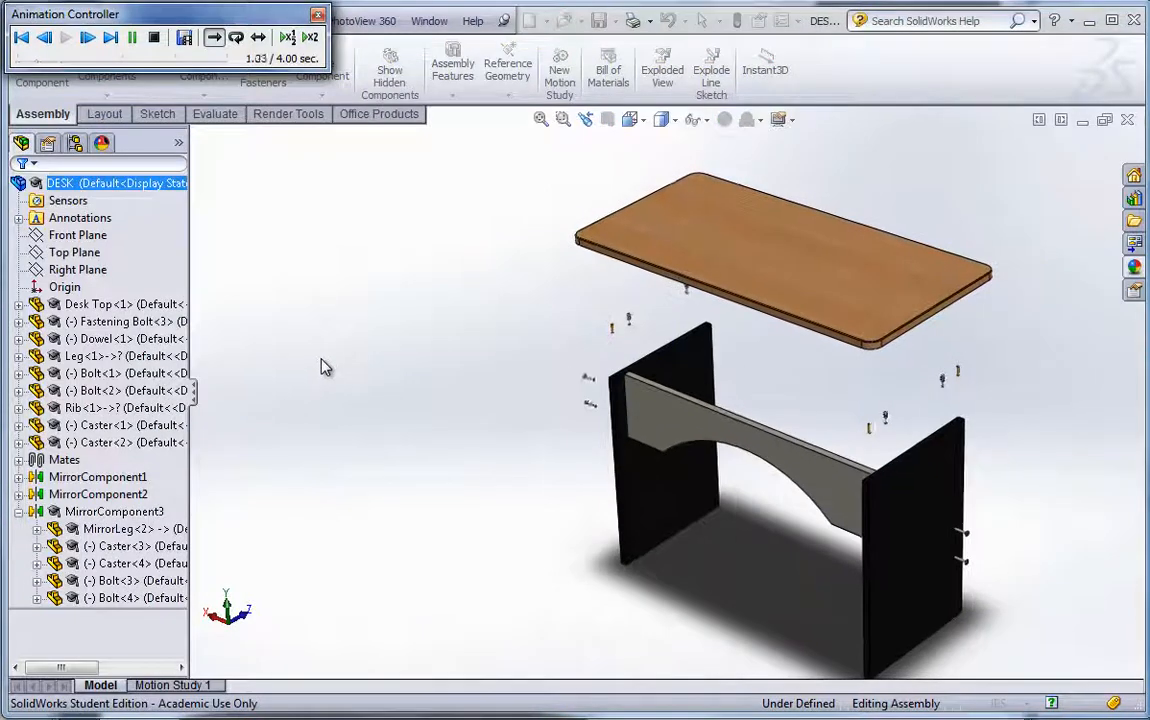
Step: Play the explode animation through its full 4 seconds
click(86, 36)
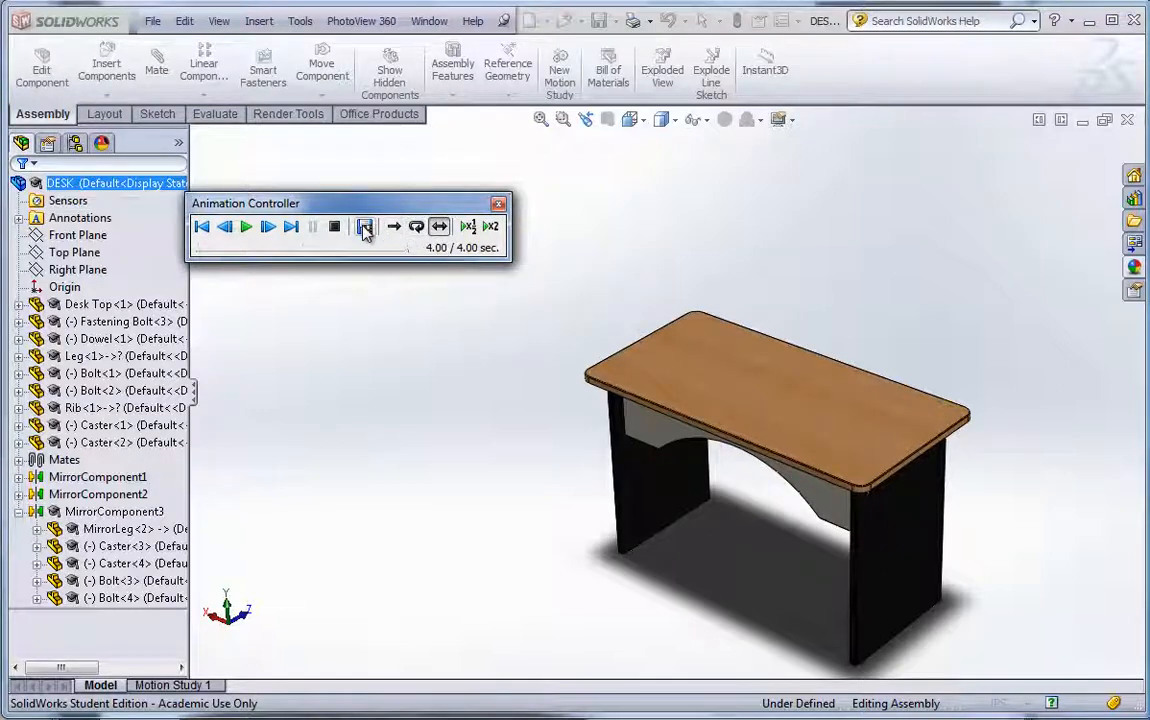
mouse_move(364, 226)
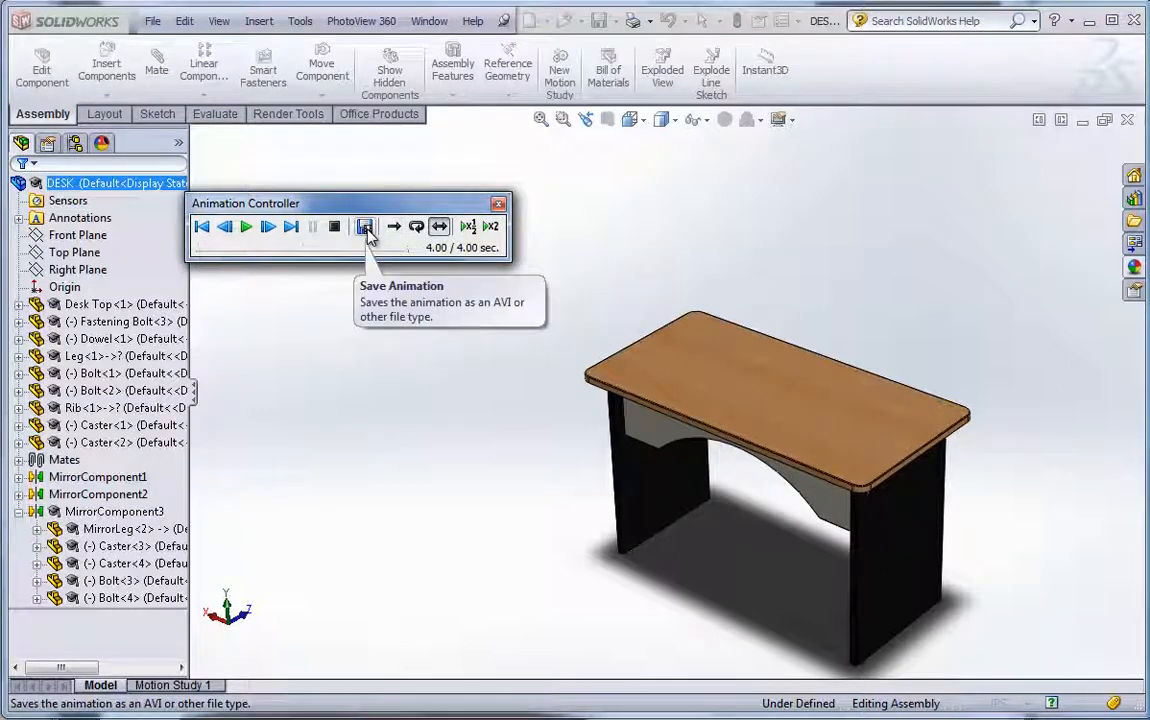
Step: Save the animation as the AVI file DESK using the SolidWorks screen renderer
click(364, 226)
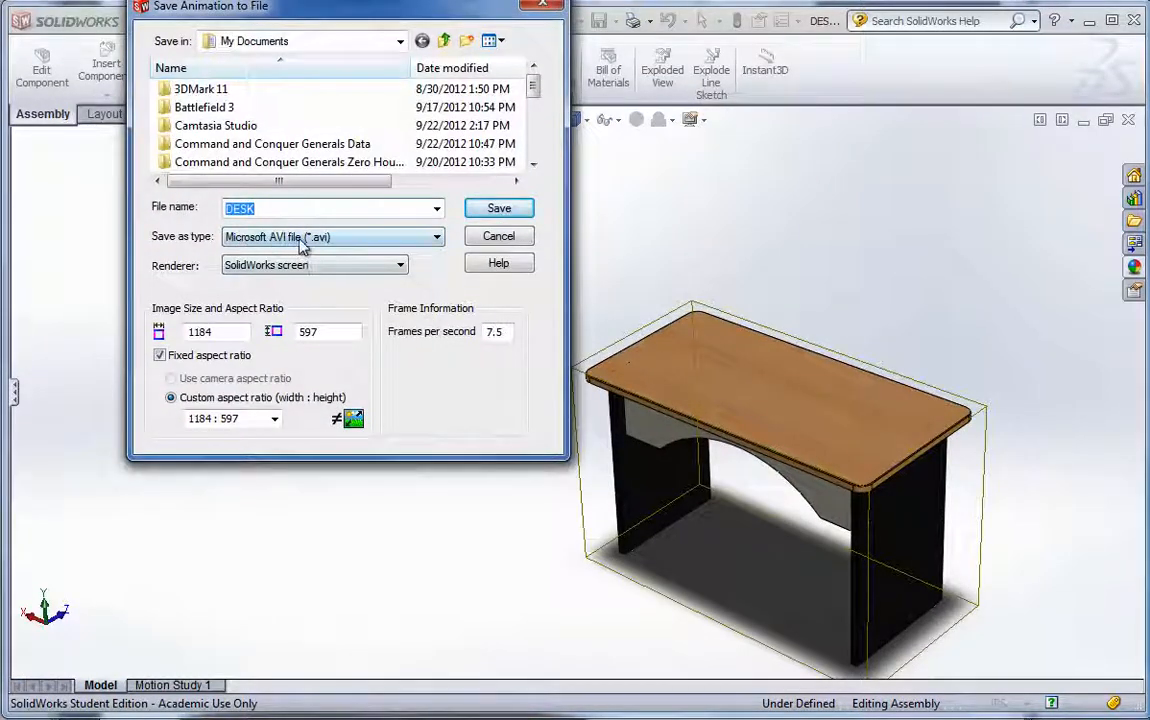
mouse_move(332, 240)
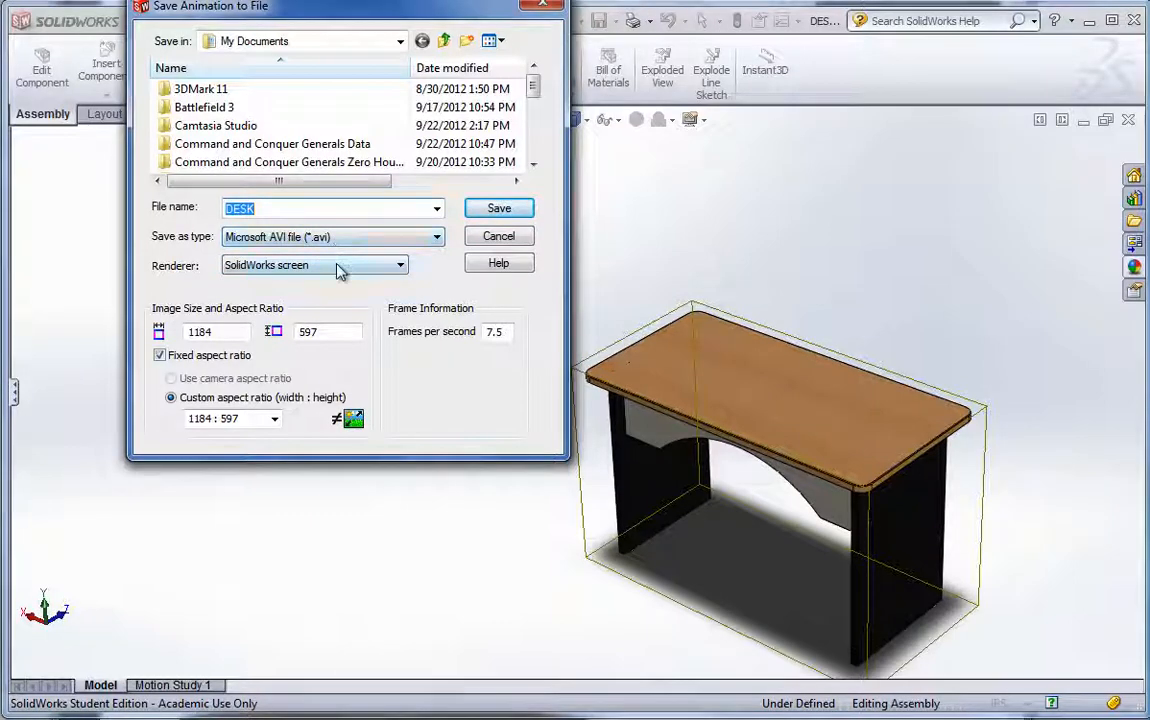
click(400, 264)
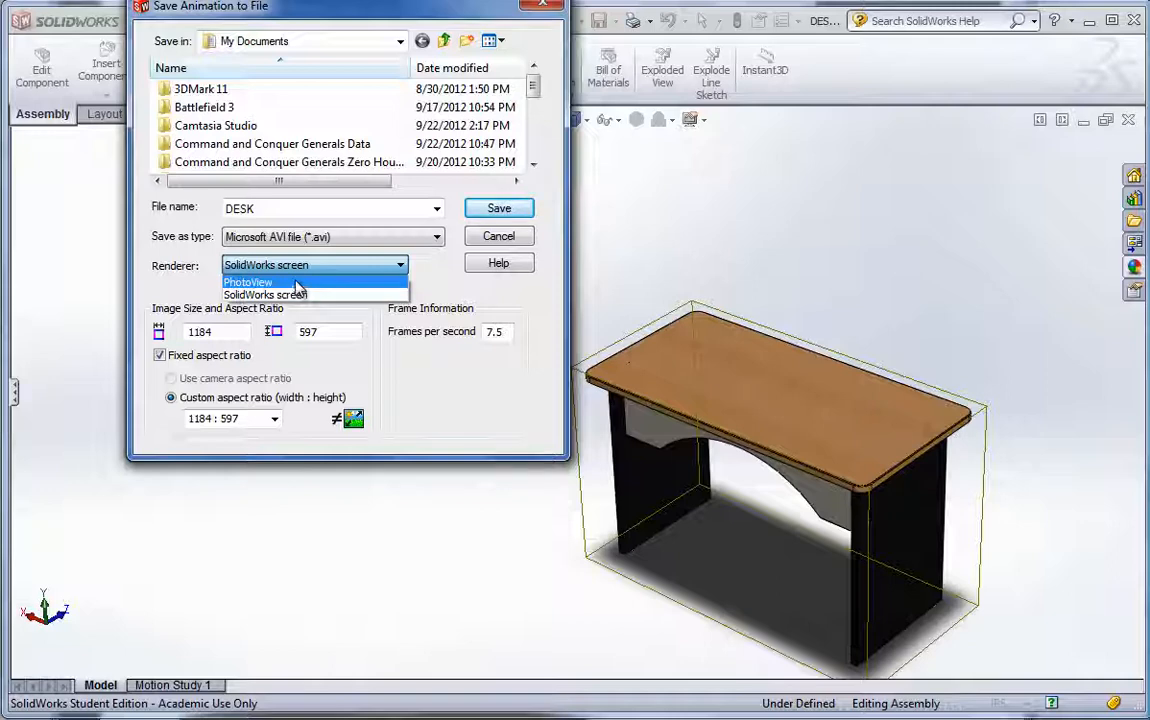
mouse_move(300, 296)
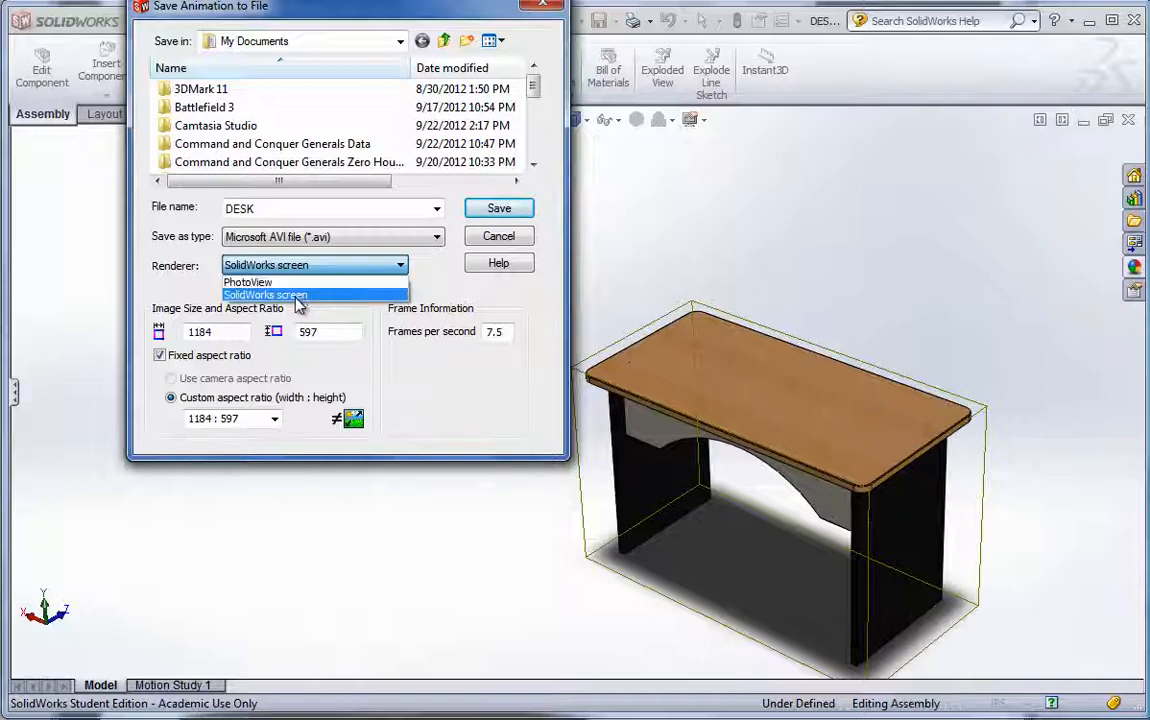
click(264, 294)
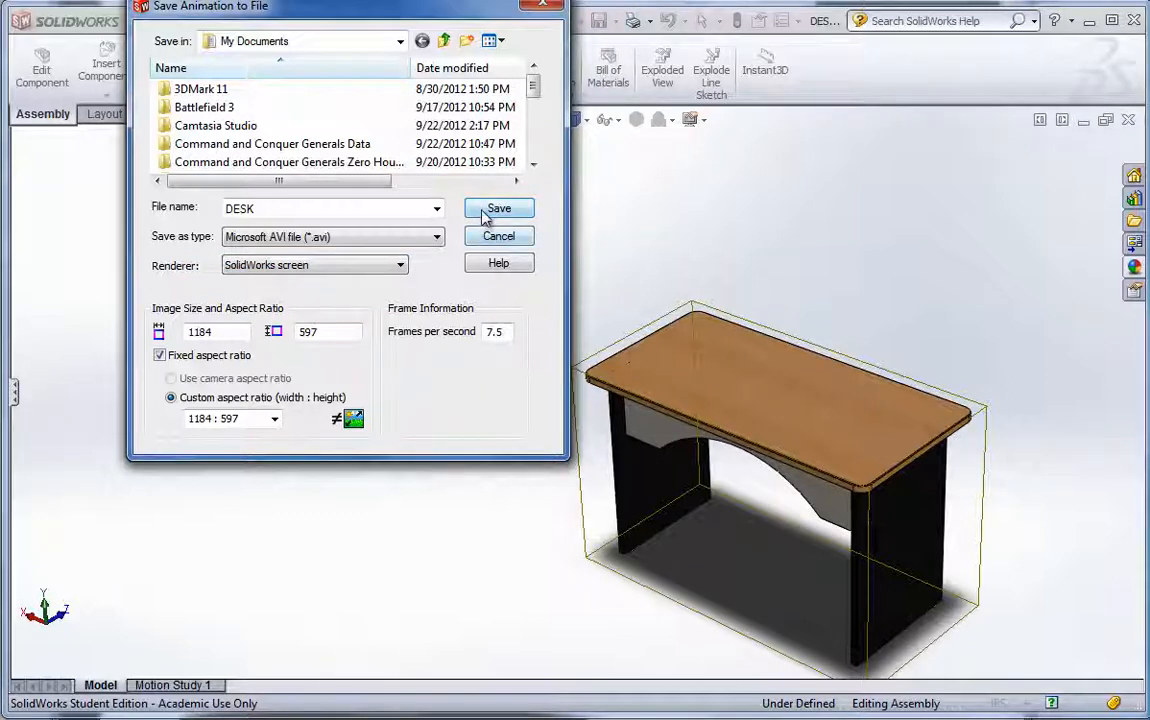
click(498, 208)
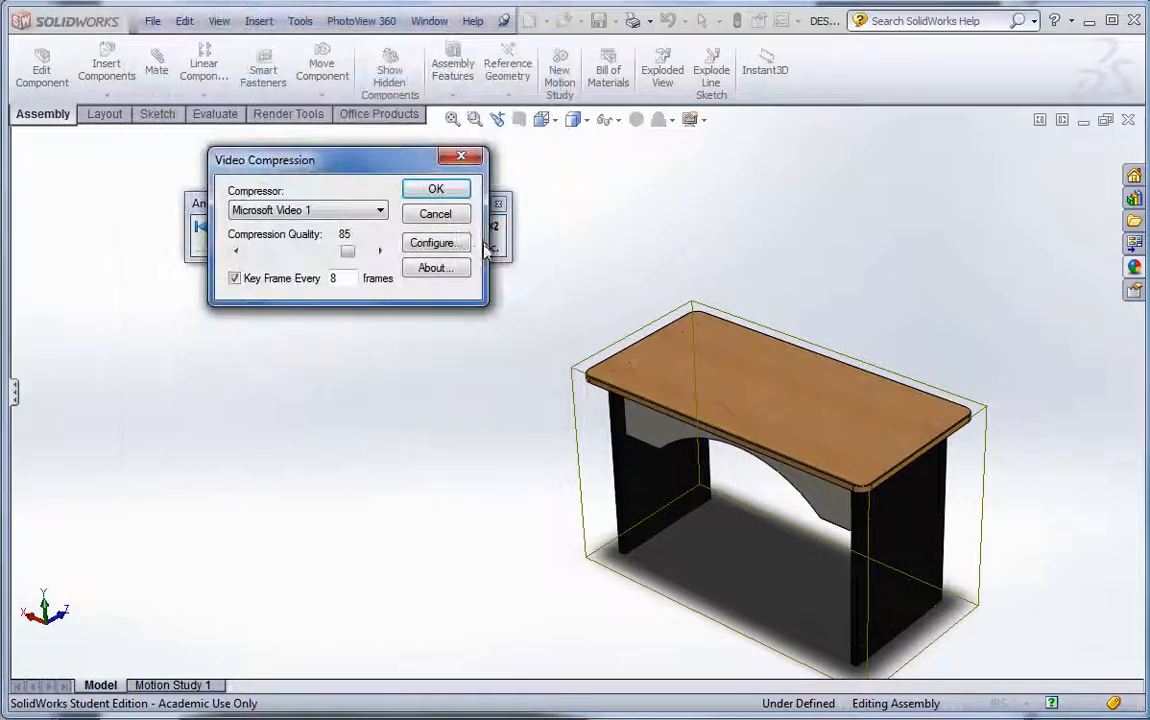
Step: Set video compression to Microsoft Video 1 at quality 100 and start recording
click(380, 210)
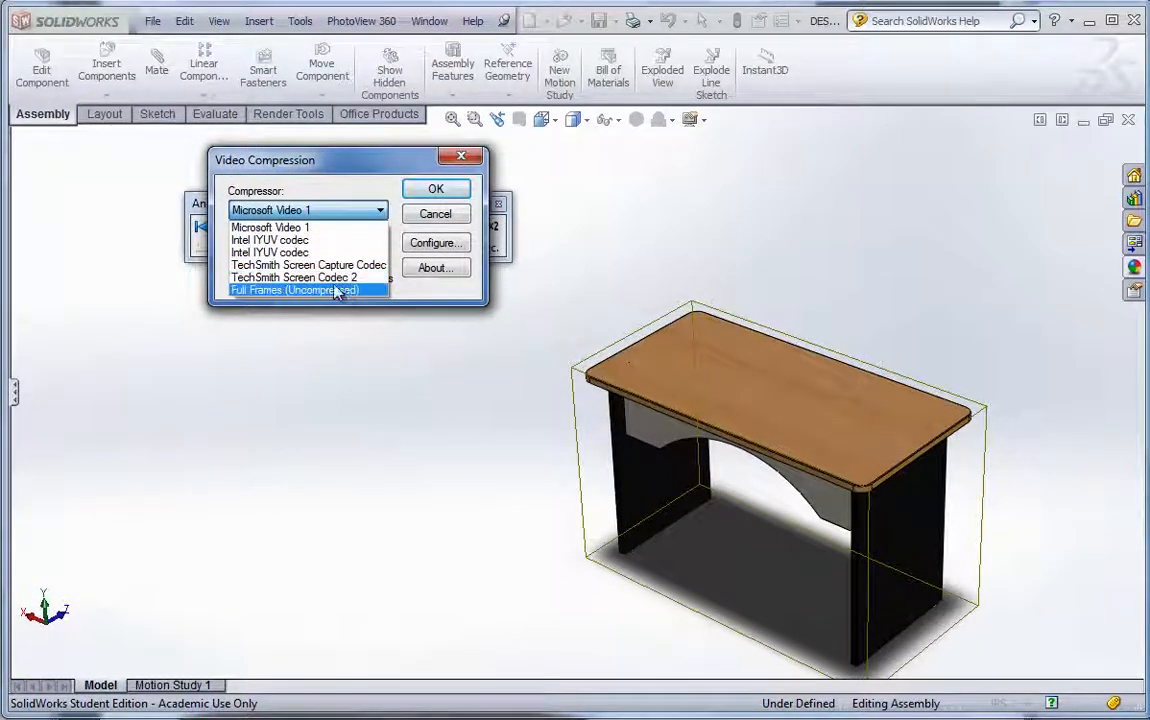
click(270, 228)
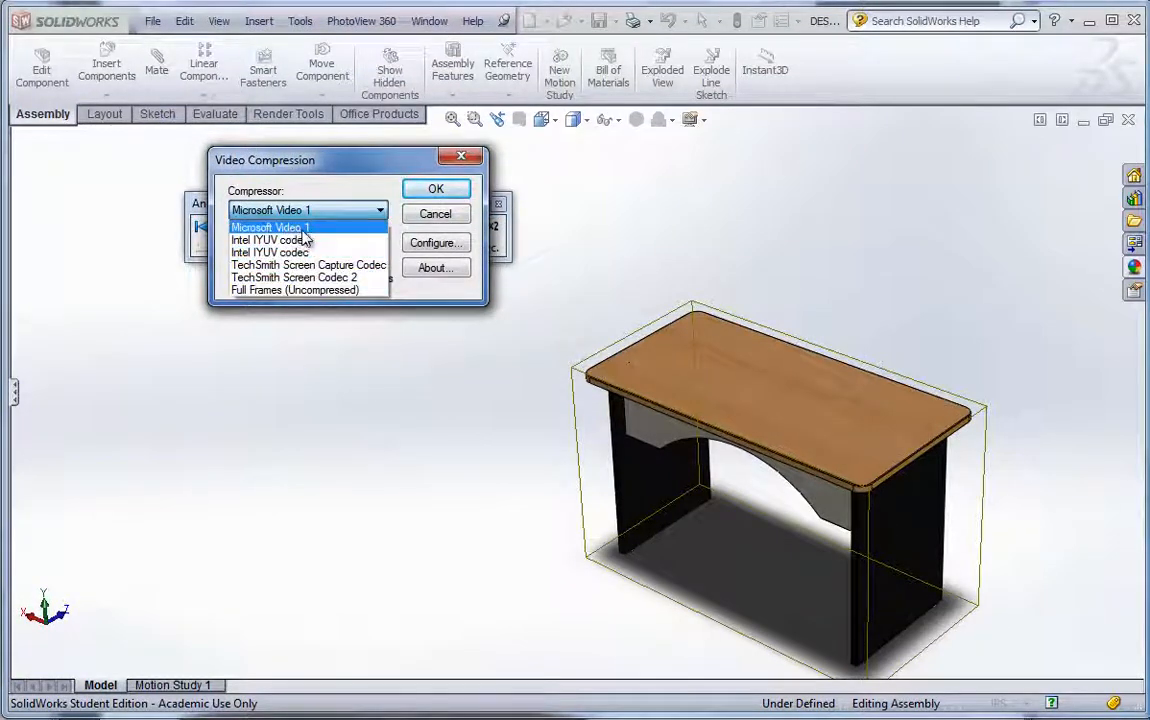
click(270, 228)
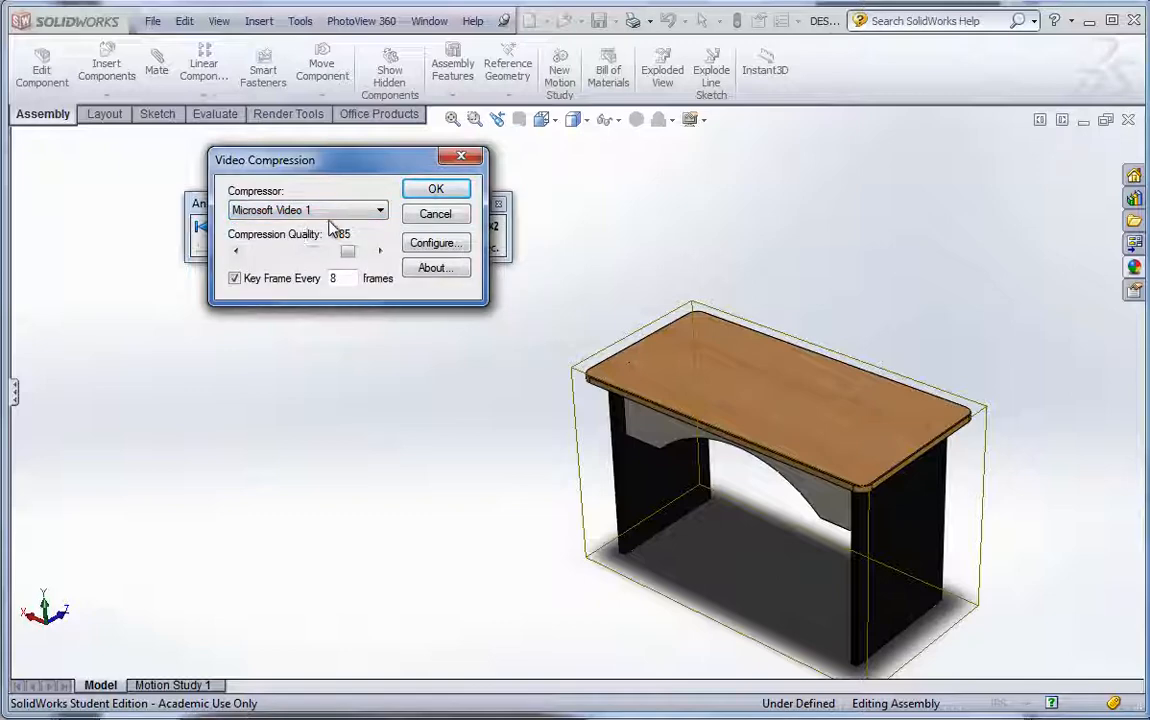
click(380, 210)
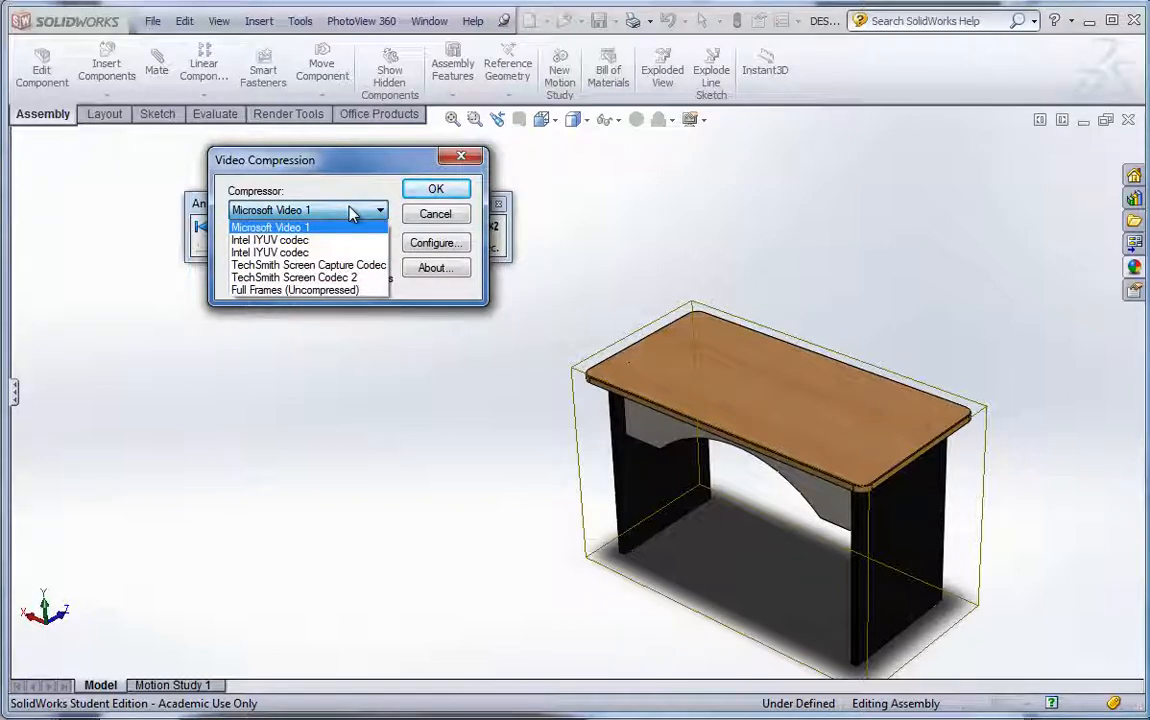
click(270, 228)
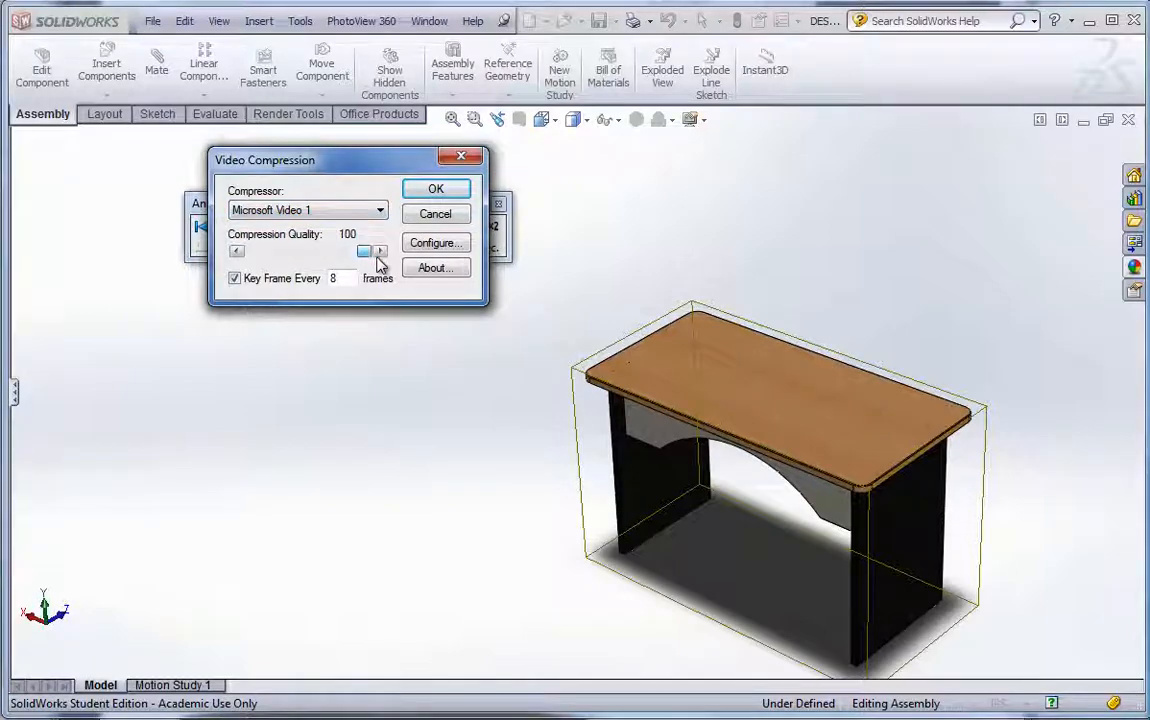
click(436, 188)
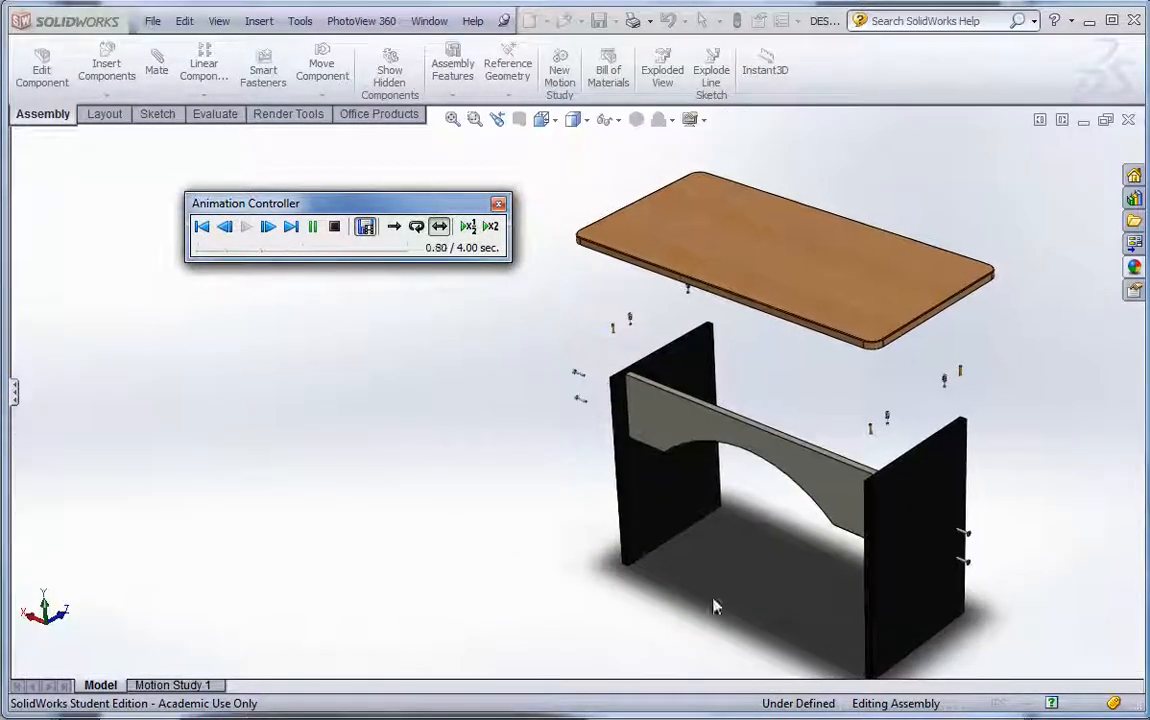
Step: After recording finishes, open the DESK video file in Windows Media Player
click(246, 226)
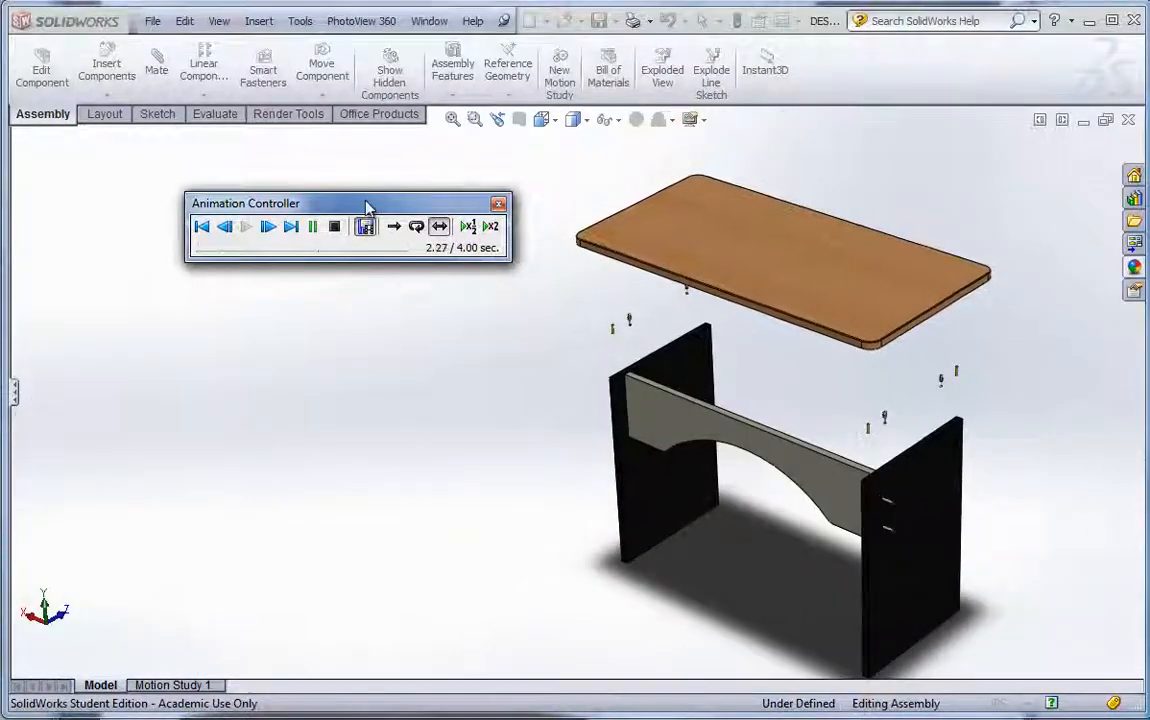
click(268, 226)
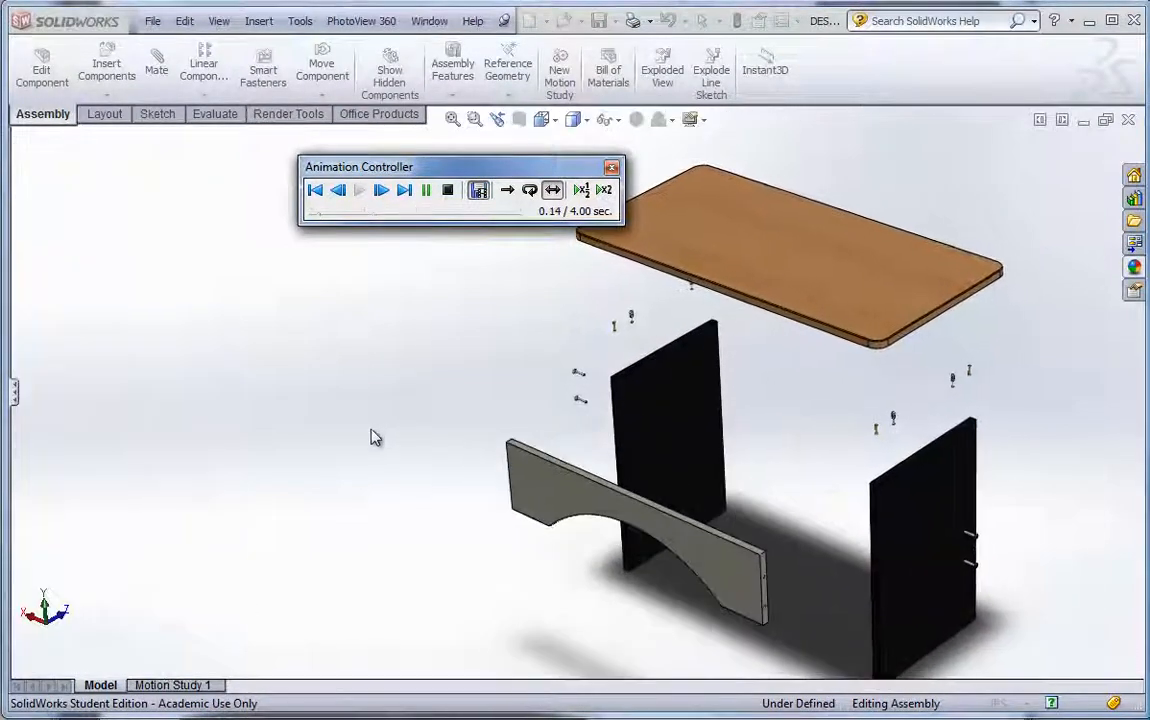
click(380, 190)
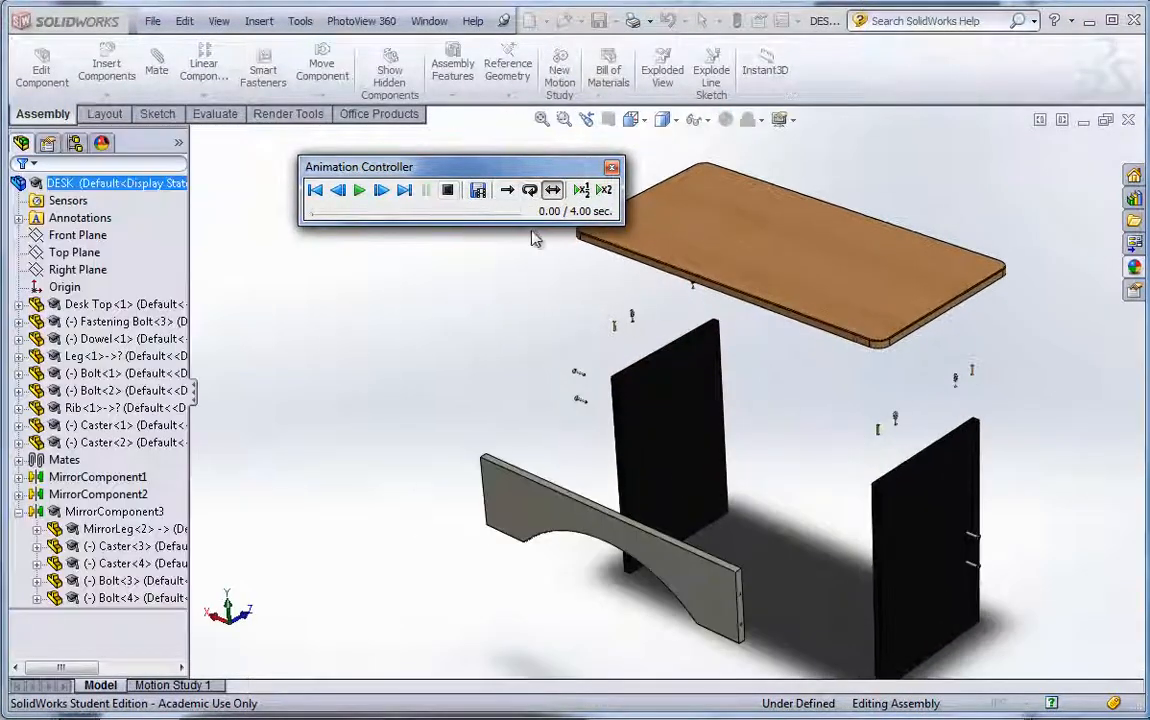
click(478, 190)
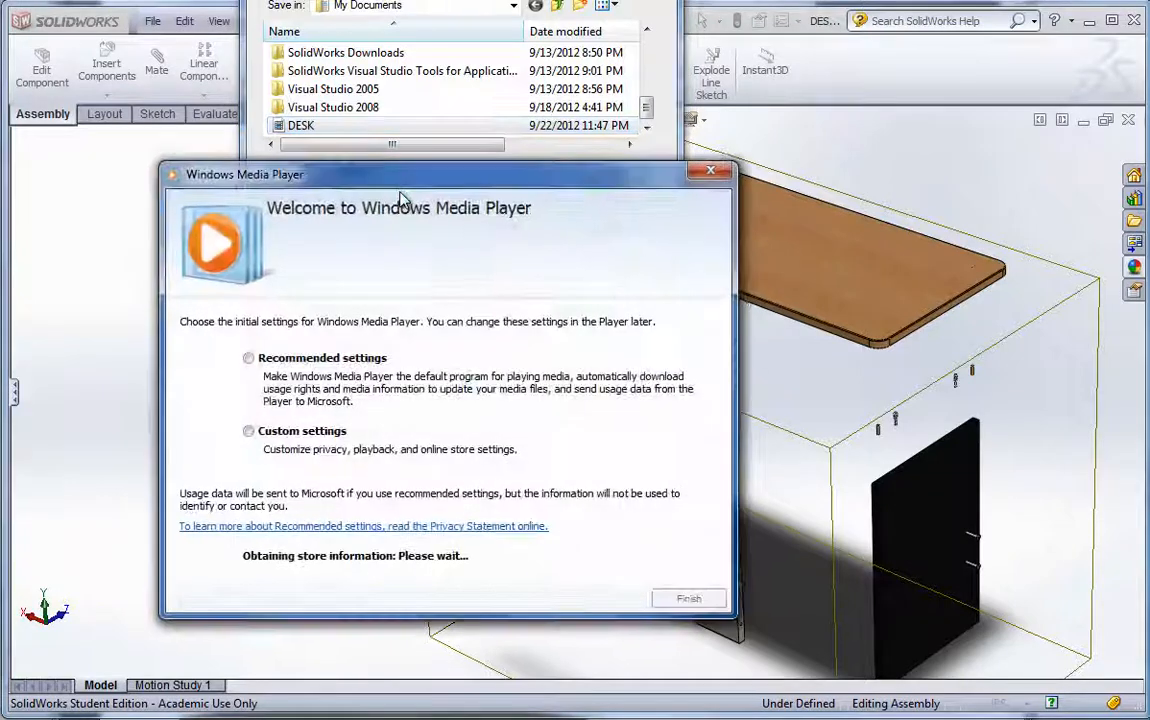
Step: Finish Media Player's recommended setup, watch DESK.avi, close it and cancel the Save Animation dialog
click(248, 356)
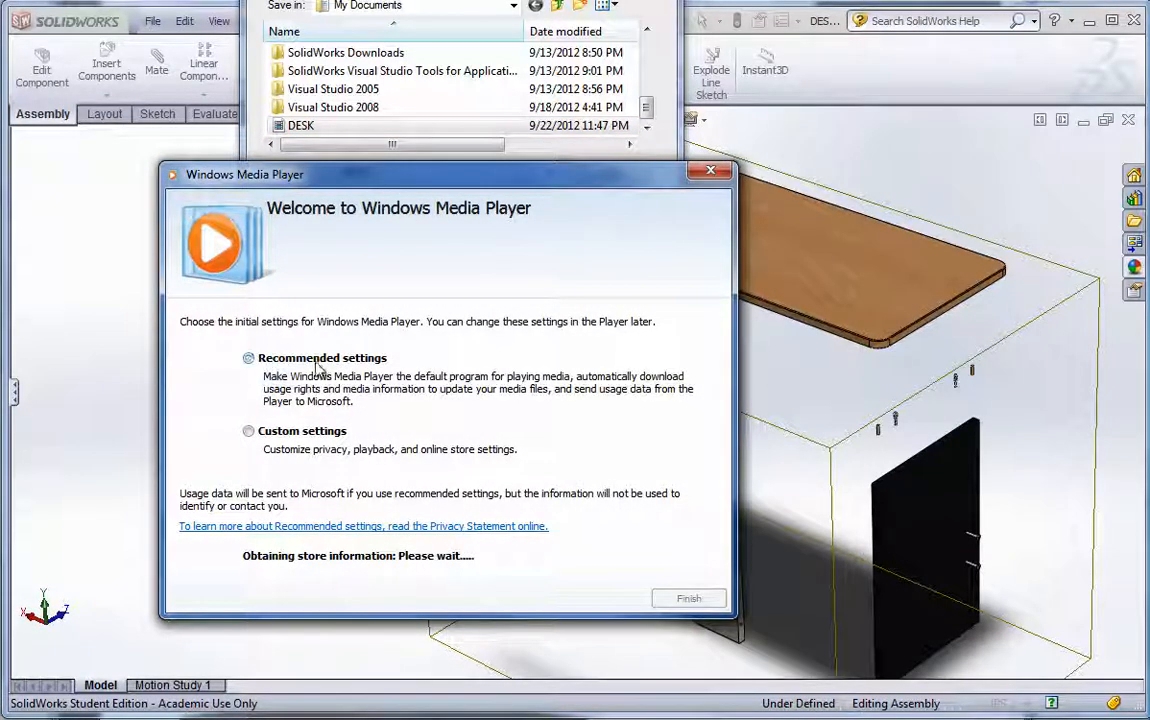
click(688, 596)
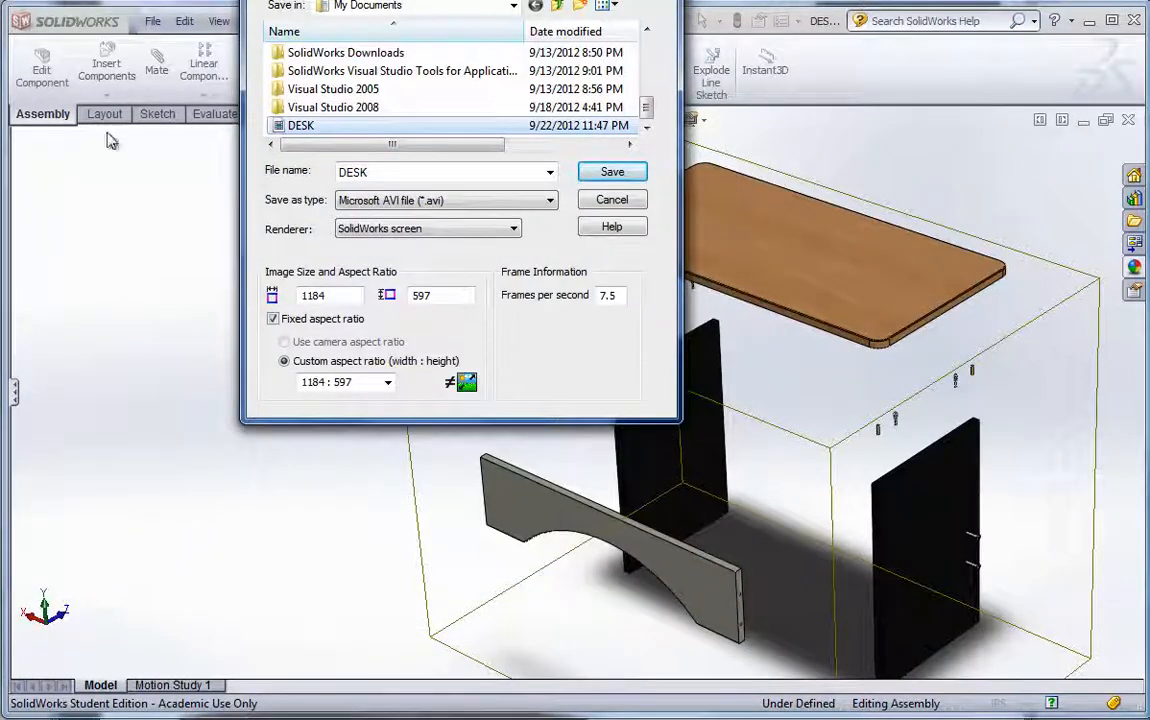
click(612, 172)
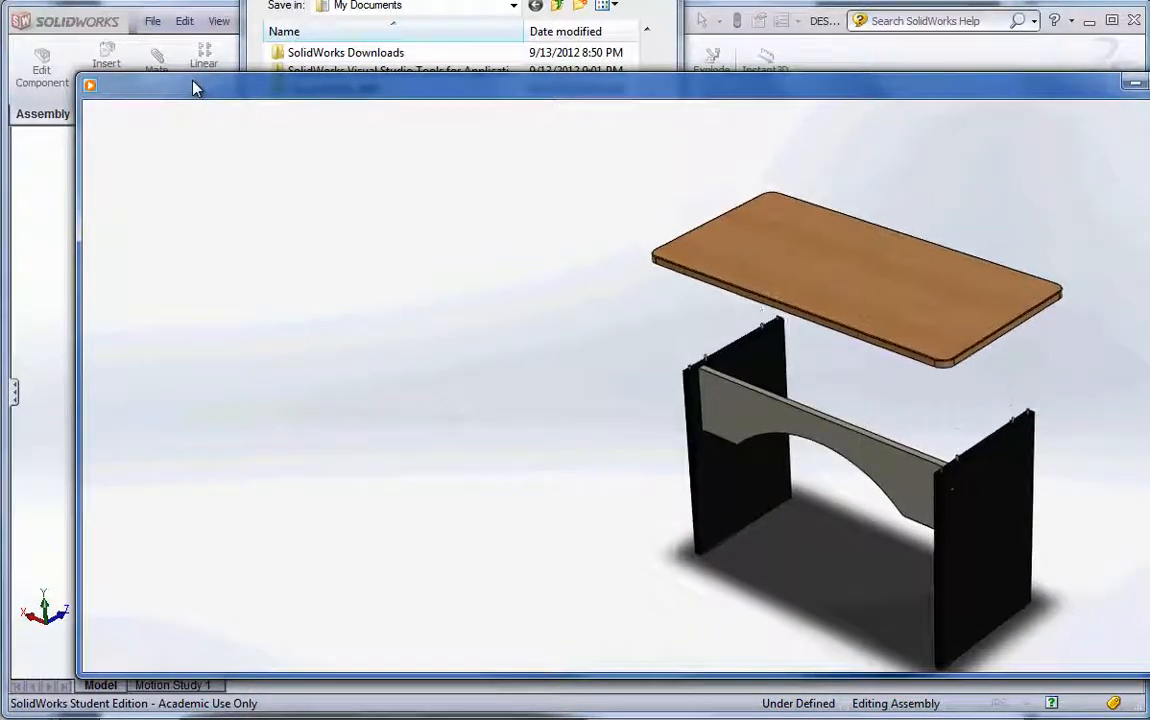
click(648, 646)
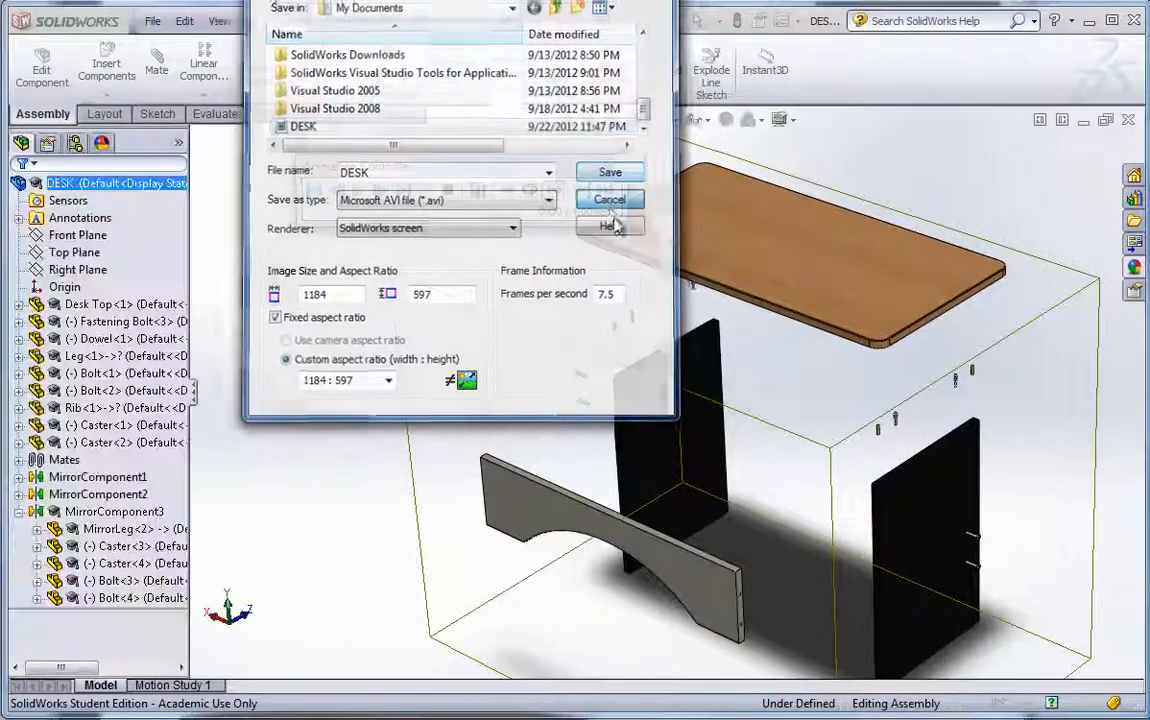
click(610, 200)
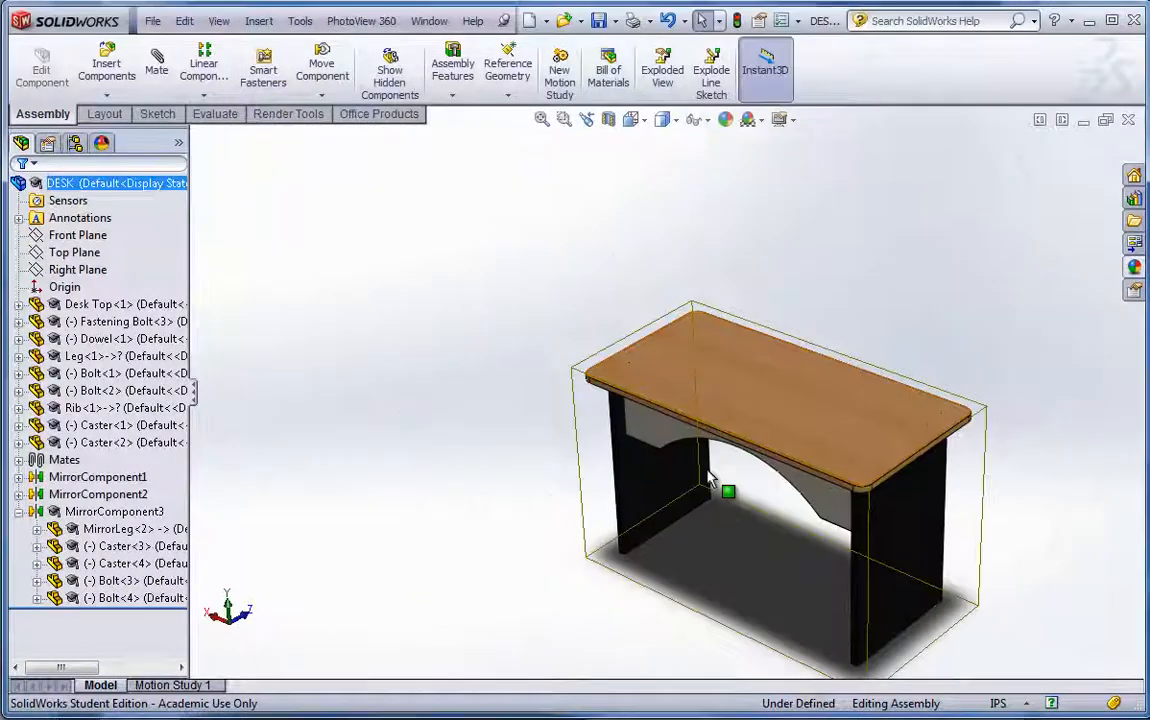